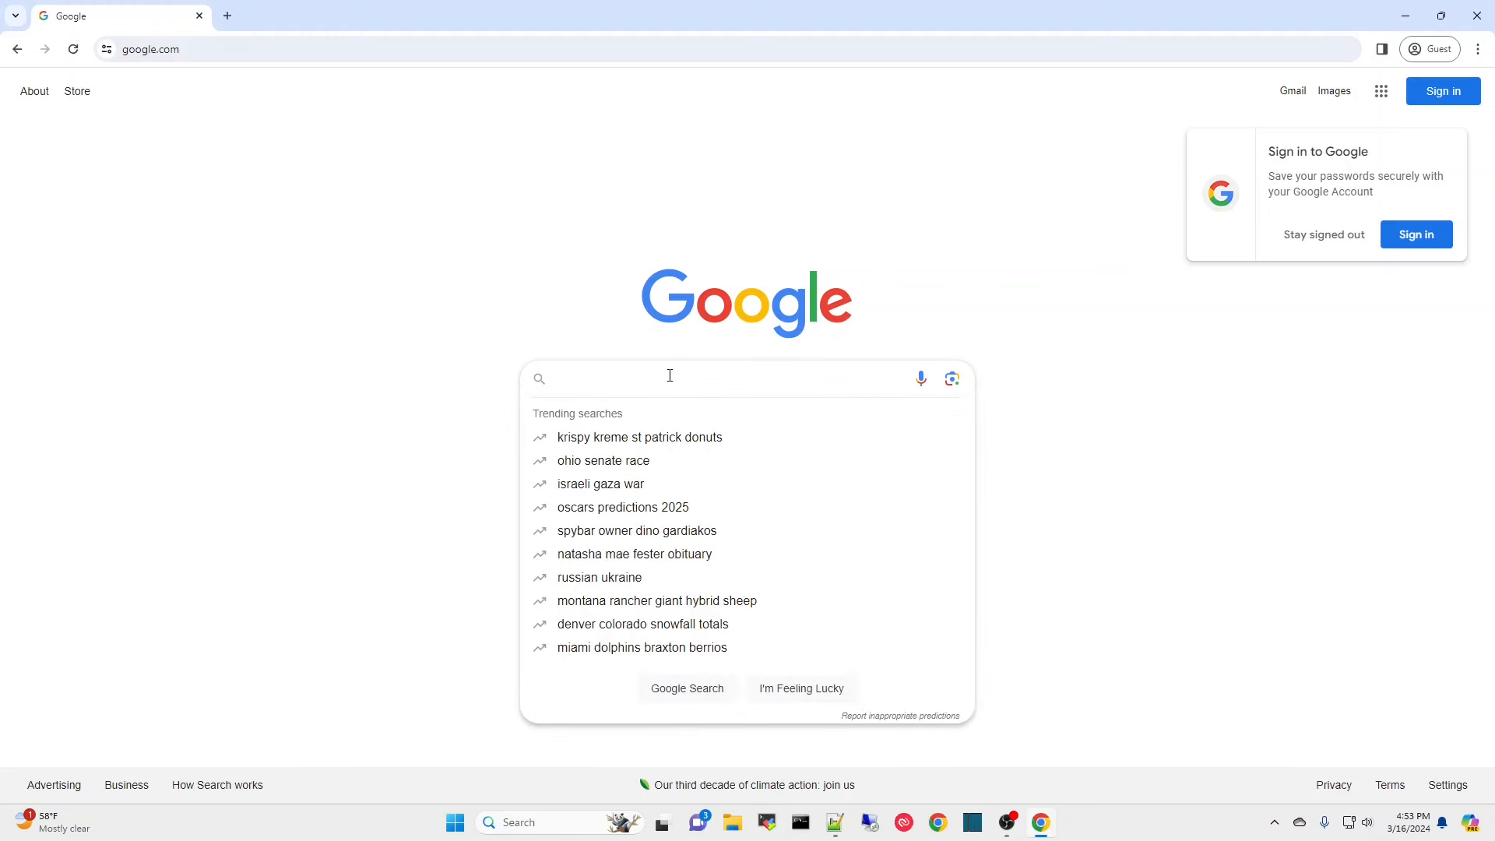
- Search Google for 'hp serial number lookup' and go to HP's official warranty check page
type("h")
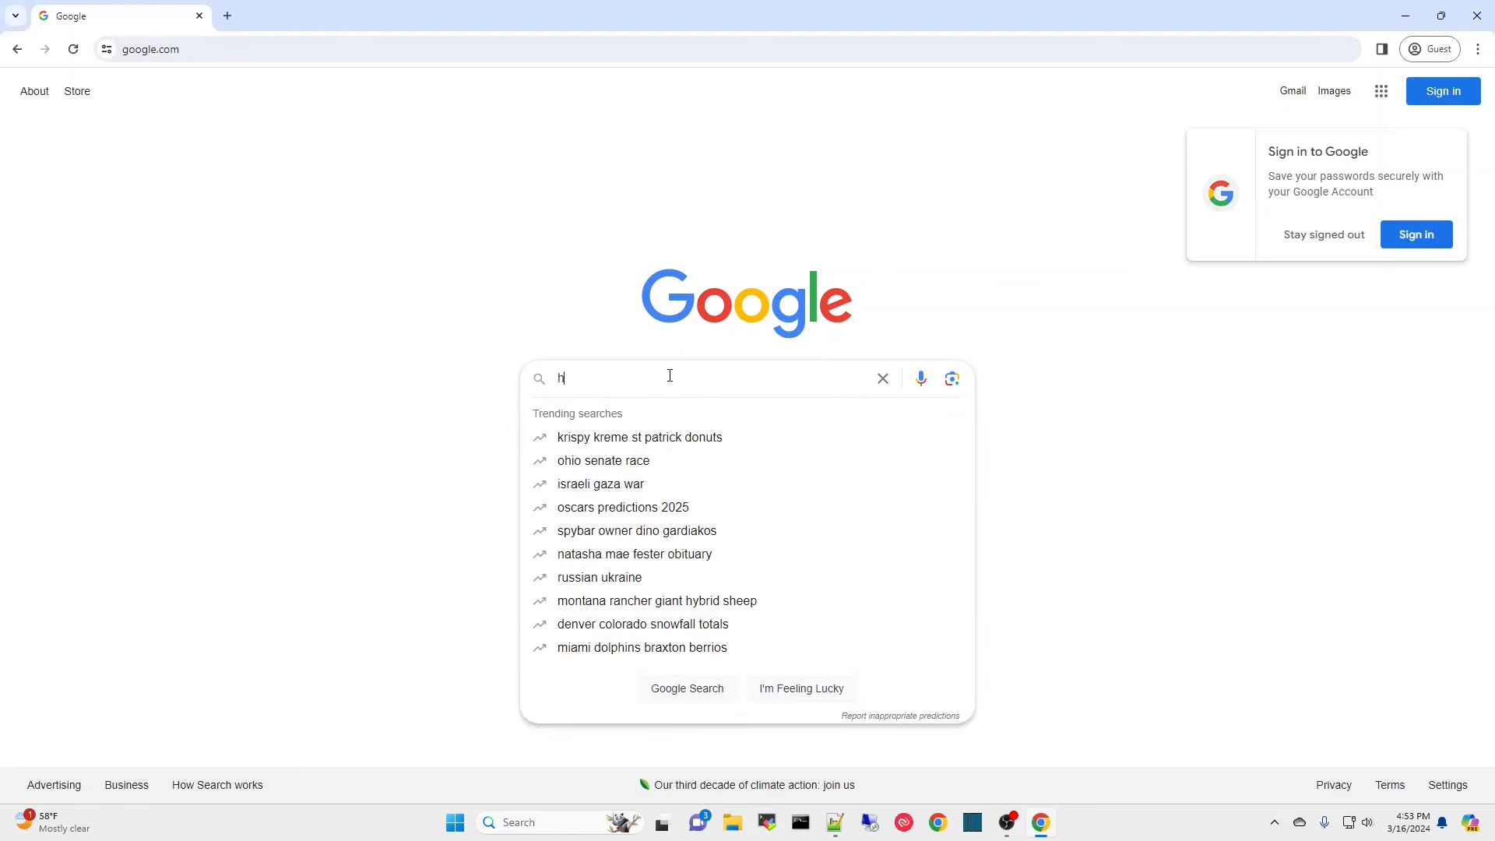
type("p serial")
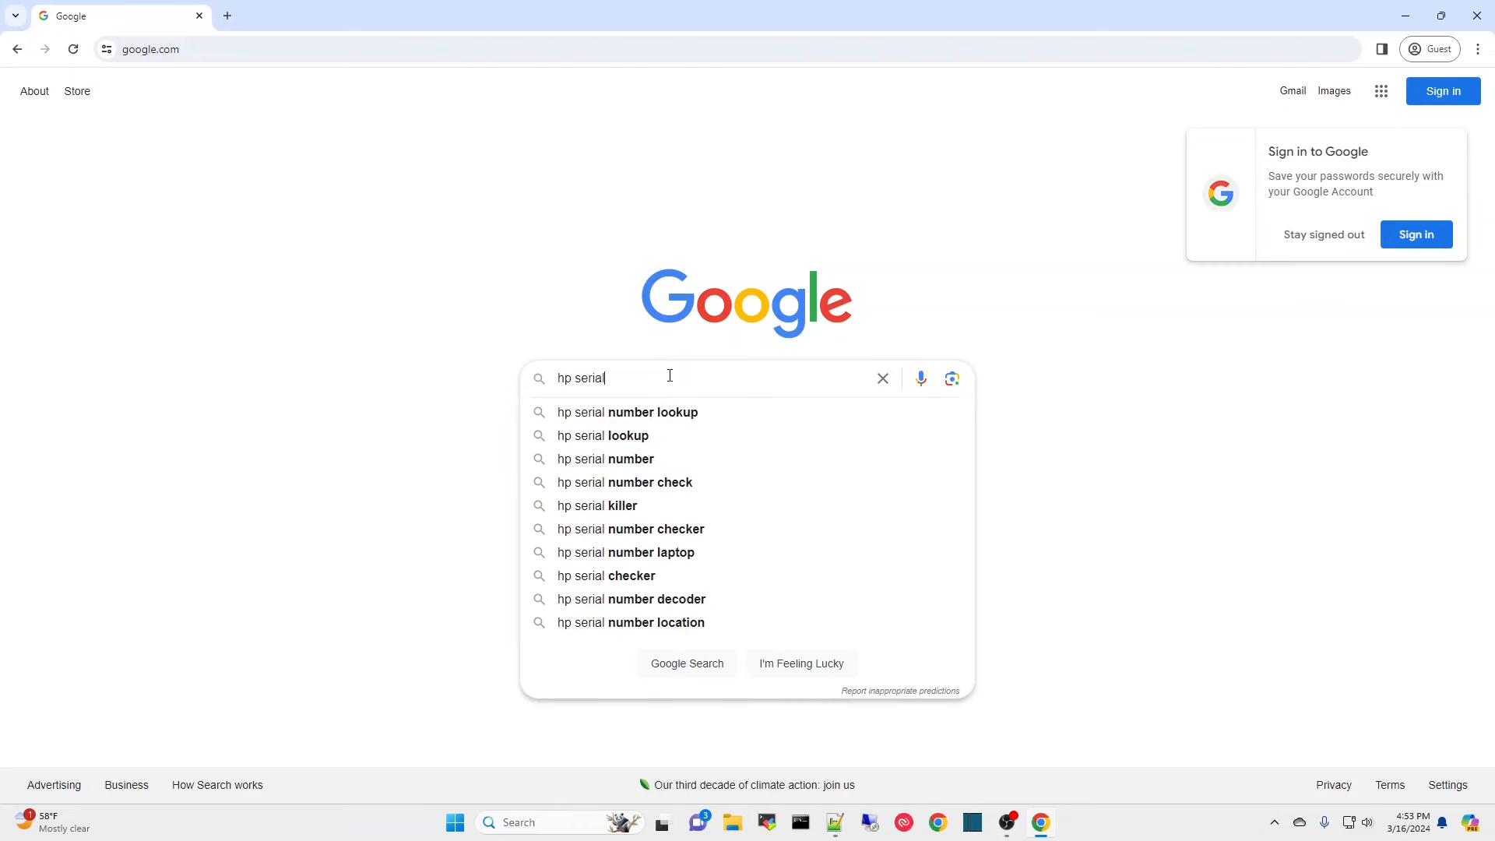
left_click(626, 411)
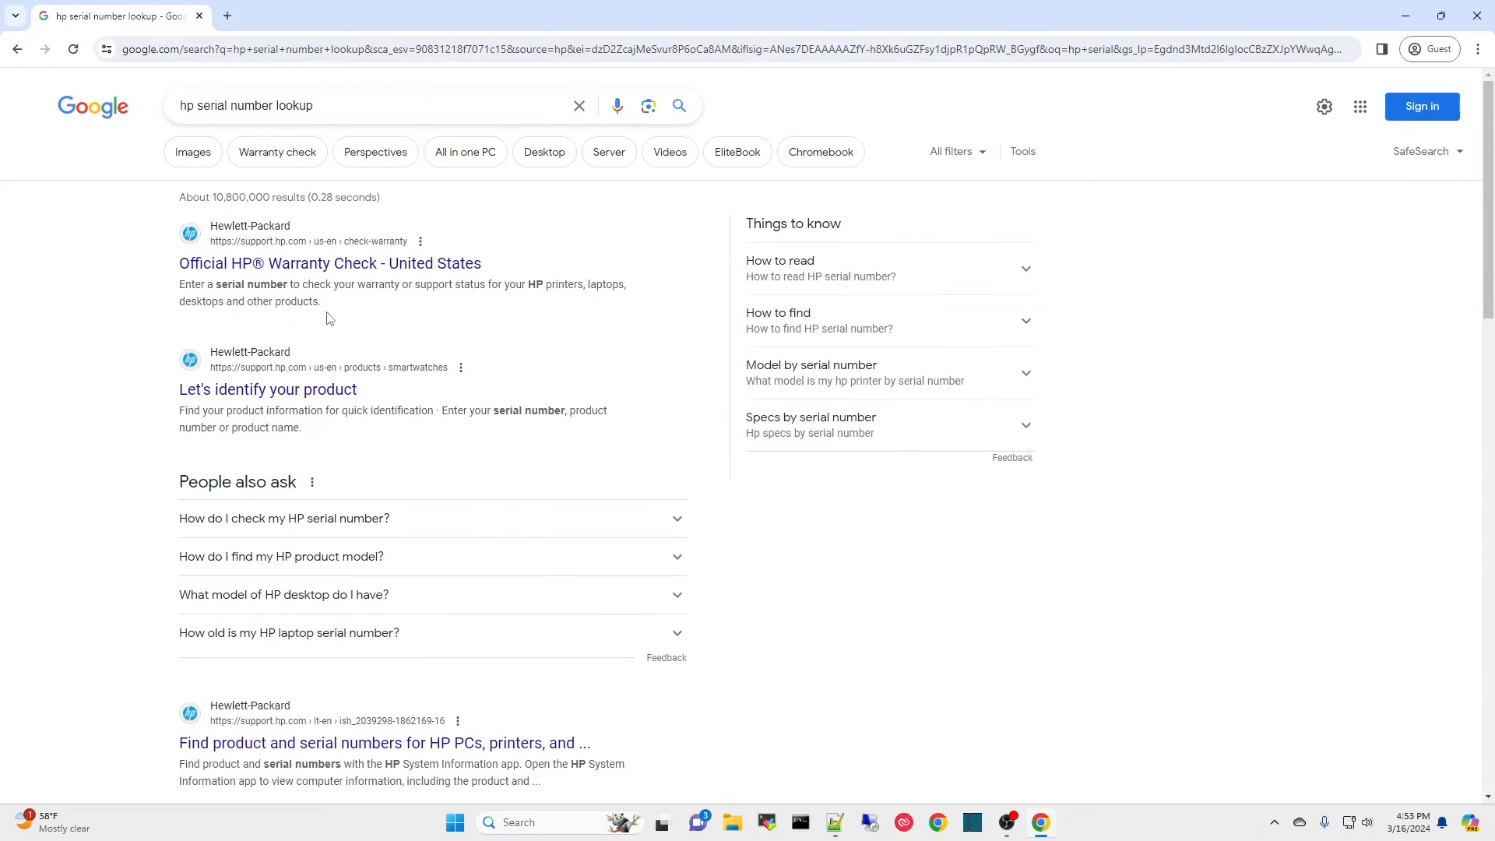
mouse_move(328, 263)
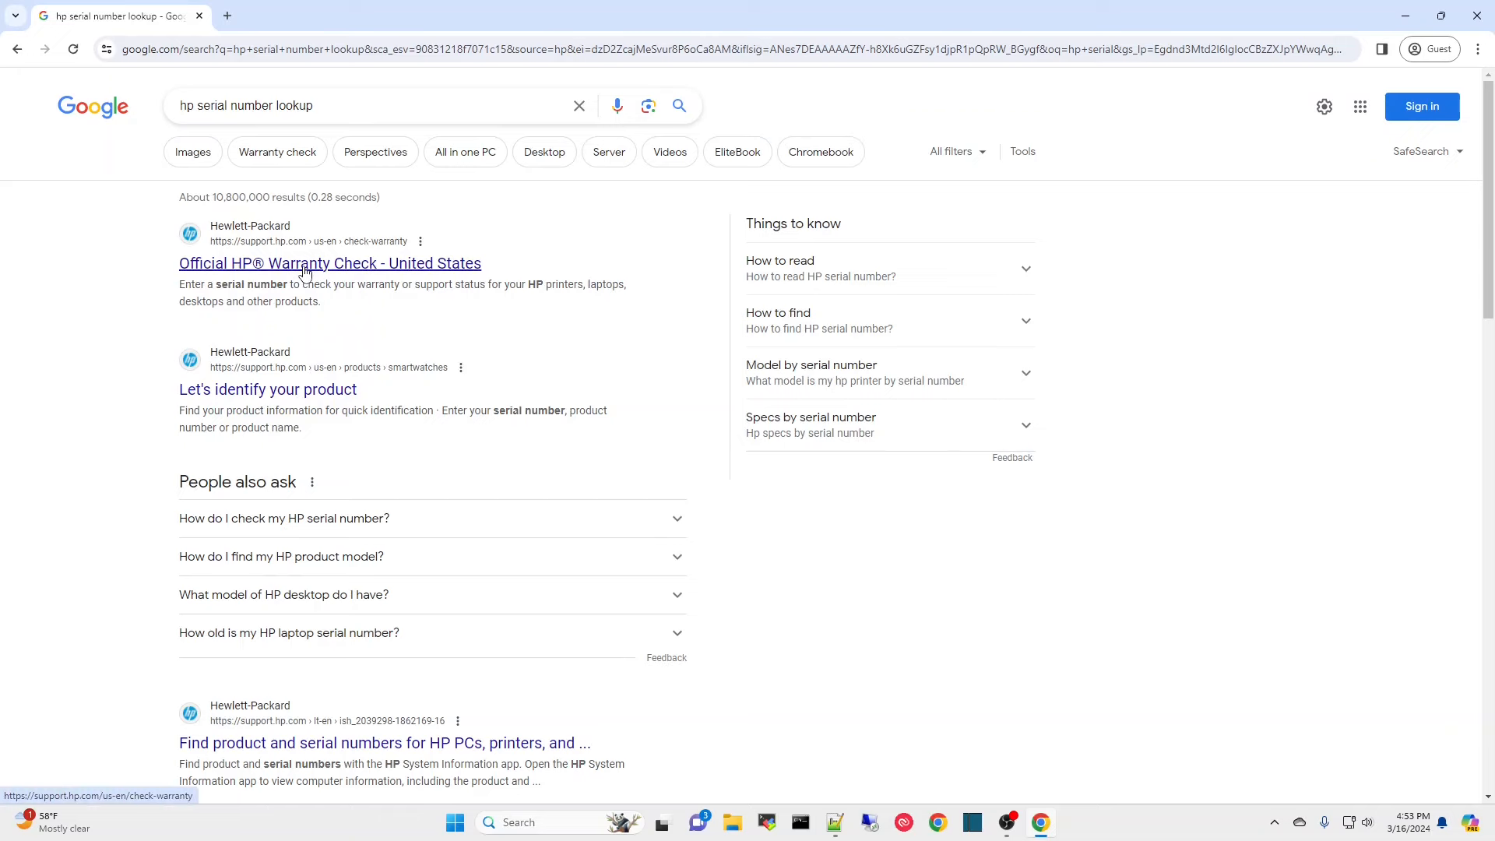
left_click(330, 263)
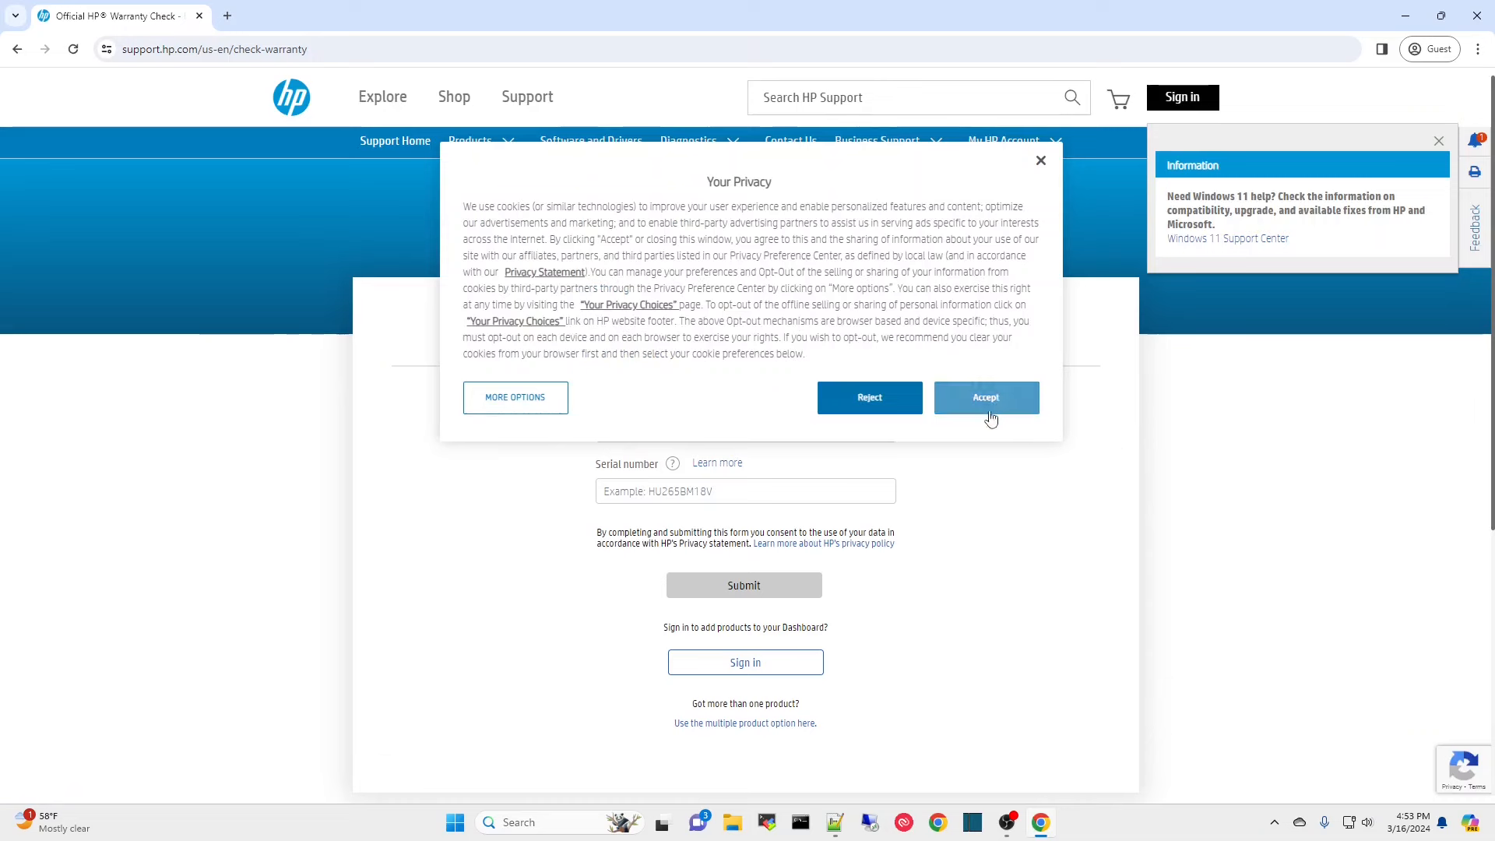
- Accept the privacy notice and check warranty for serial 8CG8152VWR (EliteDesk 800 G3 Mini)
left_click(984, 397)
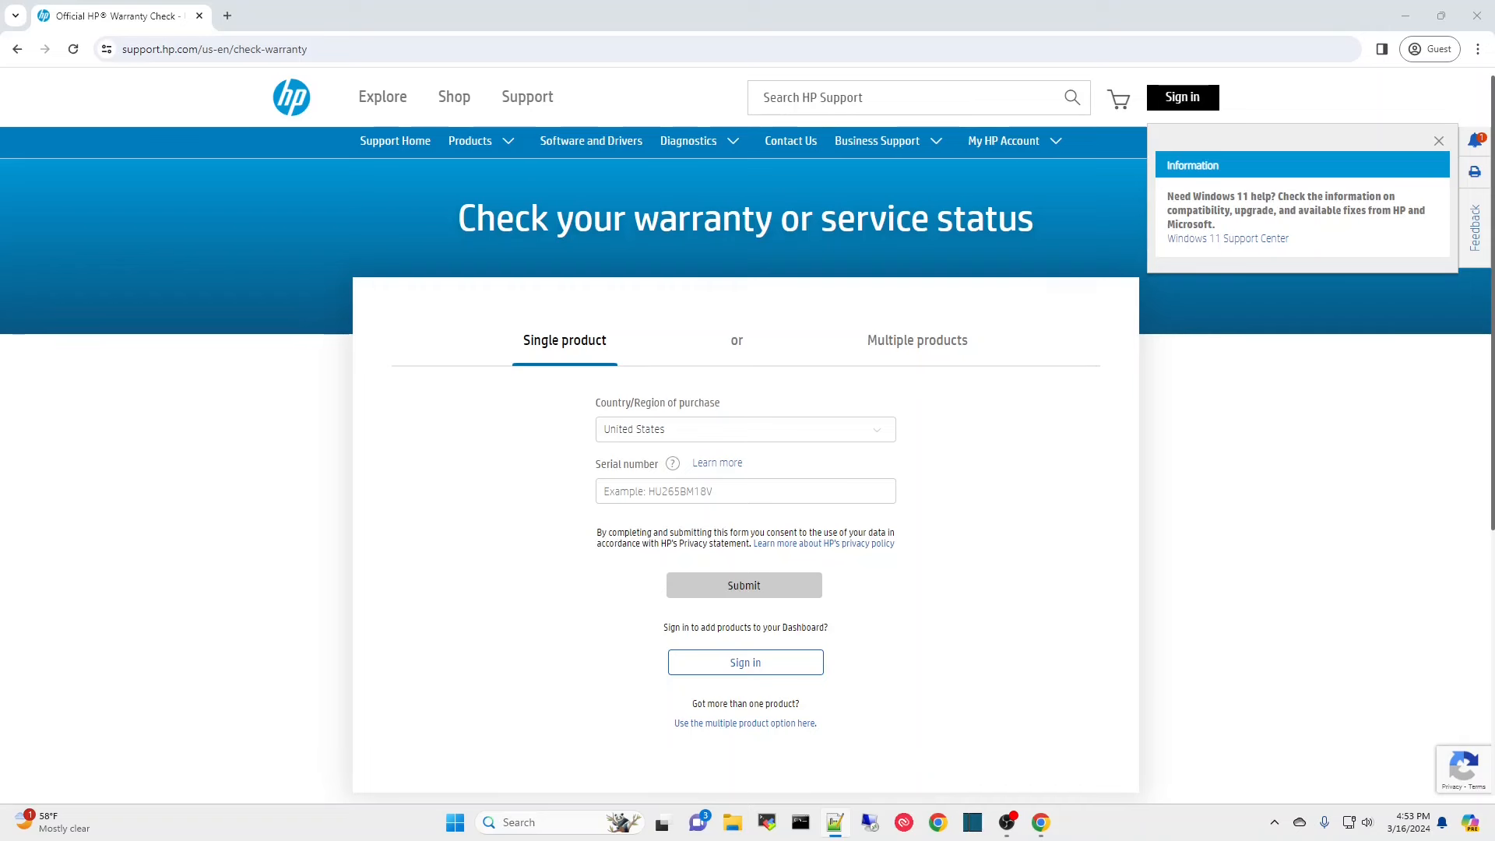
left_click(1439, 140)
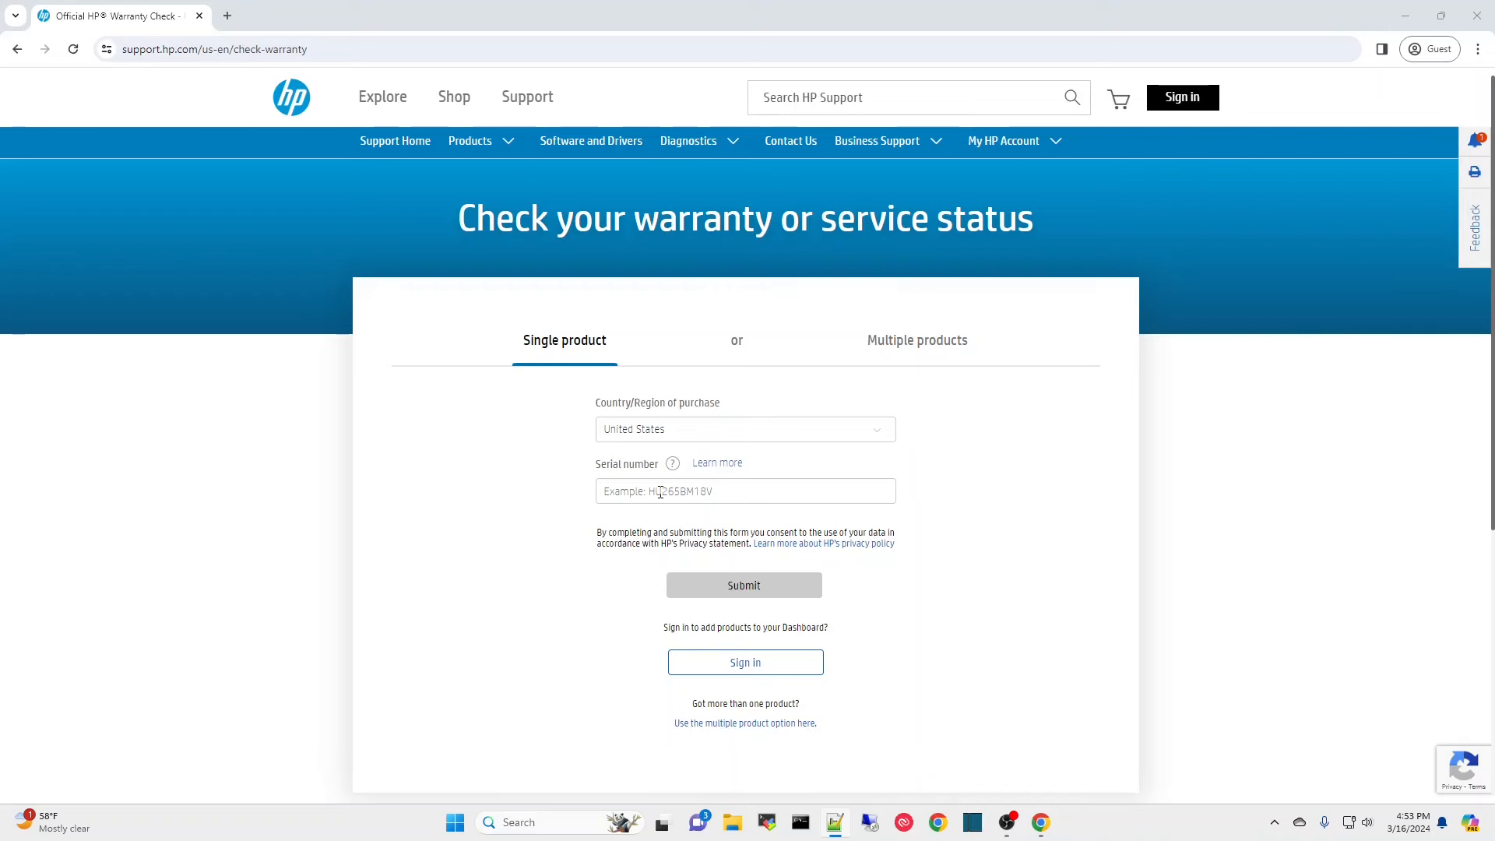
type("8CG8152VWR")
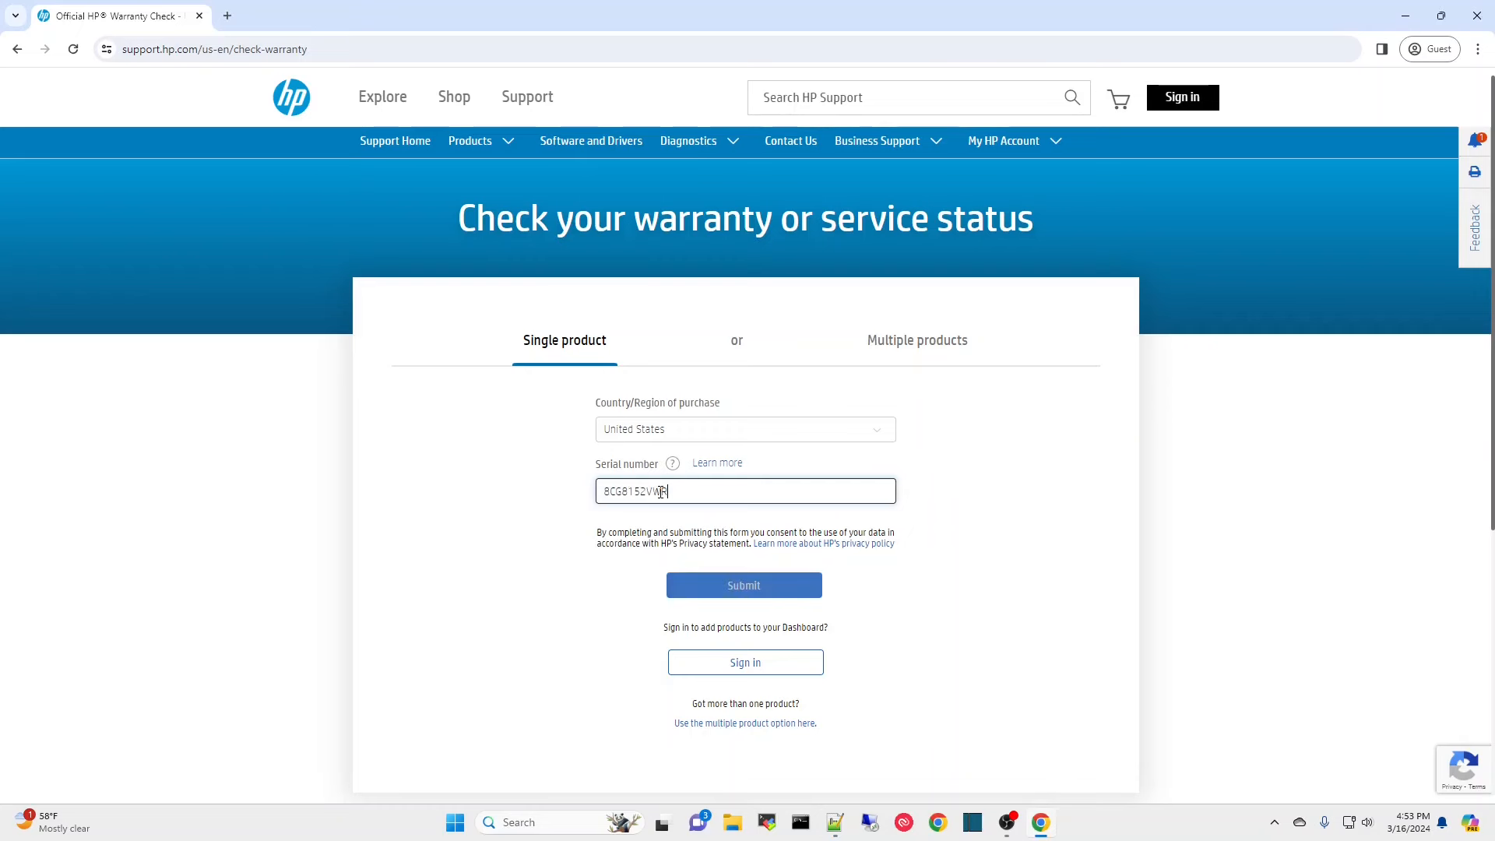
left_click(744, 584)
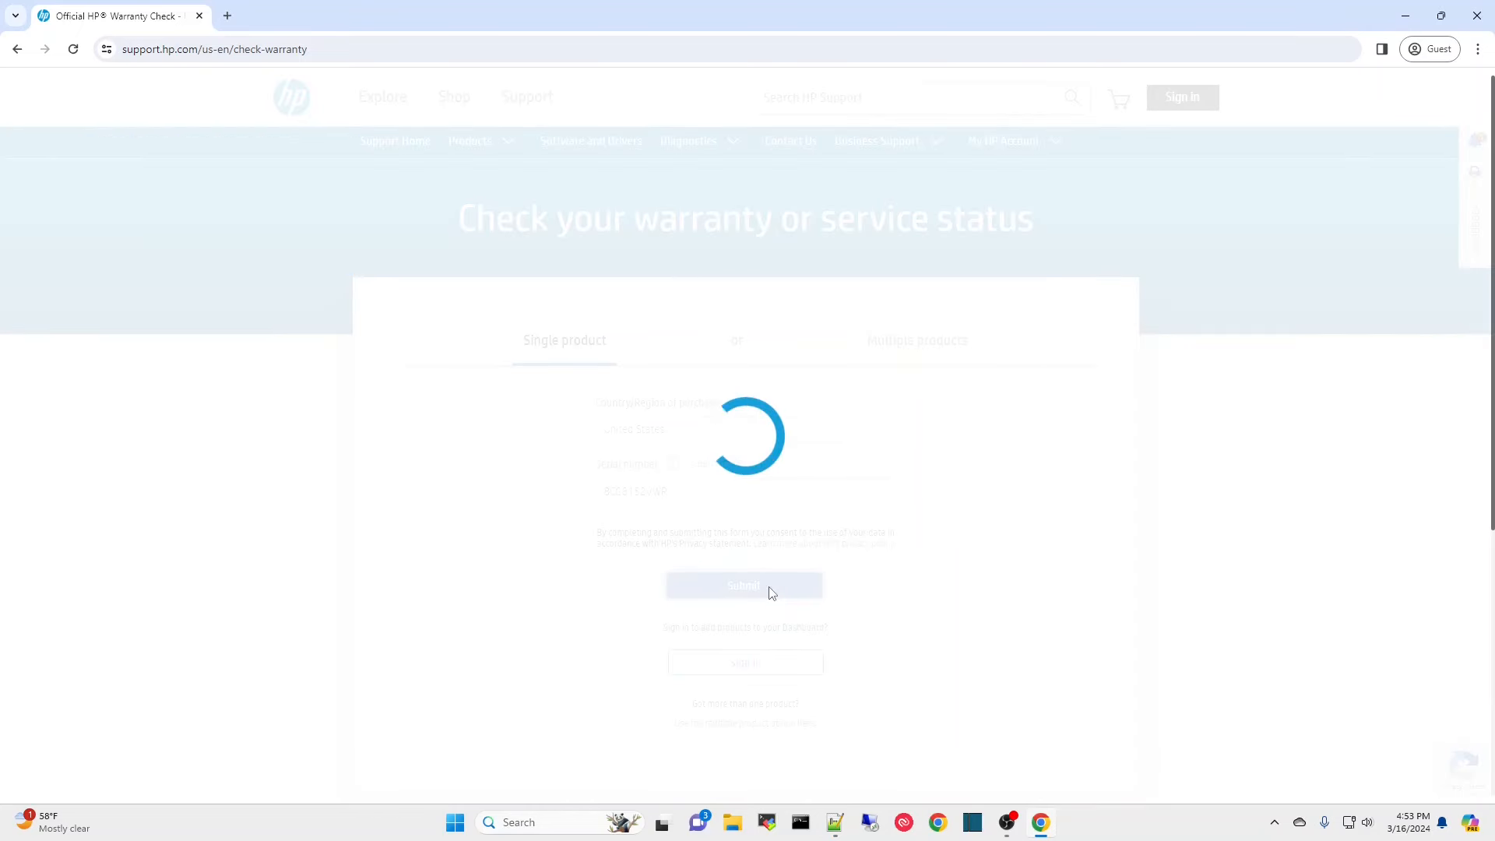
left_click(744, 584)
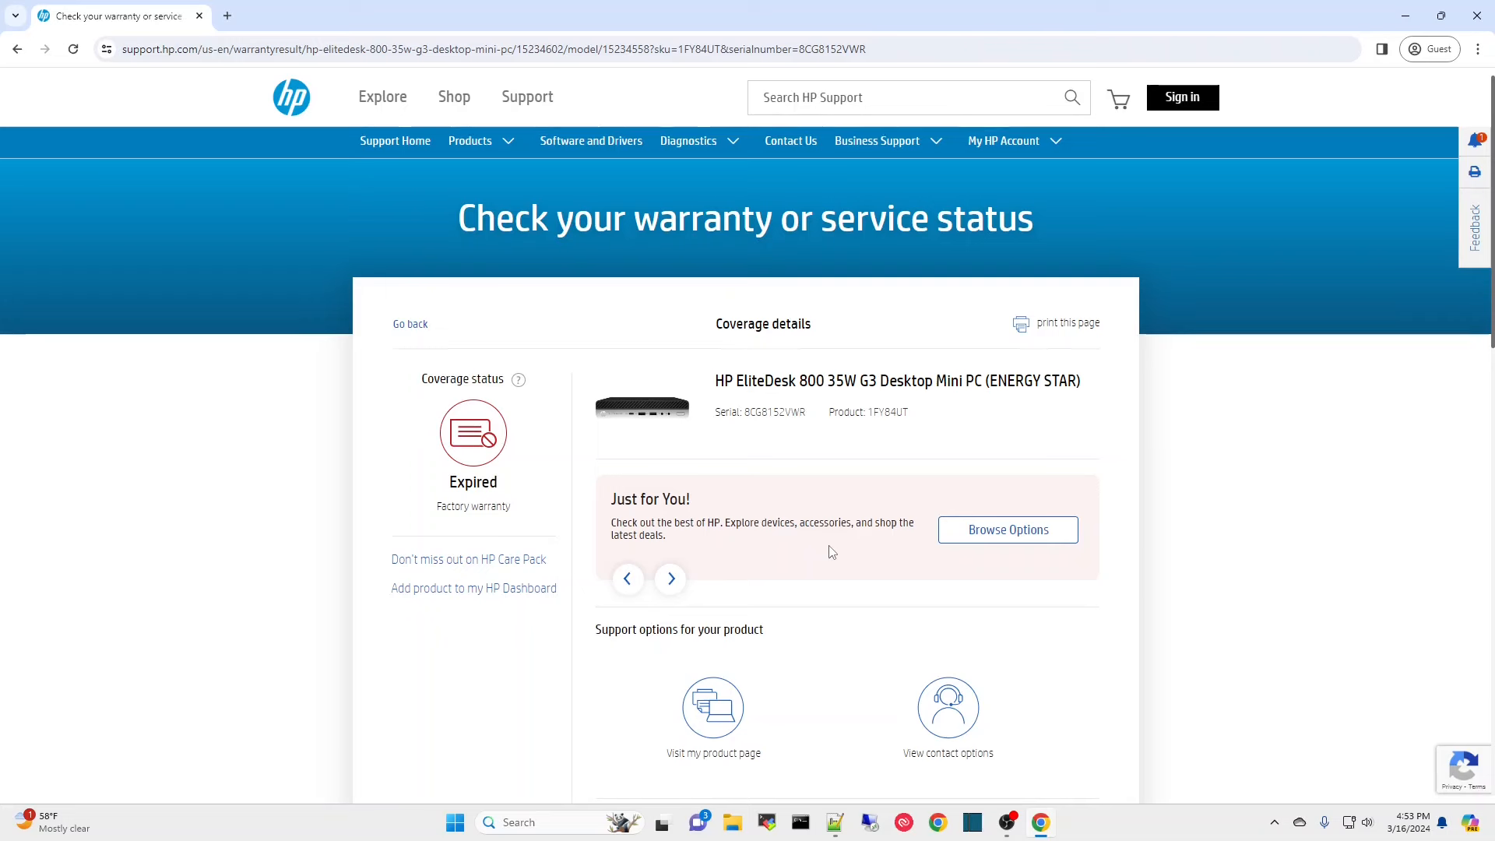
scroll("down", 3)
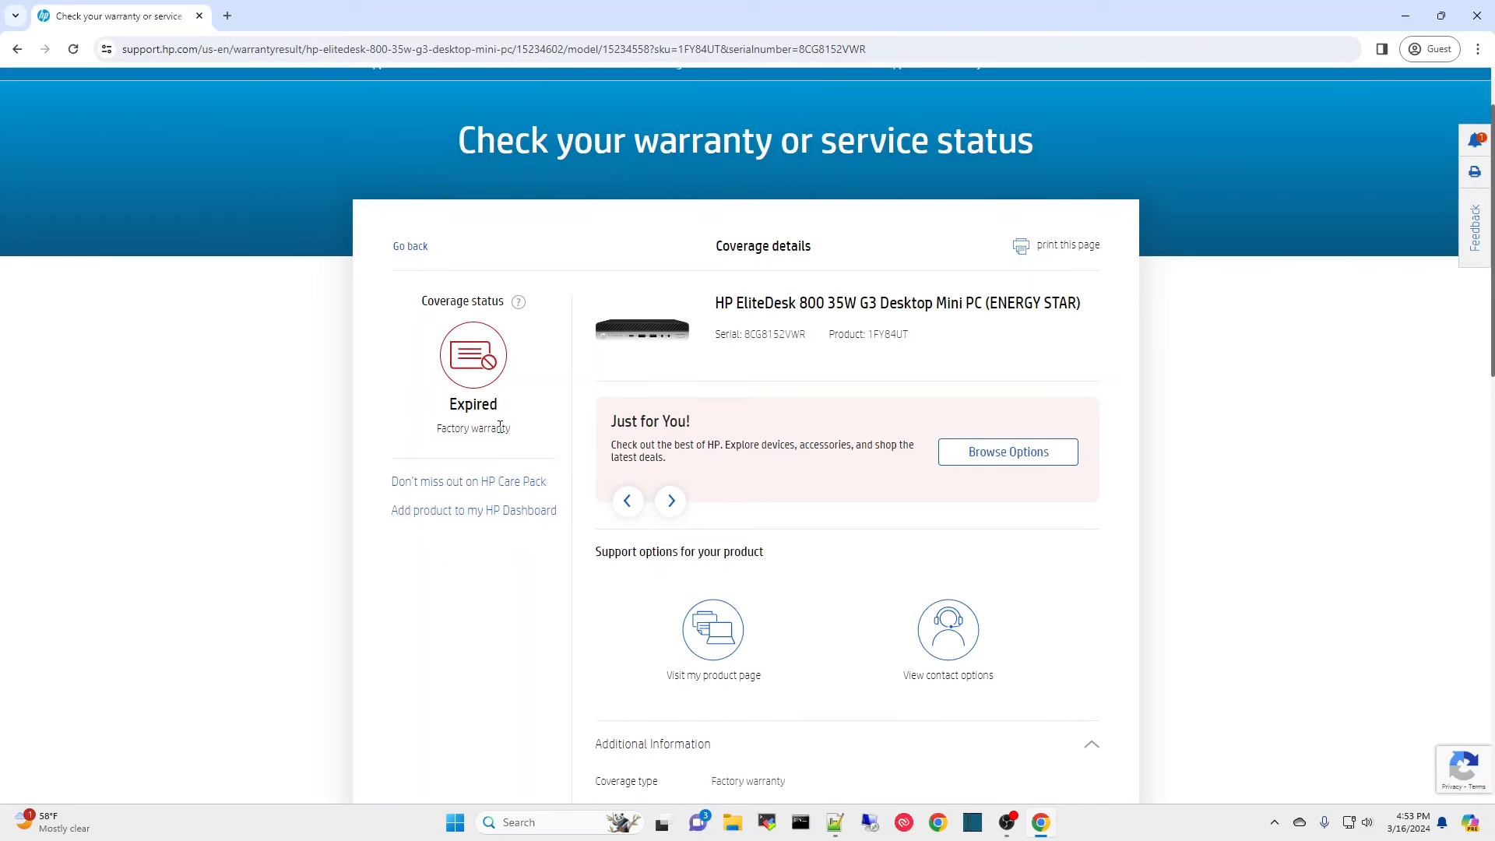
scroll("down", 3)
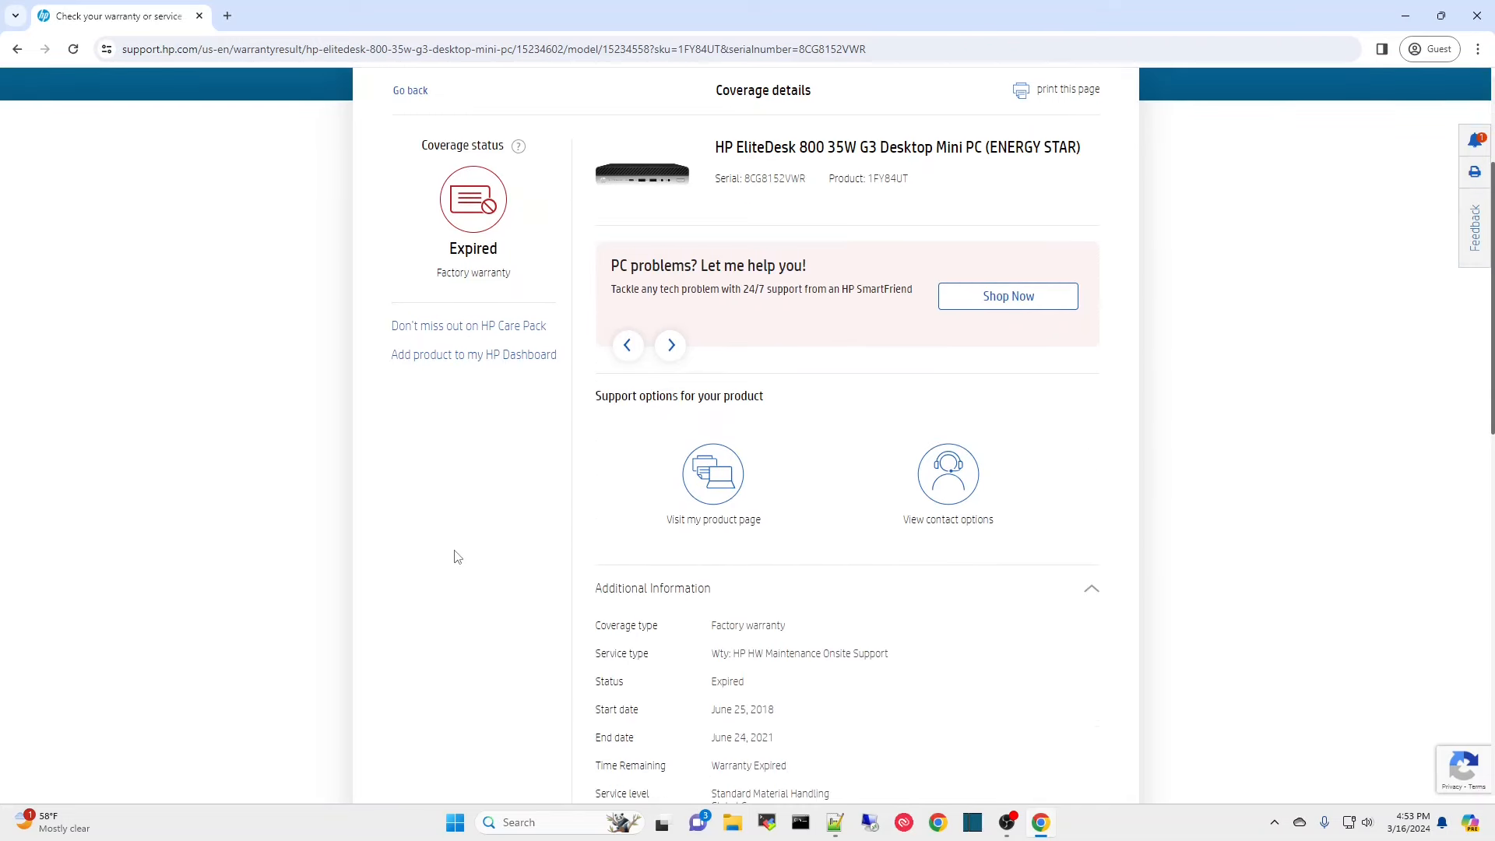
scroll("down", 3)
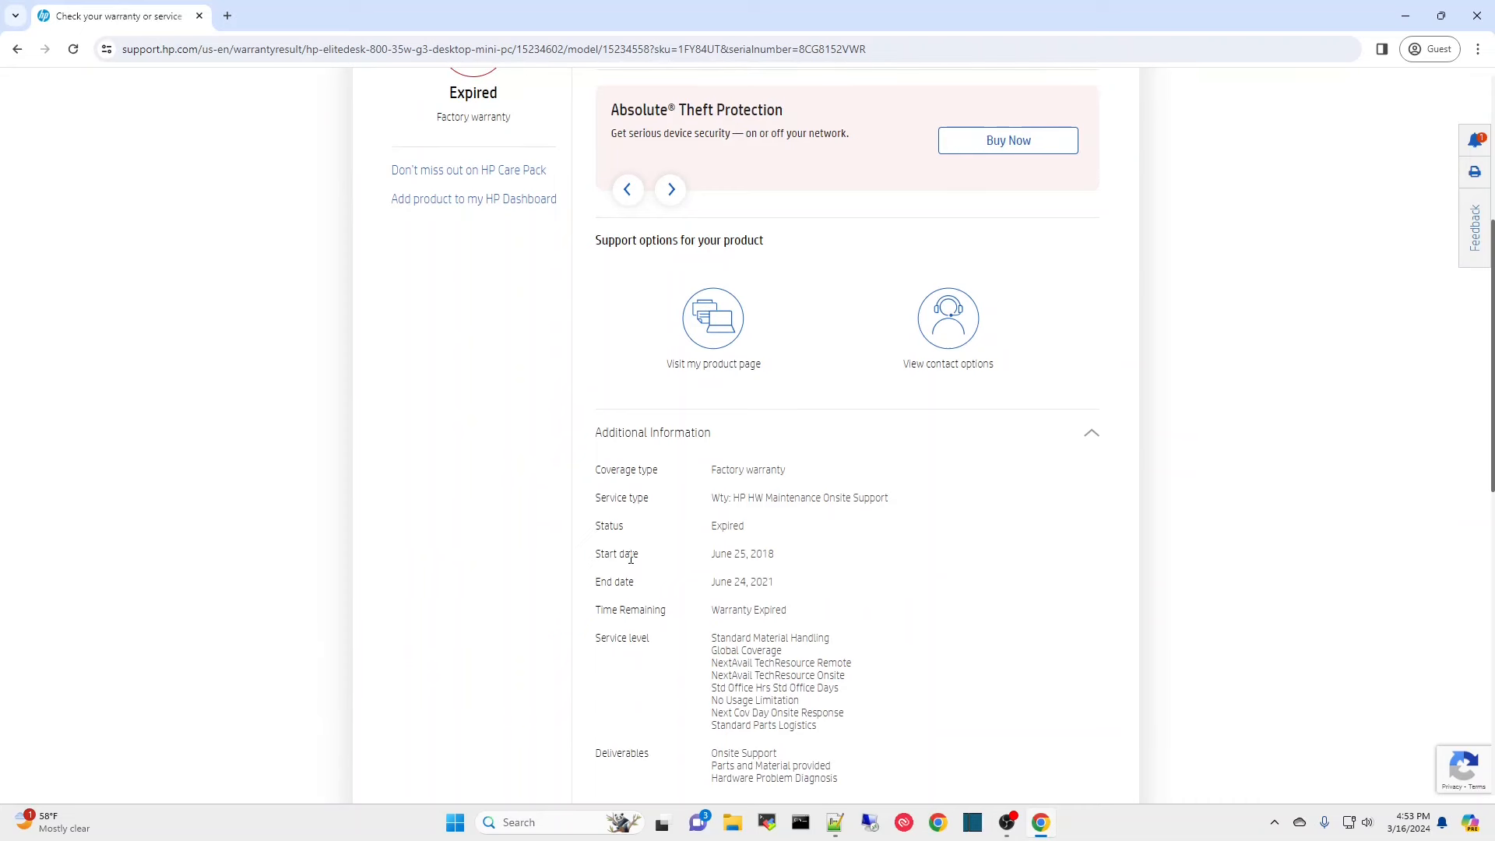
mouse_move(729, 579)
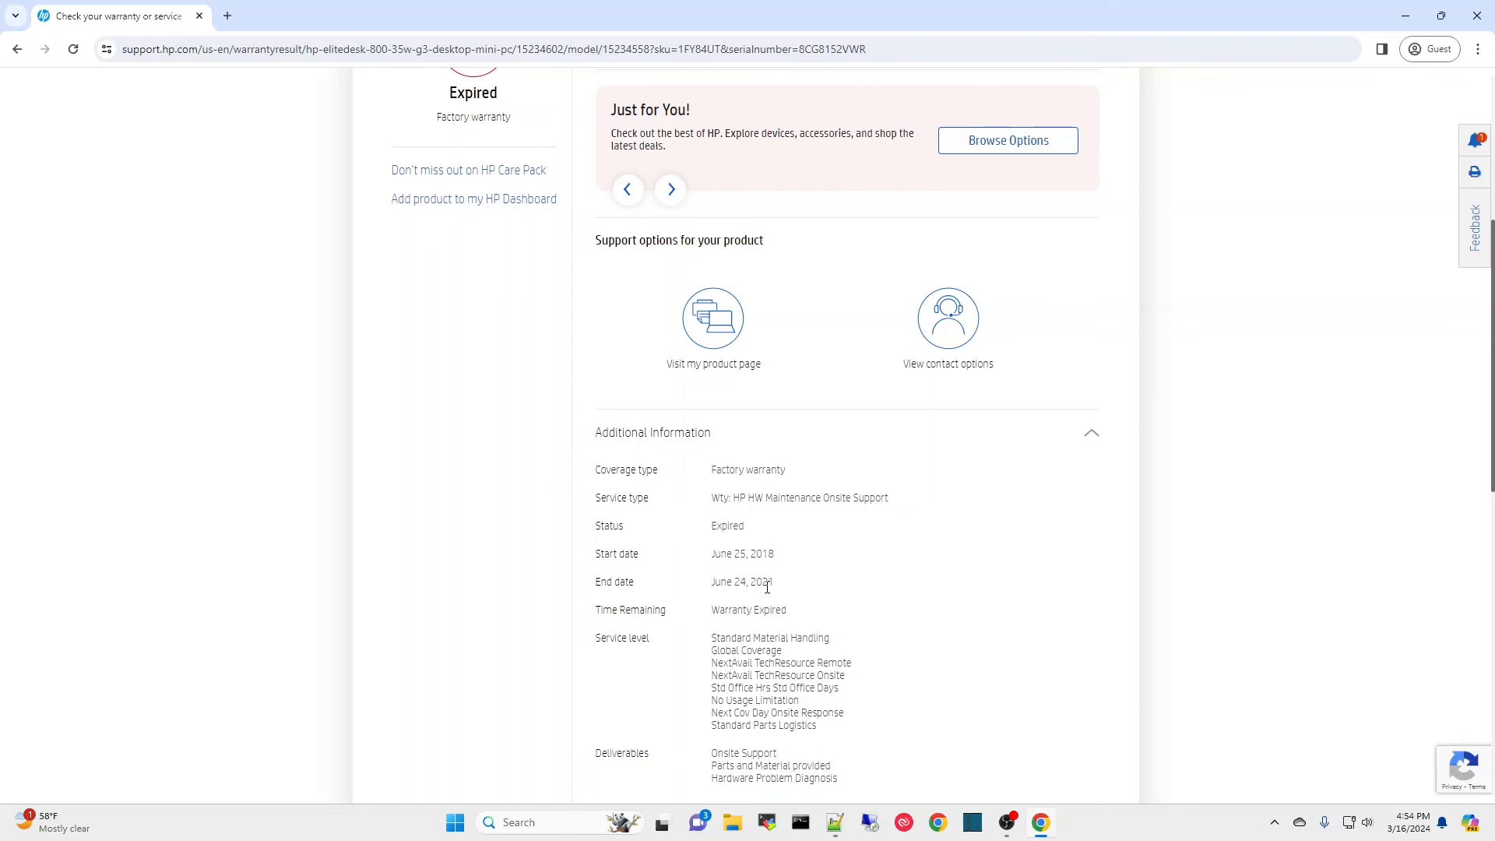
mouse_move(846, 581)
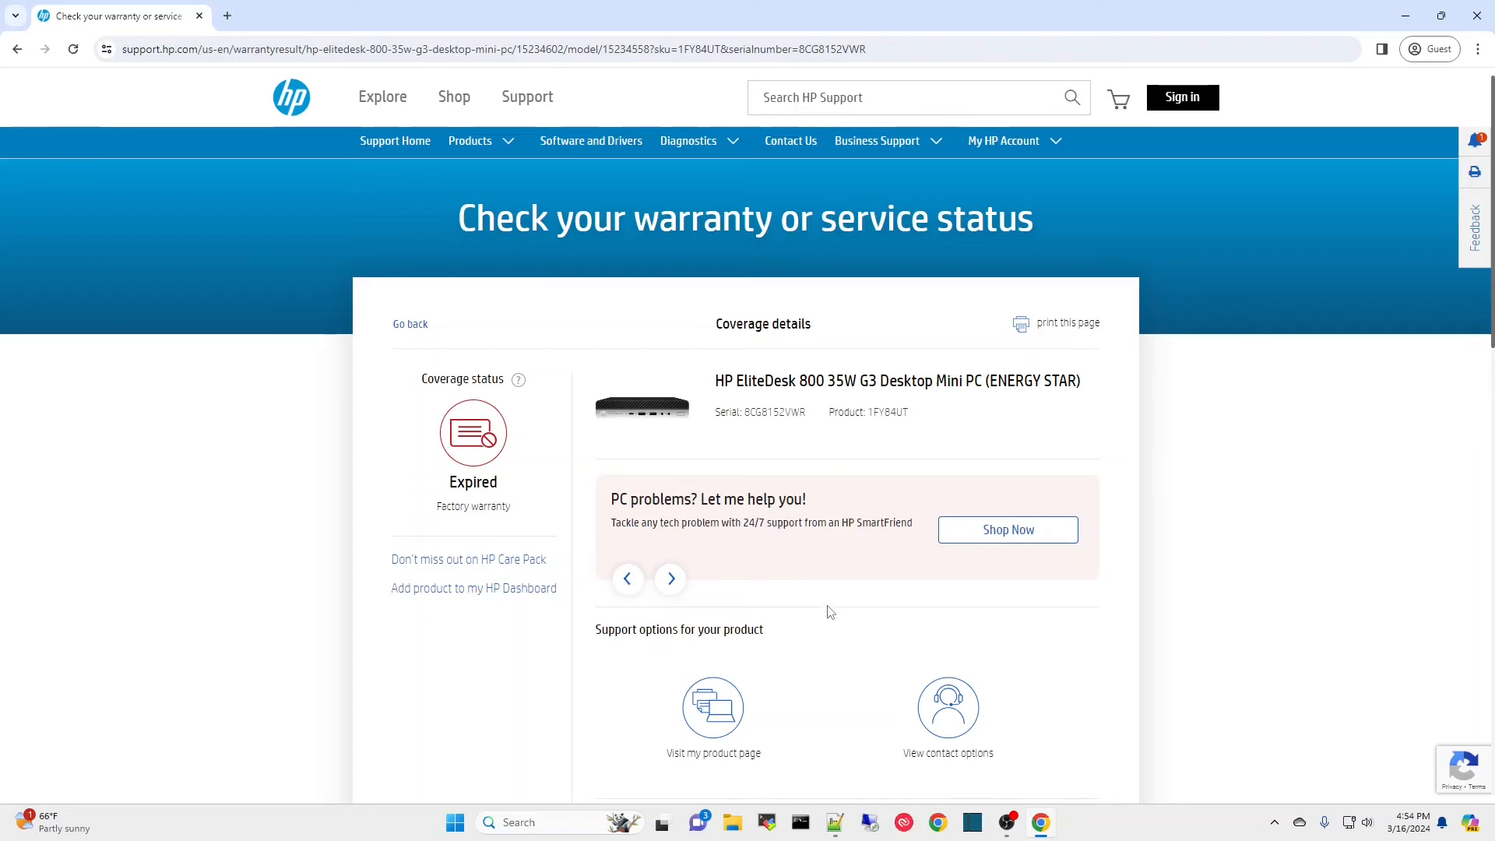
mouse_move(238, 26)
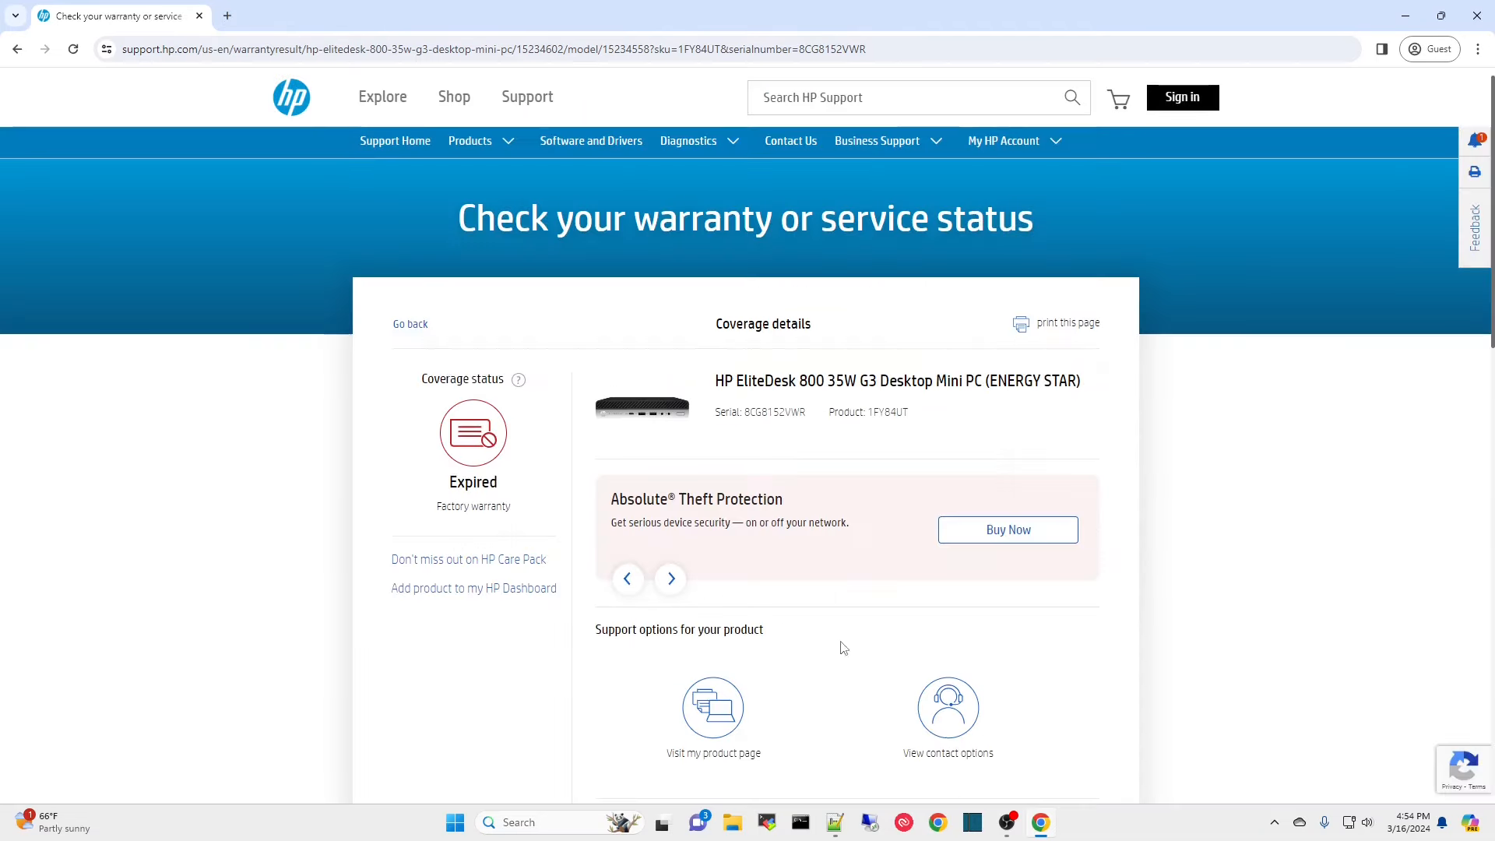
- In a new tab, search Google for 'hp part number lookup' and go to HP PartSurfer
left_click(226, 15)
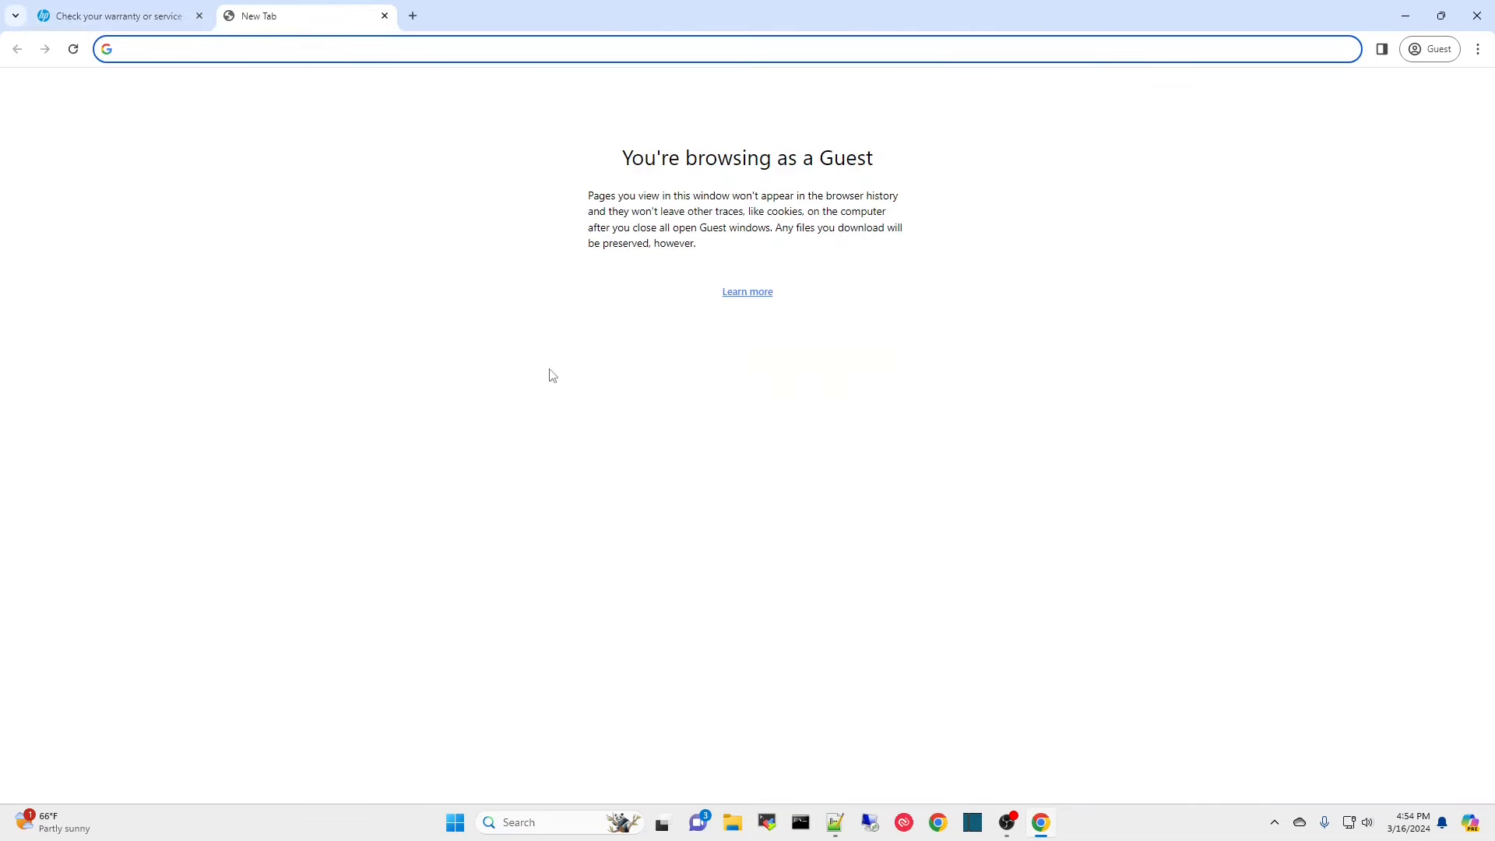
left_click(236, 49)
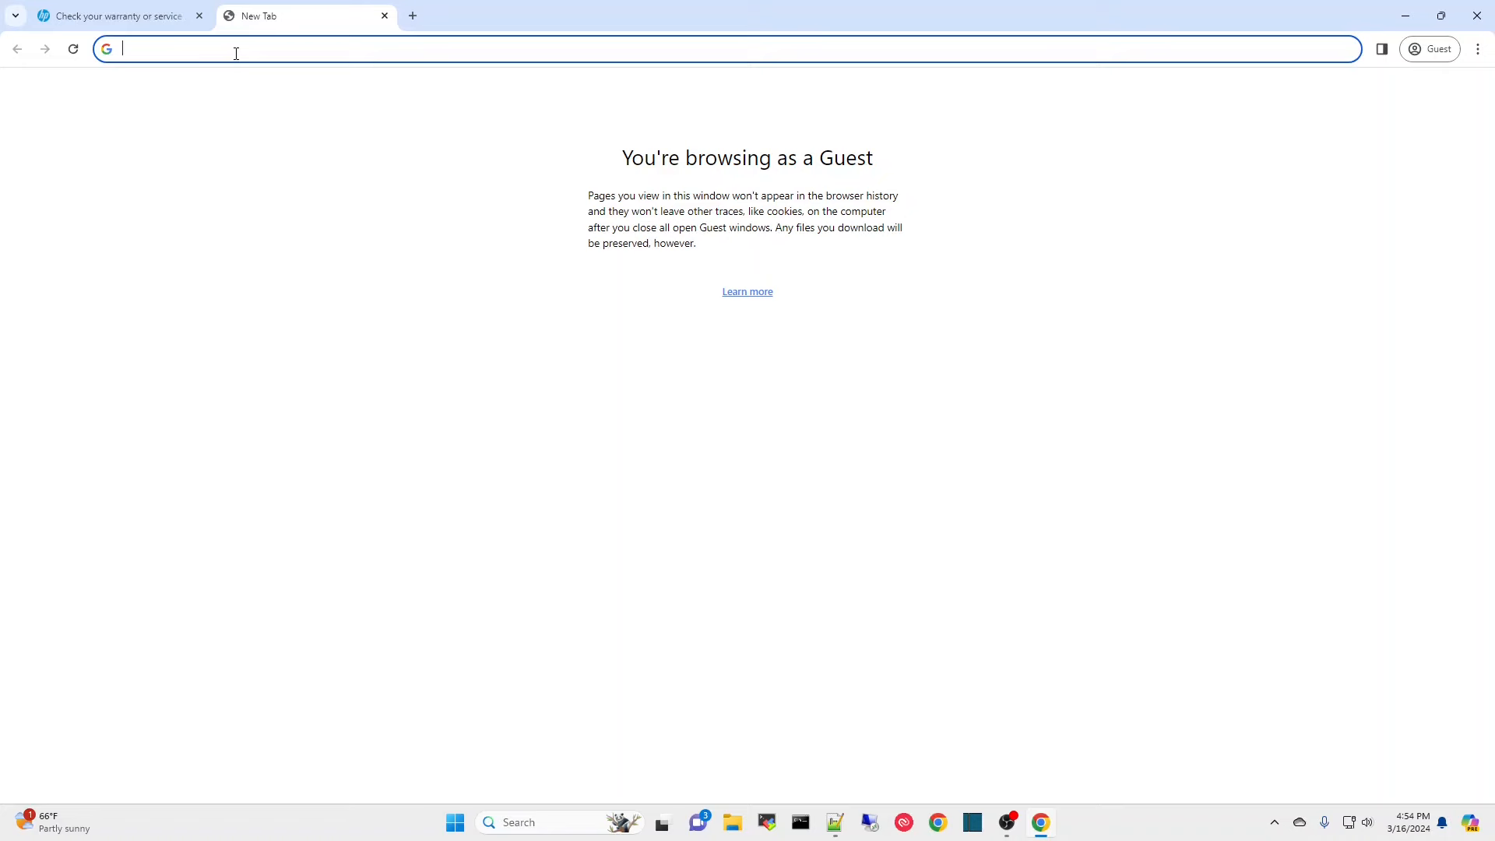
type("google.com")
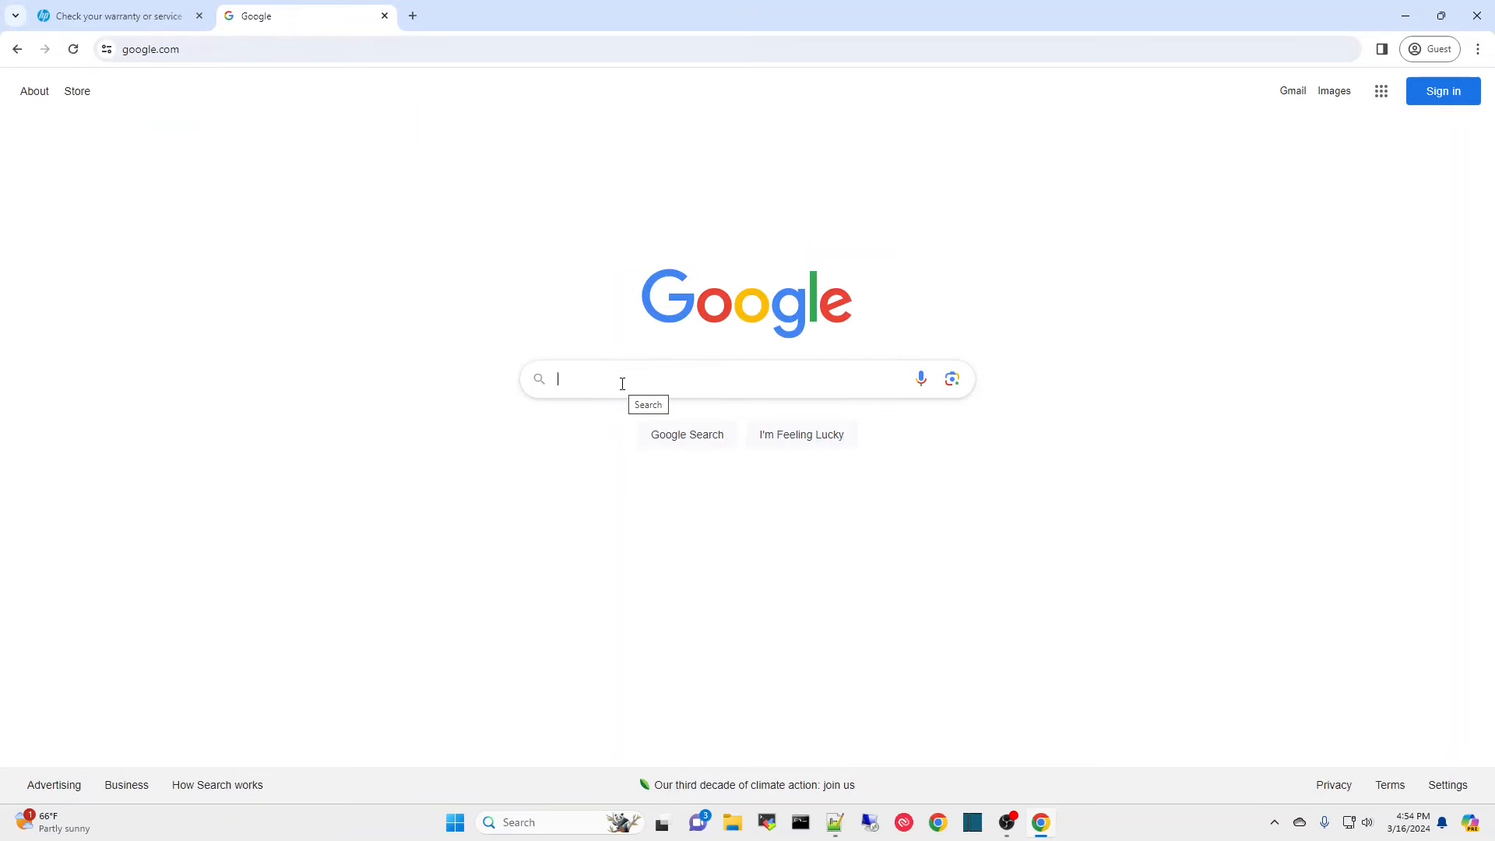
type("hp part number lookup")
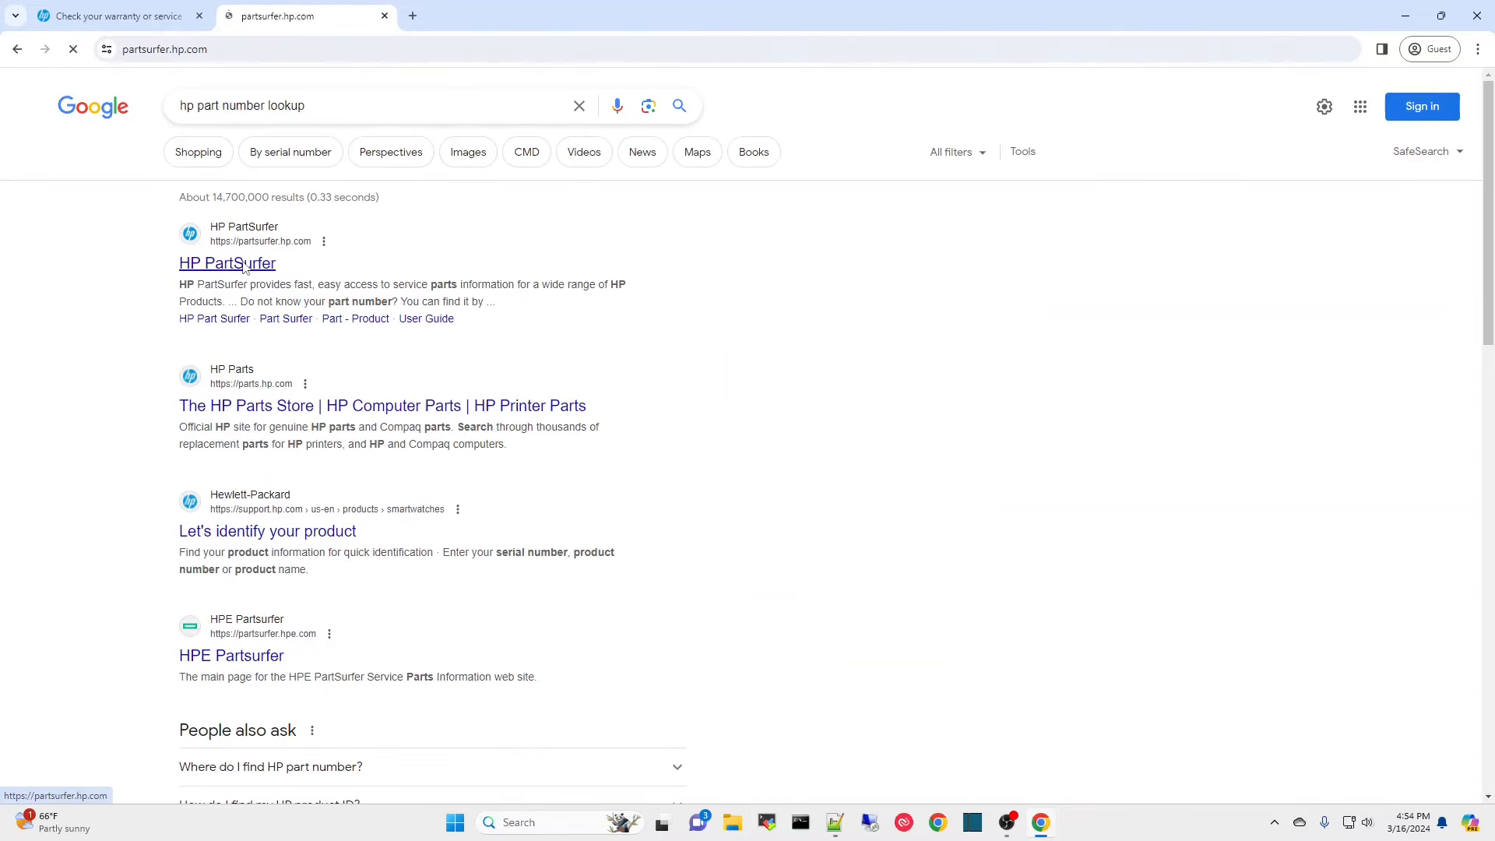
left_click(227, 263)
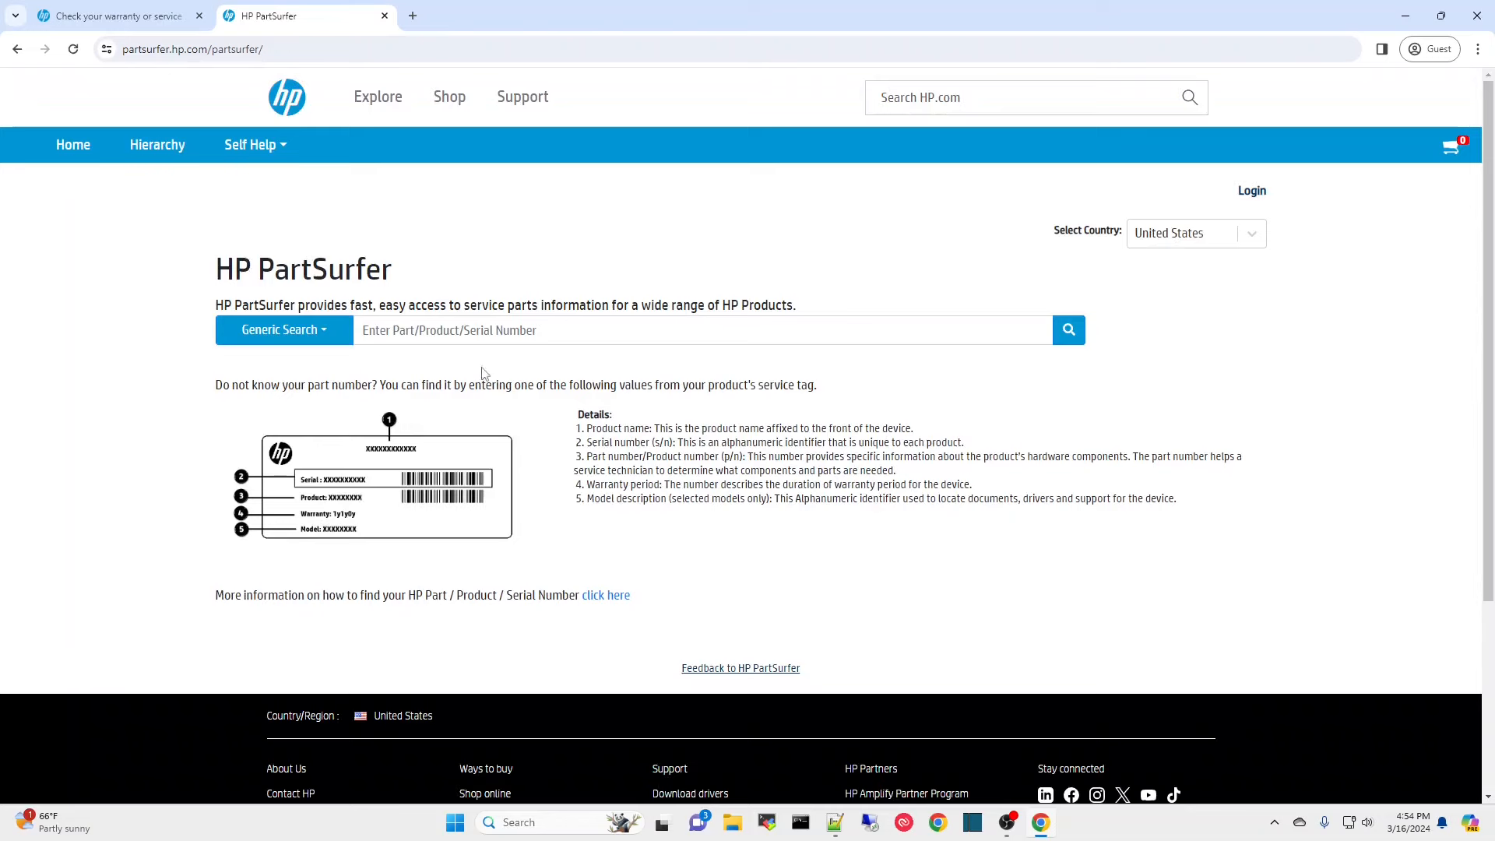
- Look up the original parts list for serial 8CG8152VWR in PartSurfer
left_click(704, 330)
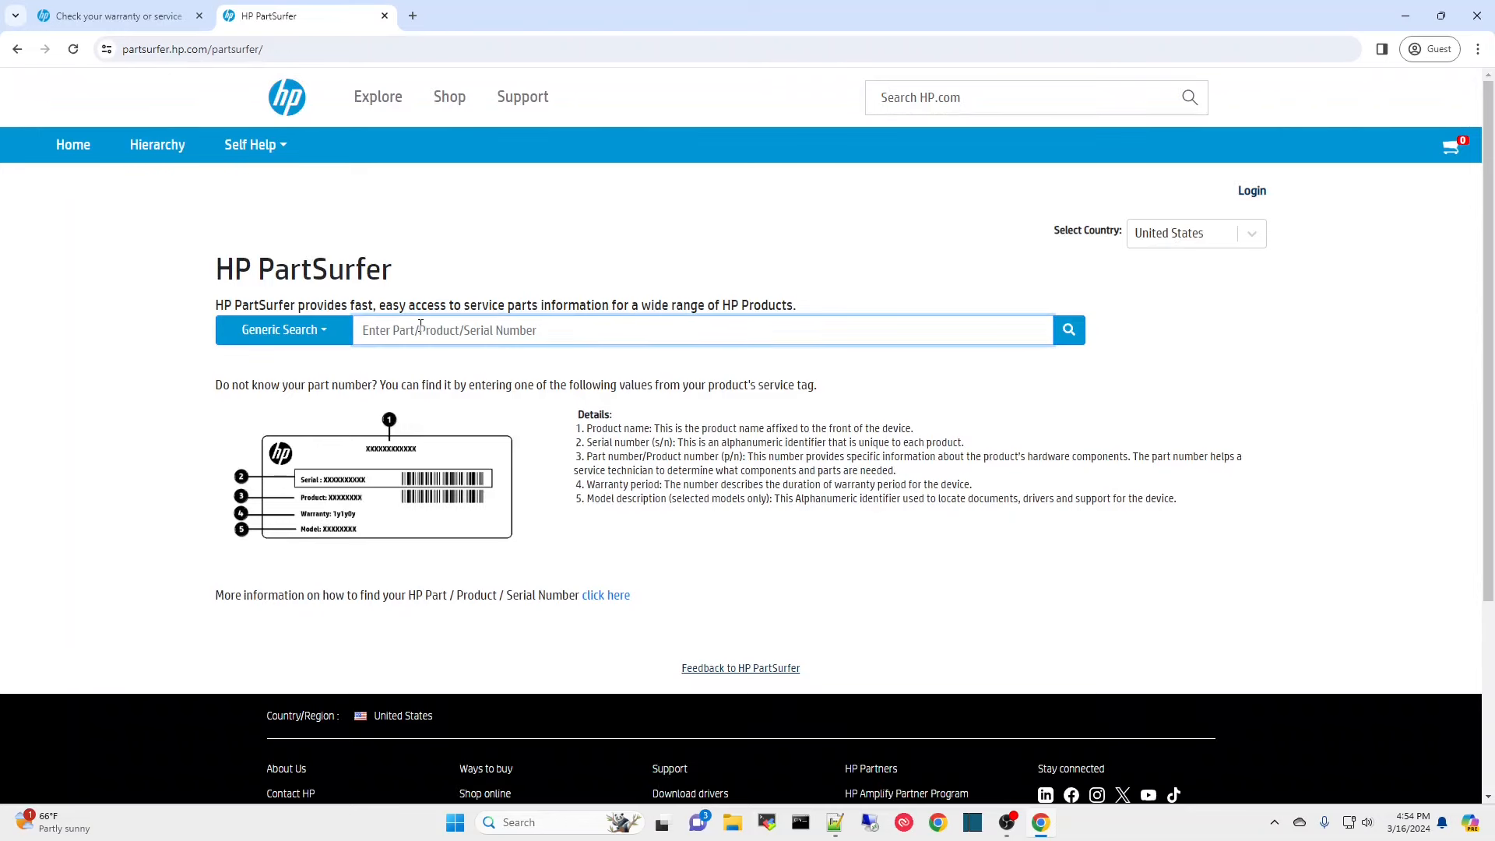
type("8CG8152VWR")
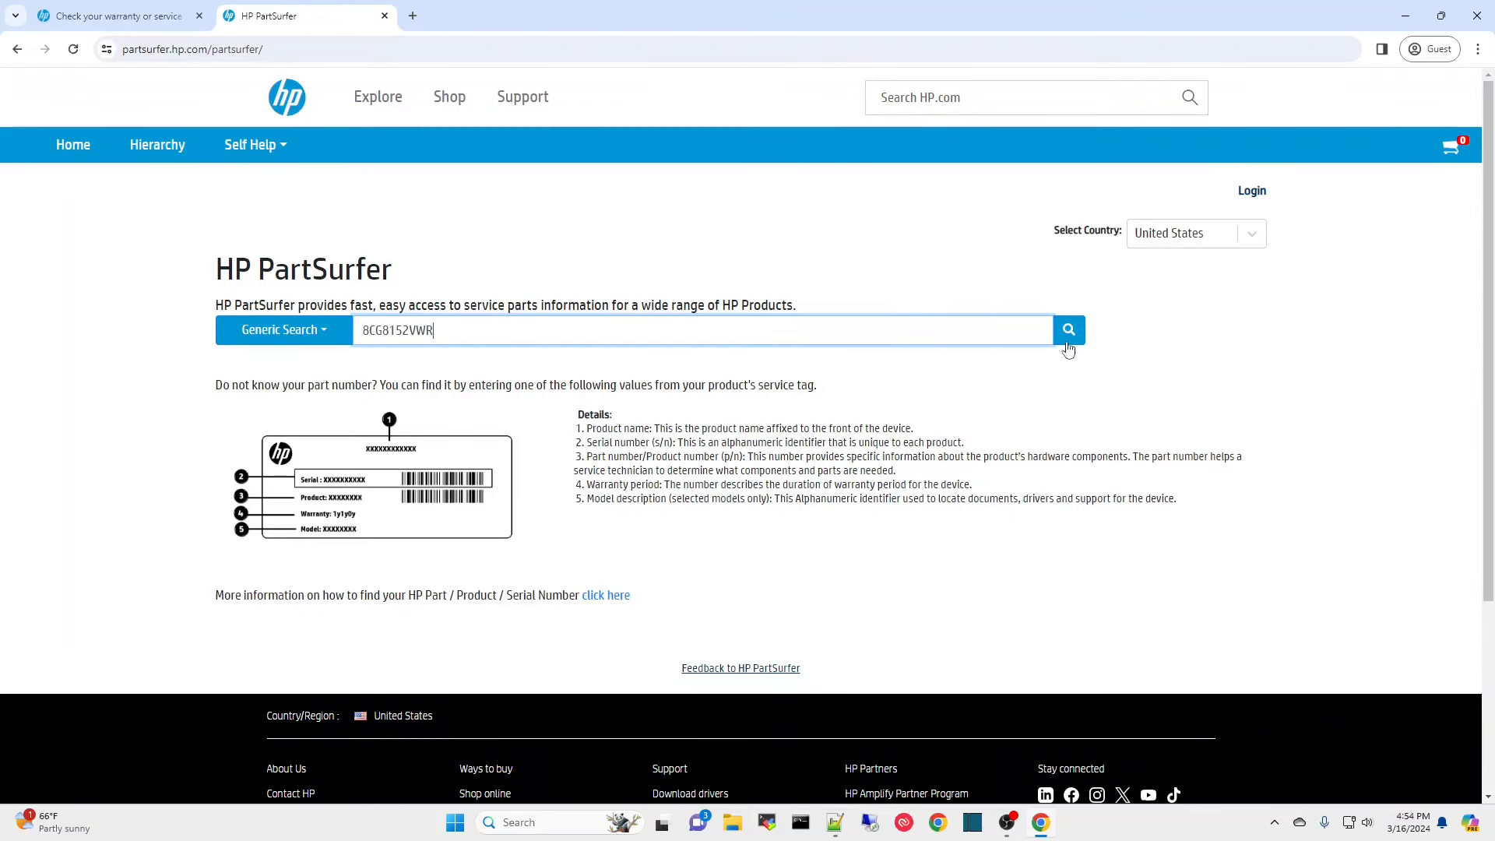
left_click(1068, 330)
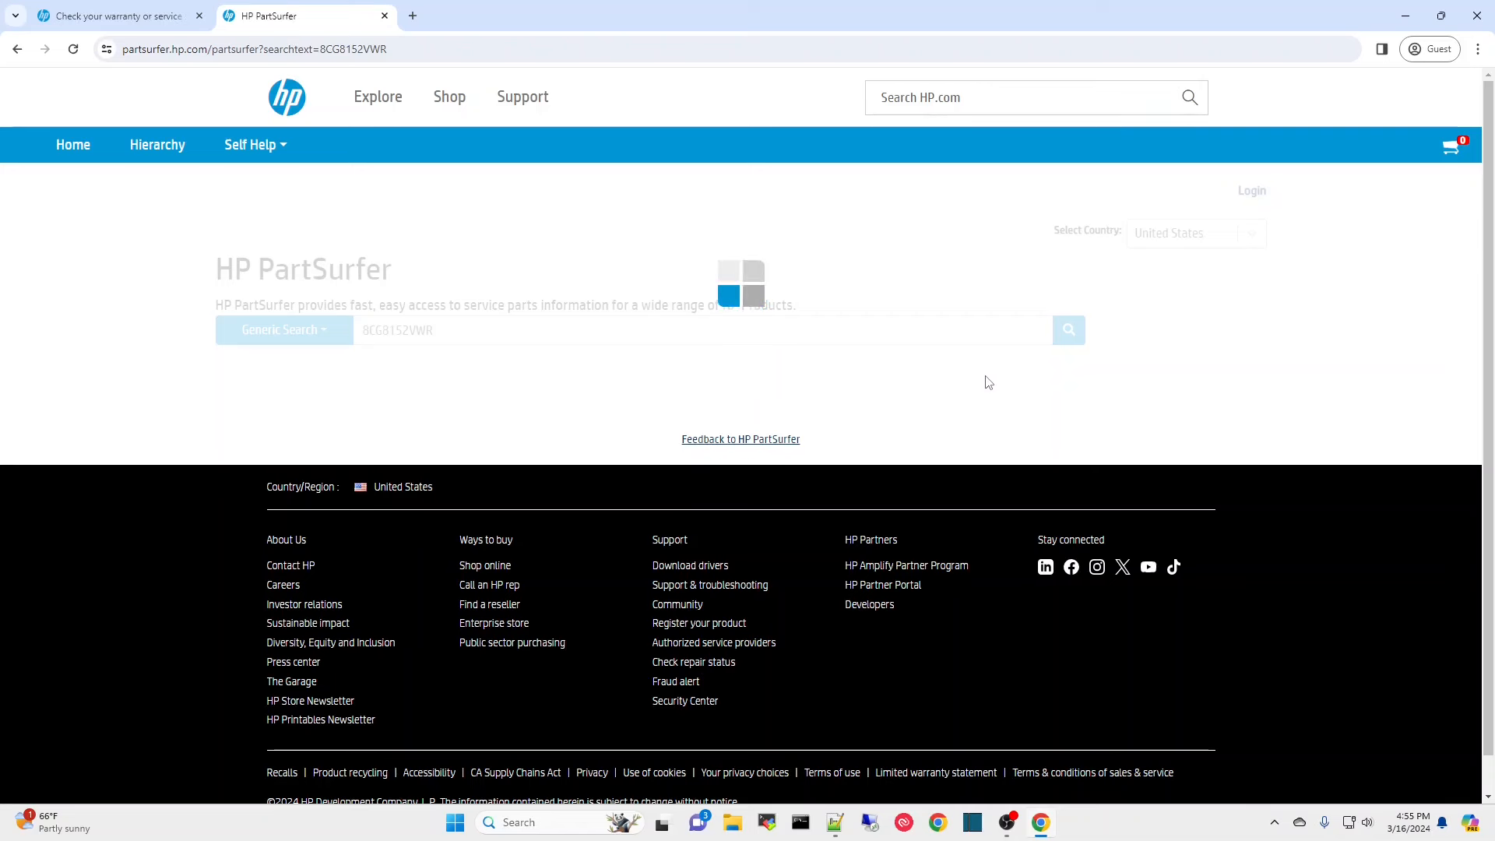
left_click(1068, 330)
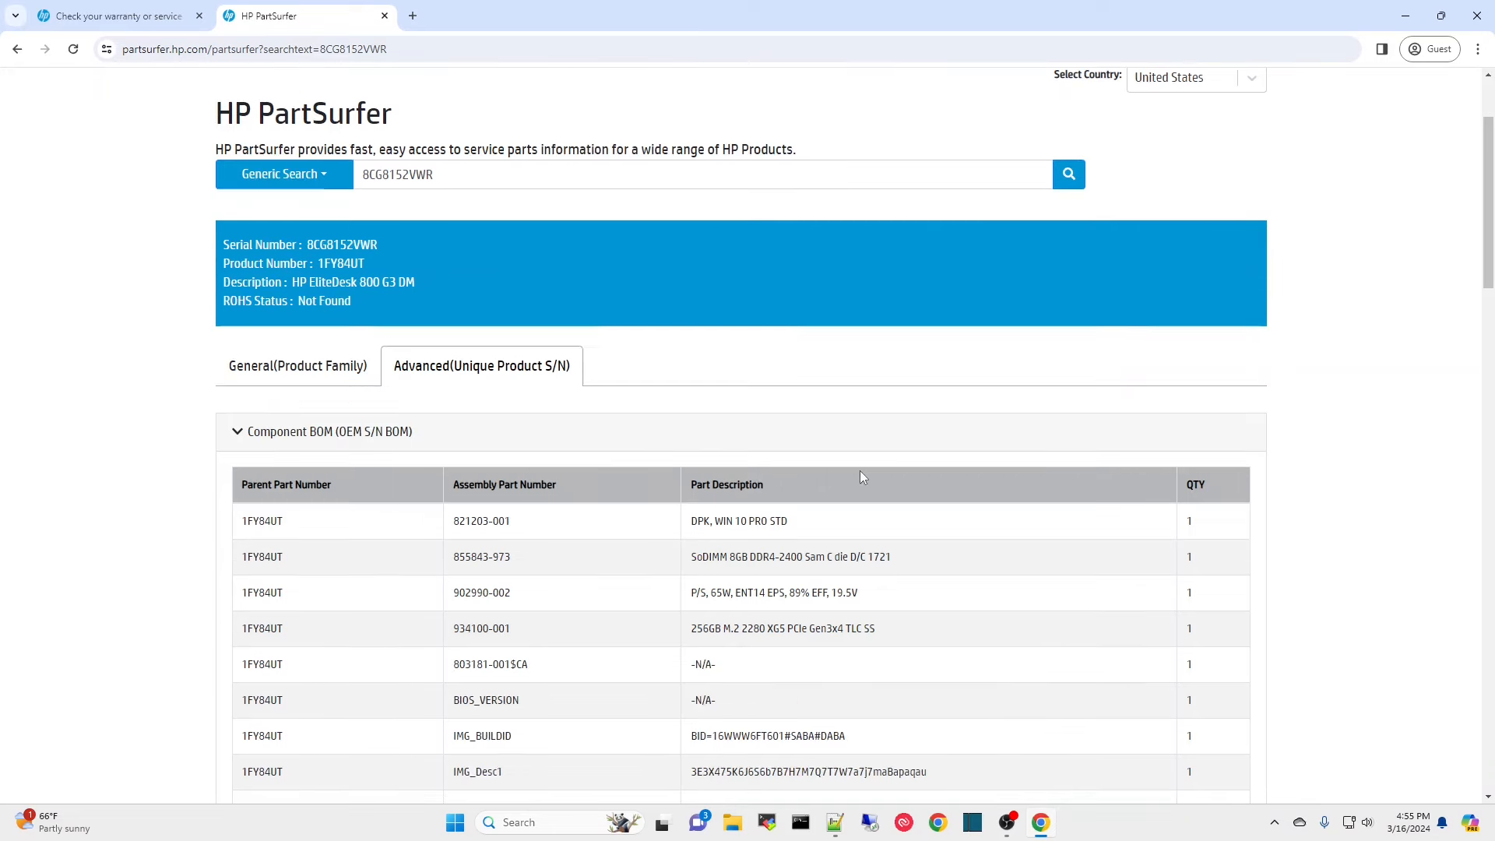
- Review the Component BOM table, then return to the warranty check tab
scroll("down", 3)
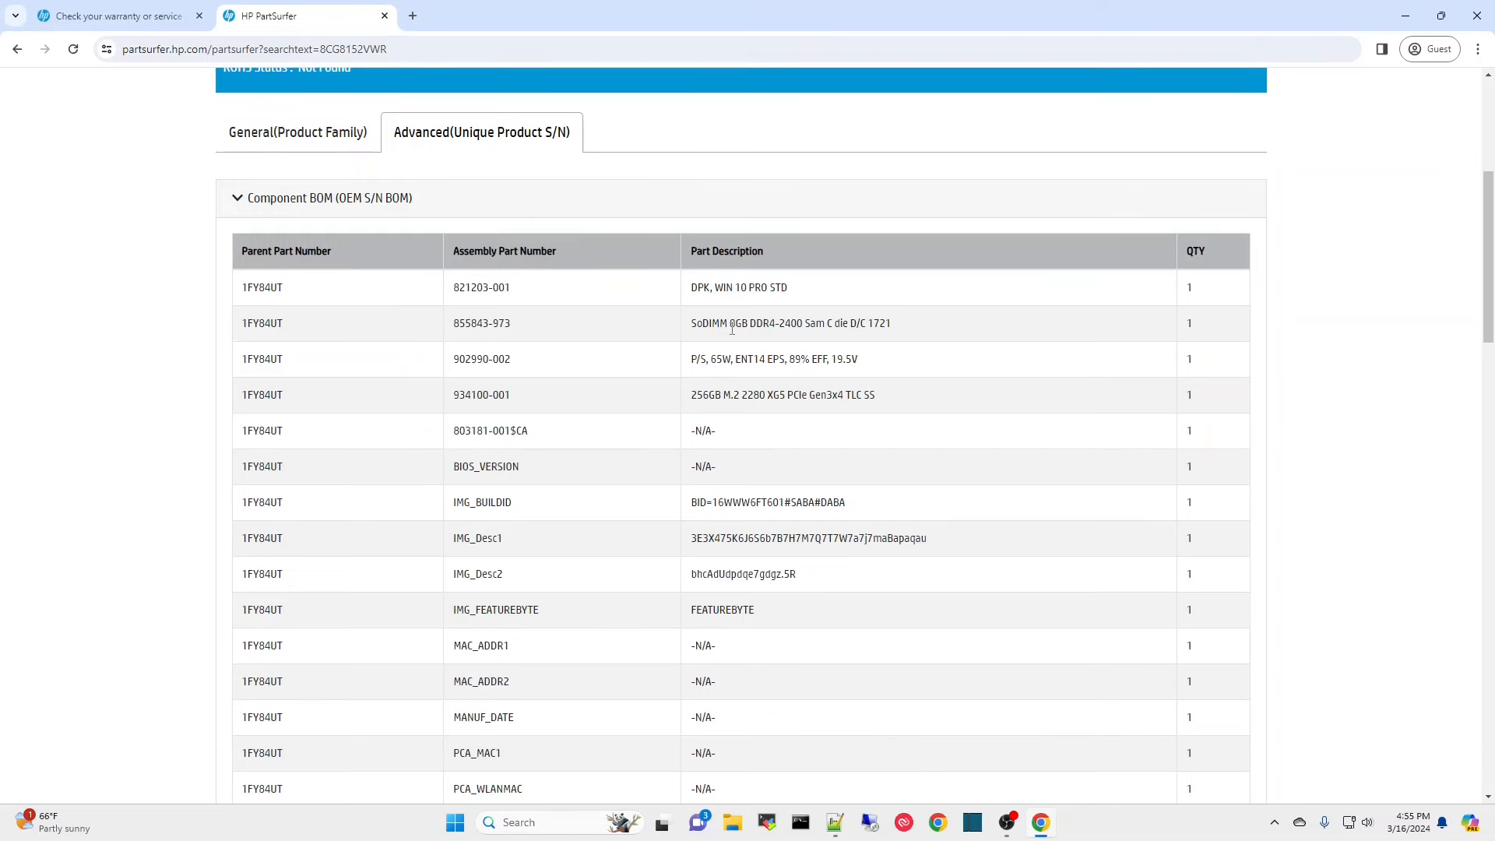
mouse_move(713, 389)
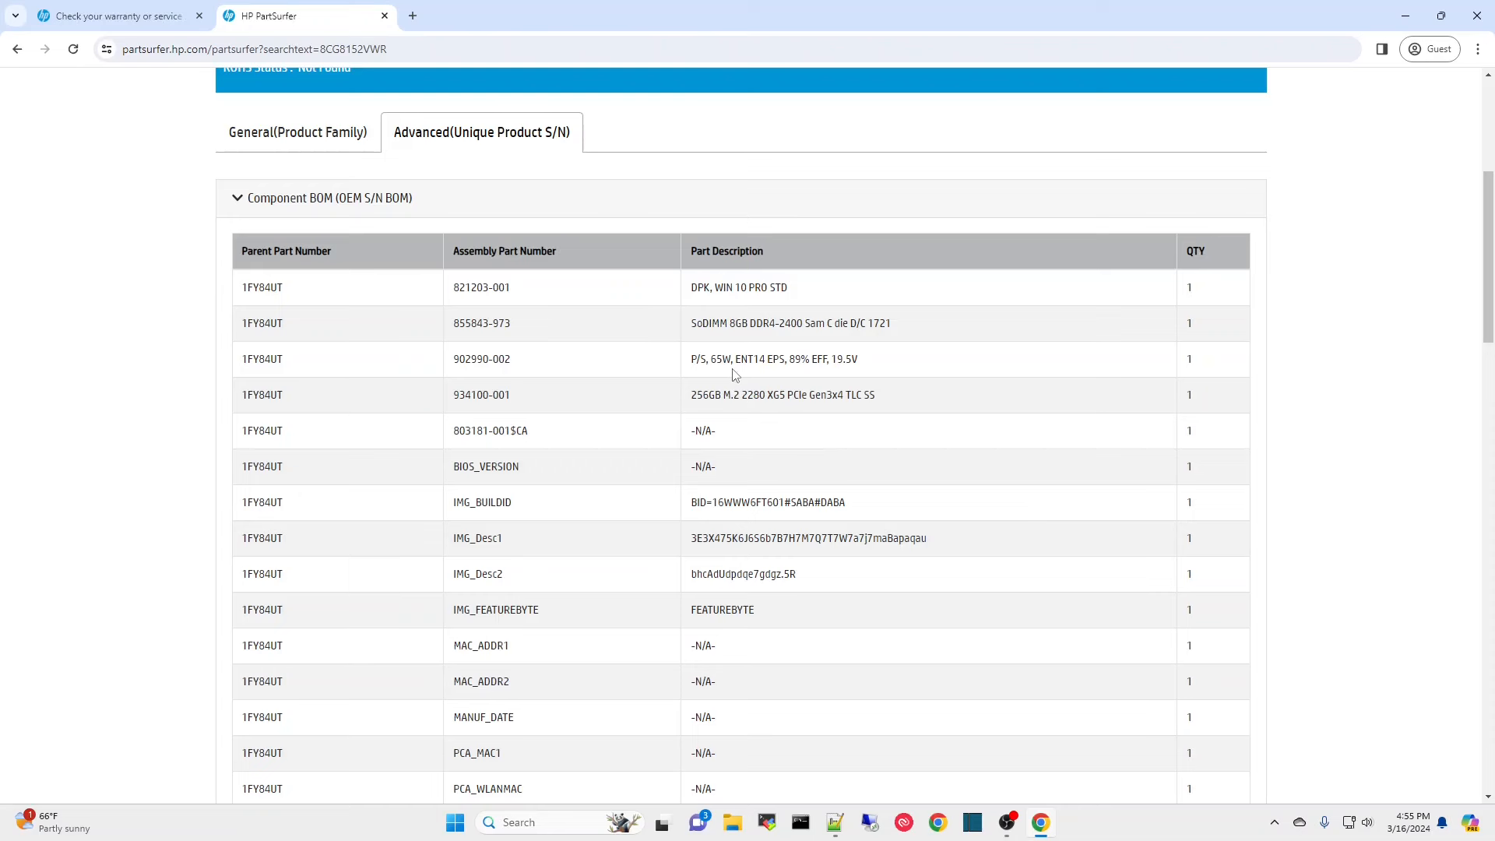
mouse_move(718, 424)
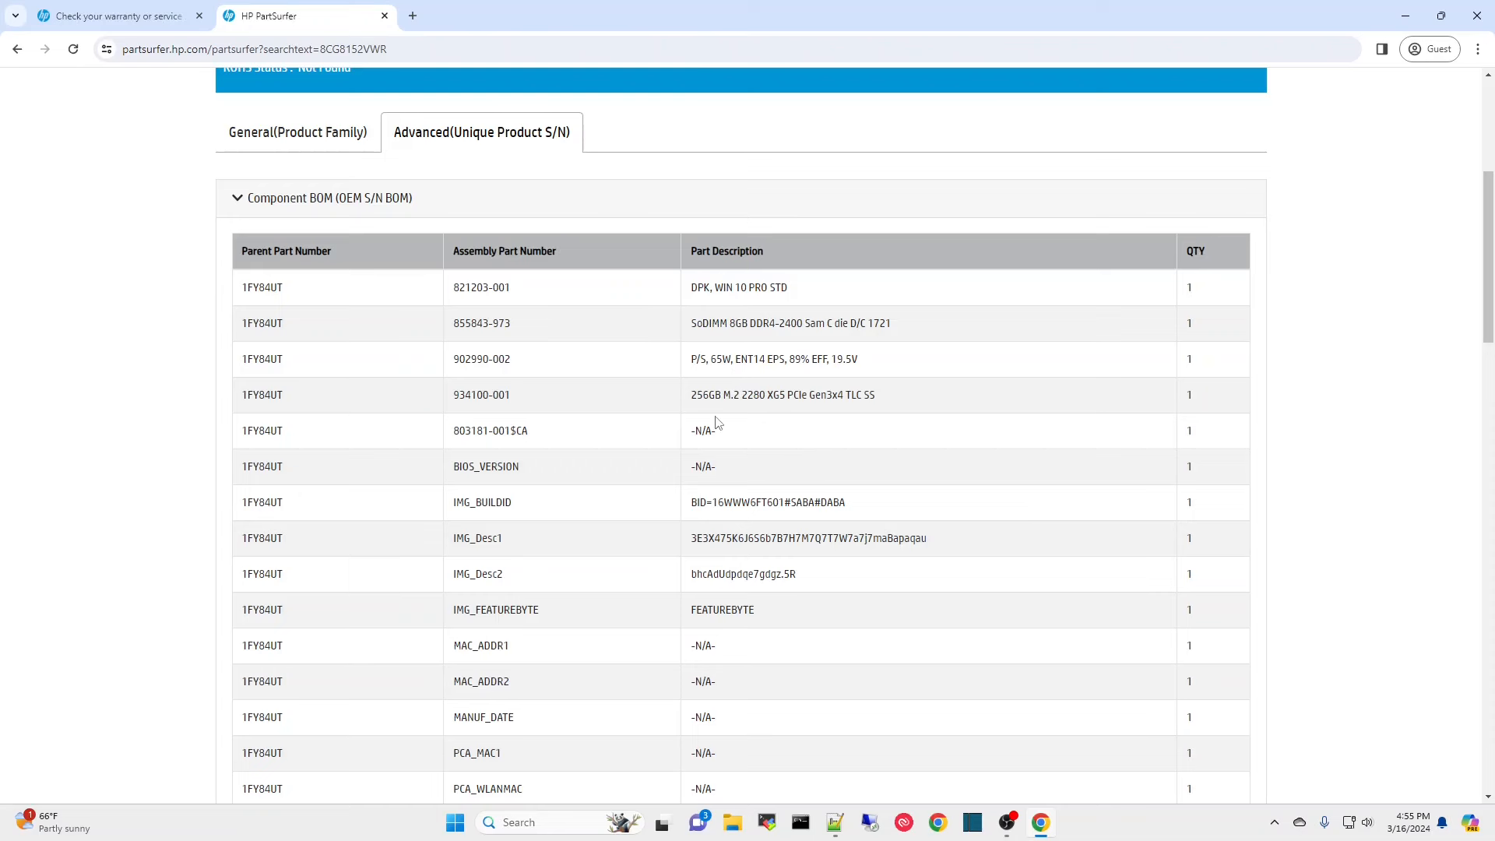
mouse_move(770, 422)
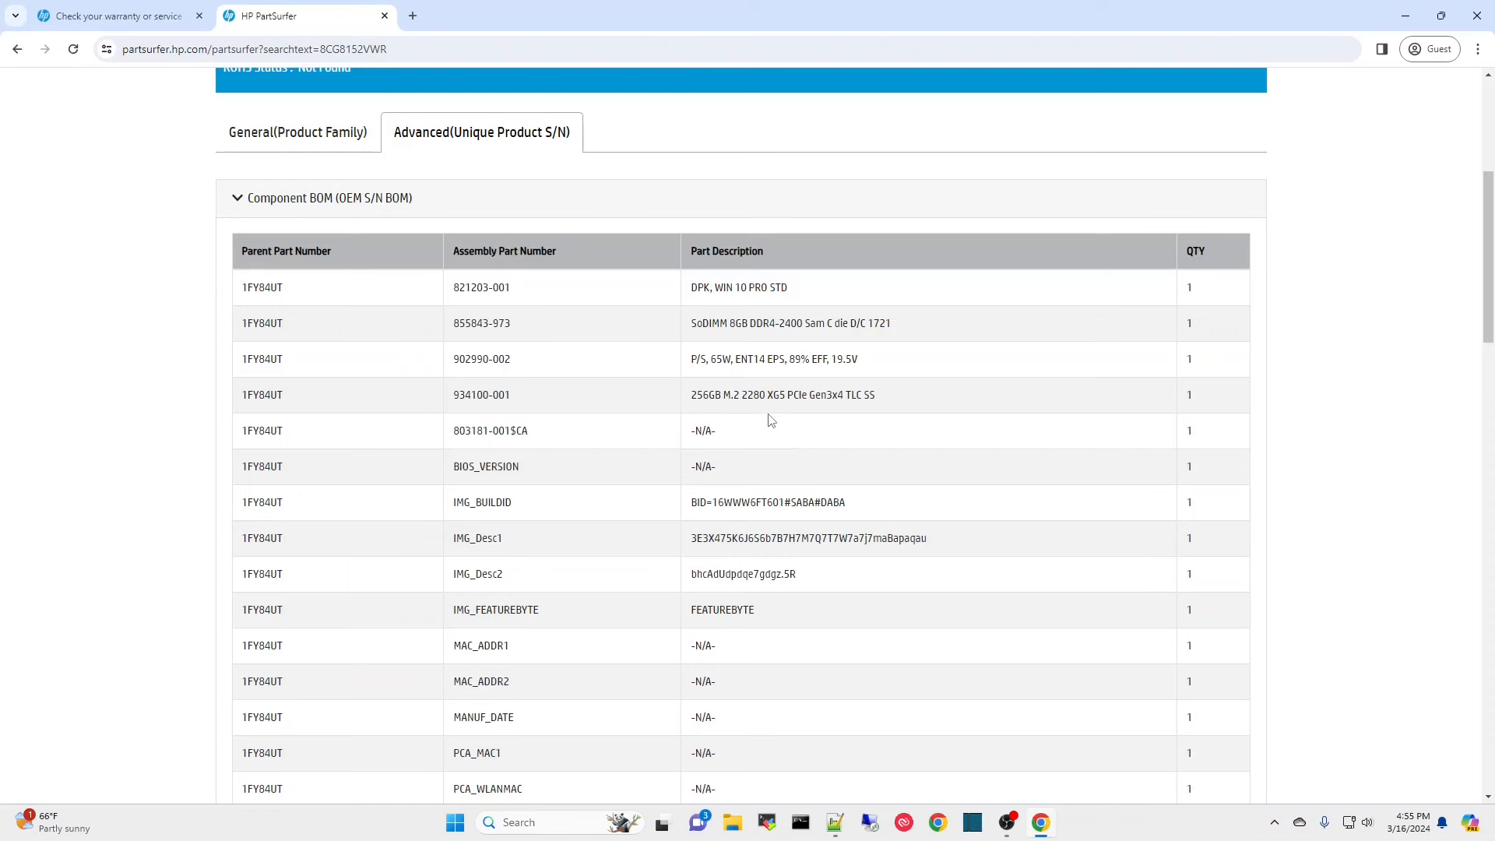
mouse_move(714, 410)
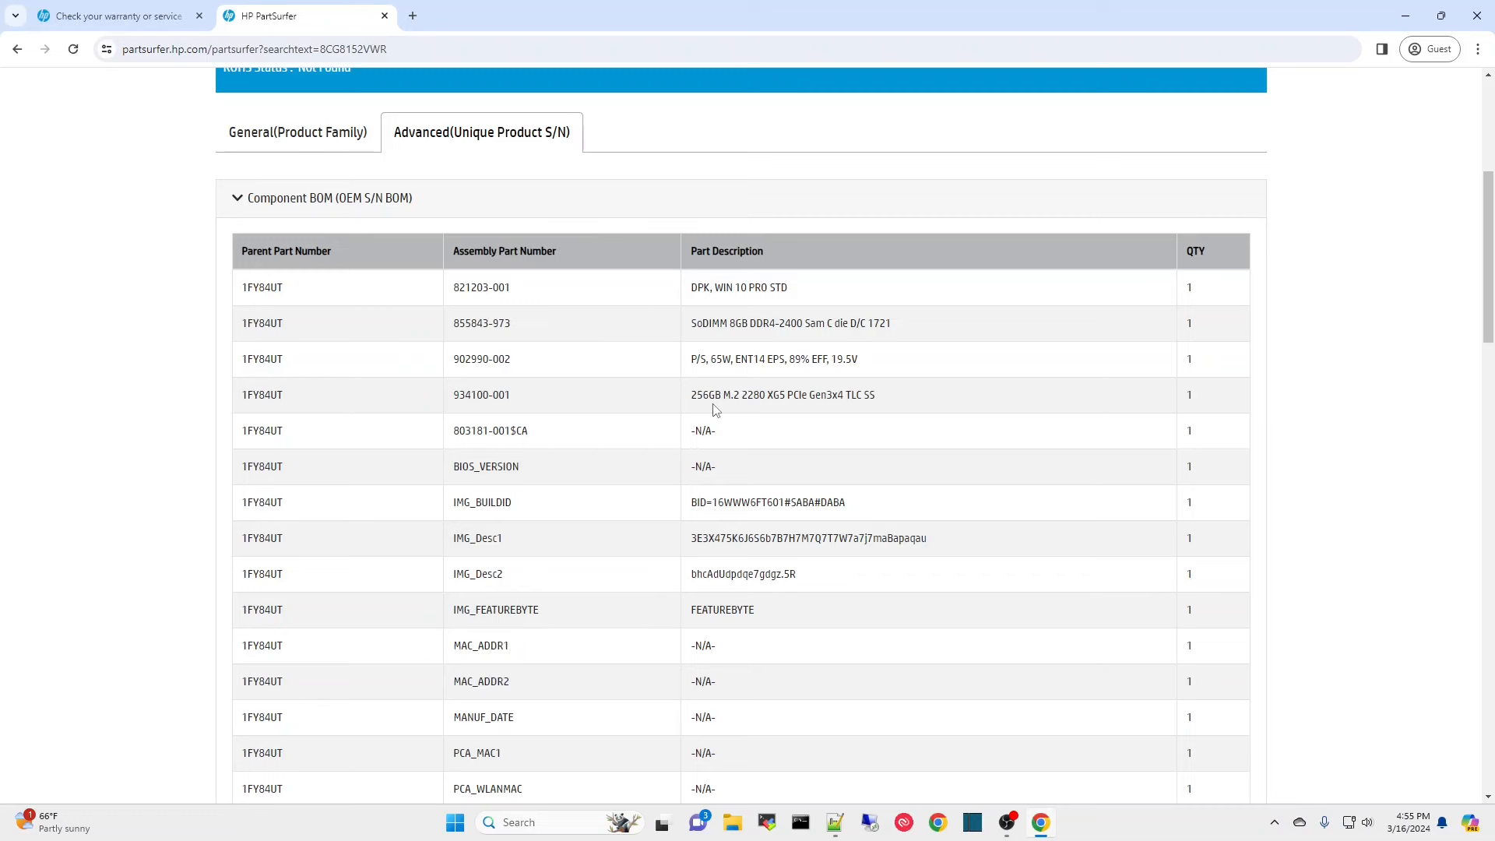
mouse_move(736, 417)
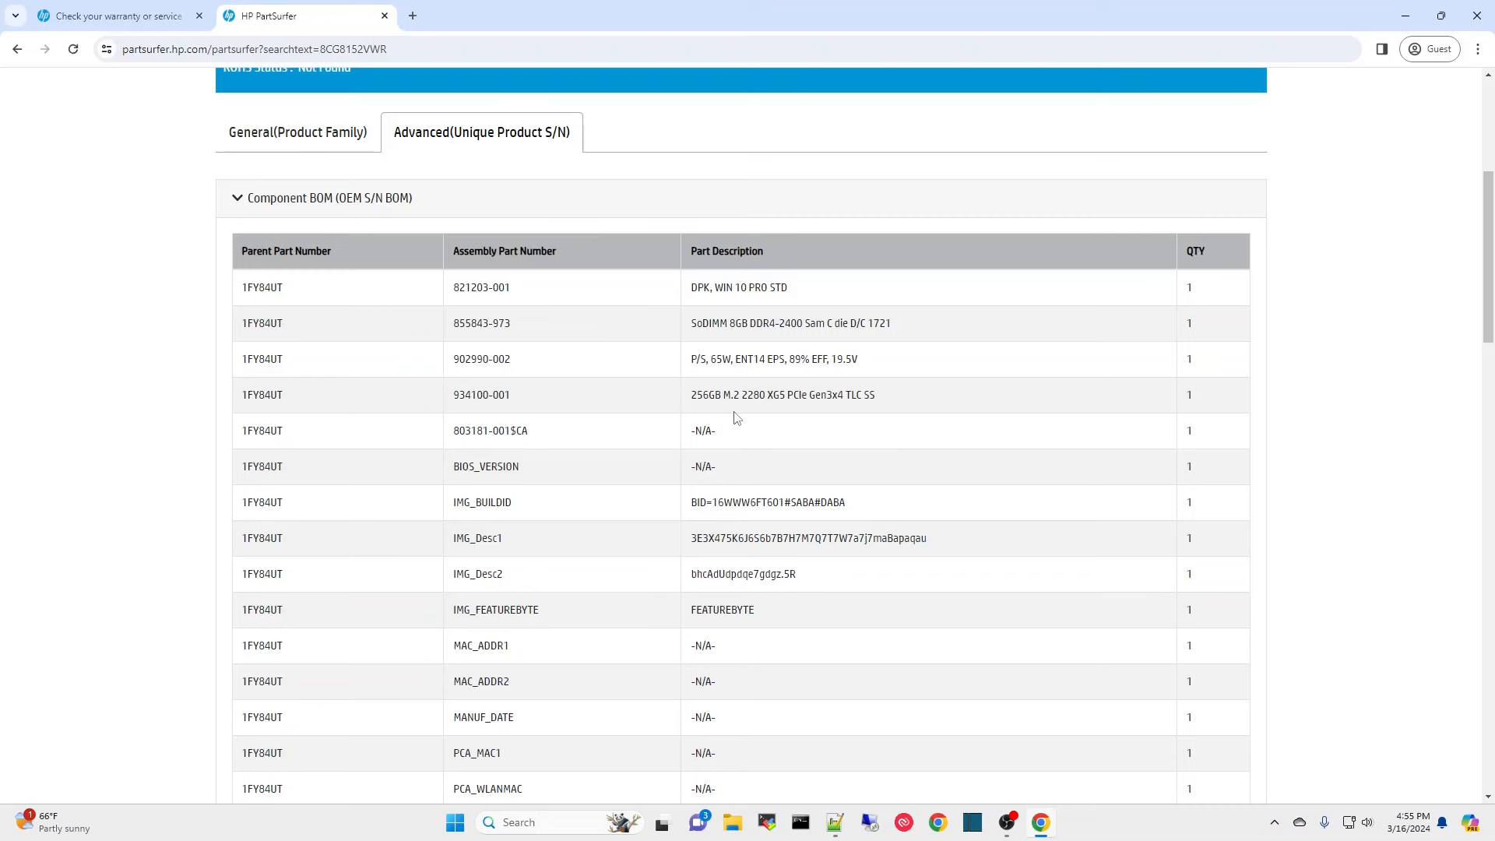
mouse_move(809, 466)
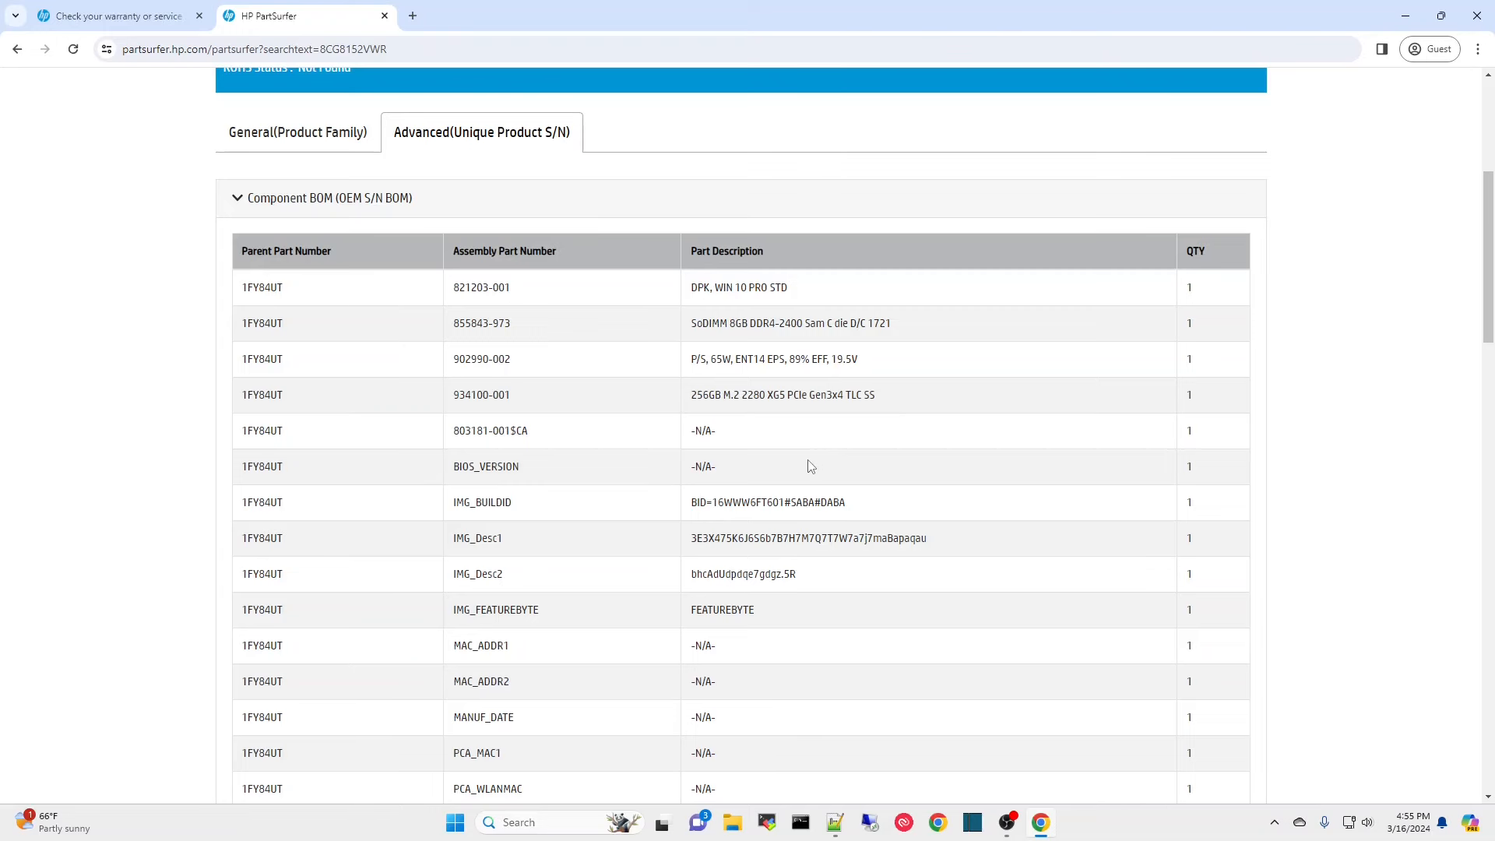
scroll("down", 3)
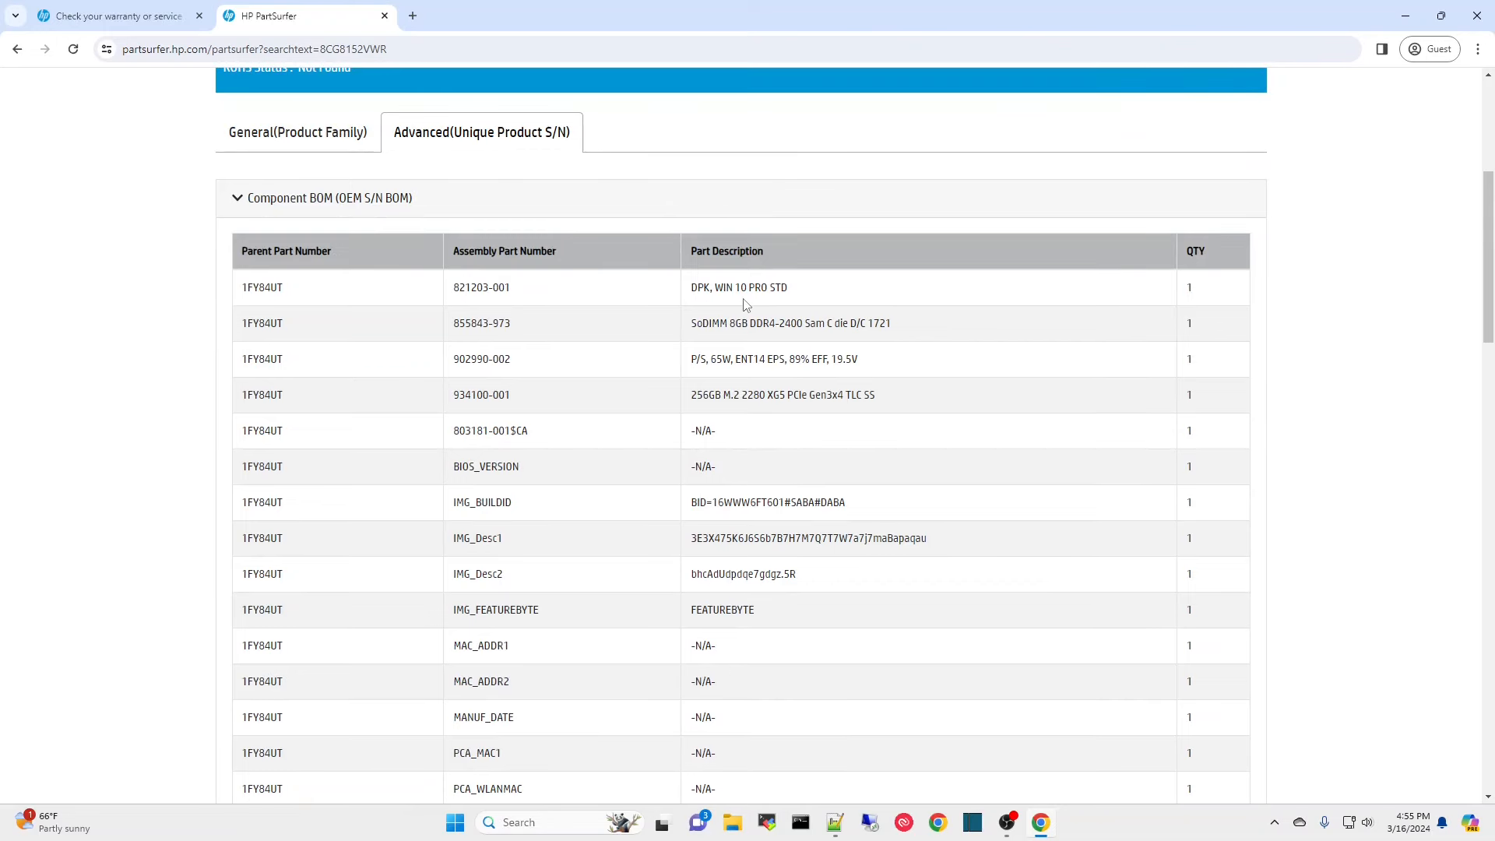
mouse_move(795, 394)
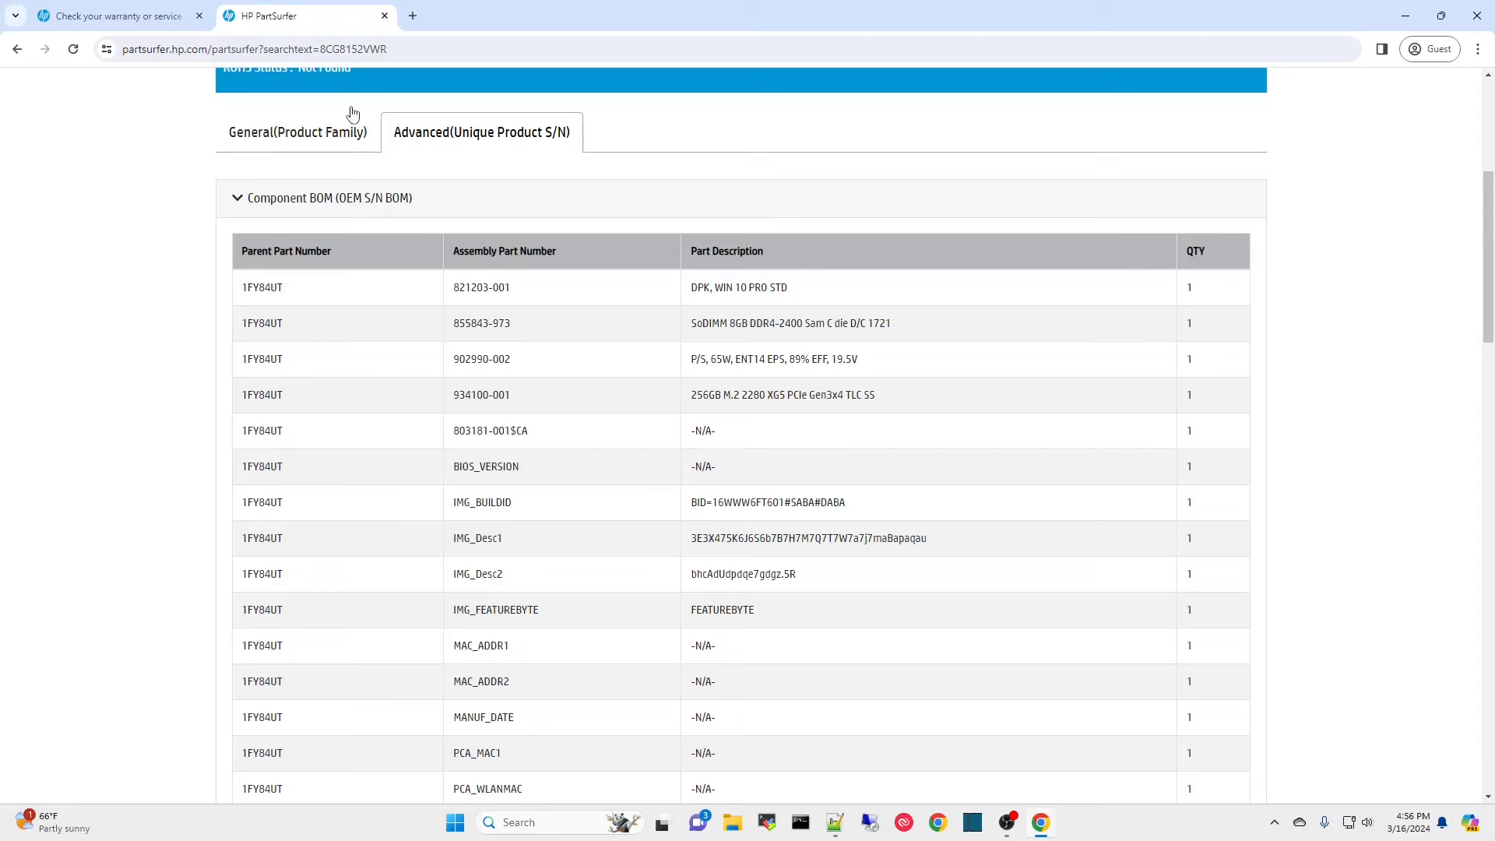
left_click(113, 16)
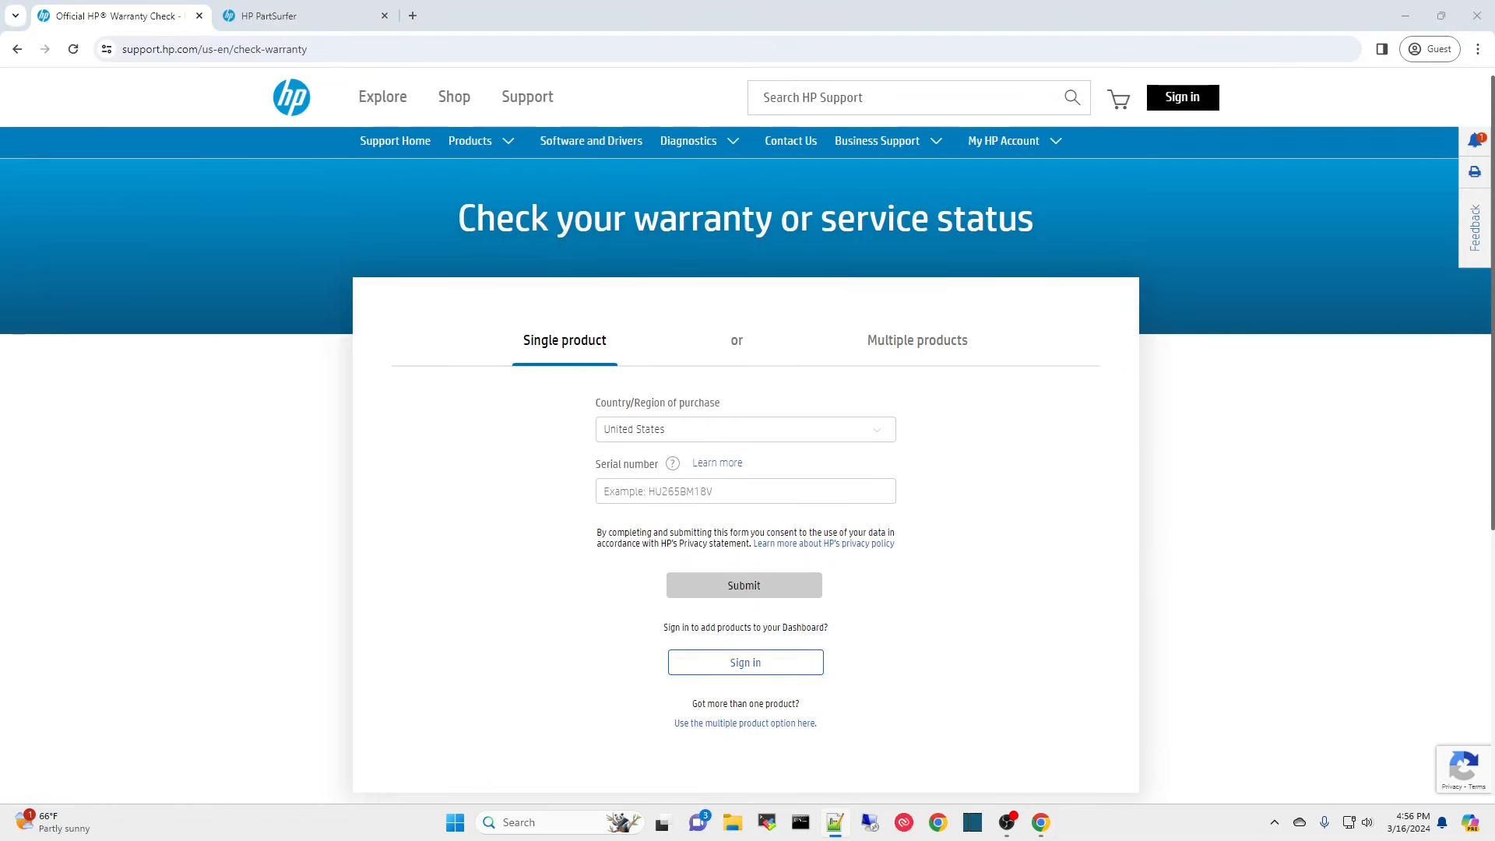
- Check warranty for serial MXL9334L2Z, an EliteDesk 800 35W G4 Mini with active coverage
type("MXL9334L22")
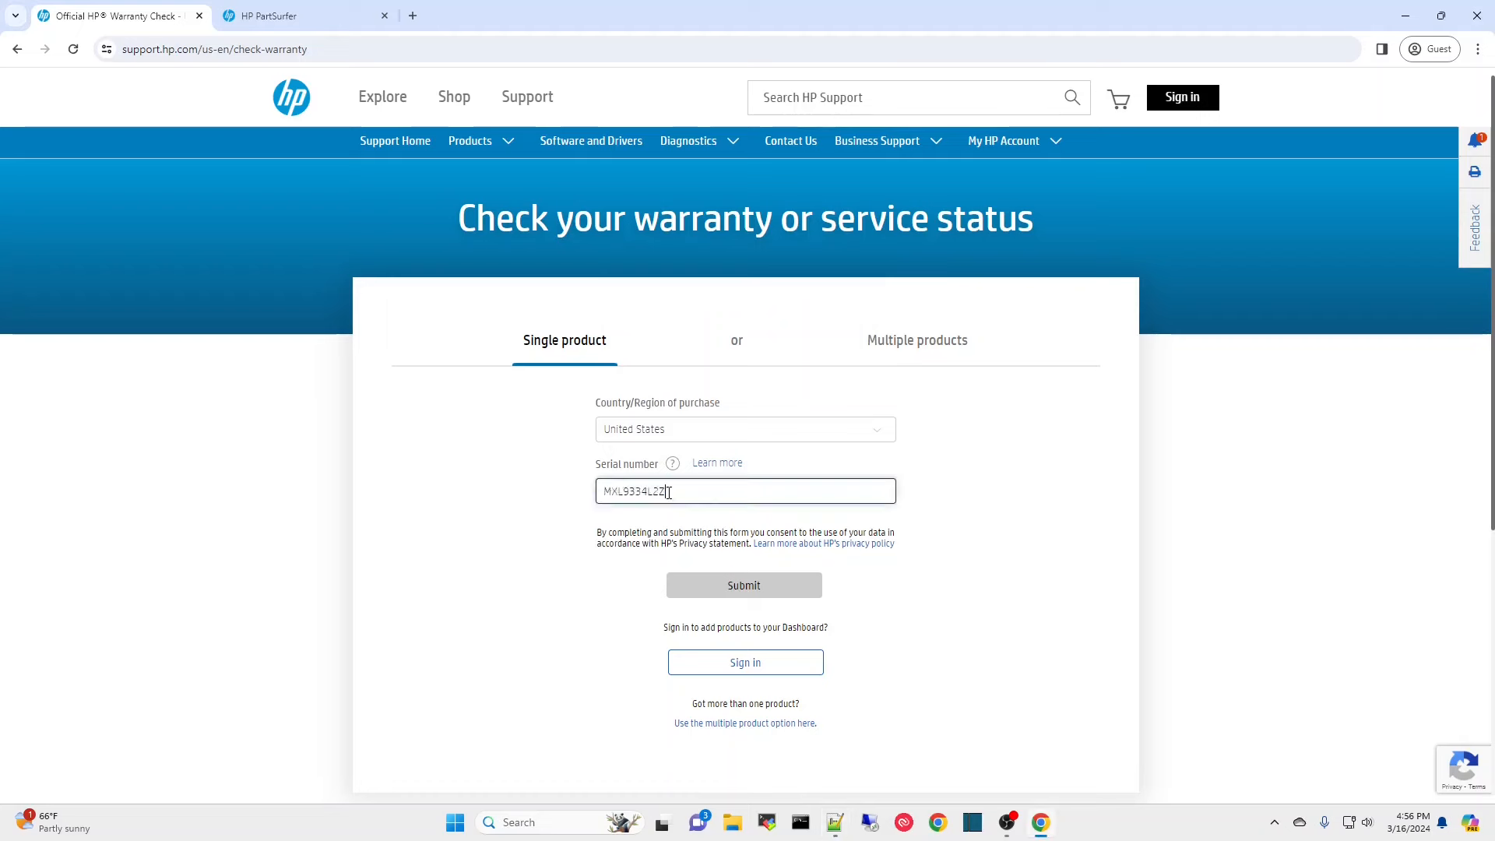
left_click(744, 585)
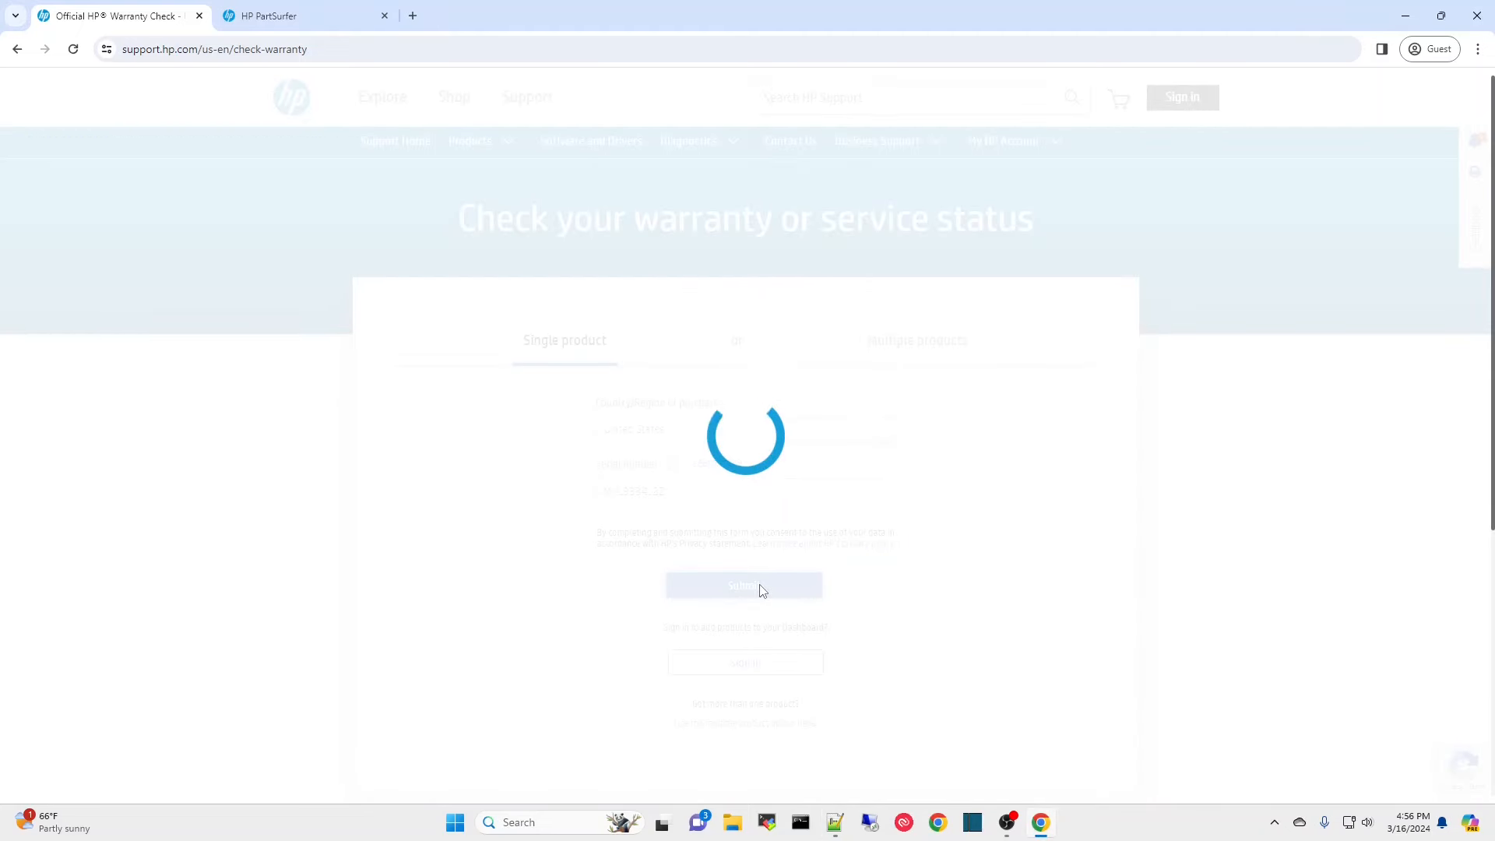
left_click(743, 584)
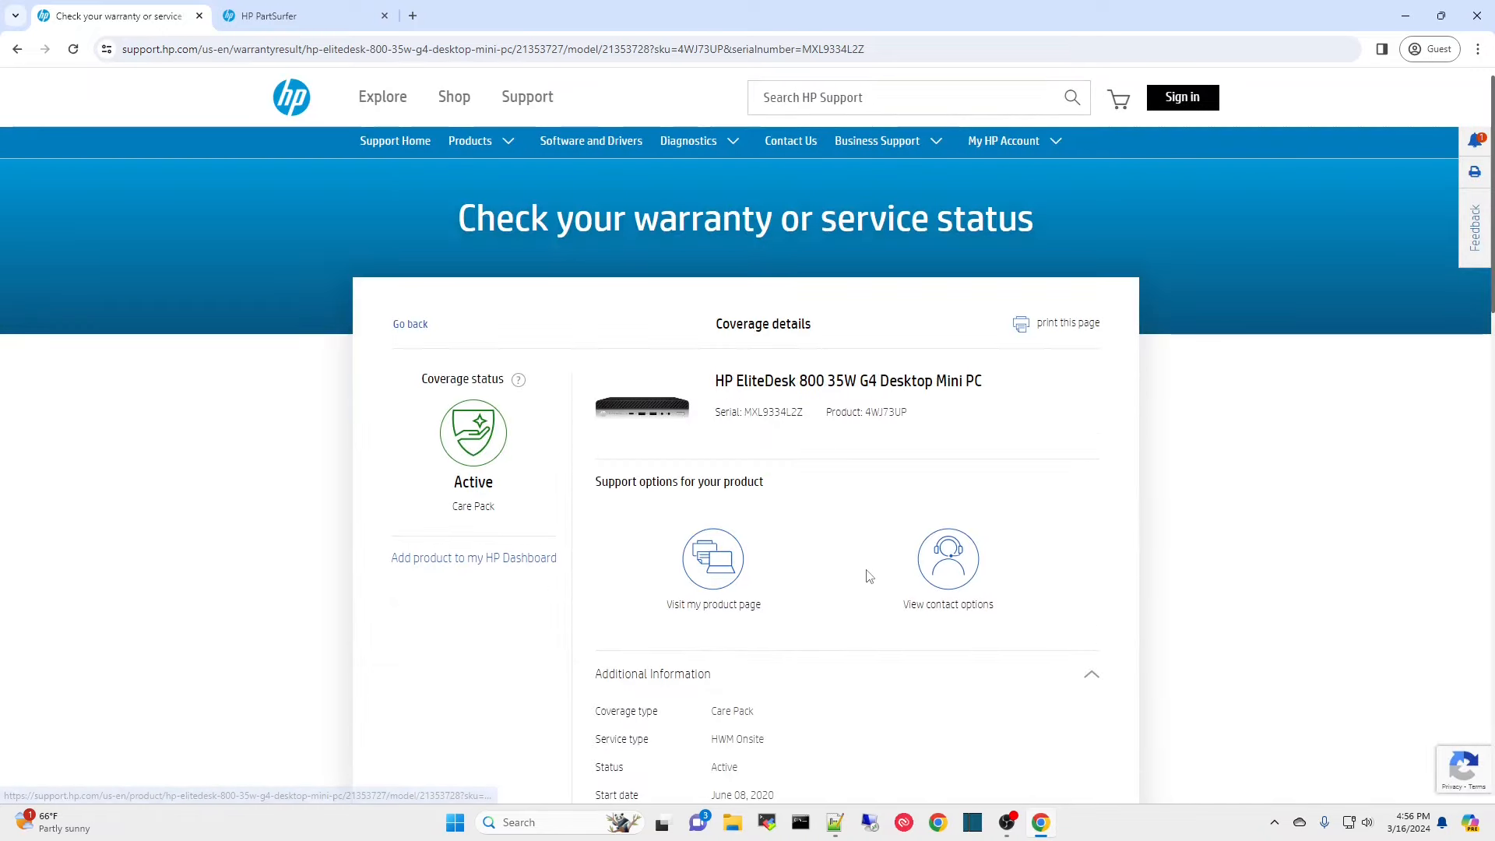
scroll("down", 3)
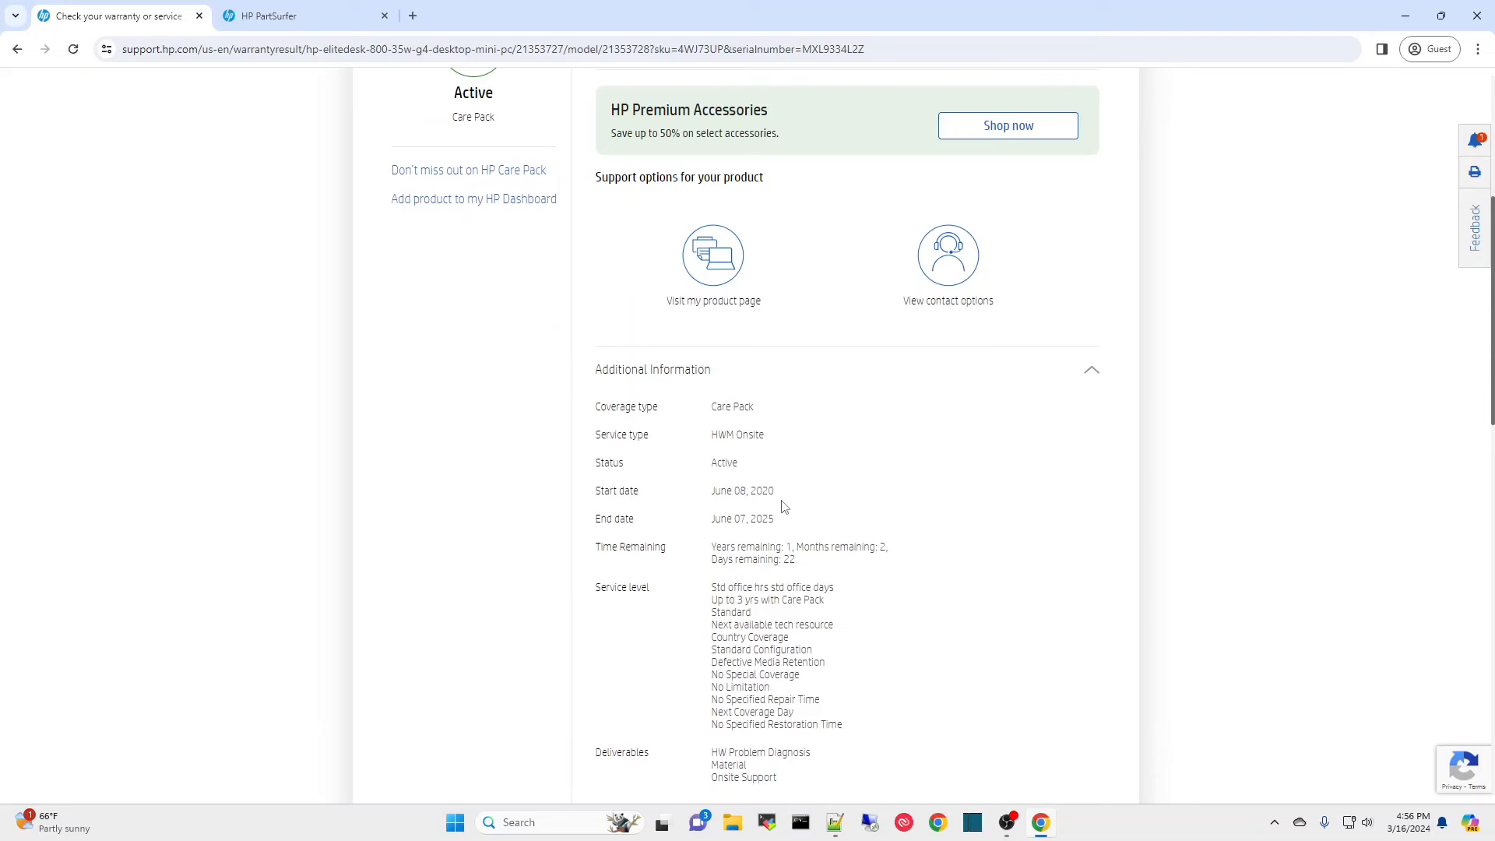
mouse_move(793, 524)
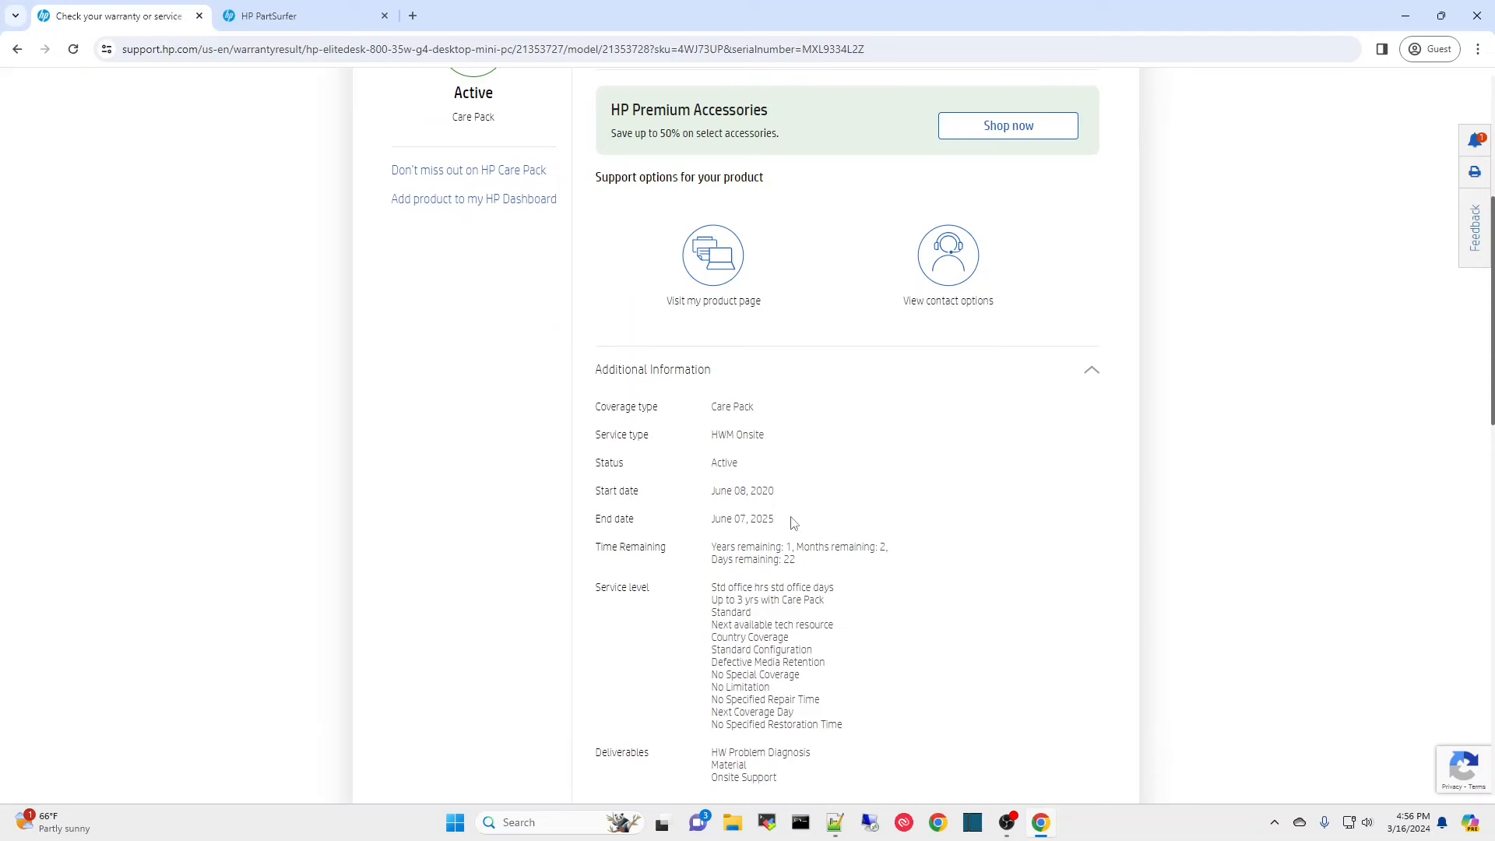
mouse_move(618, 534)
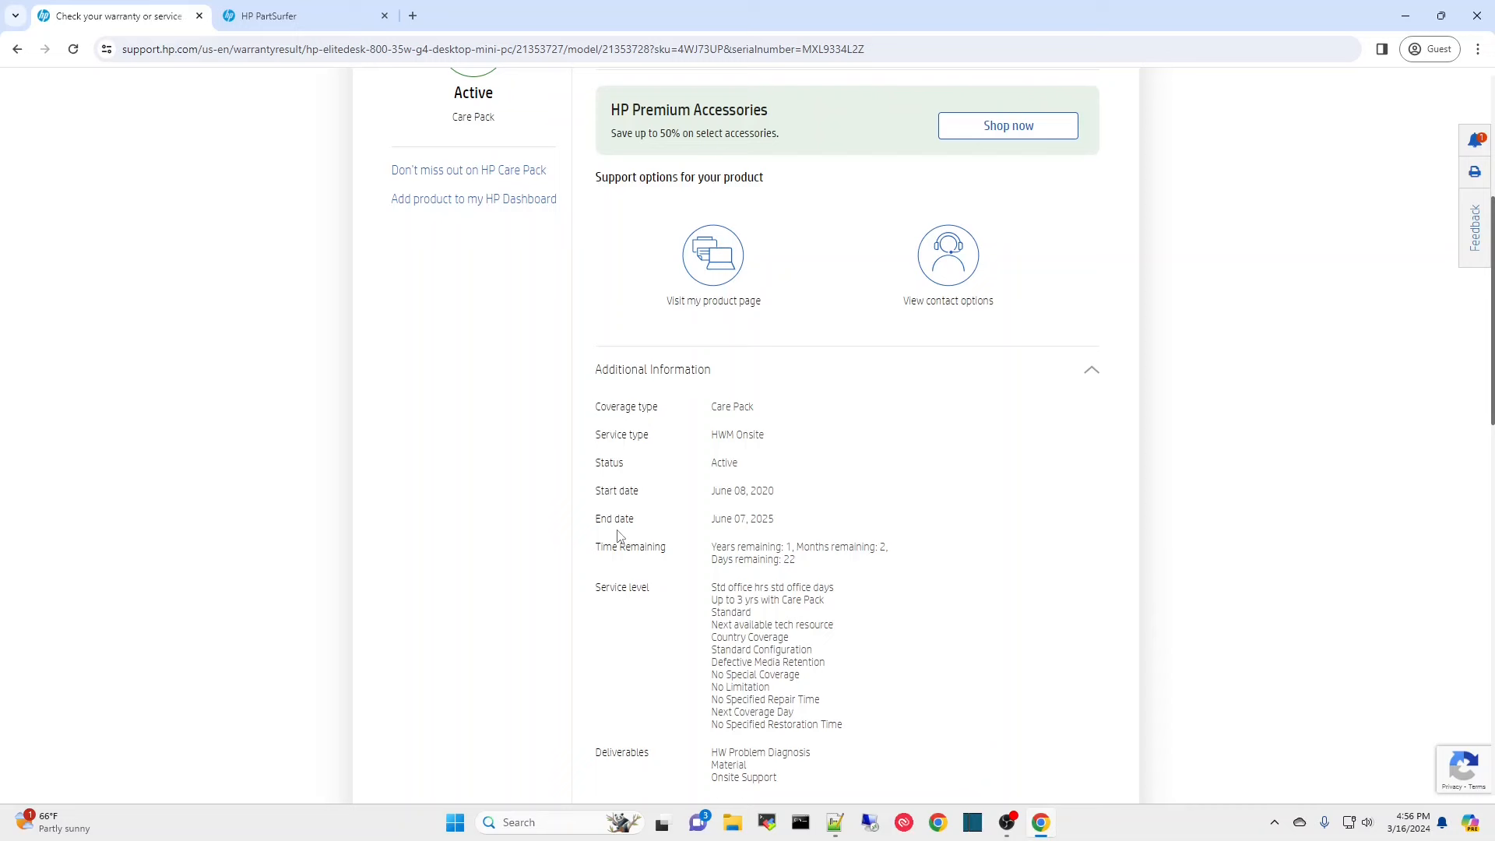
scroll("up", 3)
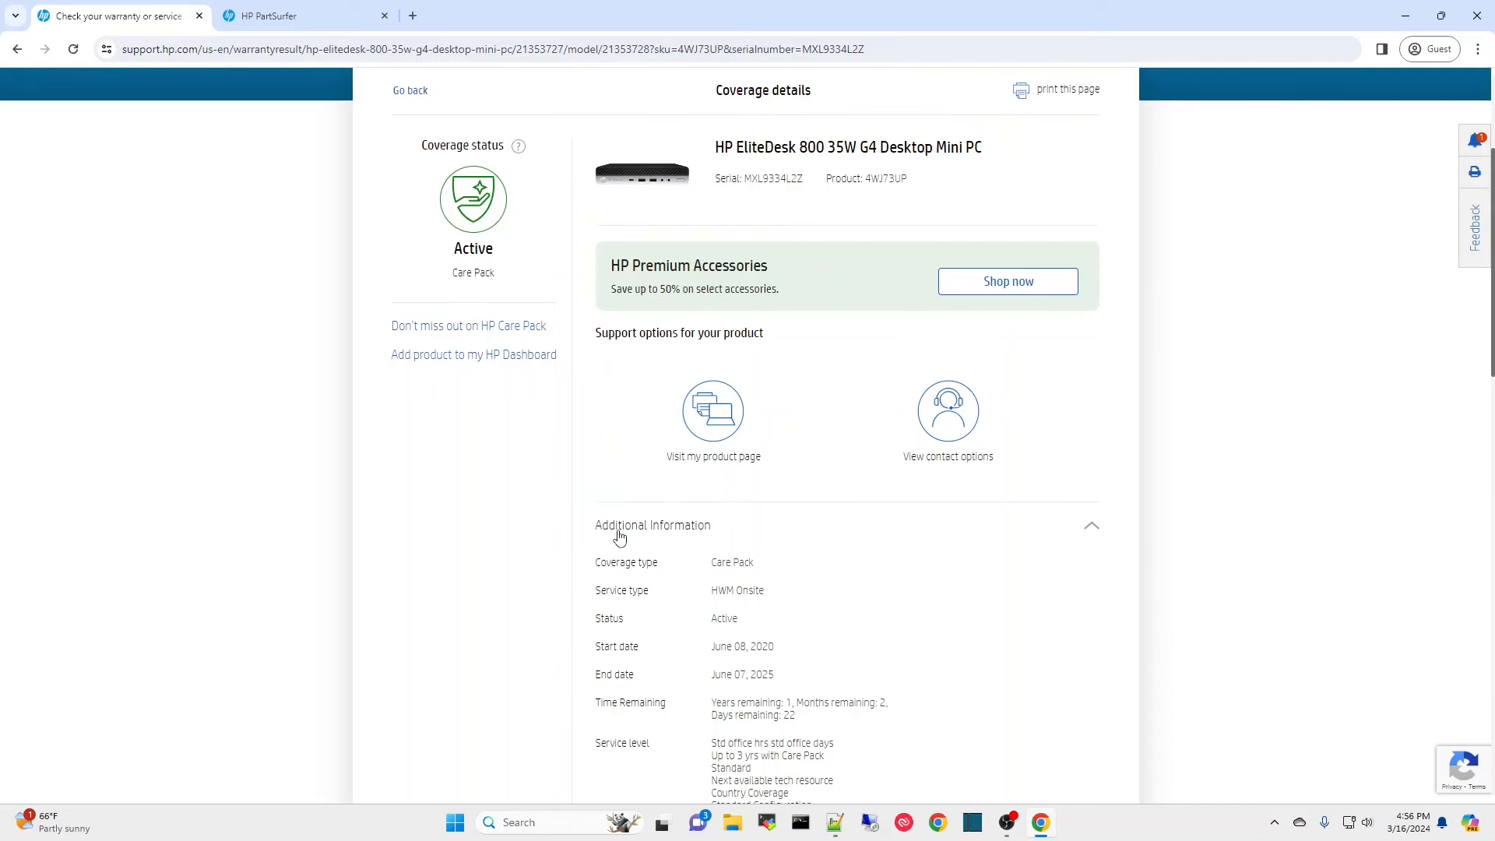
mouse_move(632, 540)
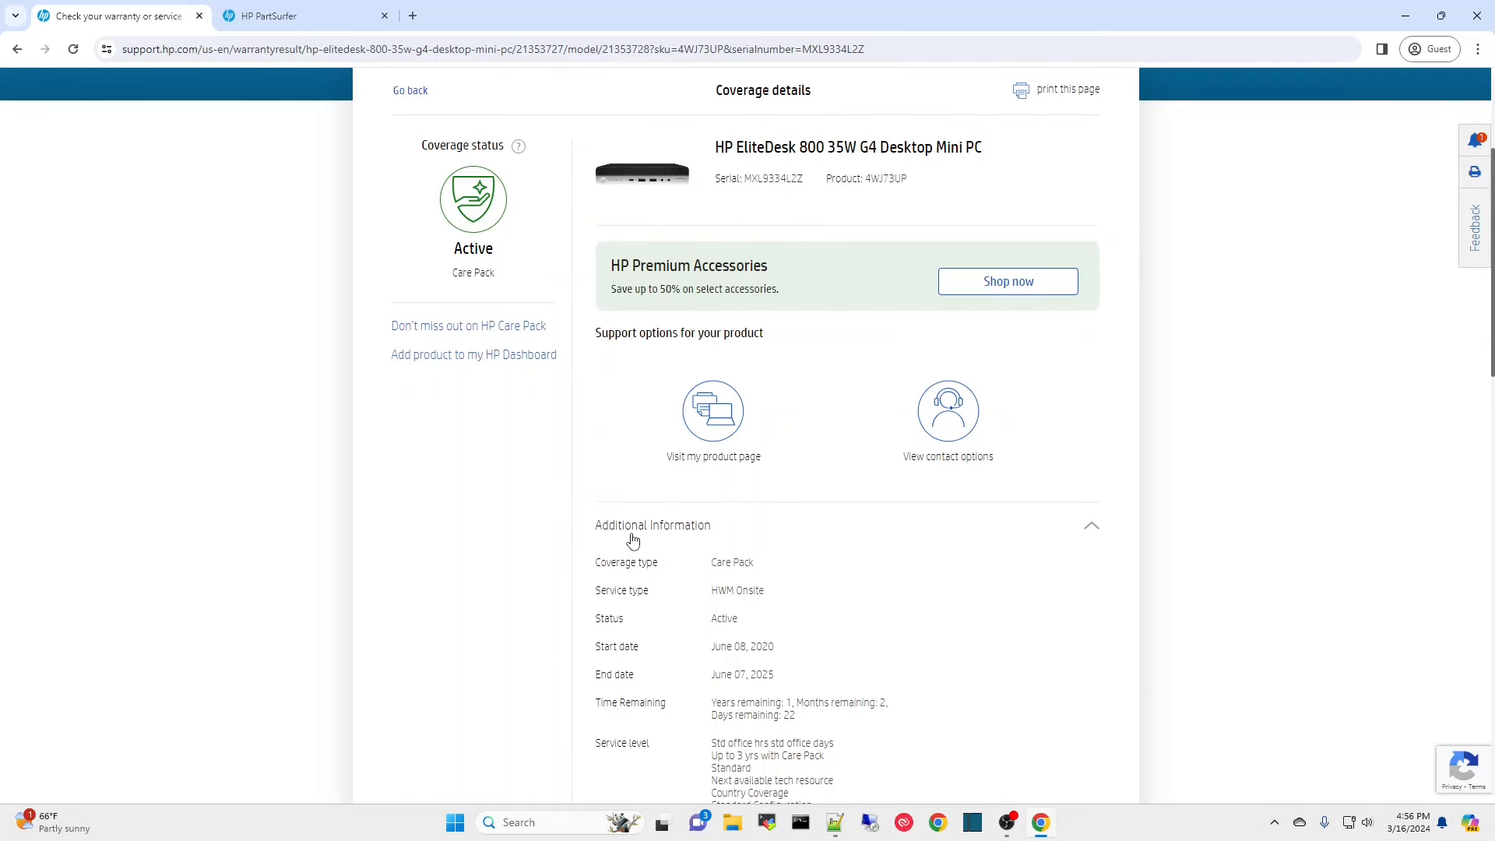
mouse_move(635, 545)
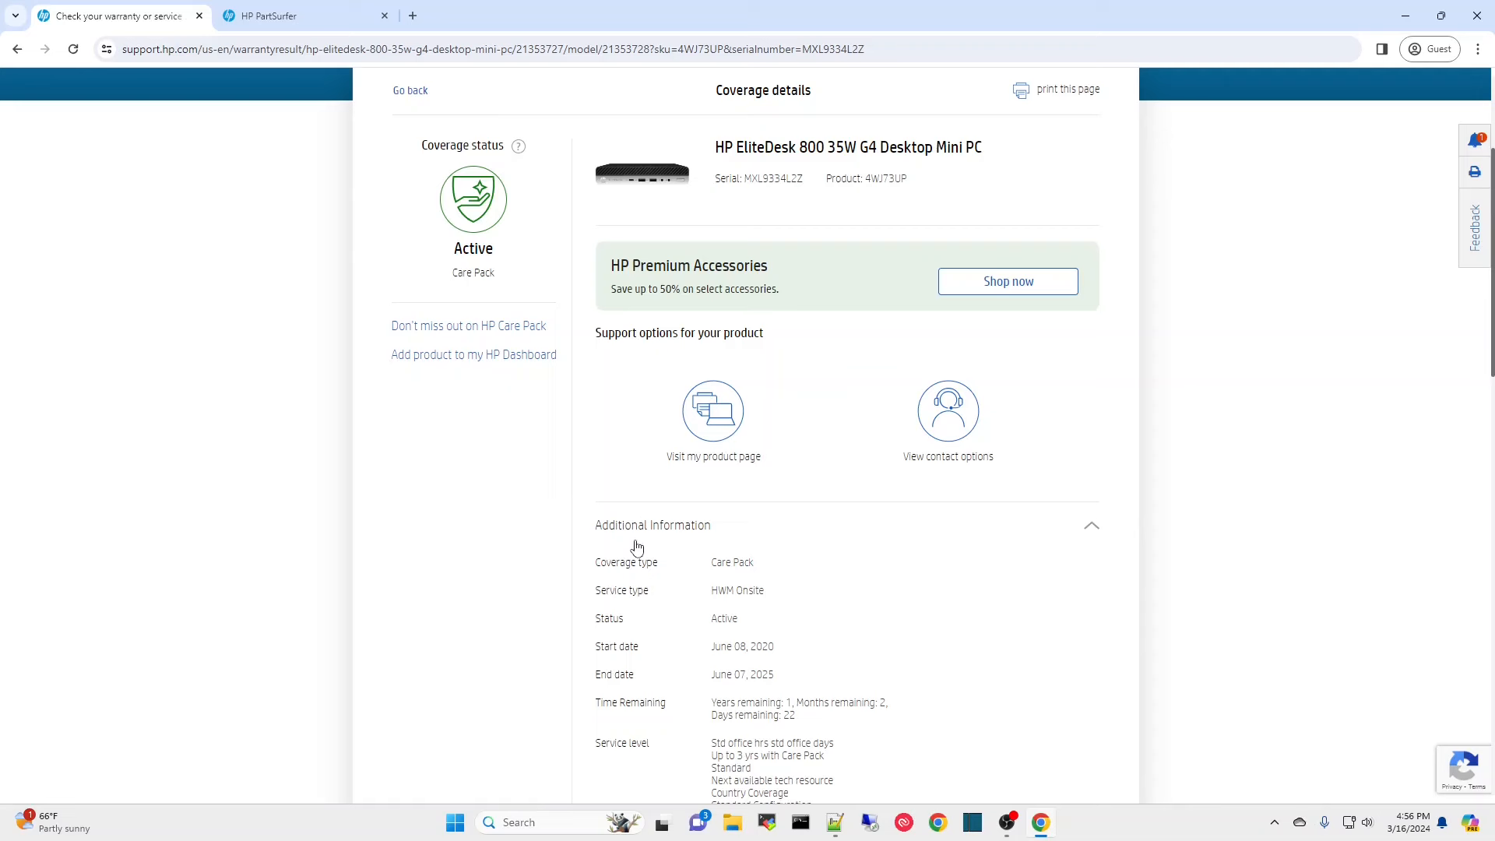
mouse_move(872, 566)
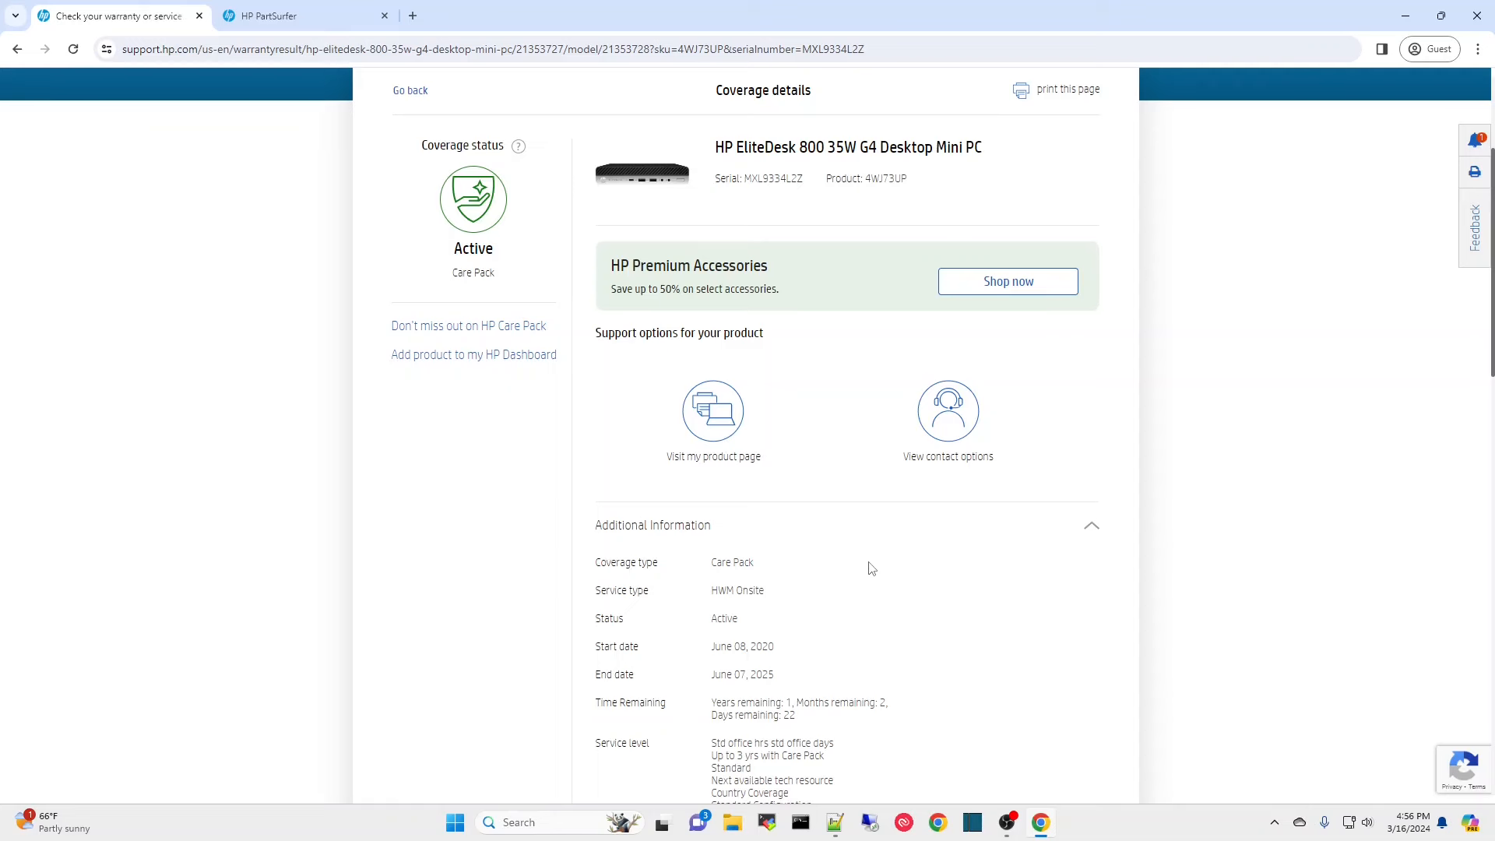
scroll("down", 3)
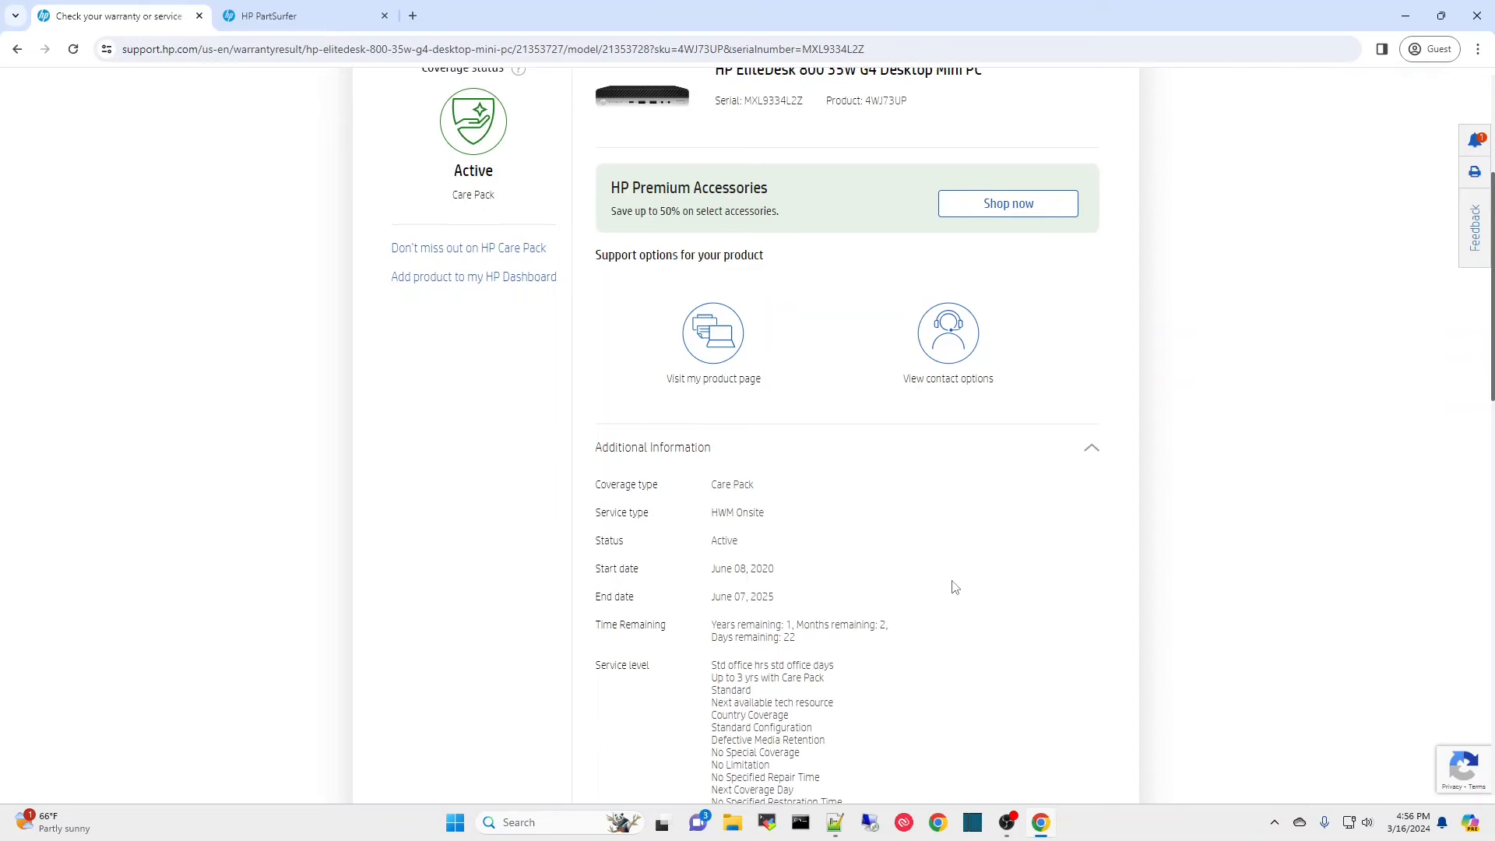
scroll("down", 3)
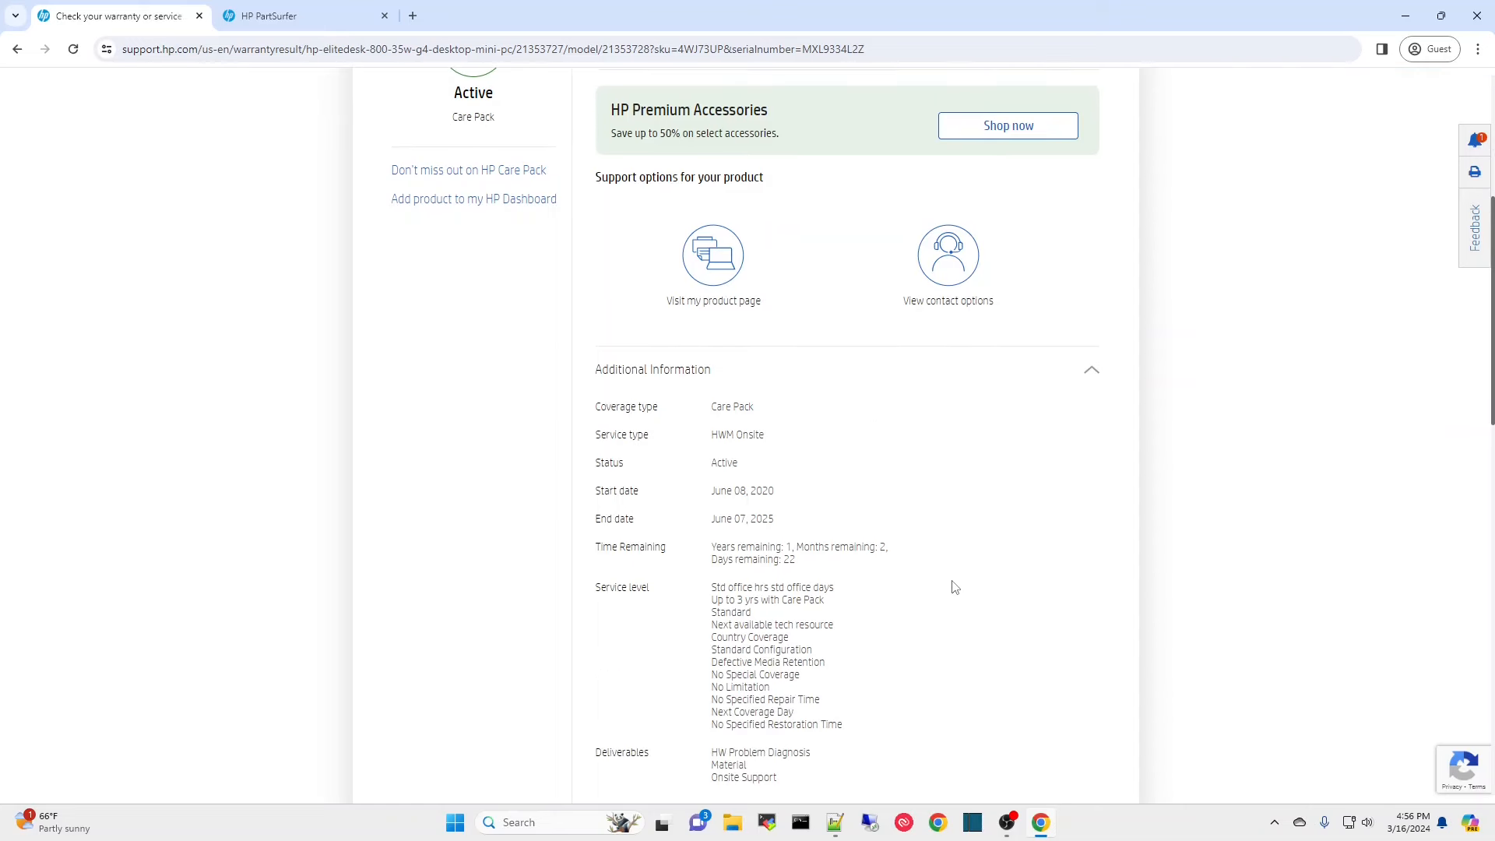
scroll("down", 3)
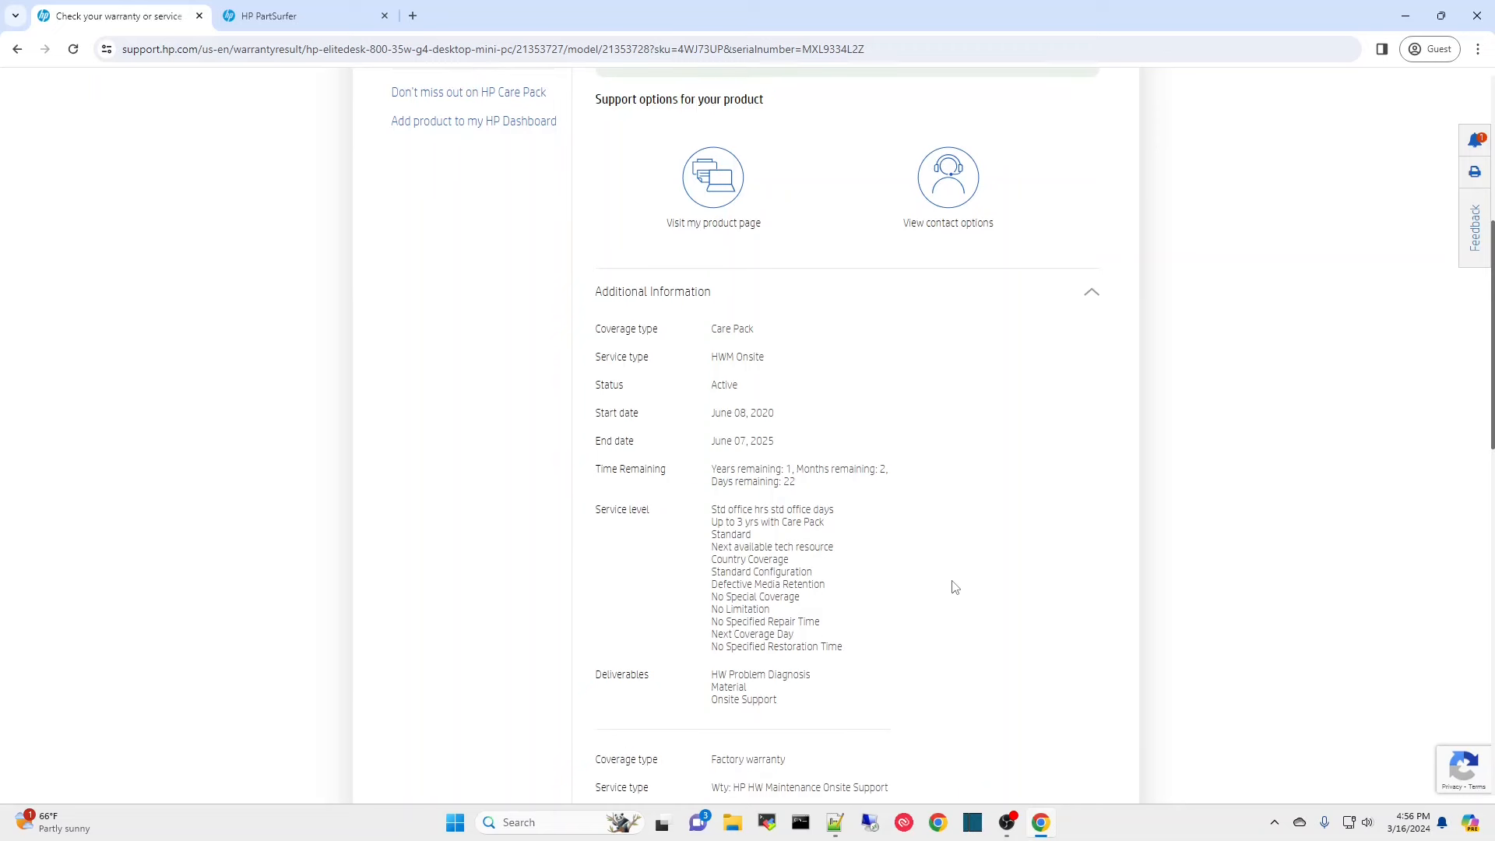
scroll("down", 3)
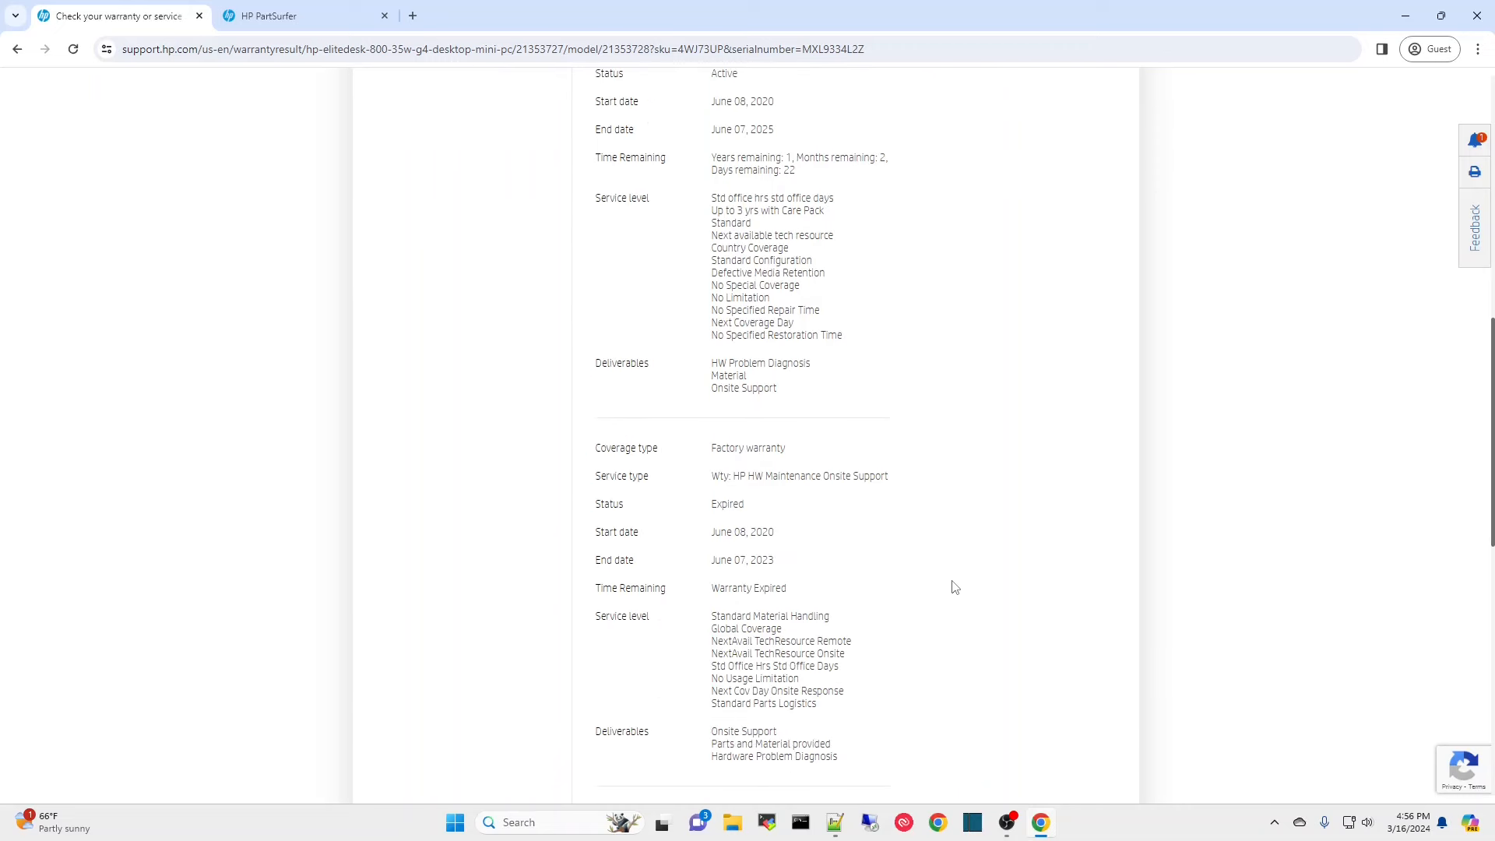
scroll("down", 3)
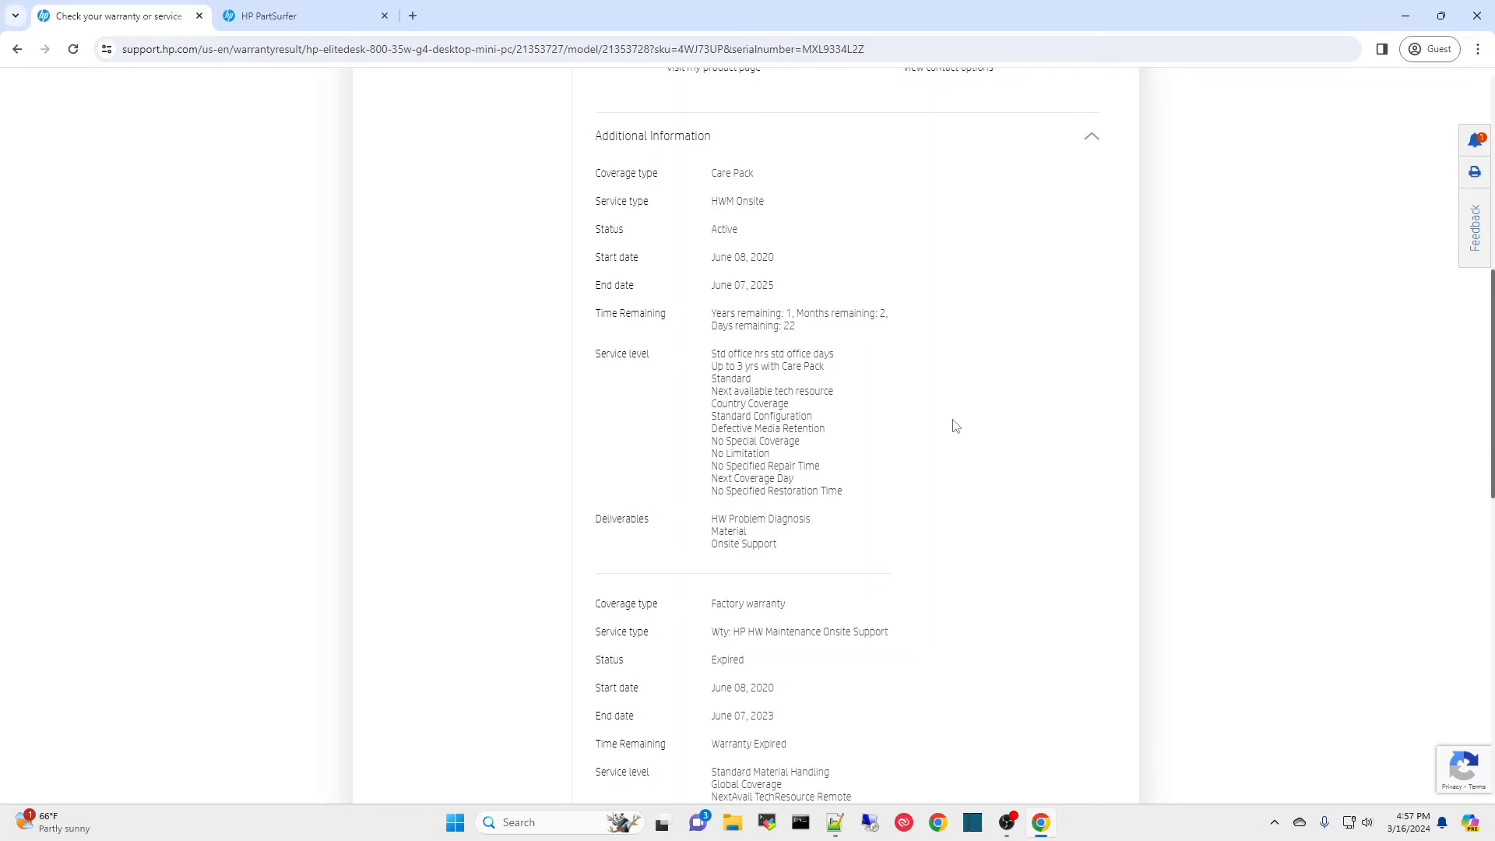
mouse_move(948, 431)
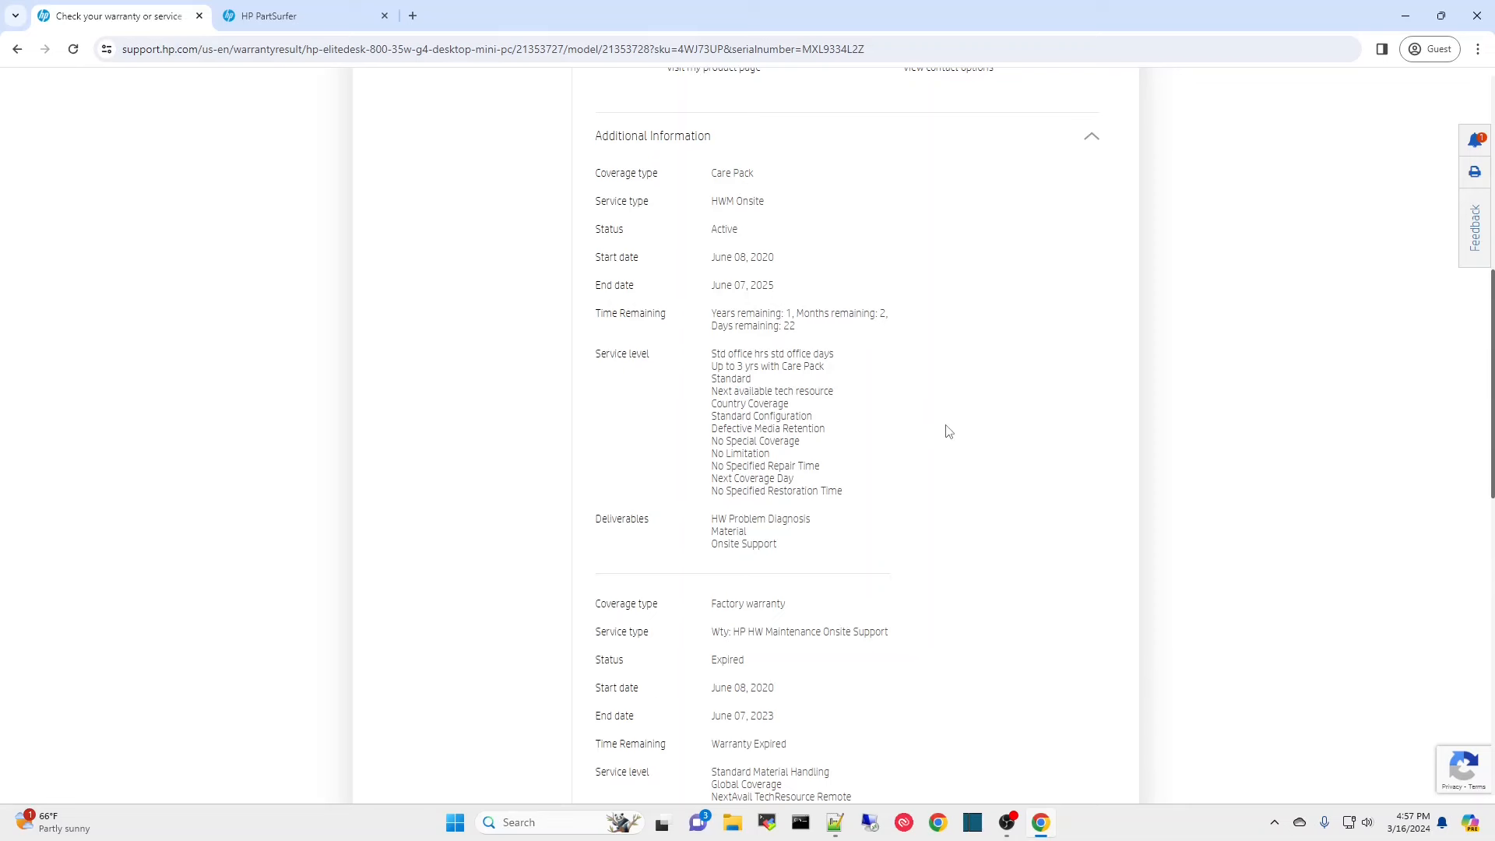
scroll("down", 3)
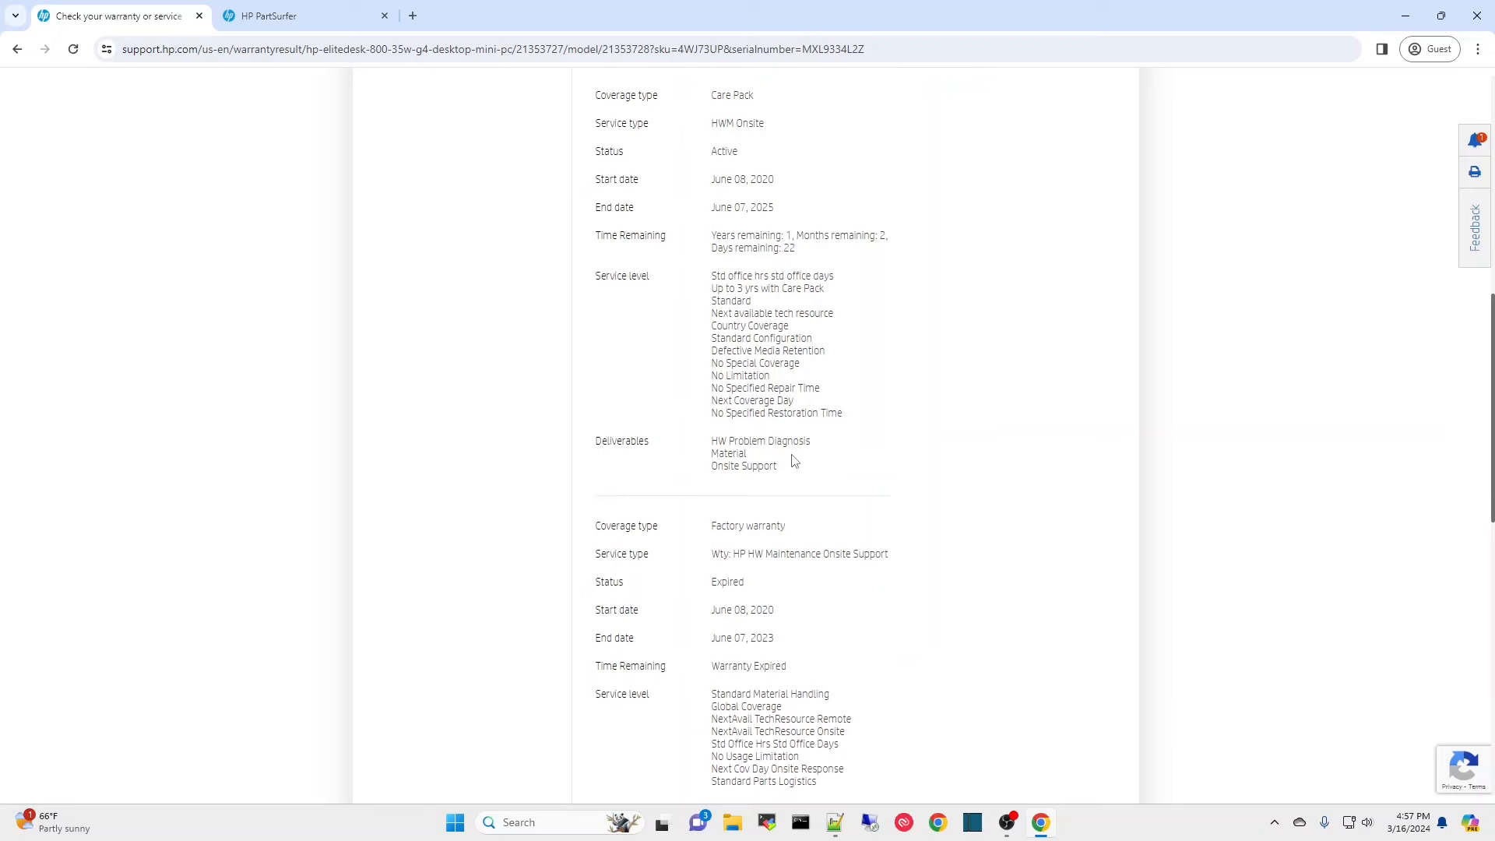
mouse_move(965, 495)
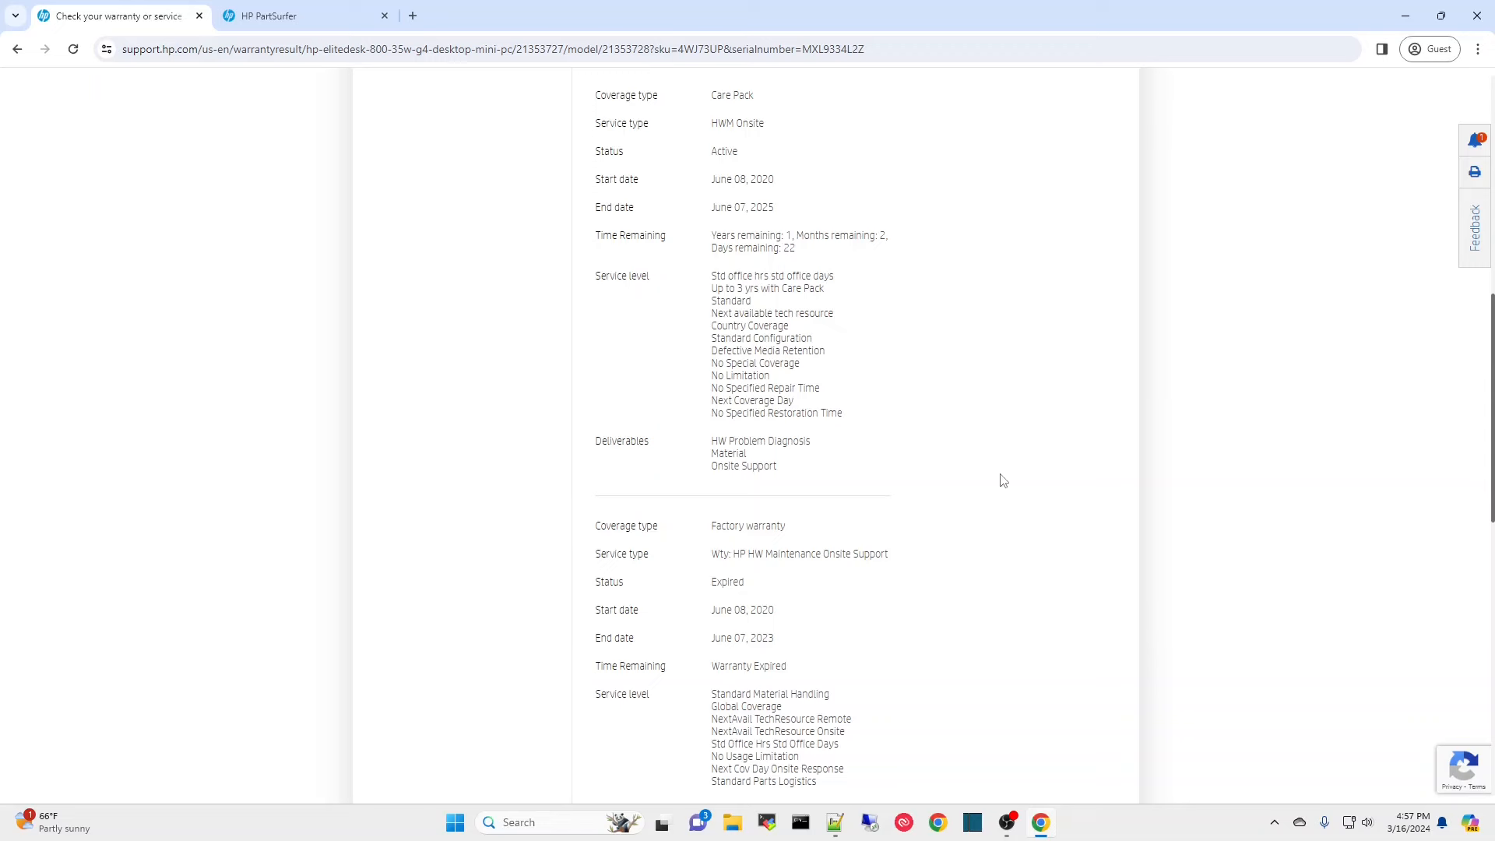
scroll("down", 3)
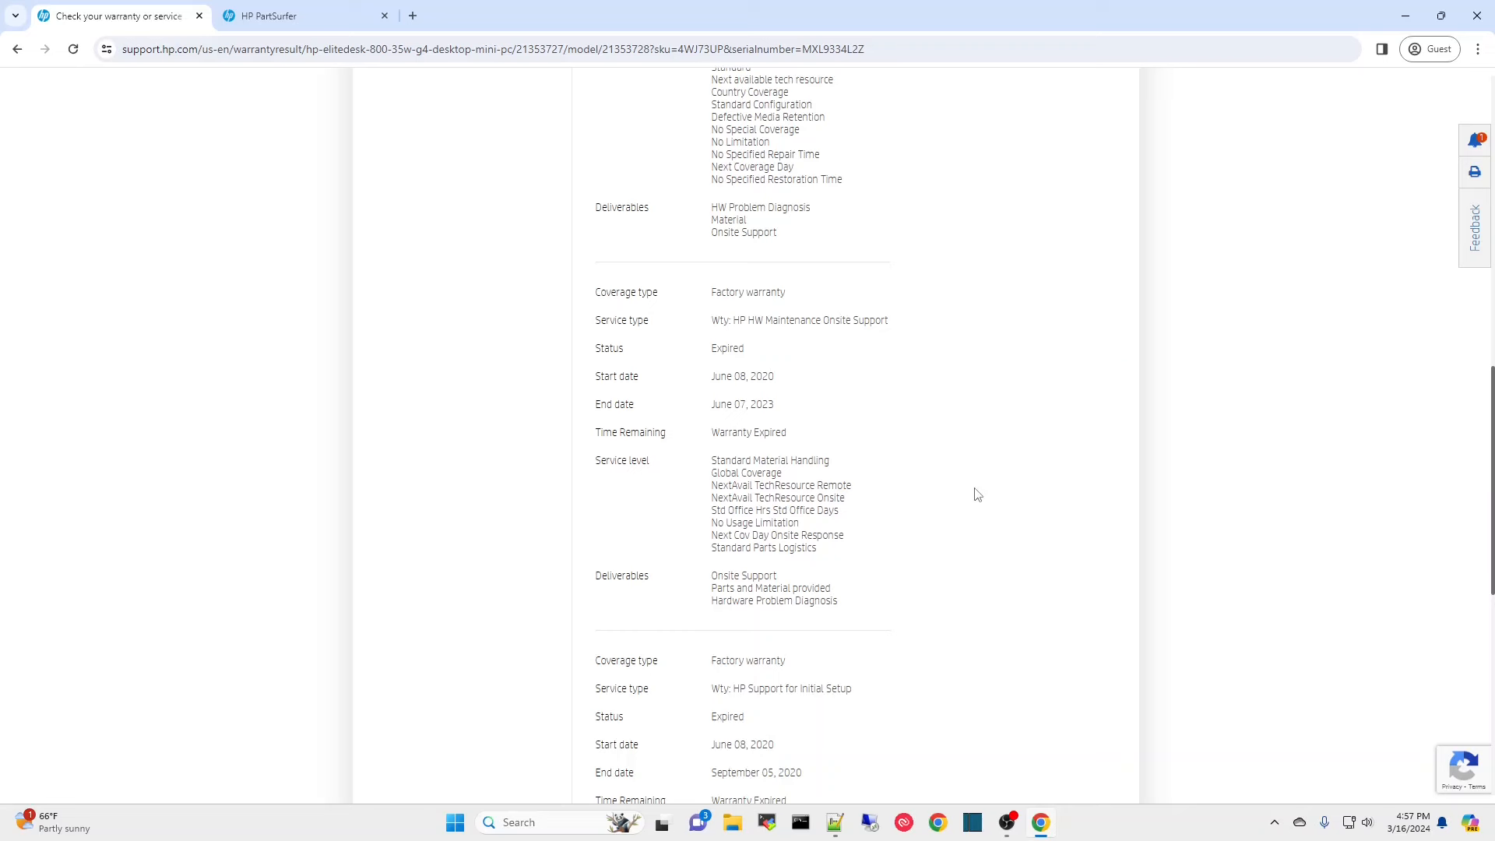
mouse_move(1010, 374)
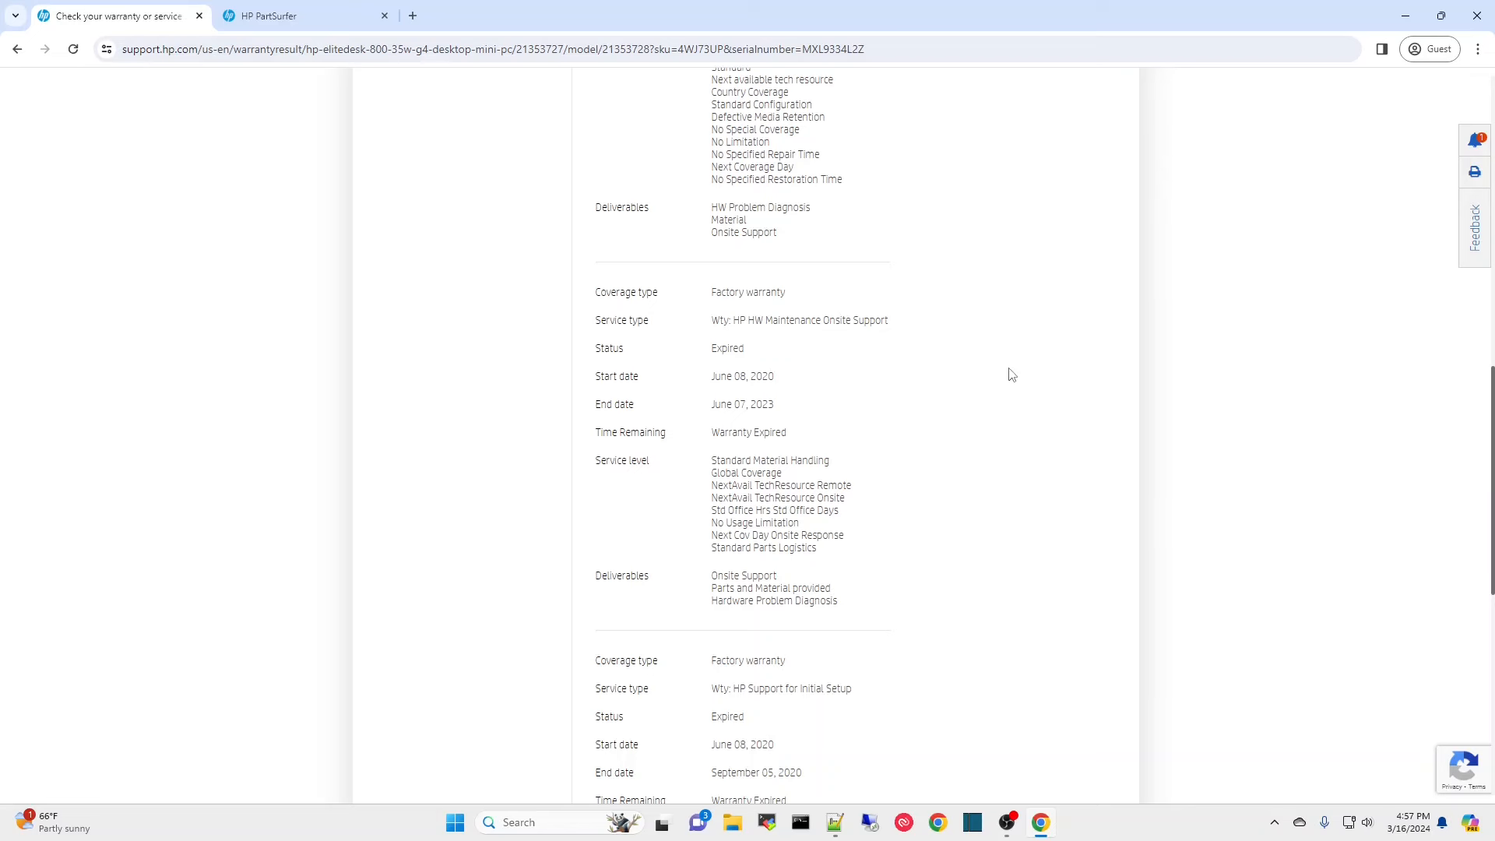
mouse_move(963, 407)
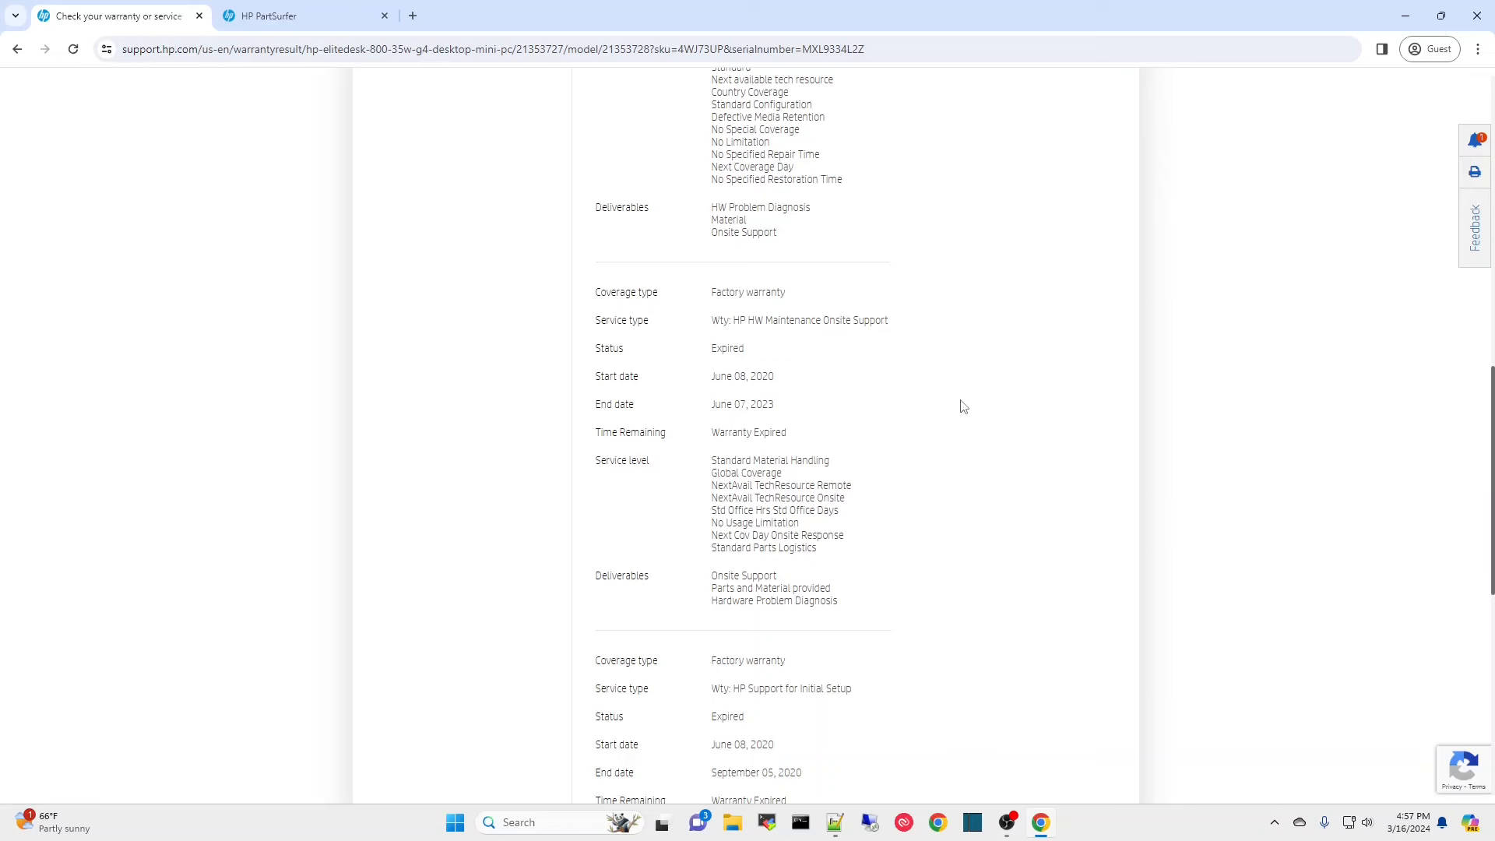
scroll("down", 3)
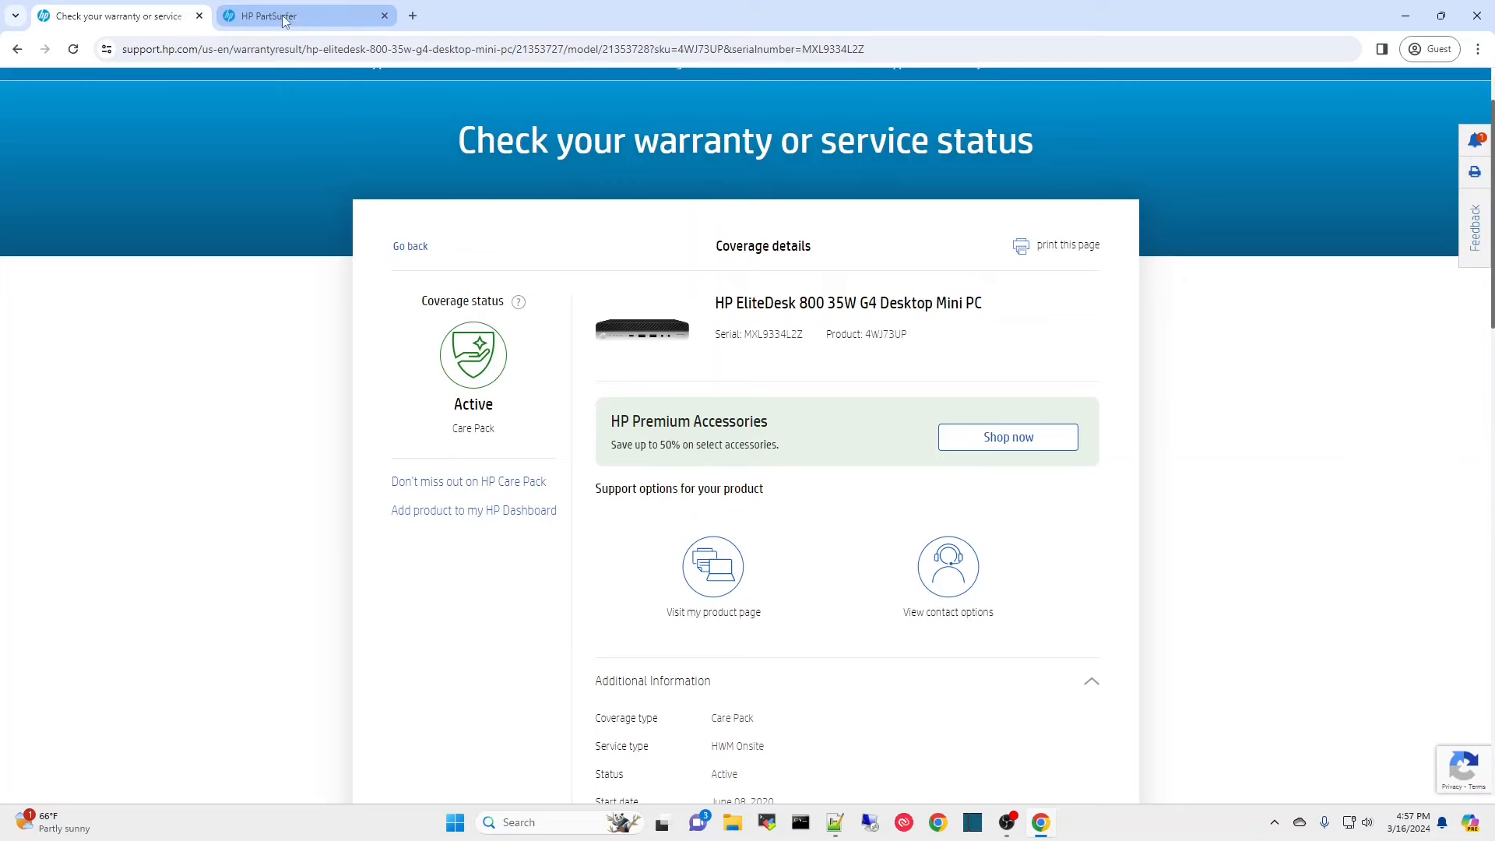
- Look up parts for serial MXL9334L2Z in PartSurfer and scroll through the Component BOM
left_click(266, 16)
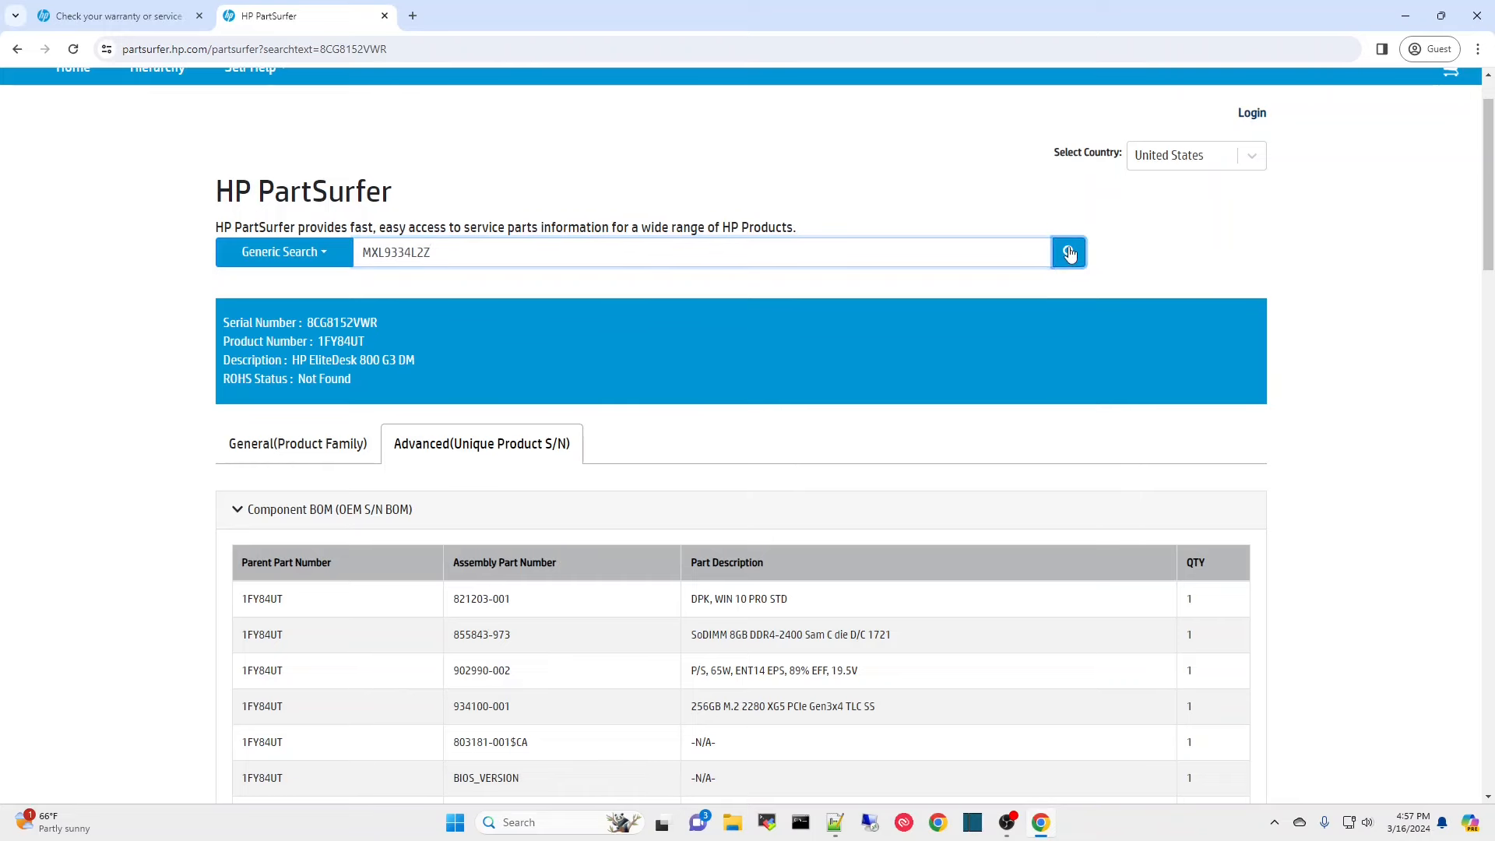
left_click(1068, 252)
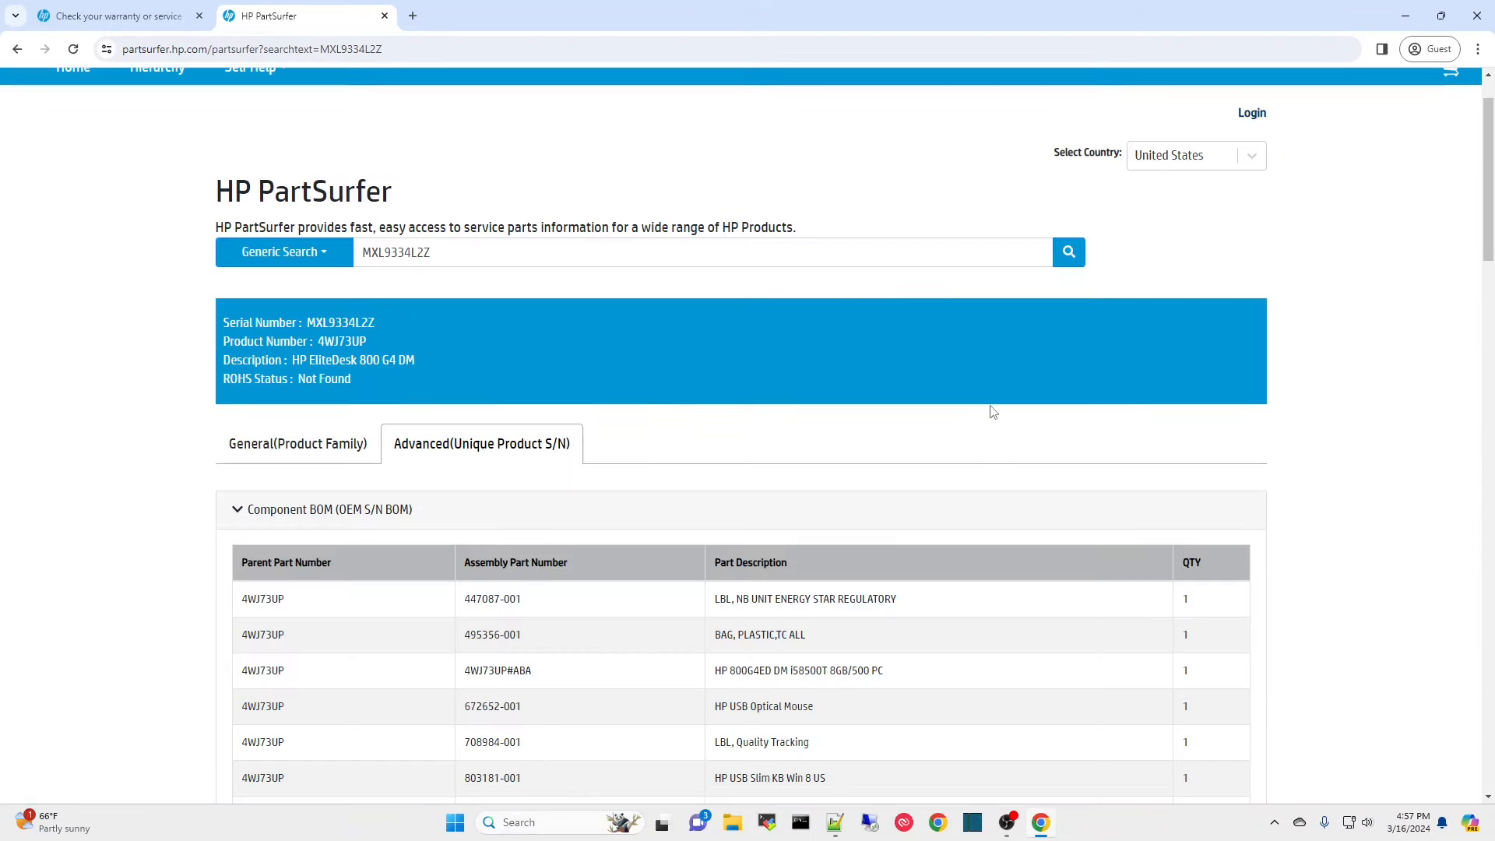
scroll("down", 3)
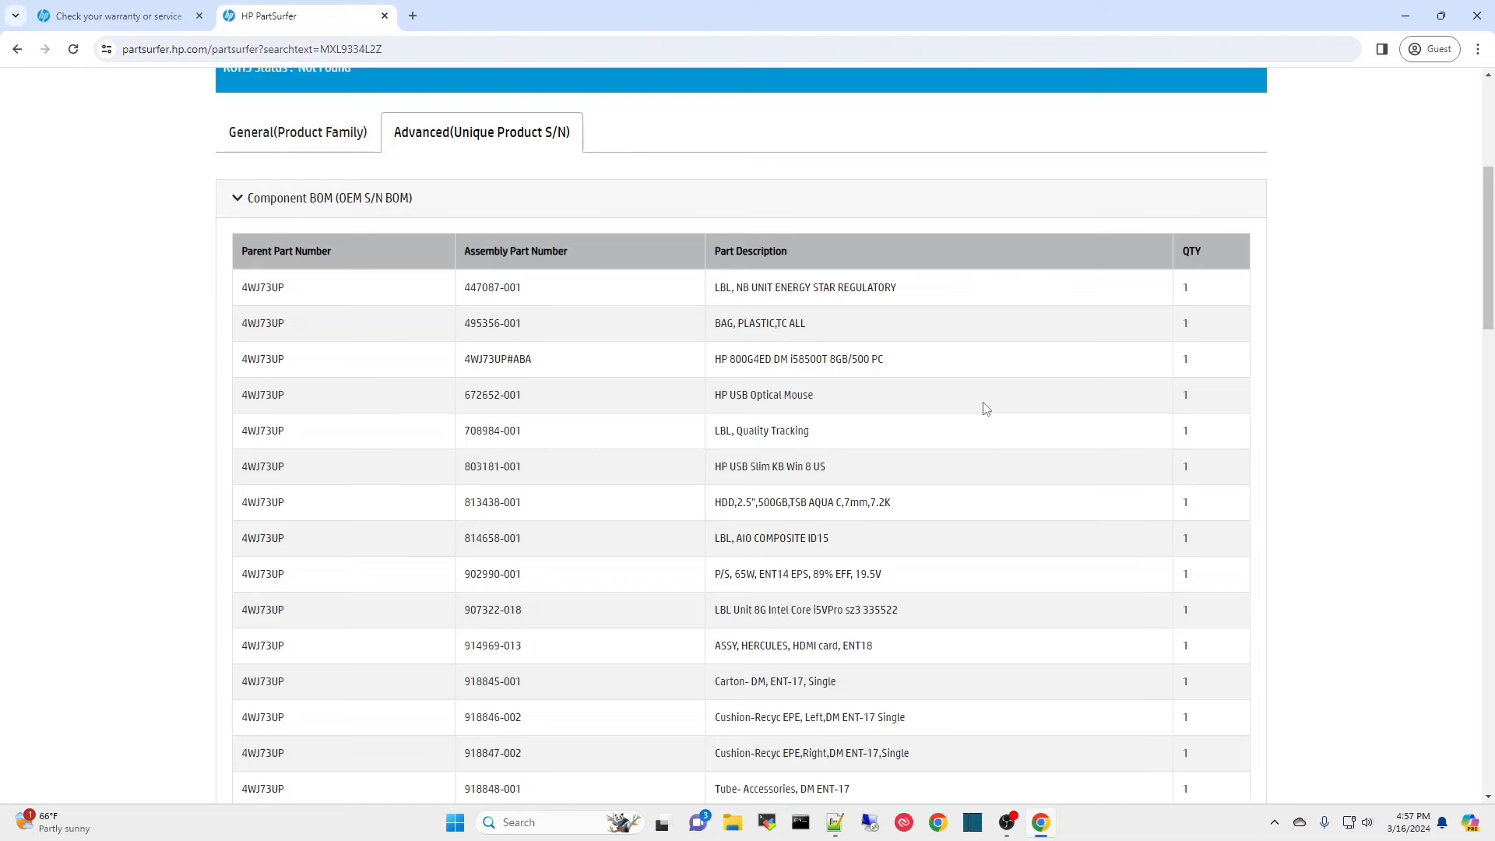
mouse_move(866, 402)
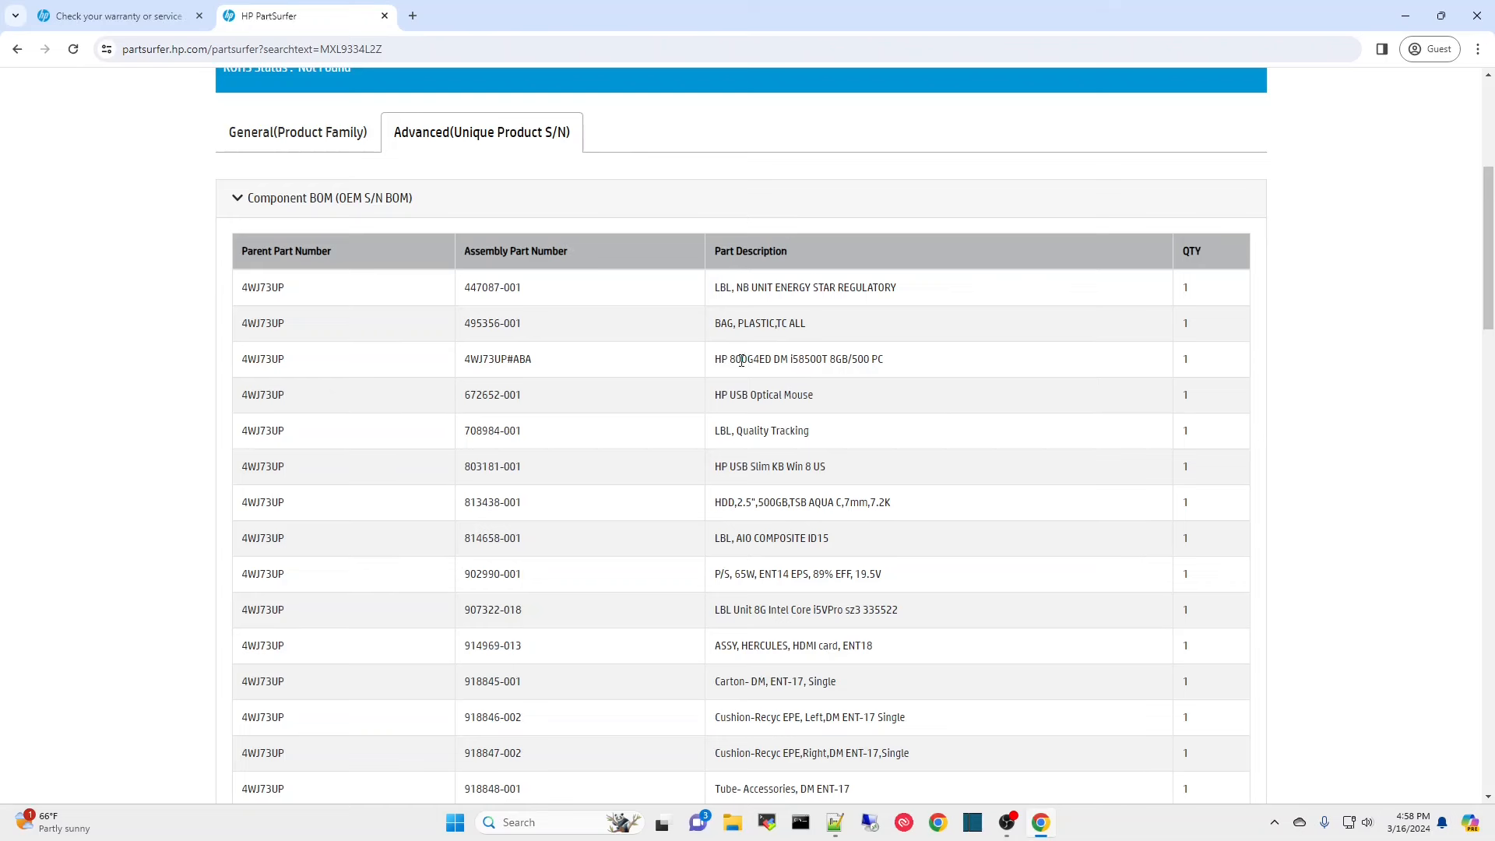
mouse_move(914, 383)
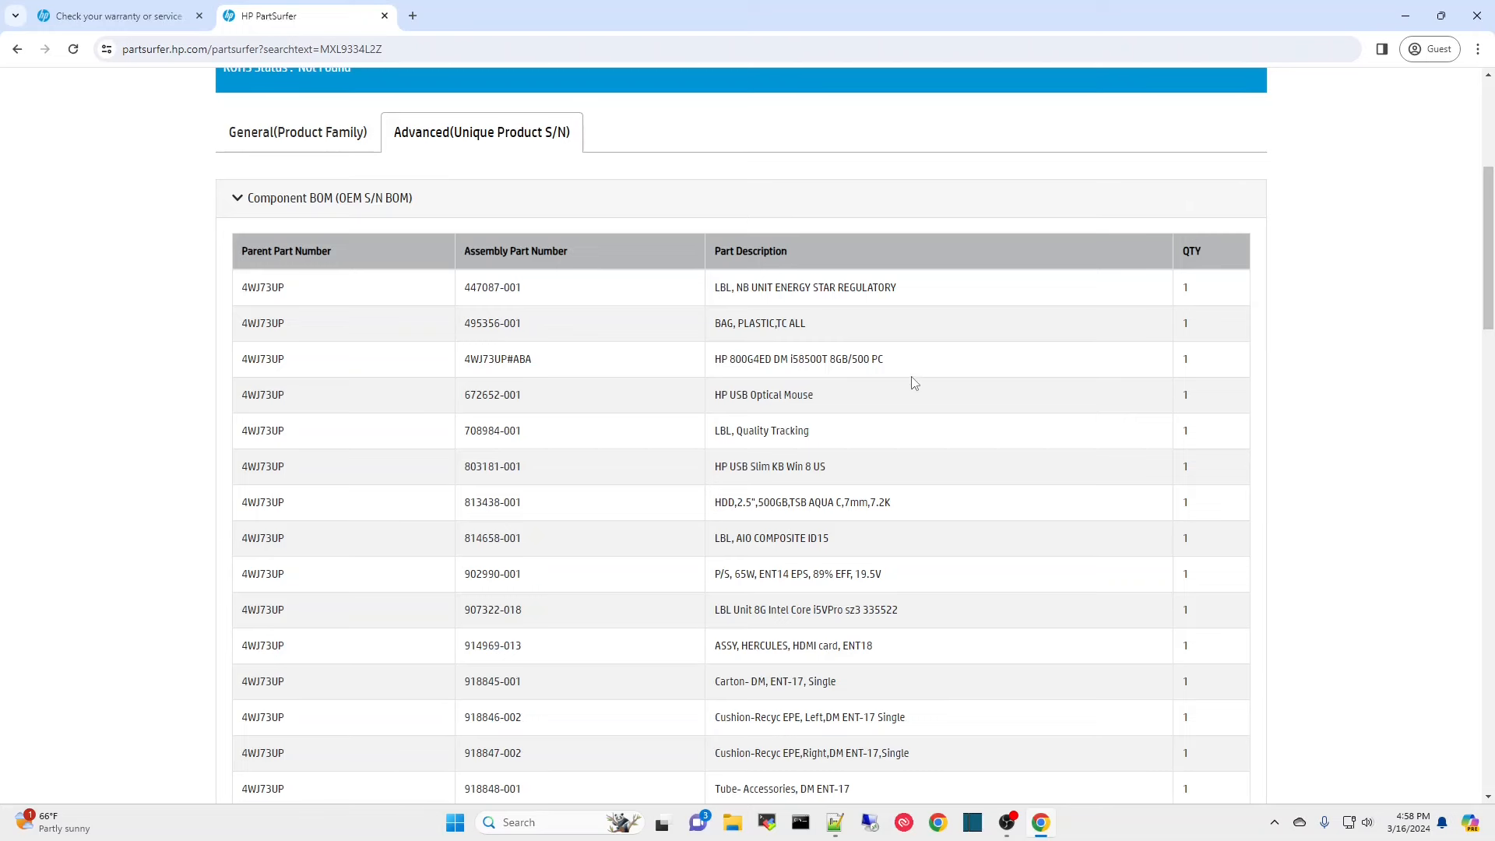
scroll("down", 3)
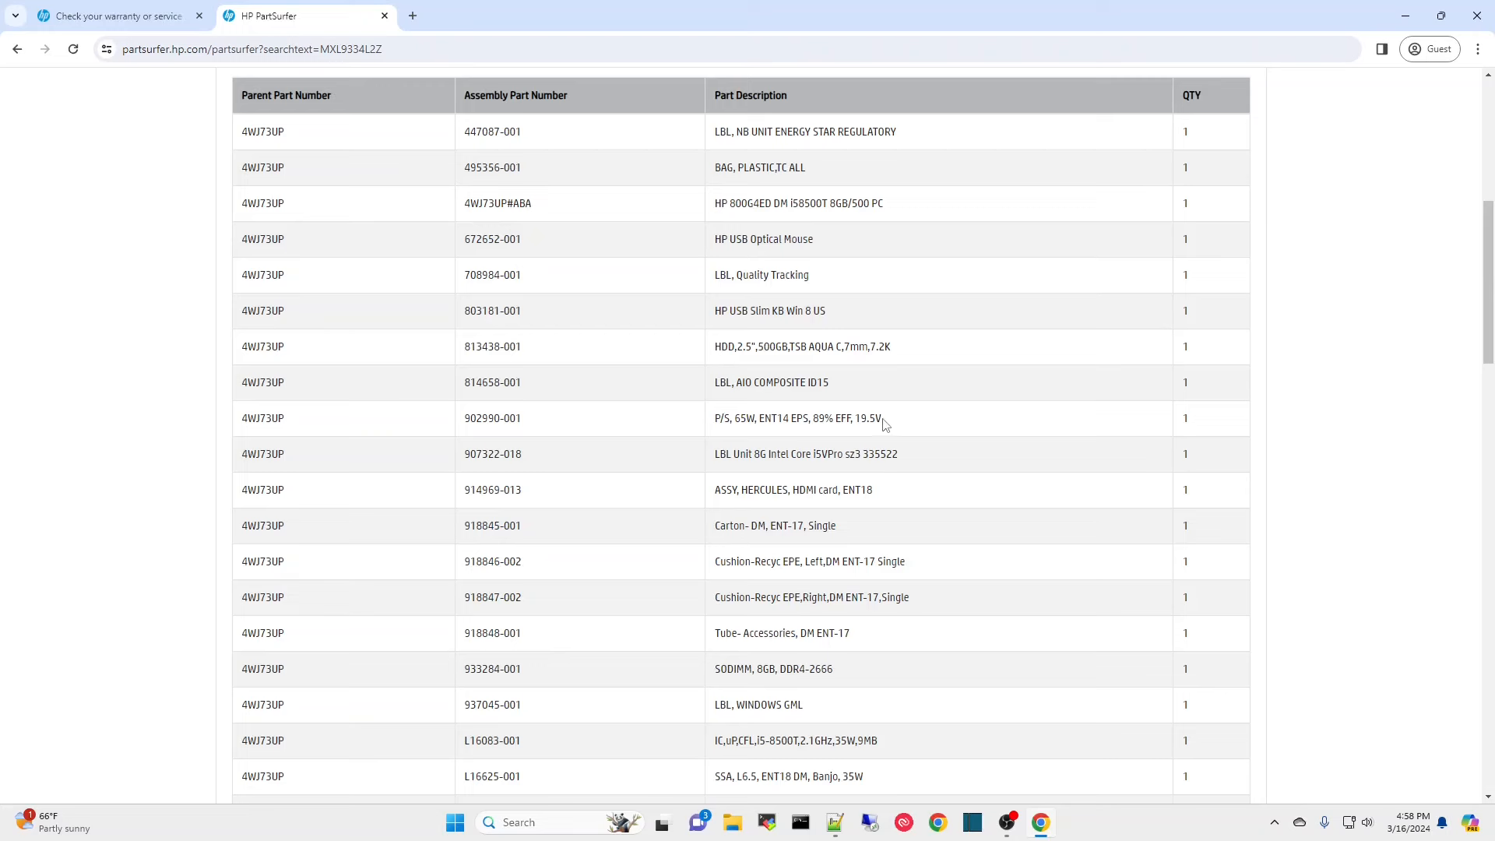
scroll("down", 3)
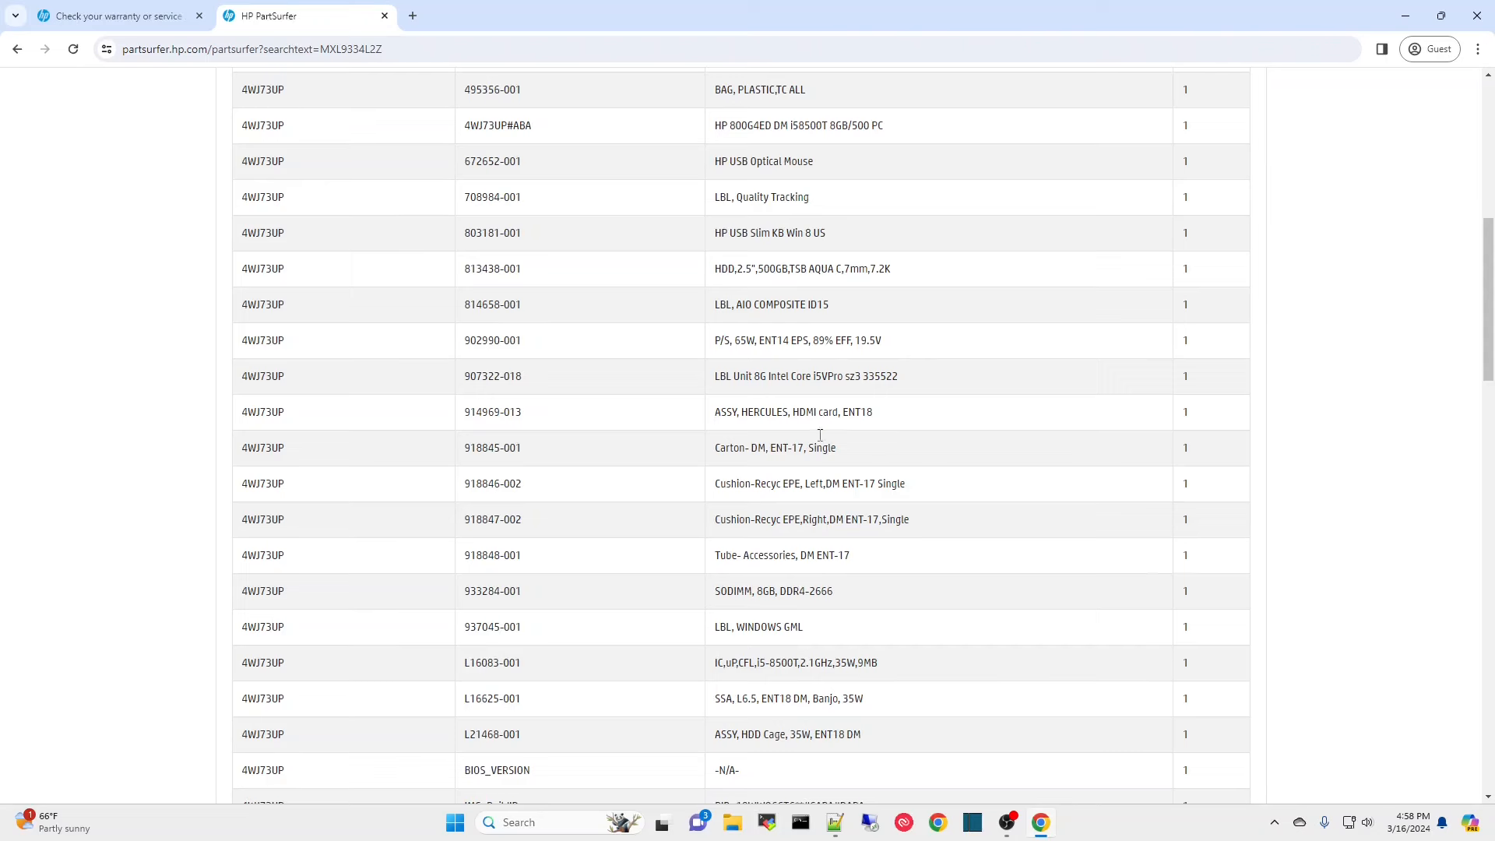
mouse_move(797, 399)
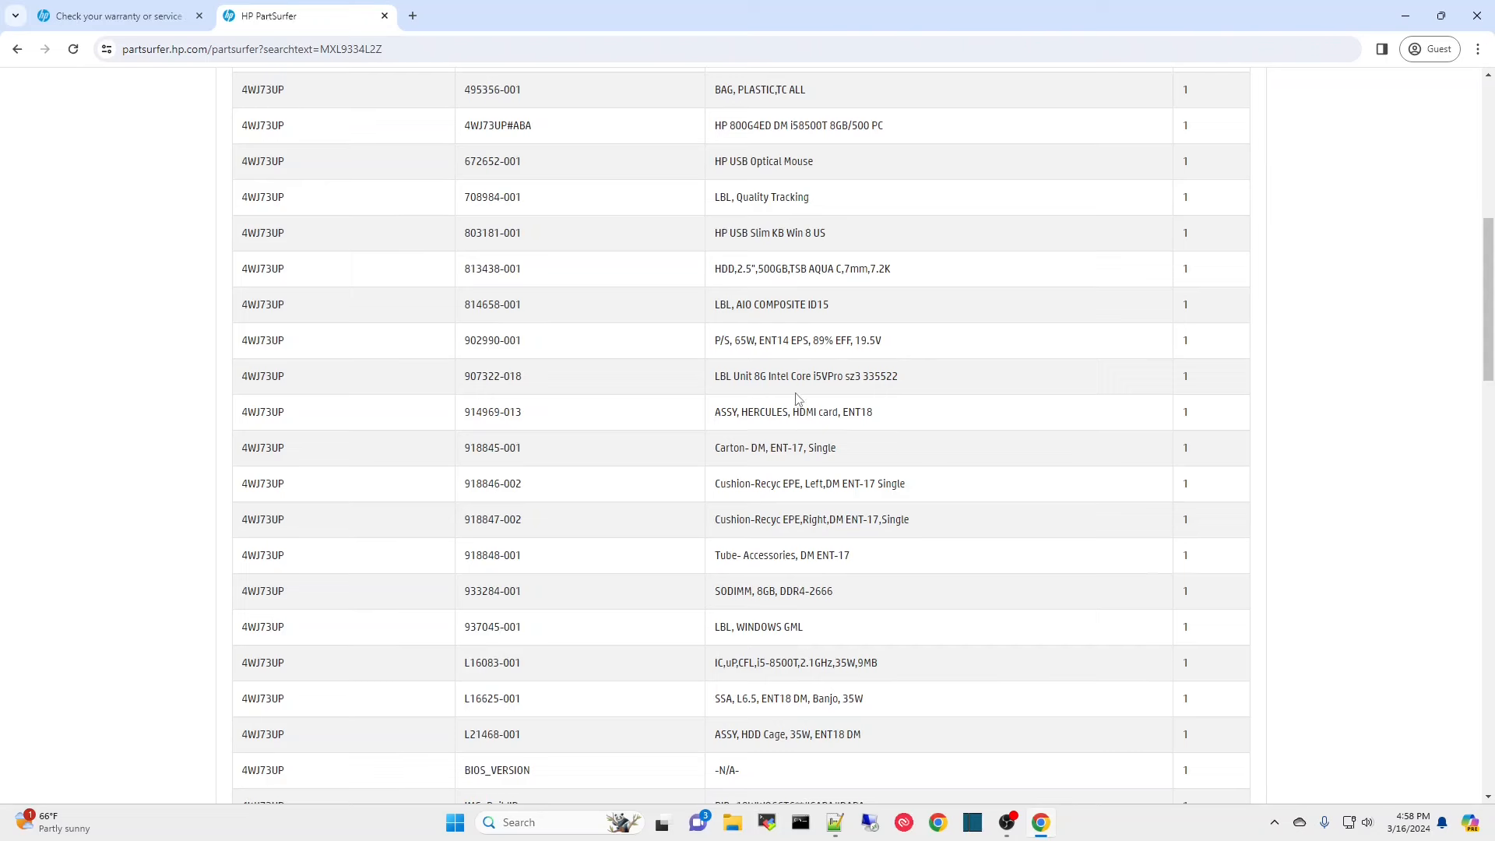
scroll("down", 3)
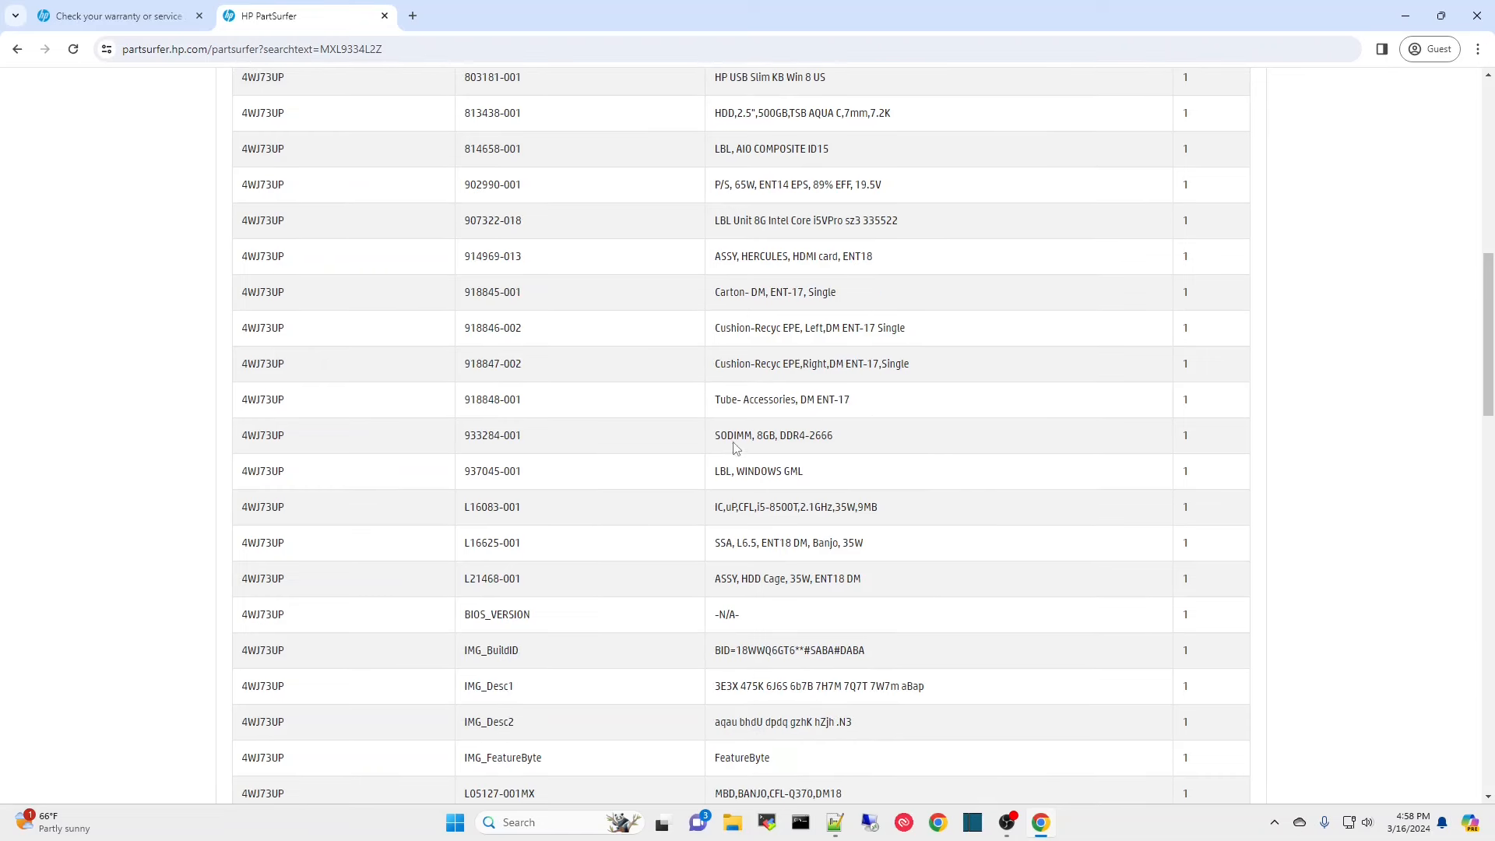
mouse_move(948, 431)
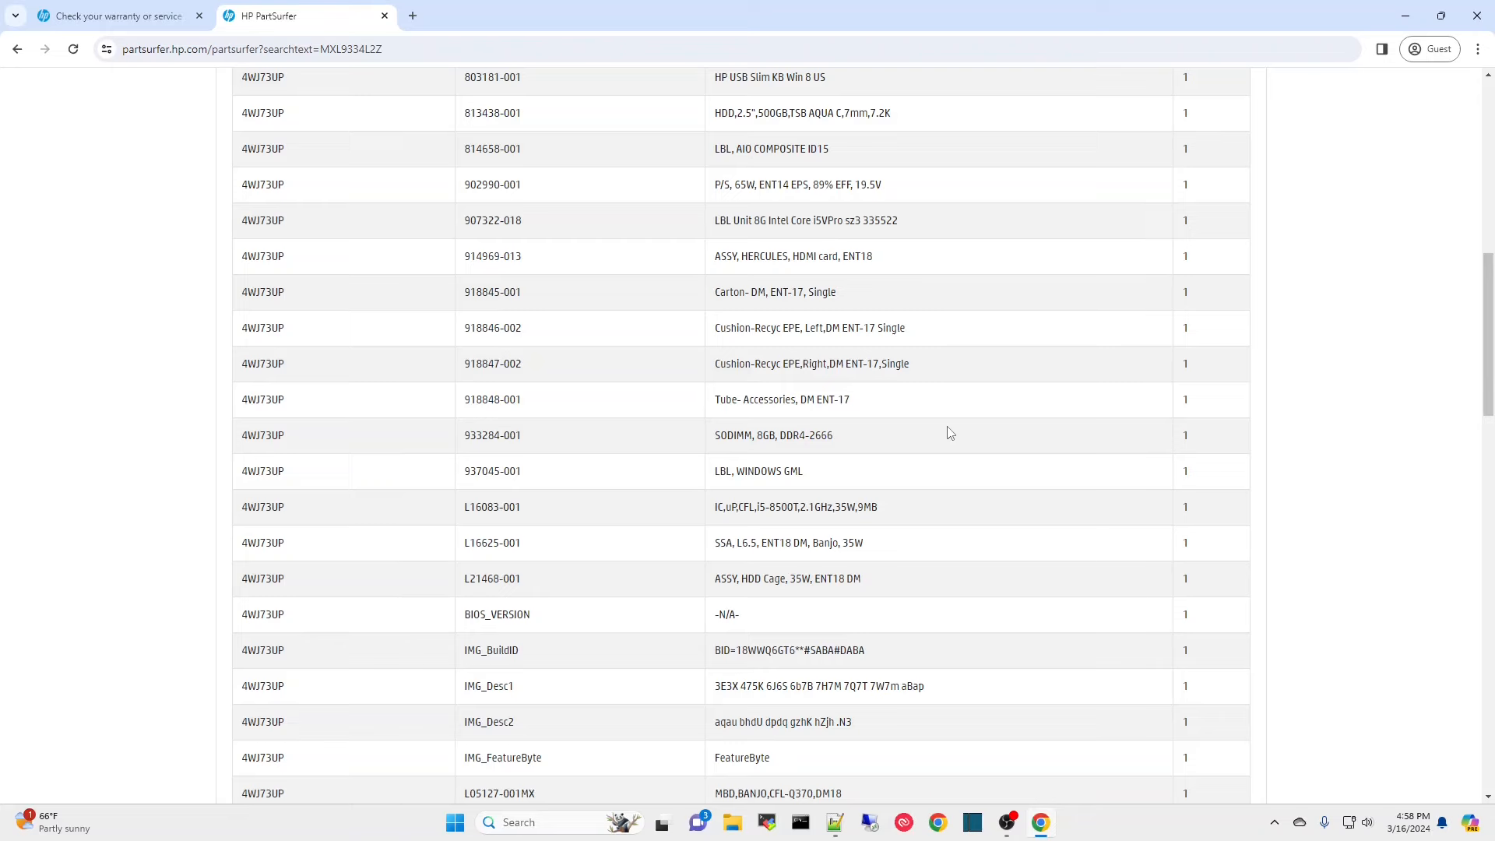
scroll("down", 3)
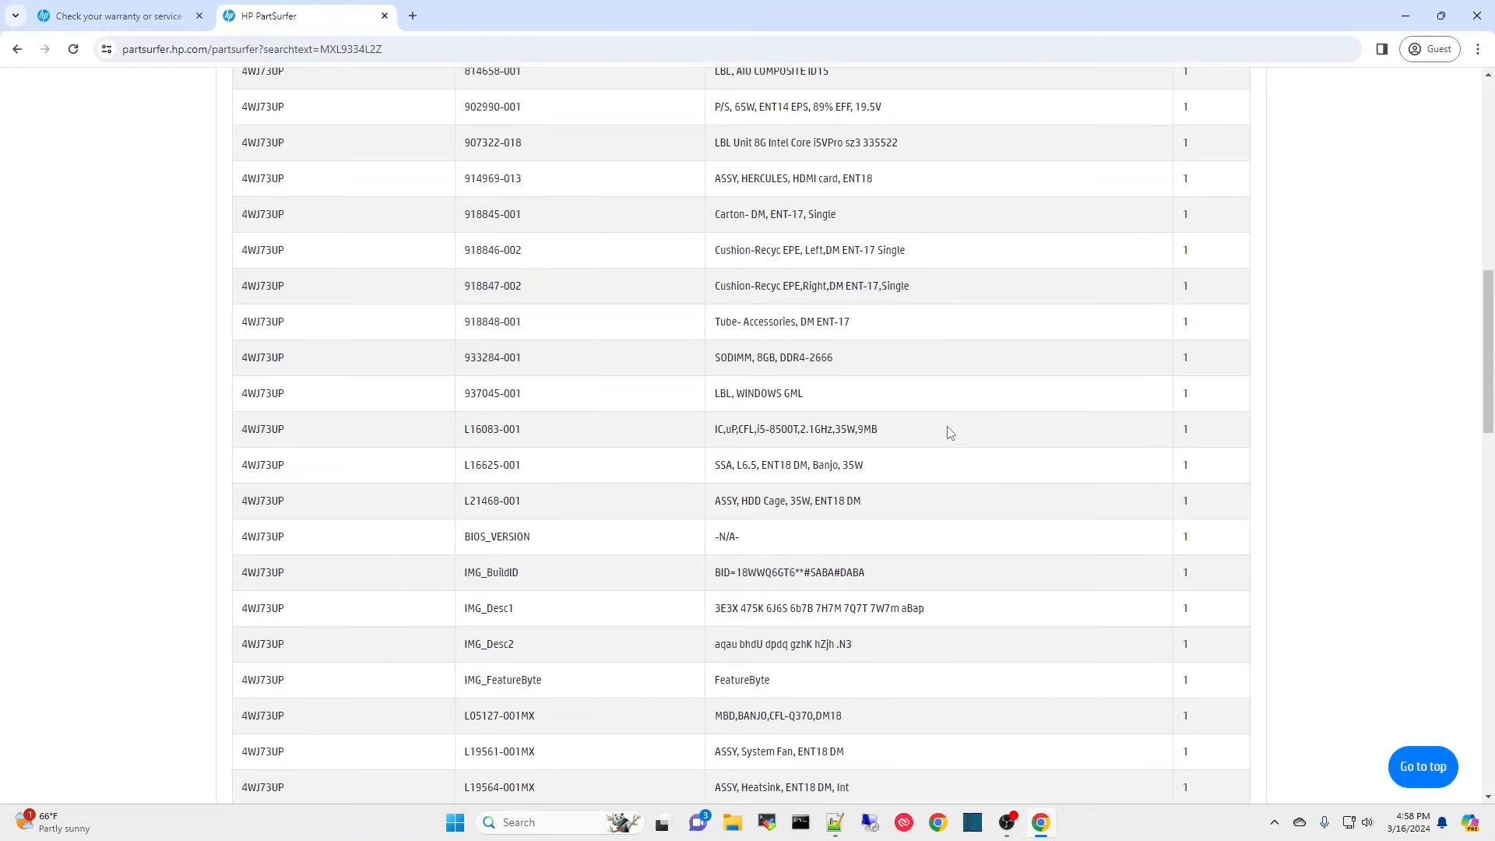
scroll("down", 3)
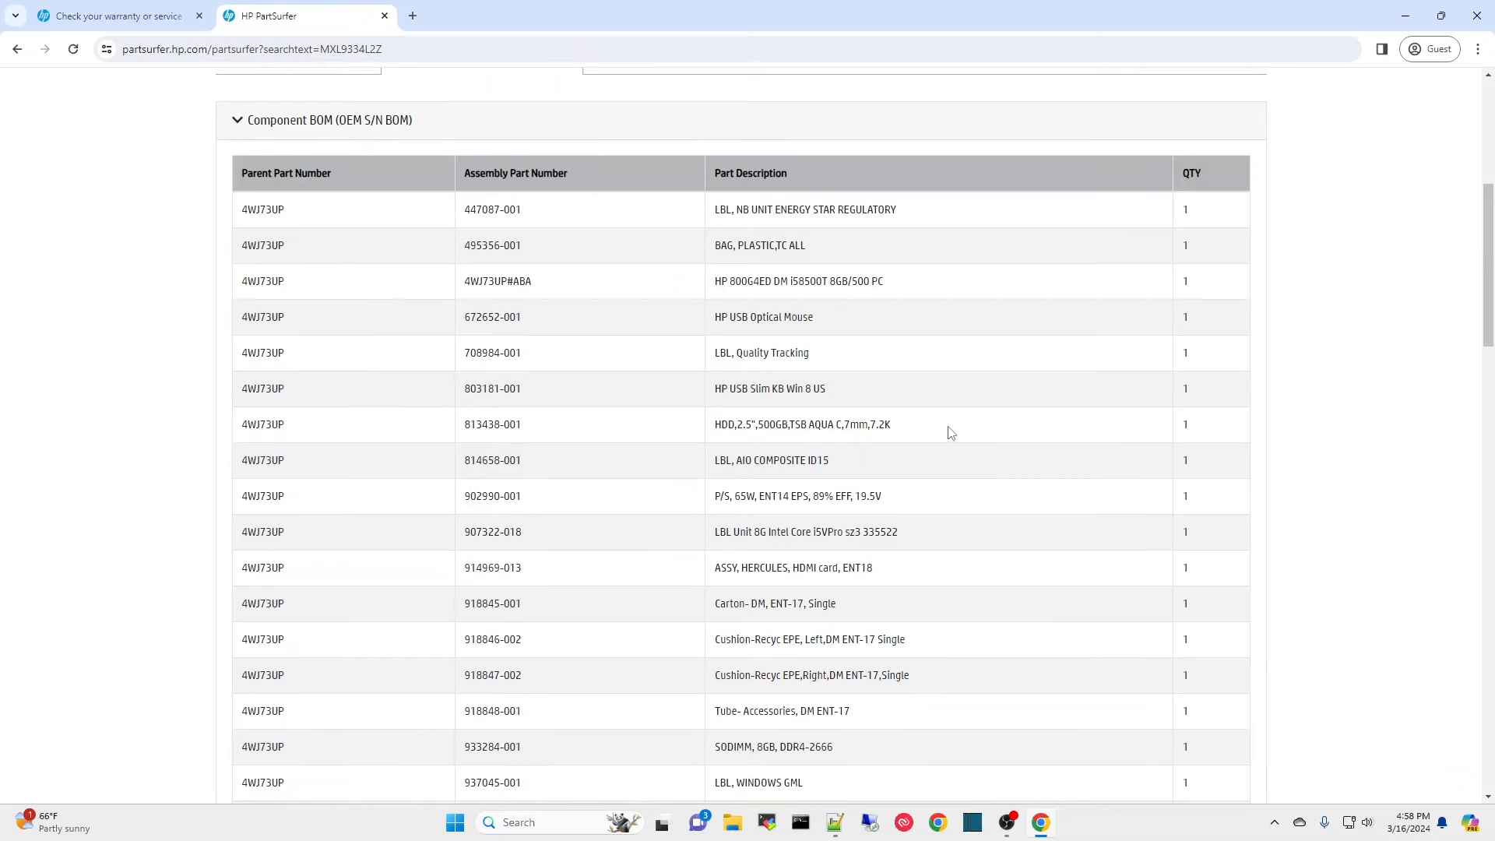
- Finish reviewing the G4 DM parts list and return to the warranty results tab
scroll("down", 3)
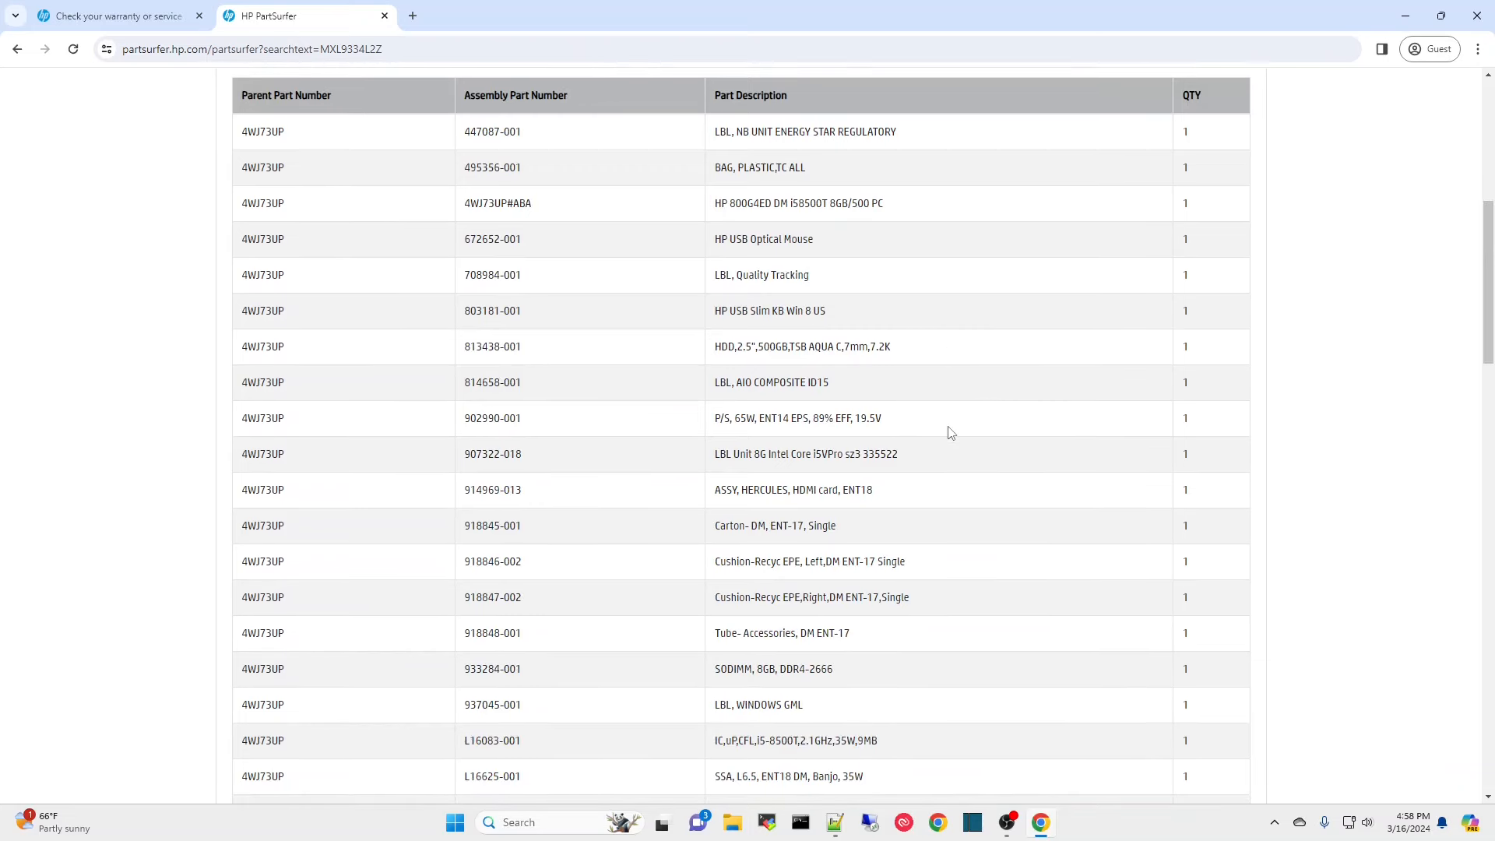
scroll("down", 3)
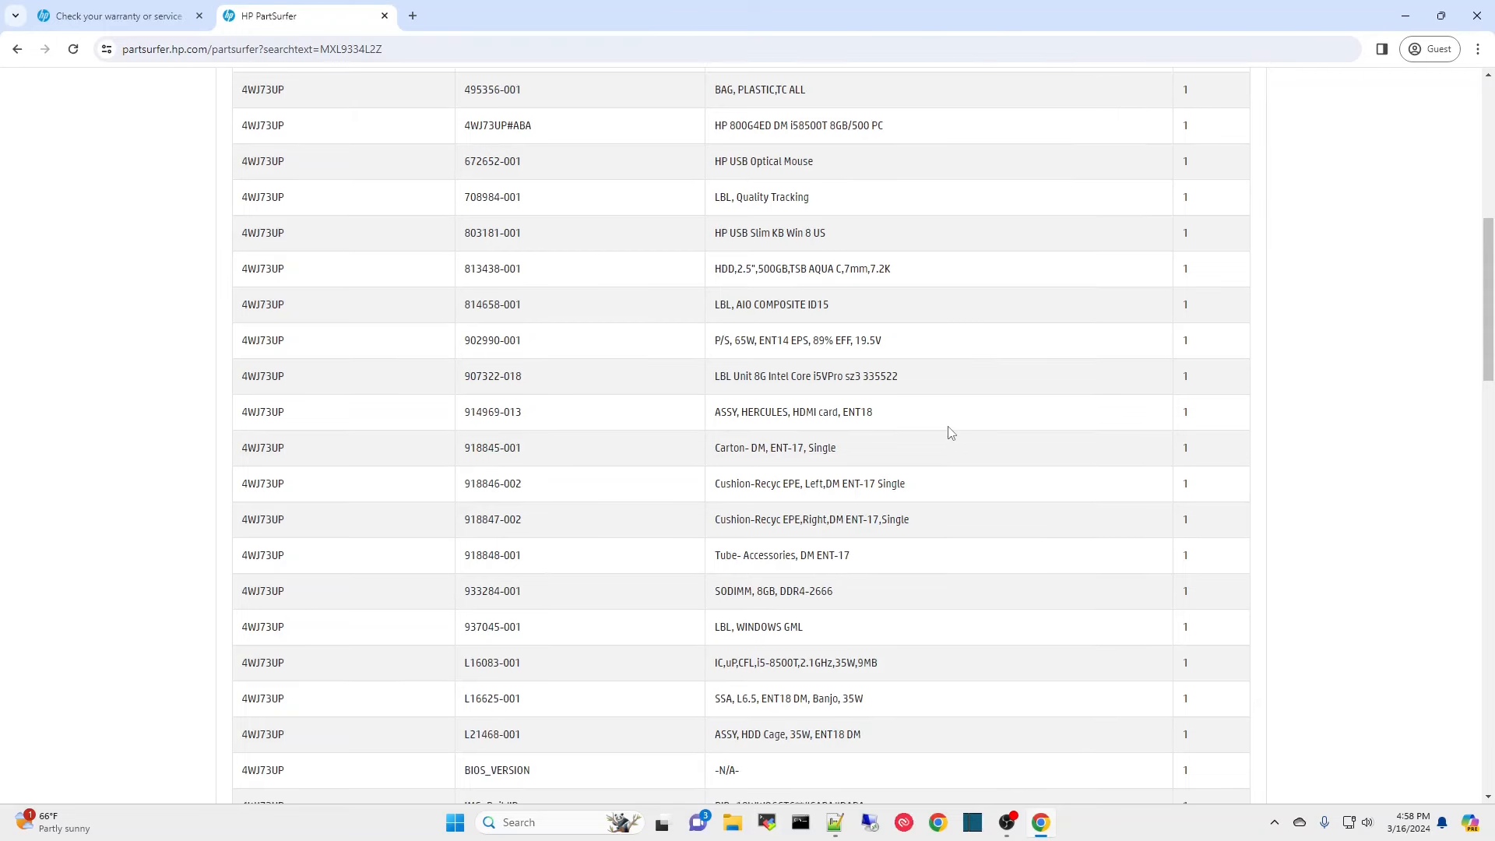
mouse_move(832, 286)
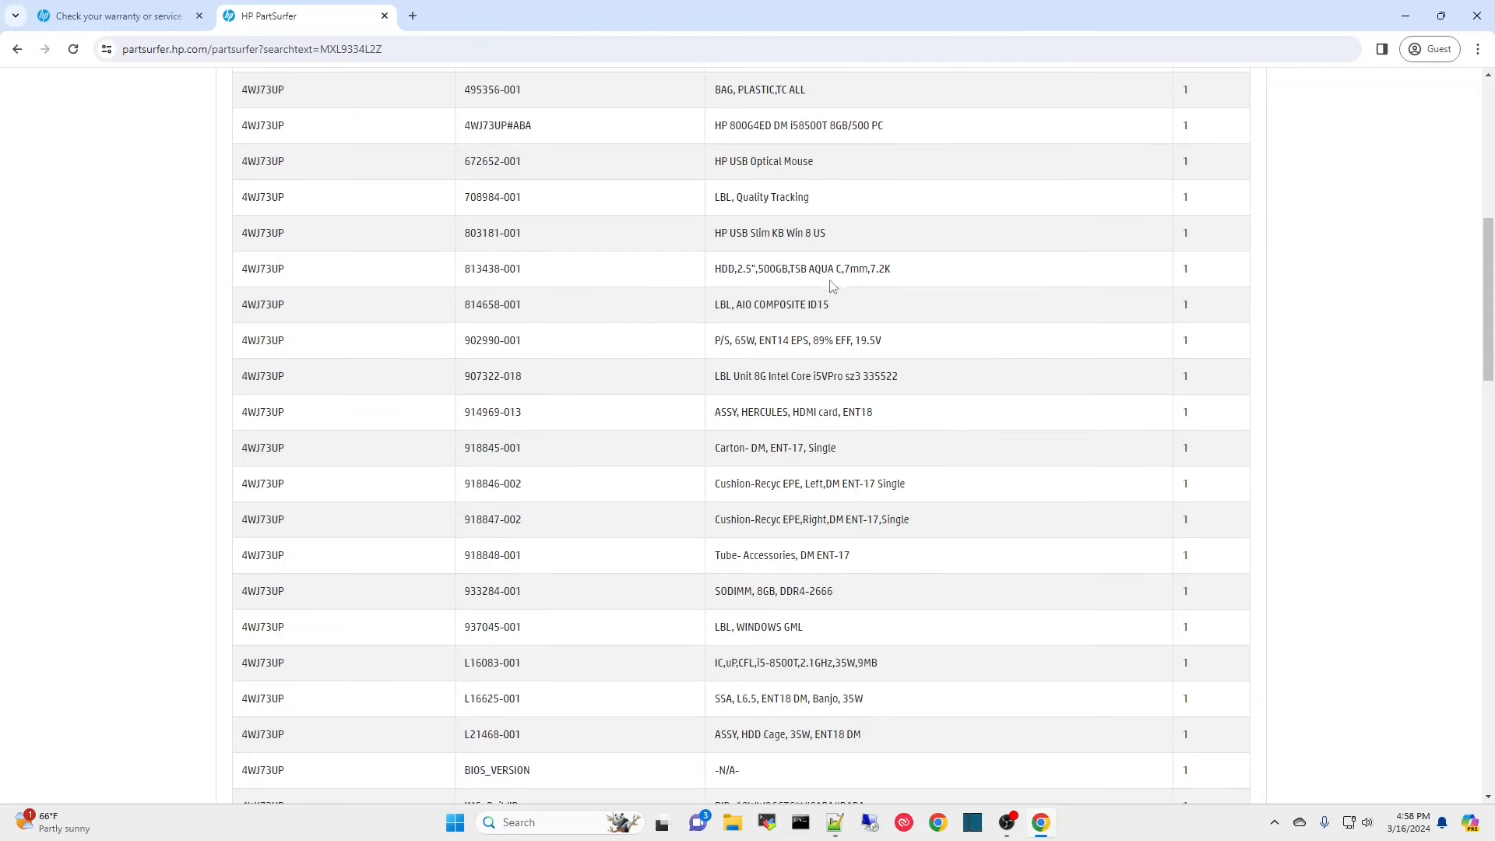
mouse_move(902, 250)
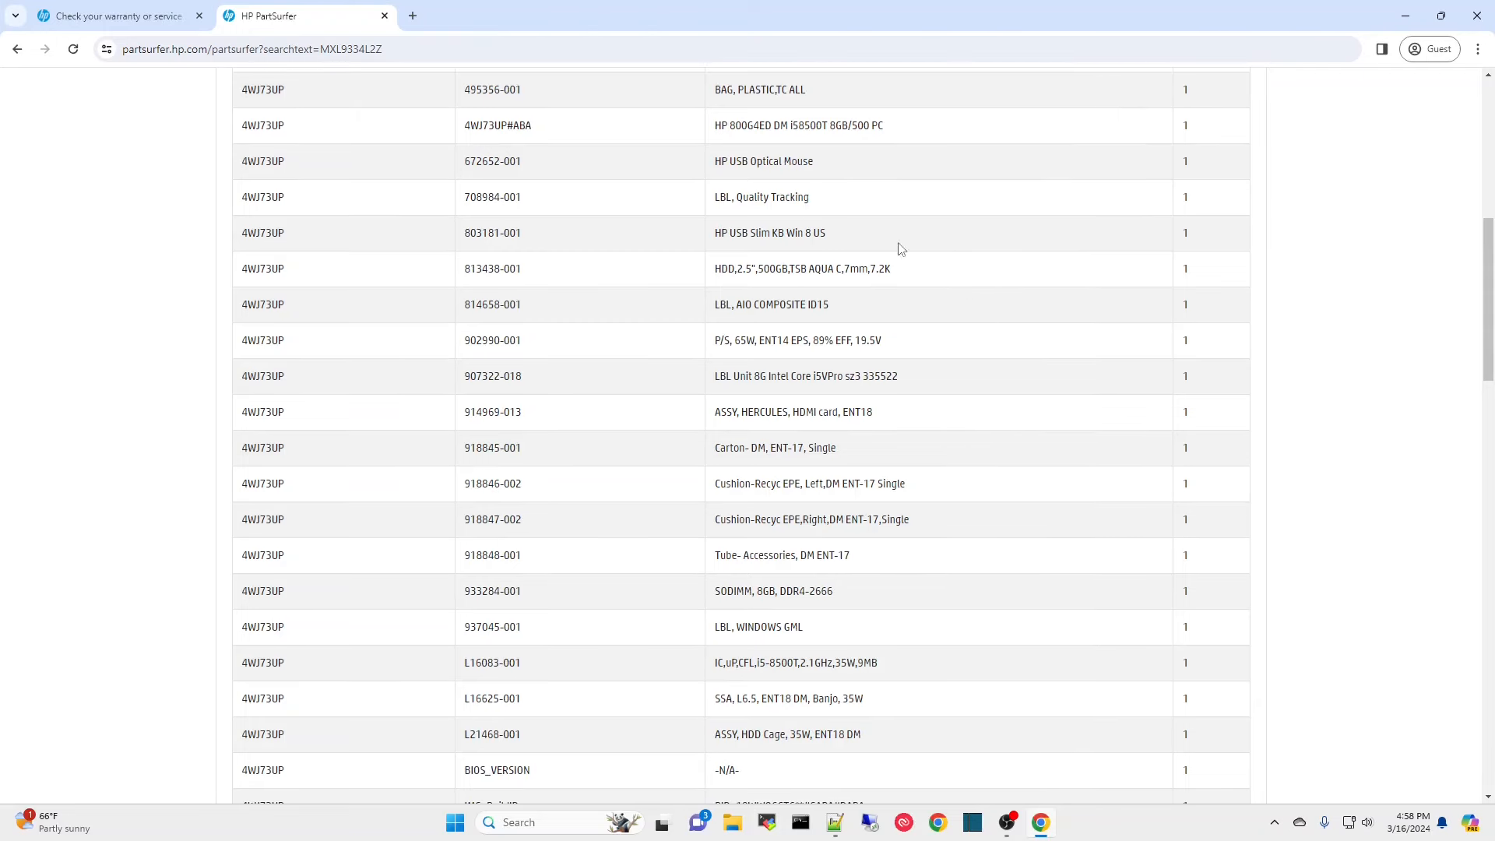
mouse_move(769, 257)
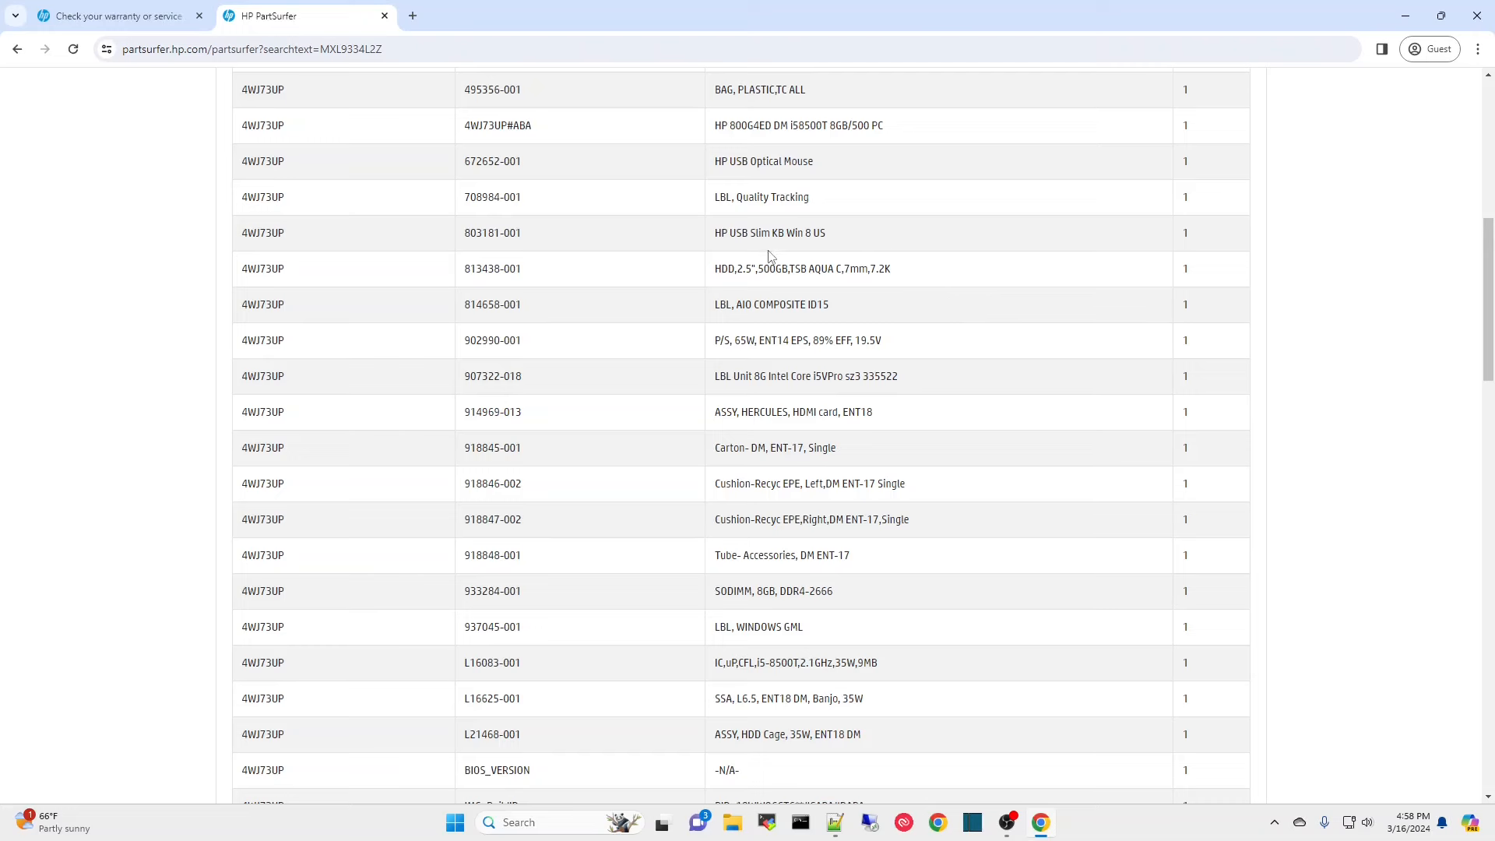
scroll("up", 3)
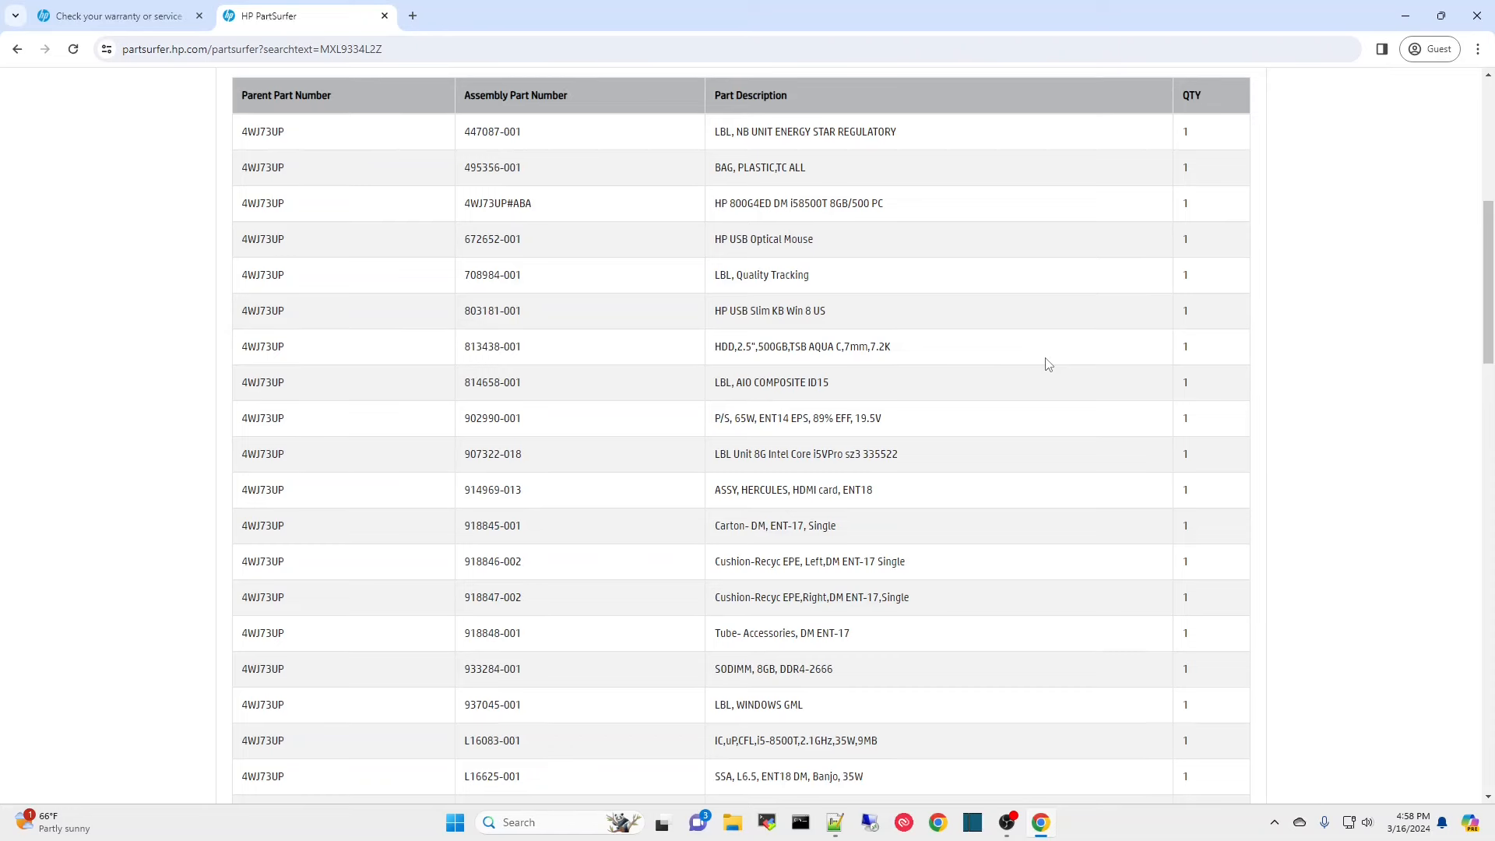
scroll("down", 3)
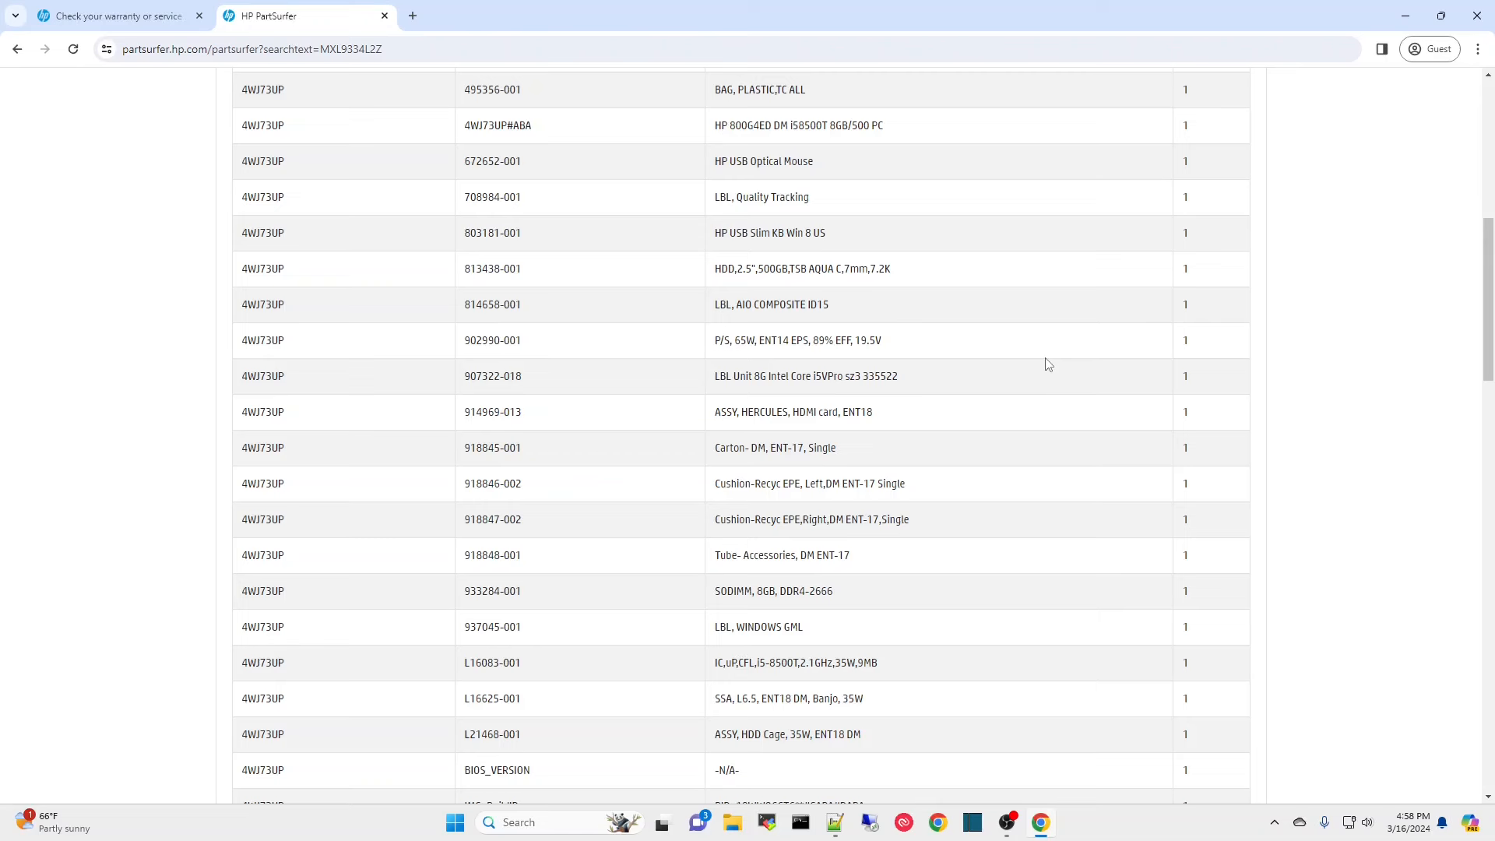
mouse_move(1008, 377)
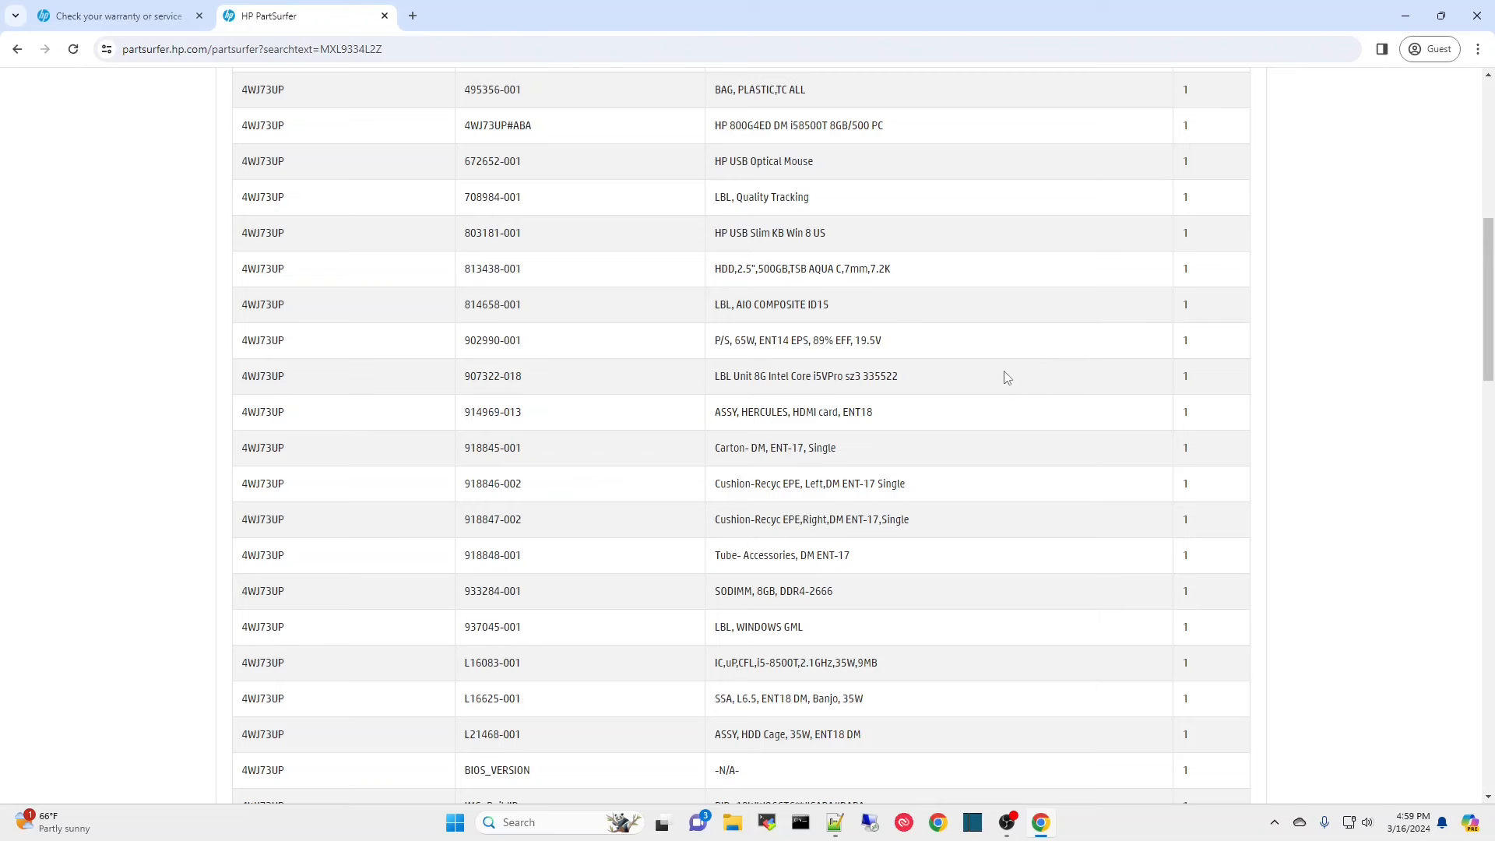
mouse_move(830, 434)
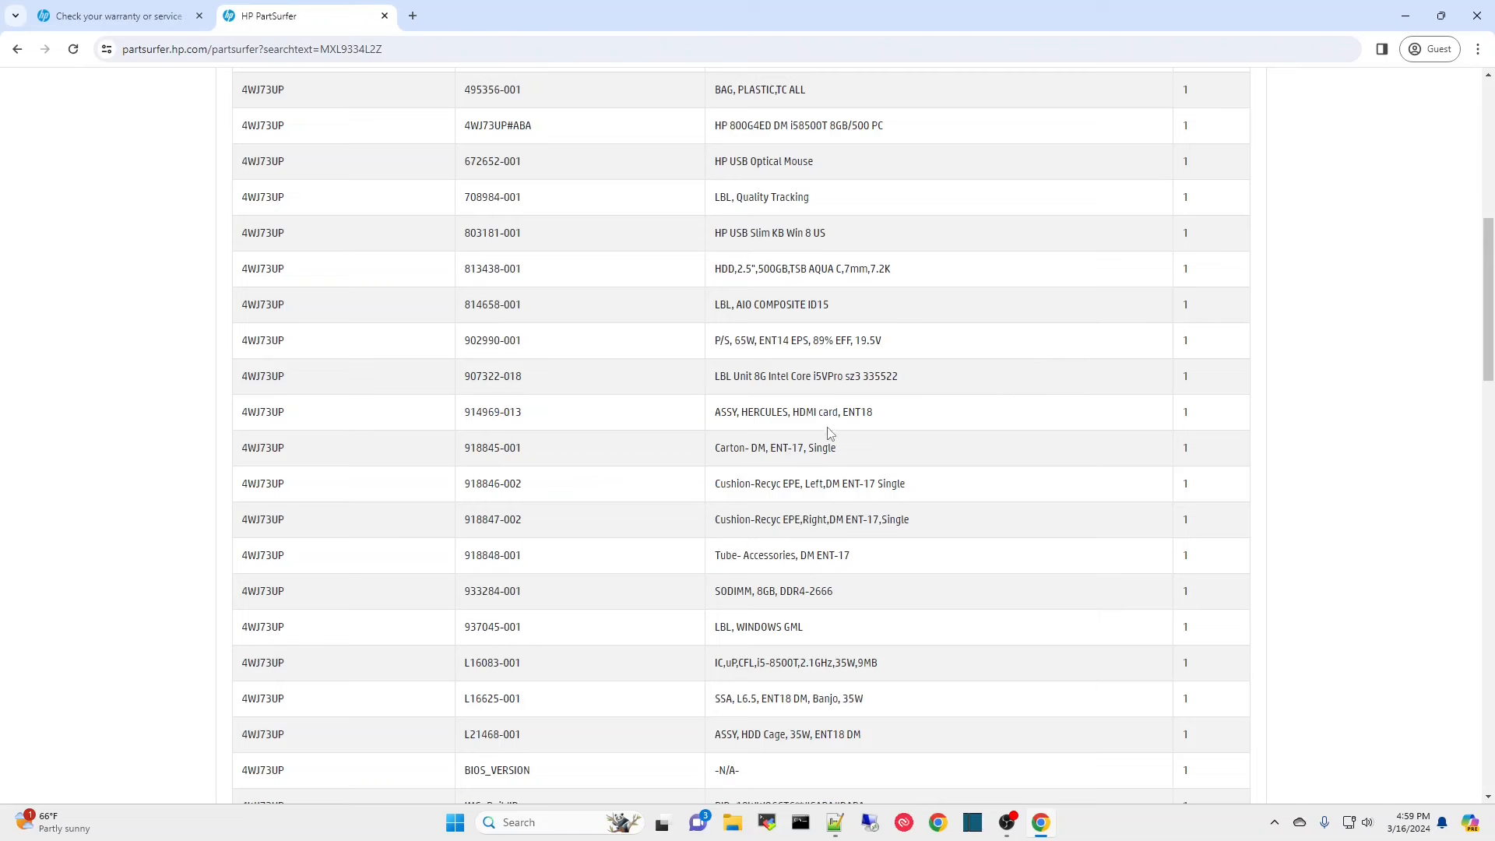
scroll("down", 3)
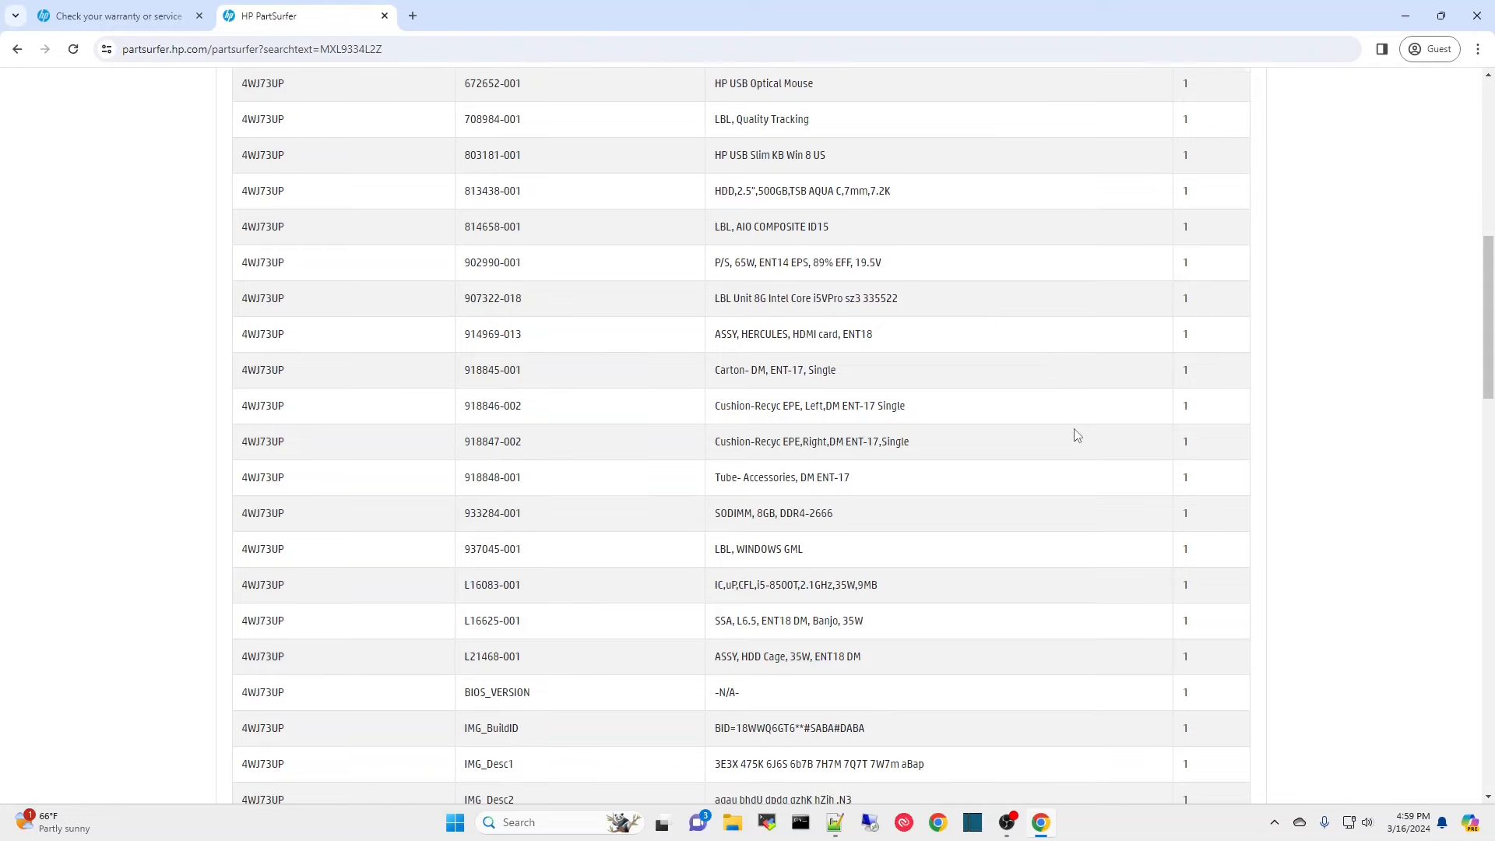
scroll("up", 3)
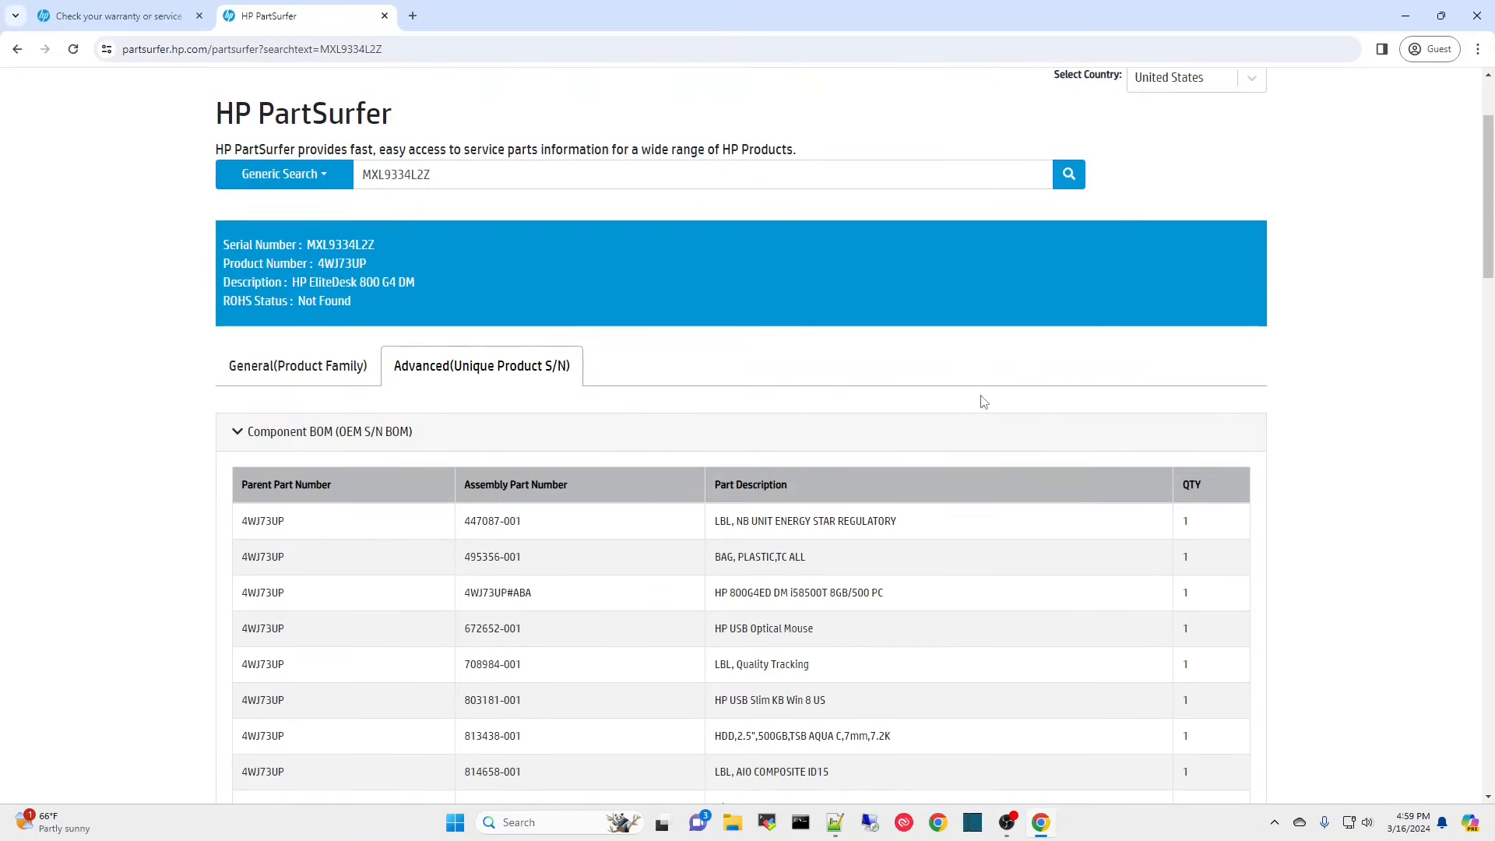
mouse_move(967, 397)
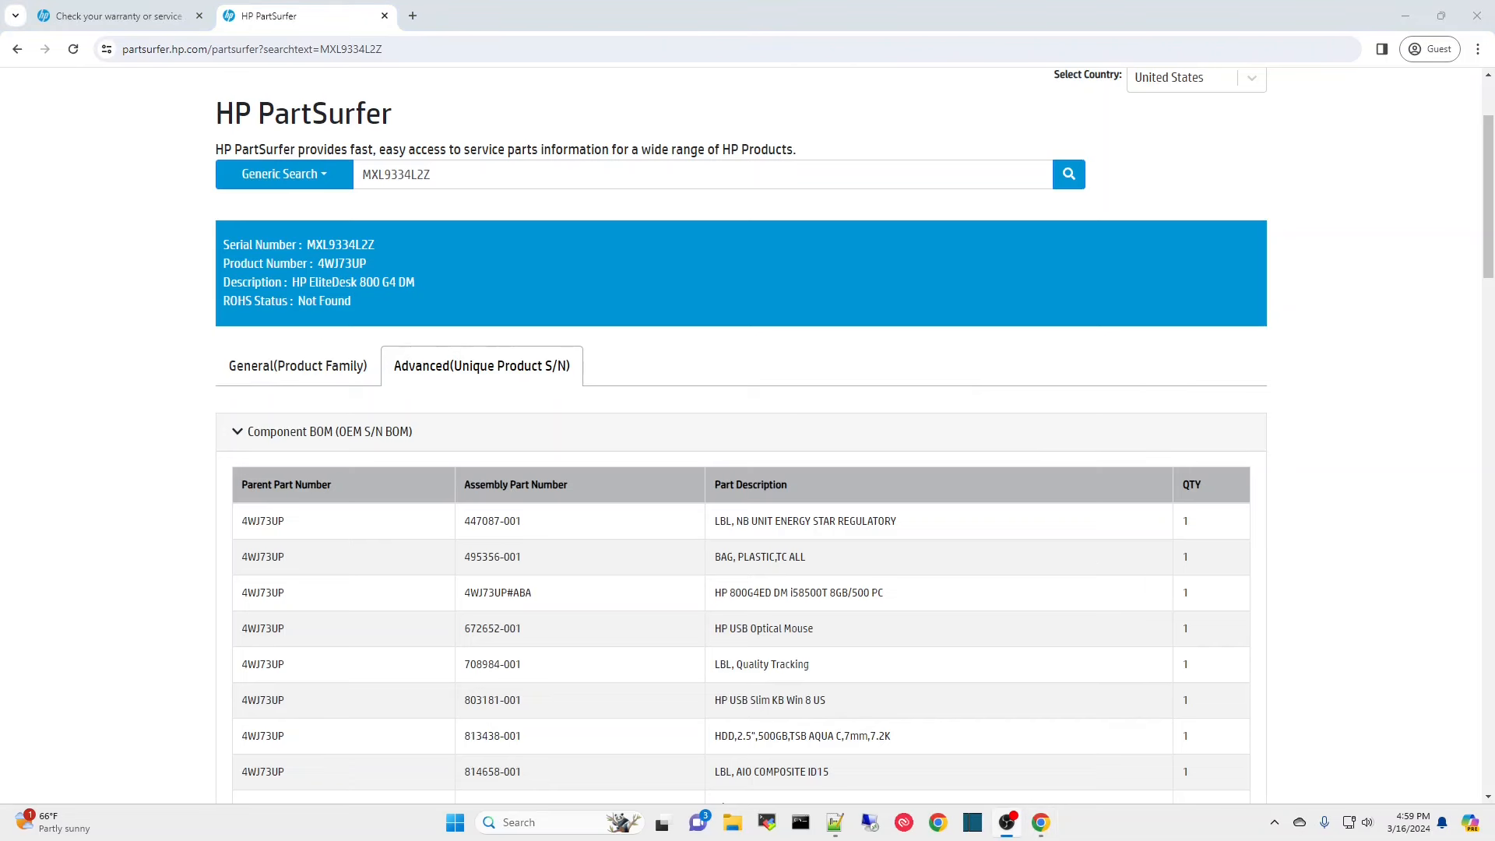
left_click(113, 16)
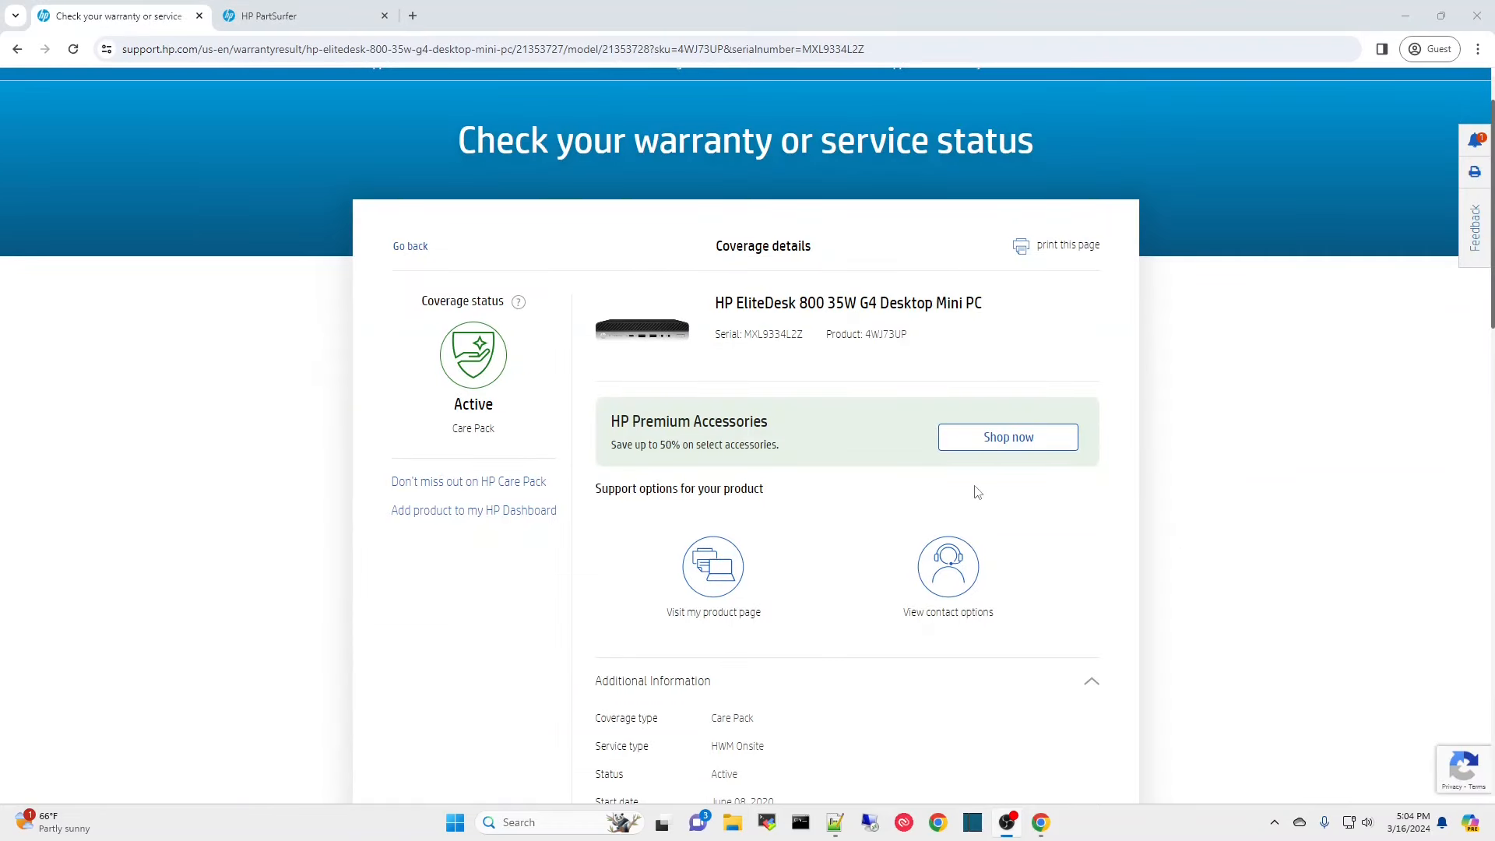
mouse_move(409, 249)
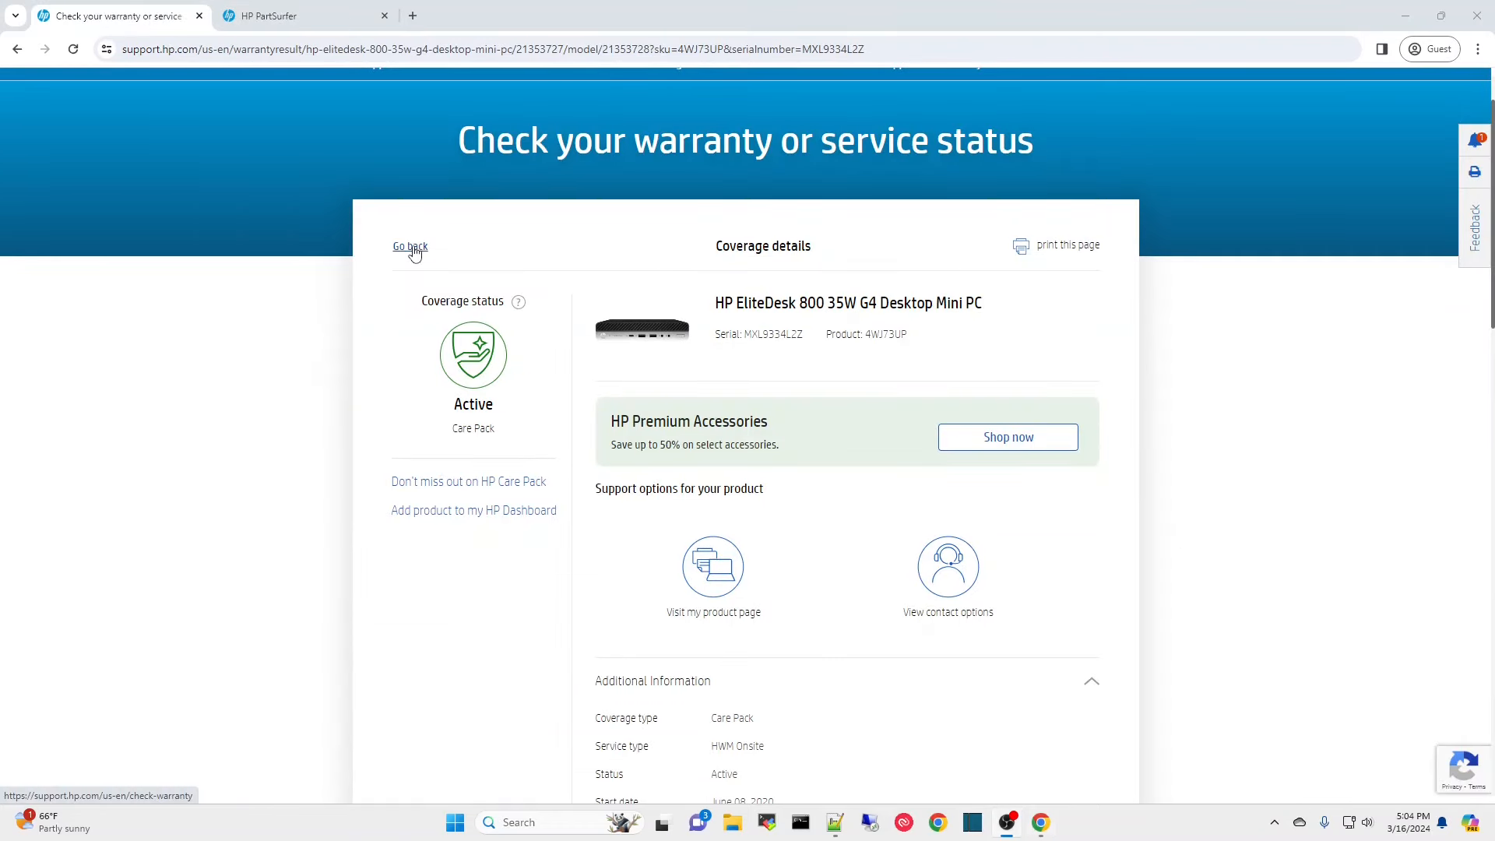
- Check warranty for serial 2UA6011F8P and read the EliteDesk 800 G1 Mini's expired coverage dates
left_click(410, 247)
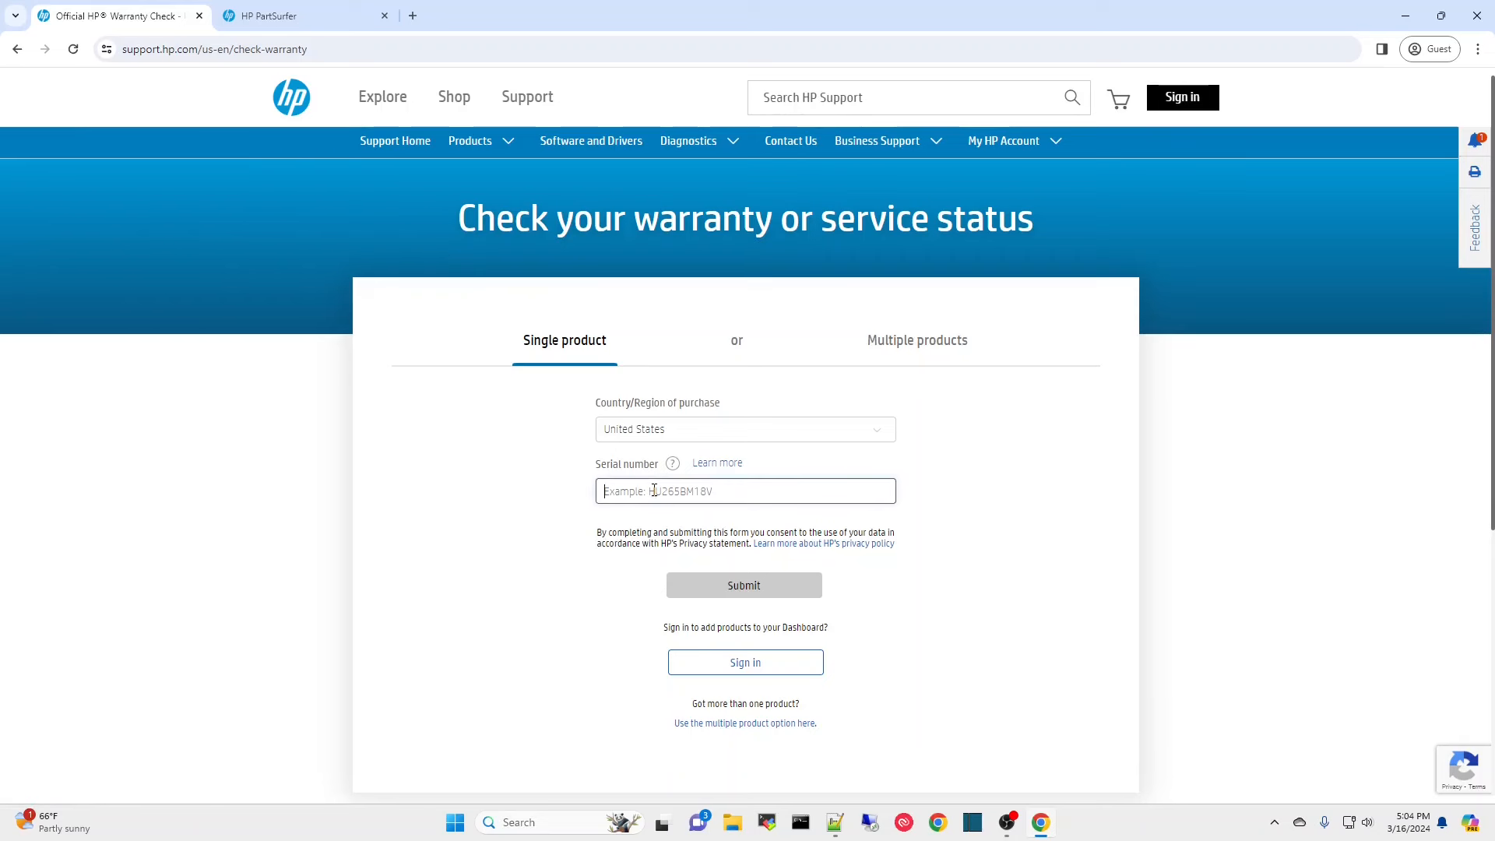
type("2UA6011F8P")
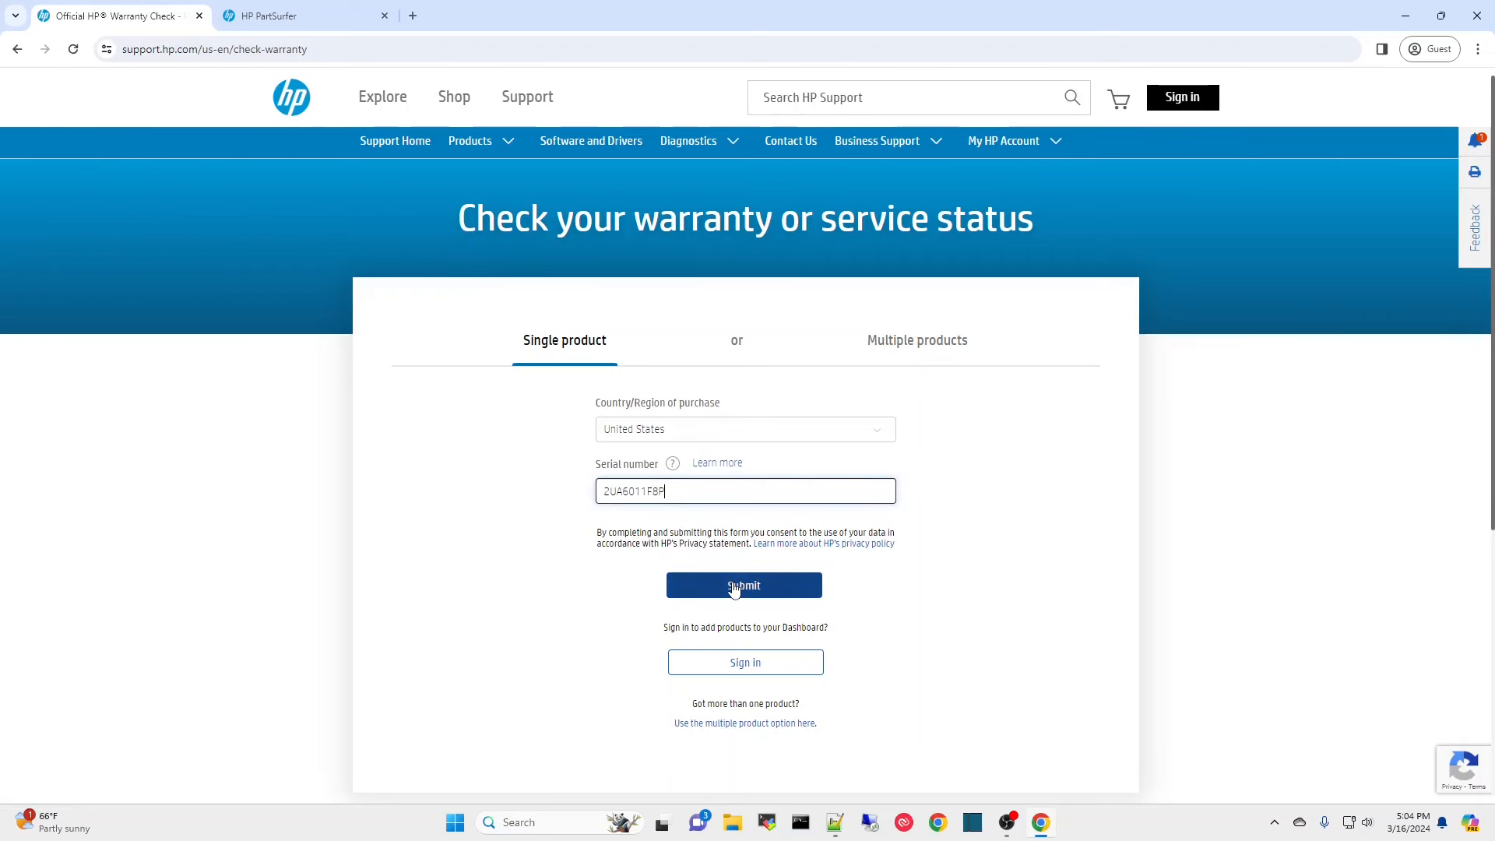
left_click(744, 584)
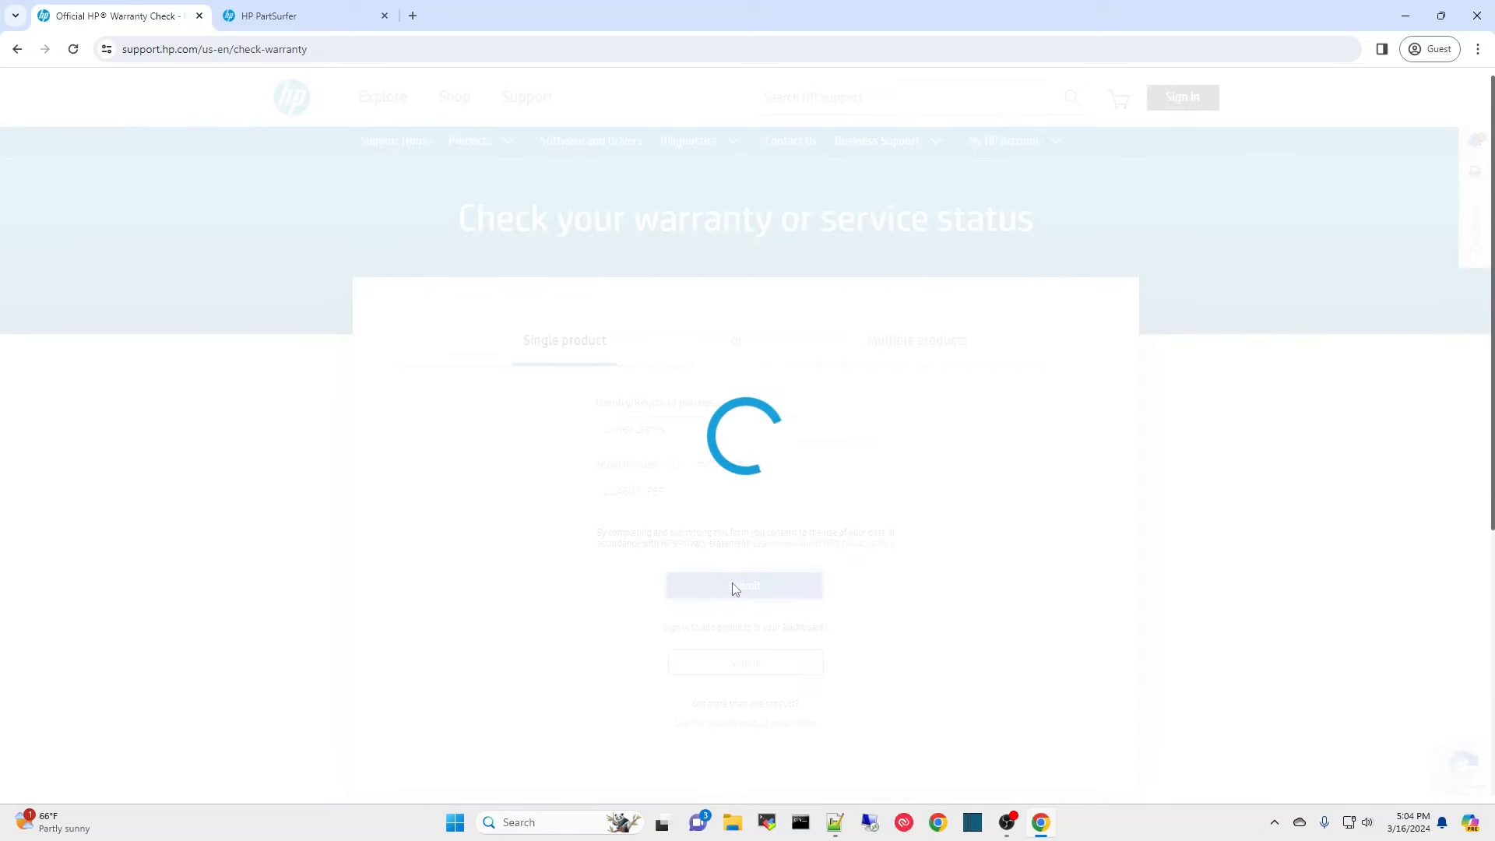
left_click(745, 584)
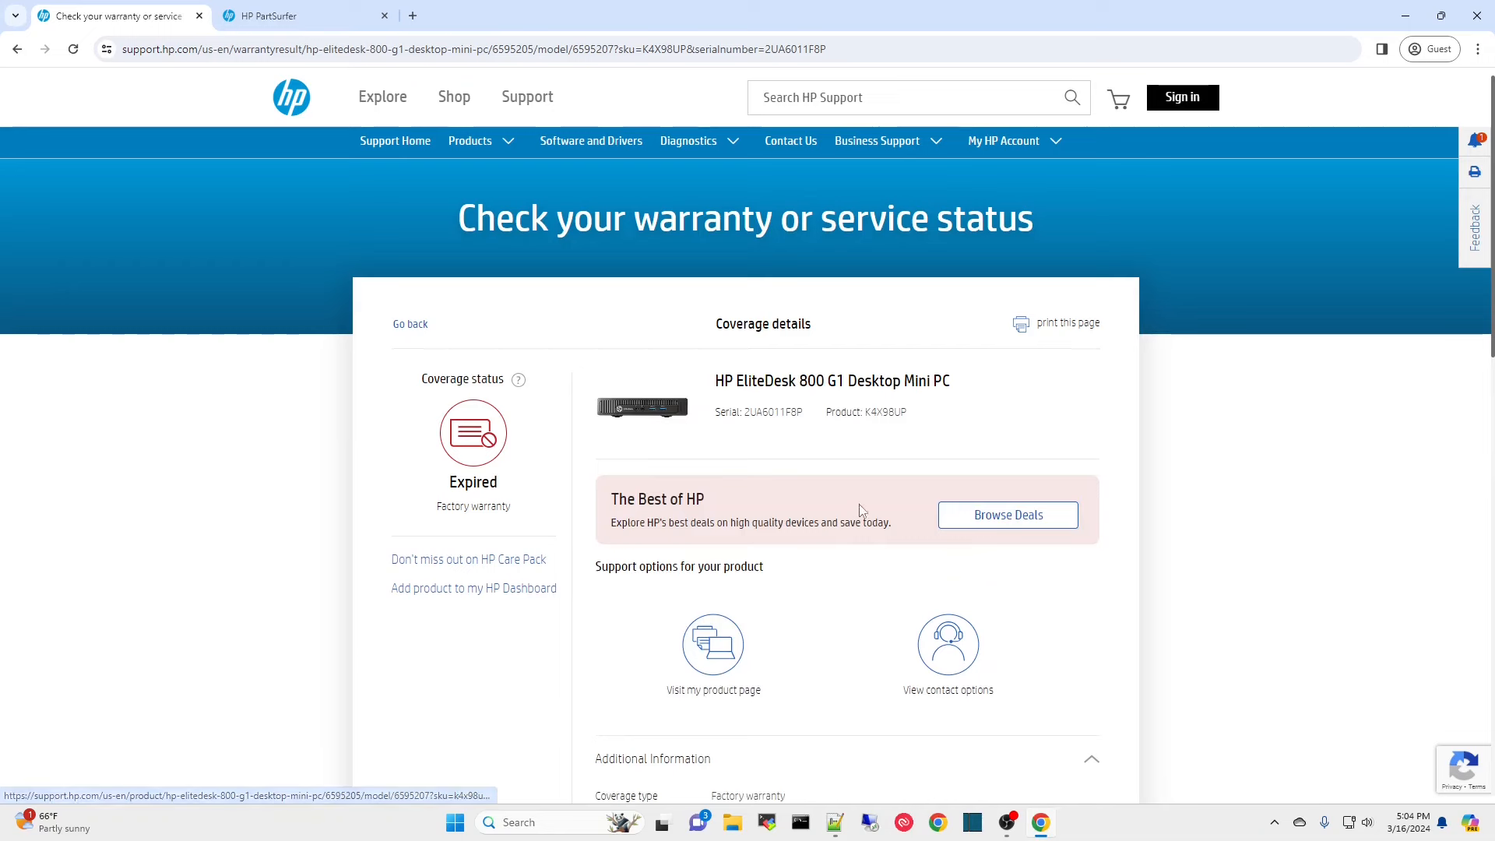
scroll("down", 3)
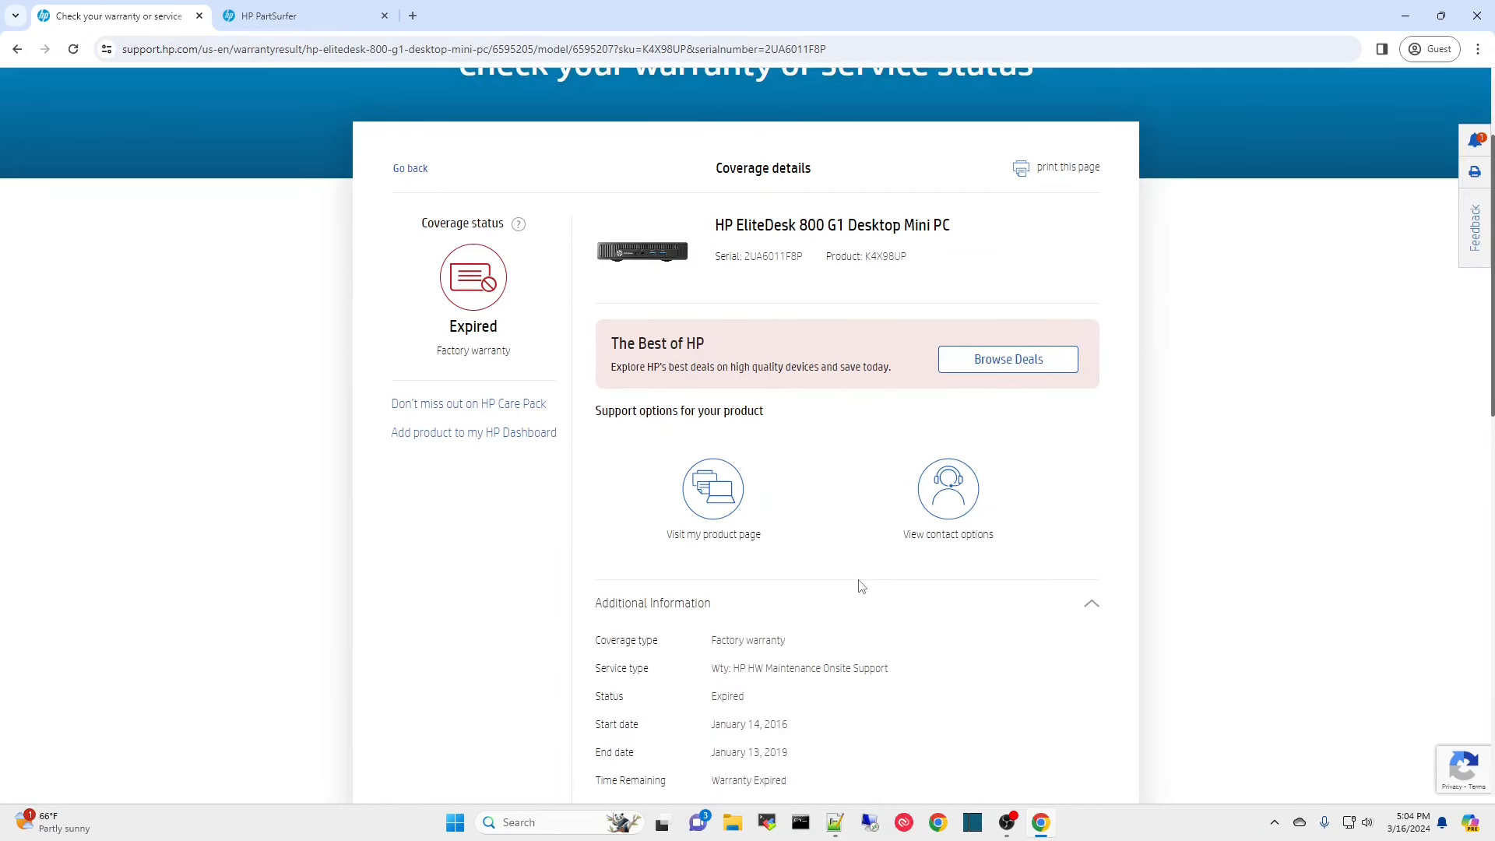
scroll("down", 3)
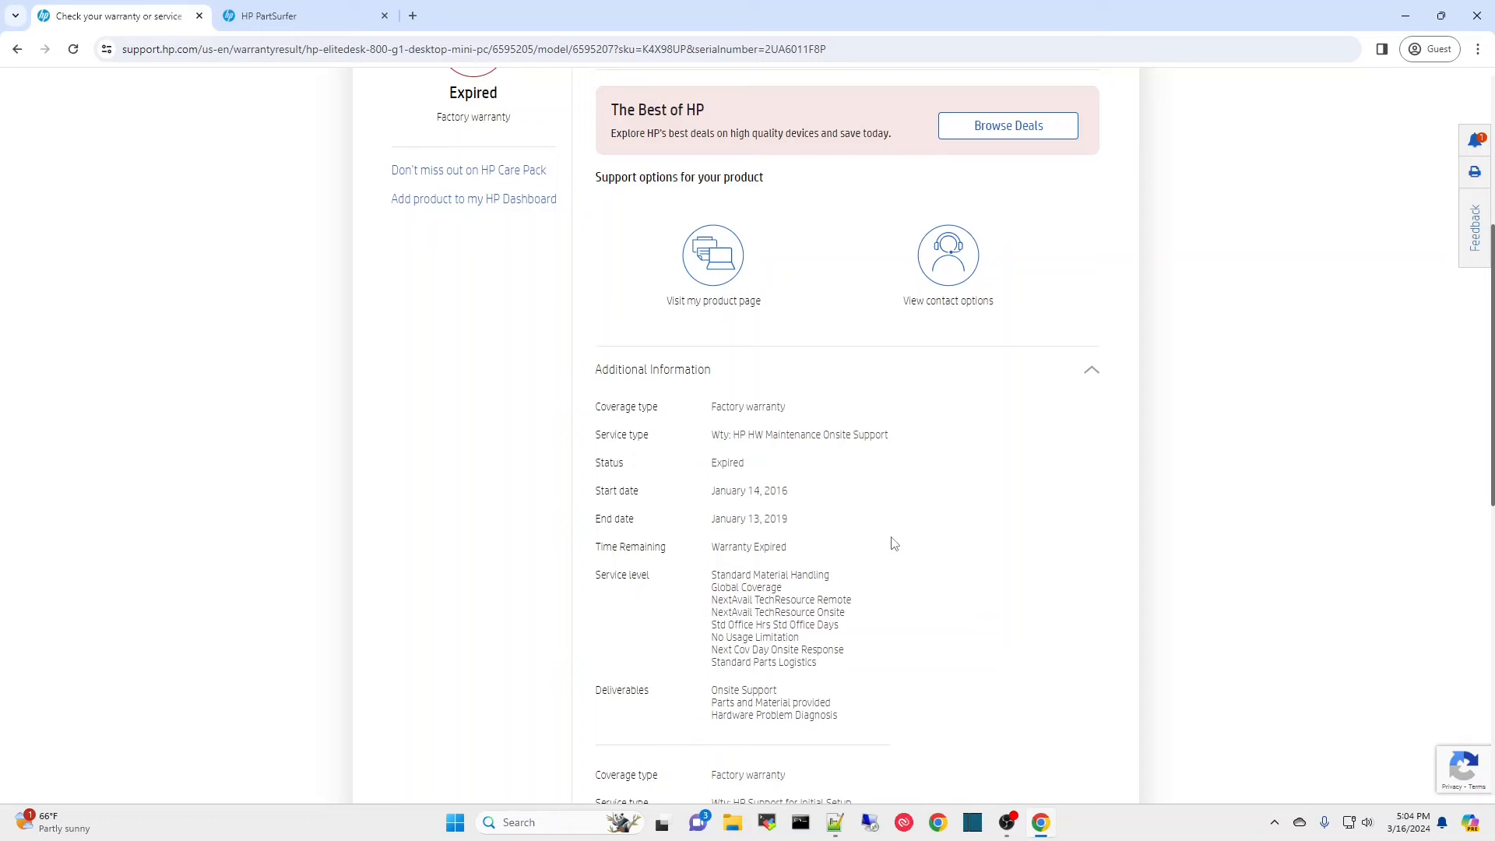
mouse_move(869, 548)
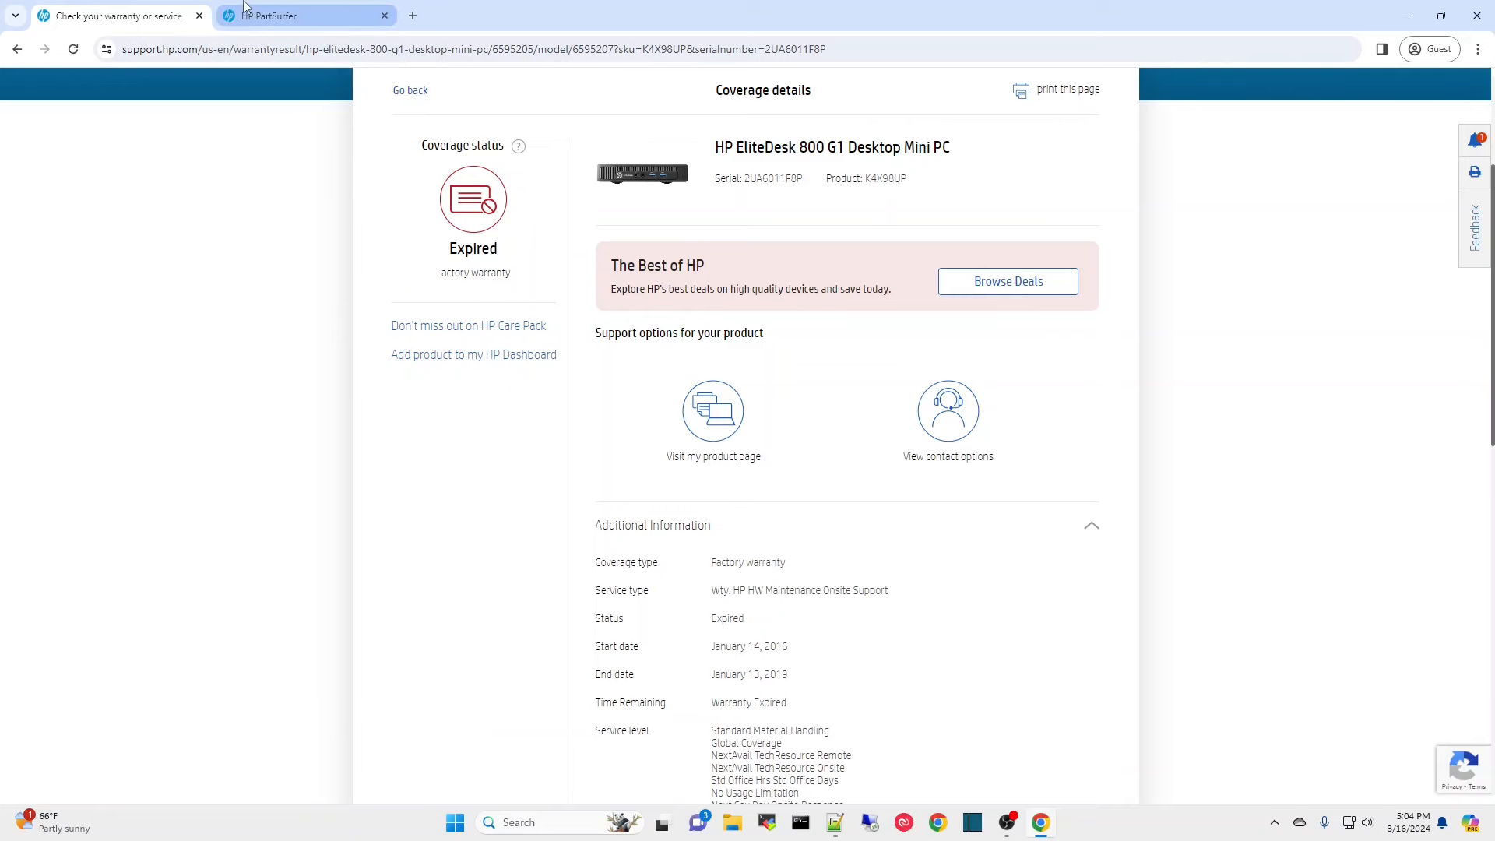
- Look up parts for serial 2UA6011F8P, an EliteDesk 800 G1 DM, in PartSurfer
left_click(305, 15)
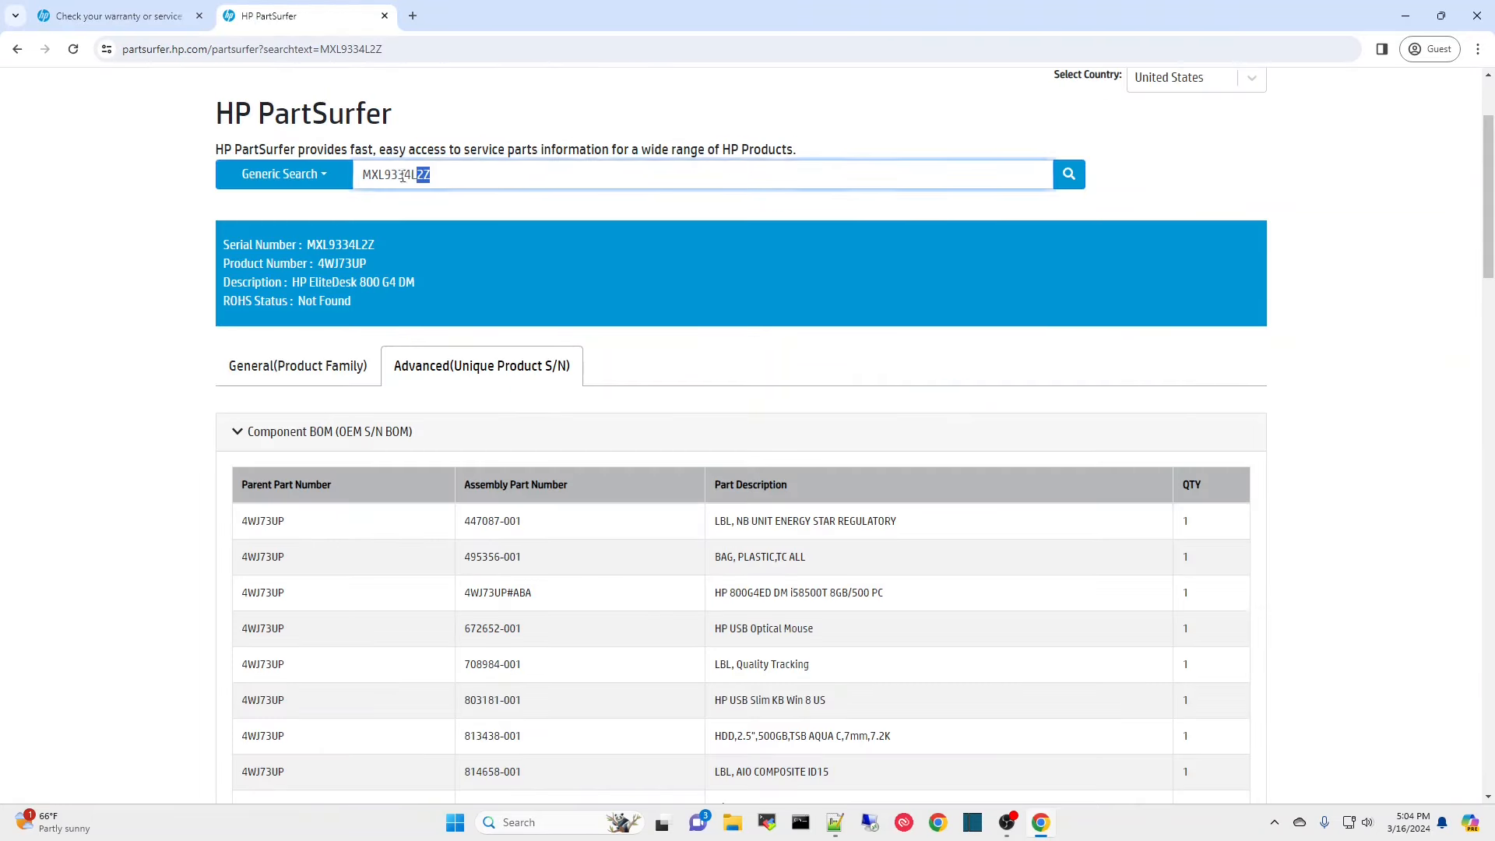
type("2UA6011F8P")
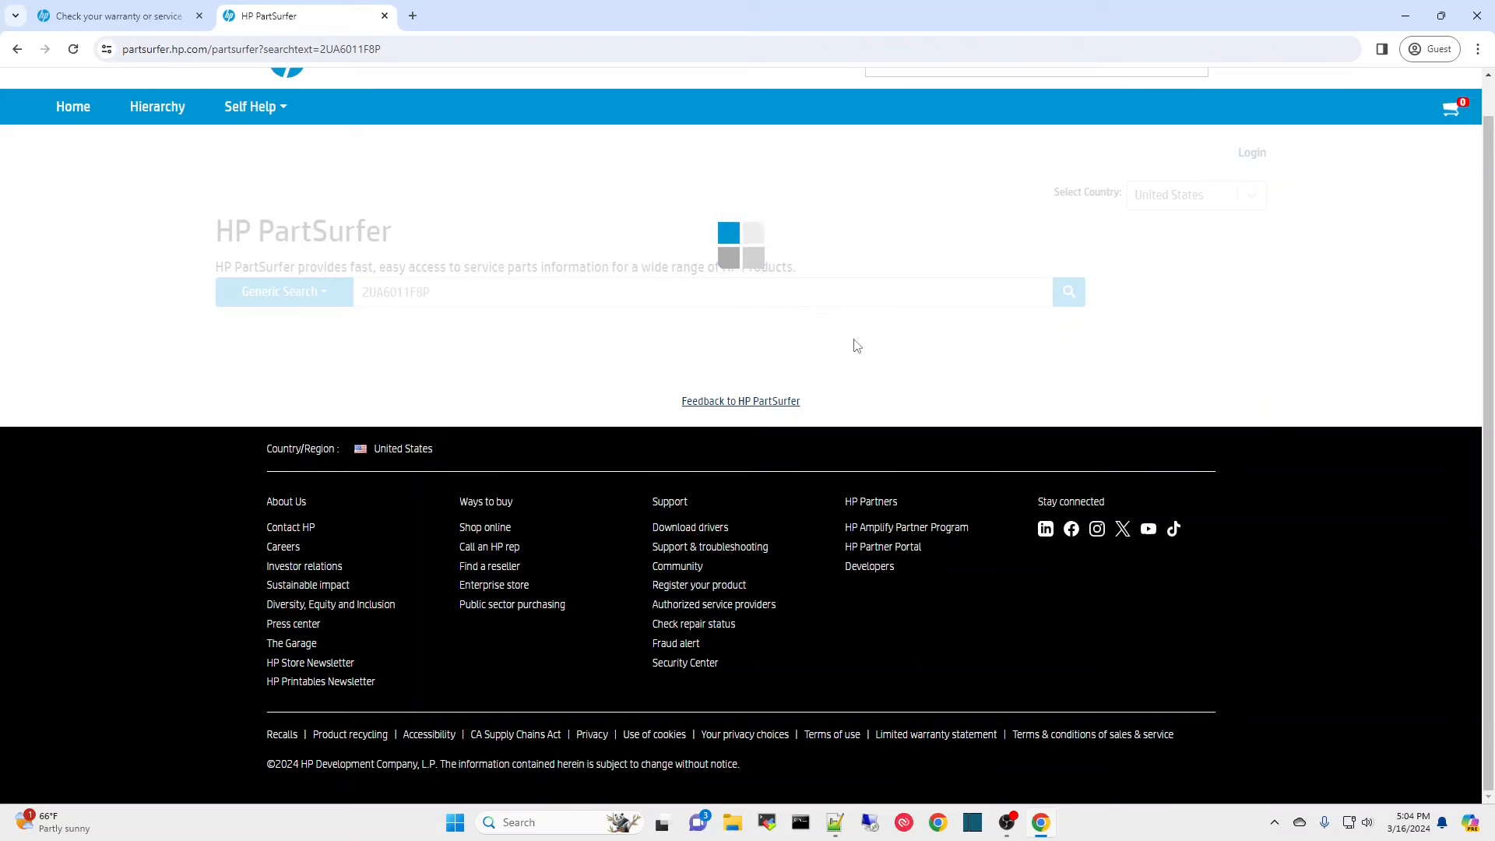
left_click(1068, 291)
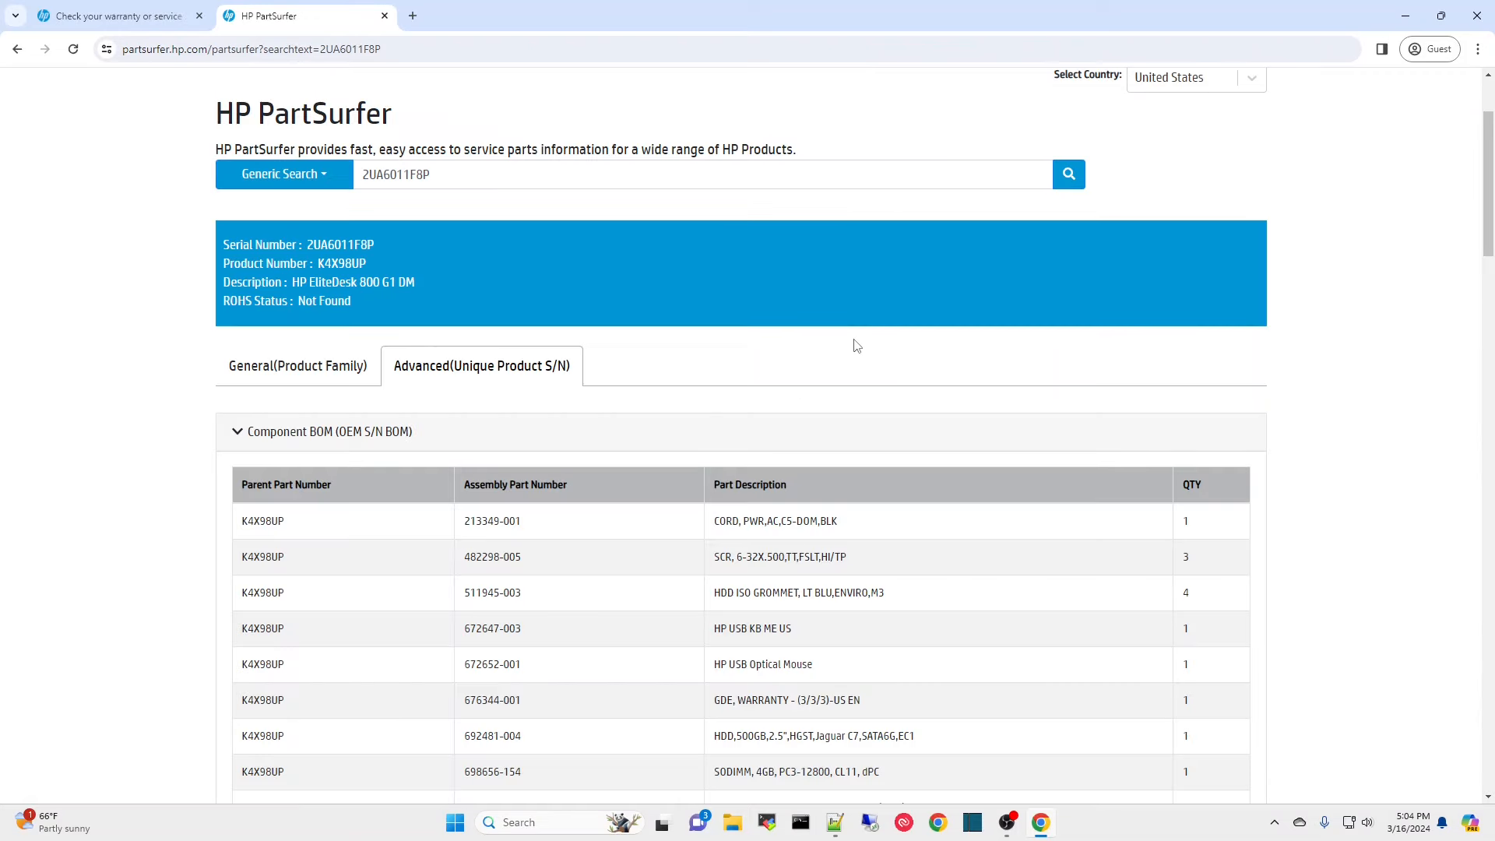
scroll("down", 3)
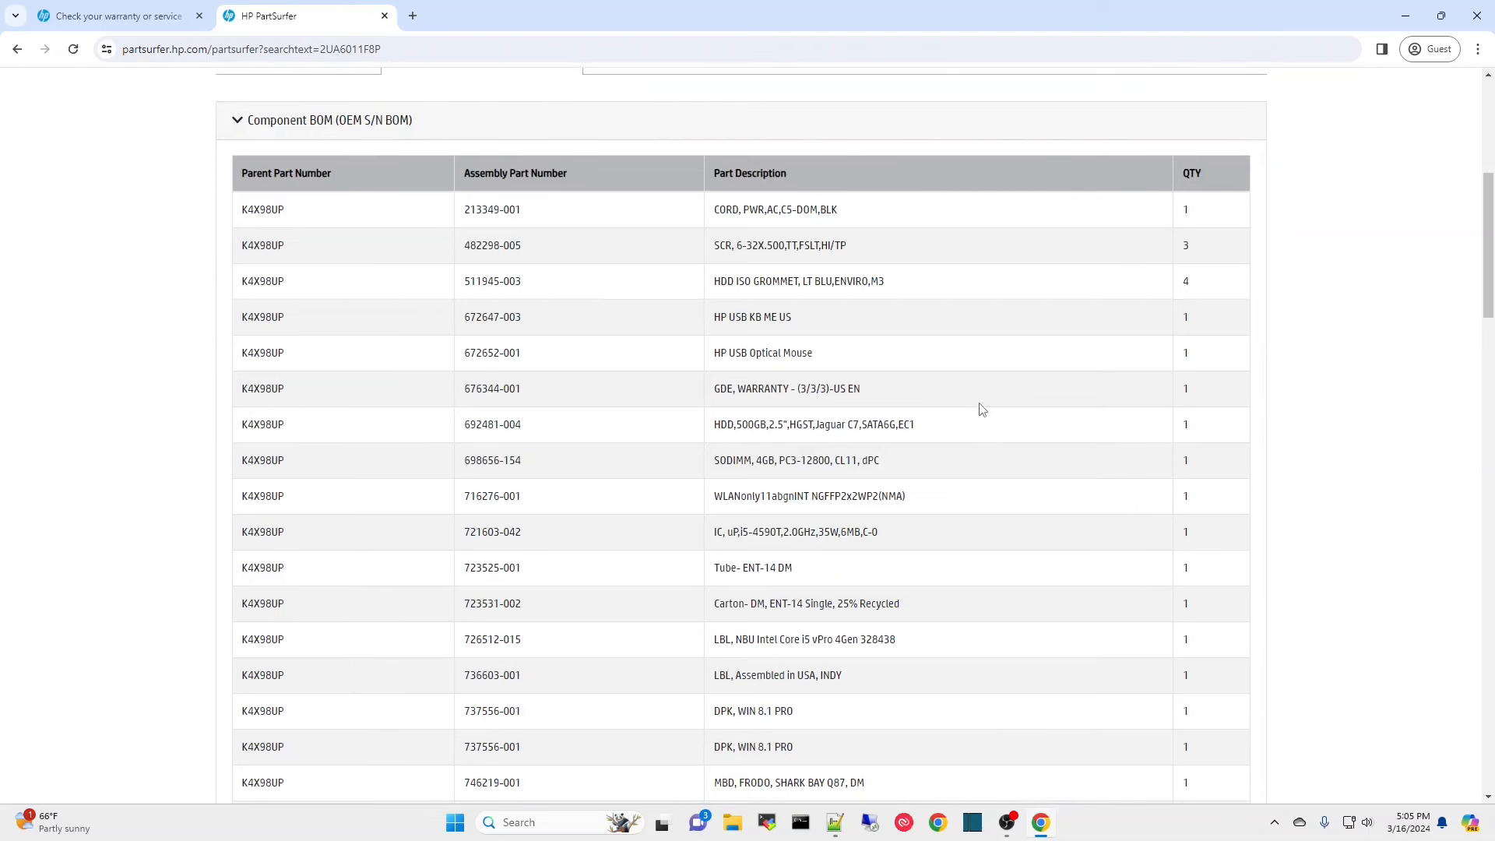
mouse_move(720, 274)
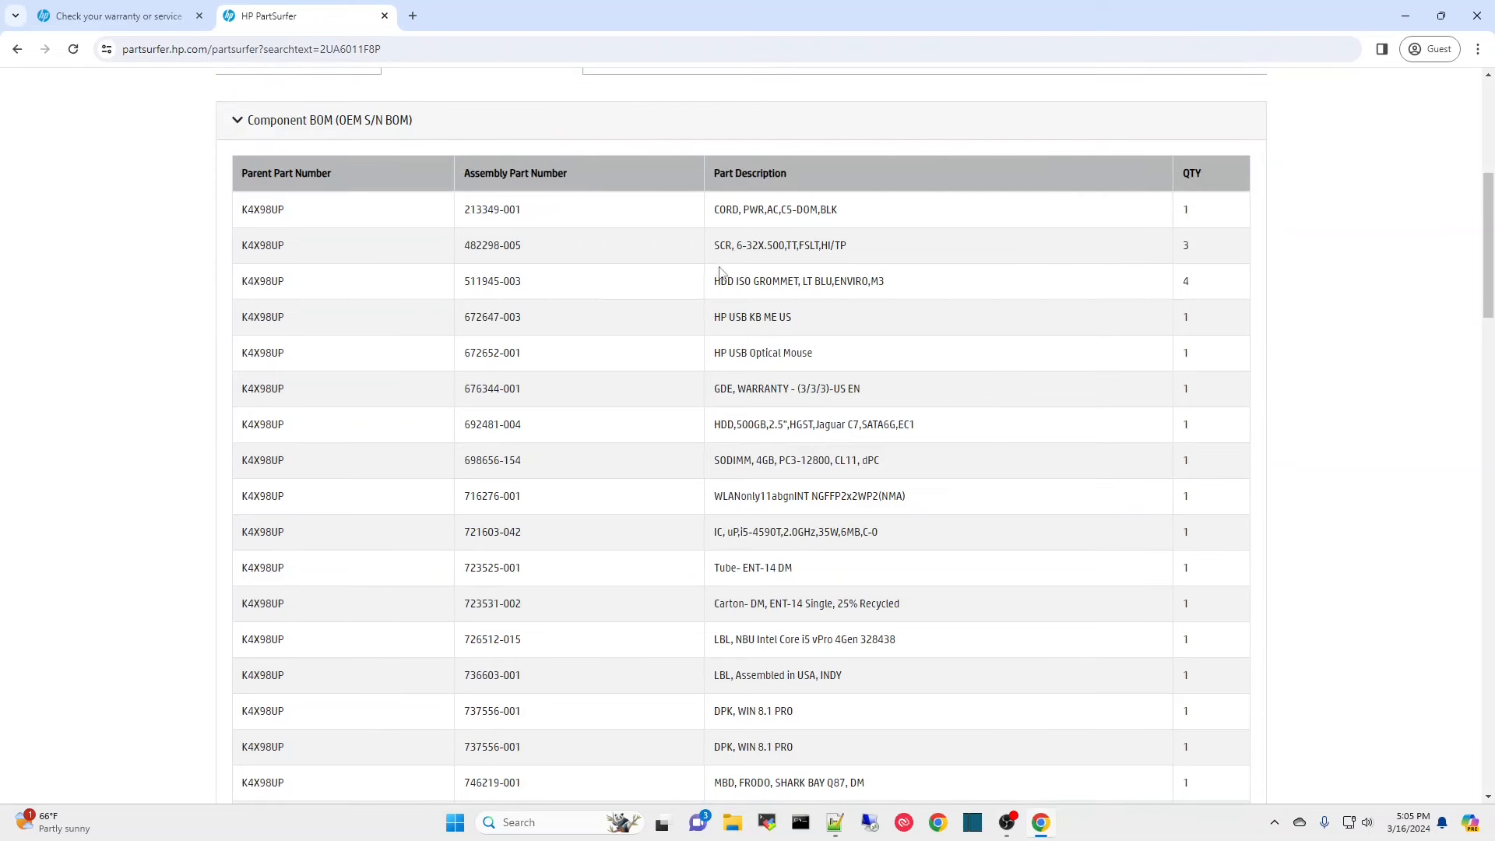
mouse_move(1037, 408)
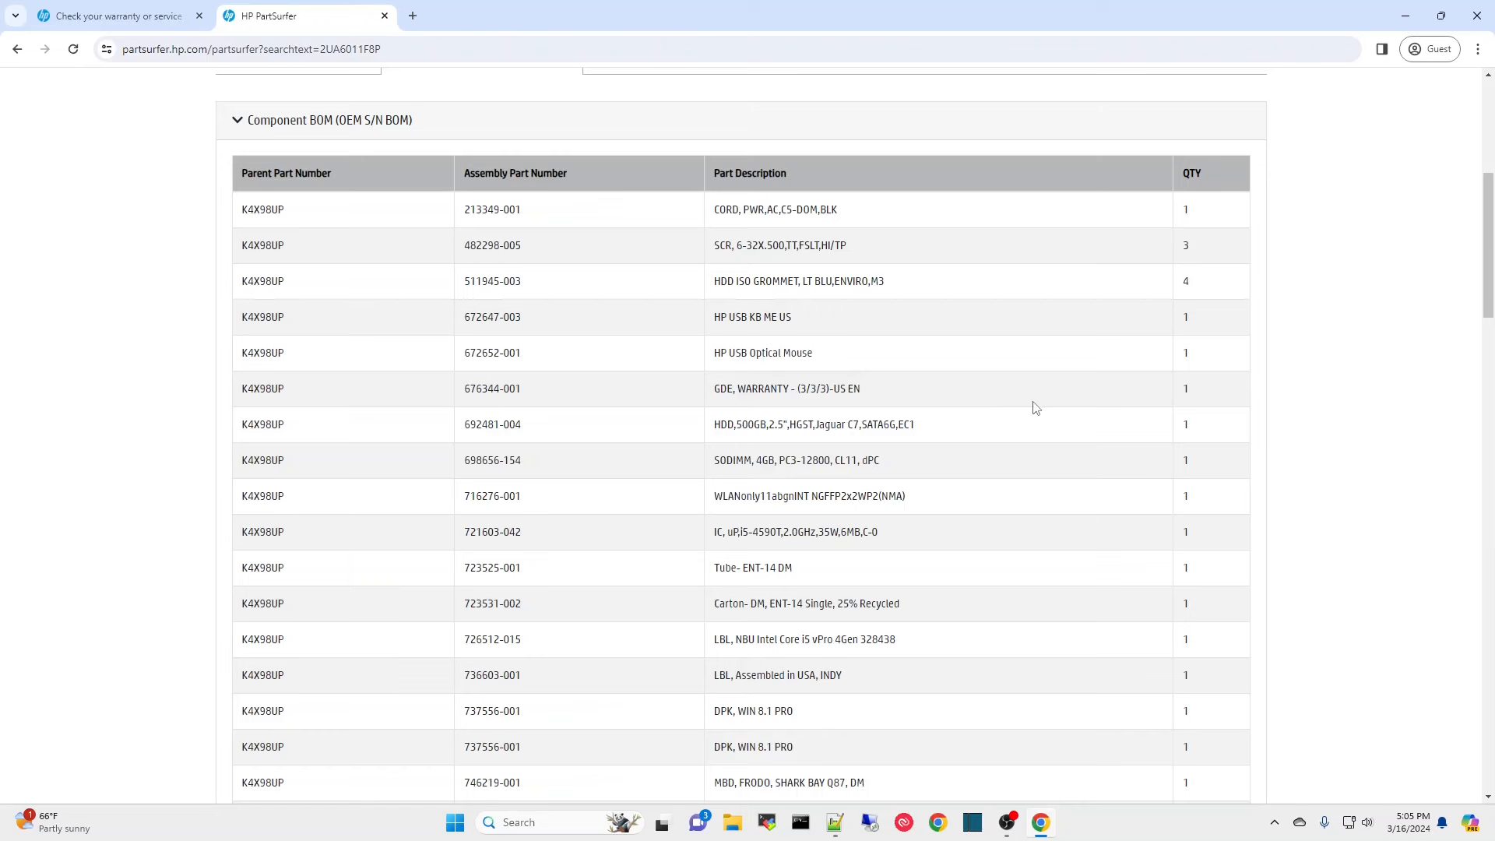
mouse_move(831, 475)
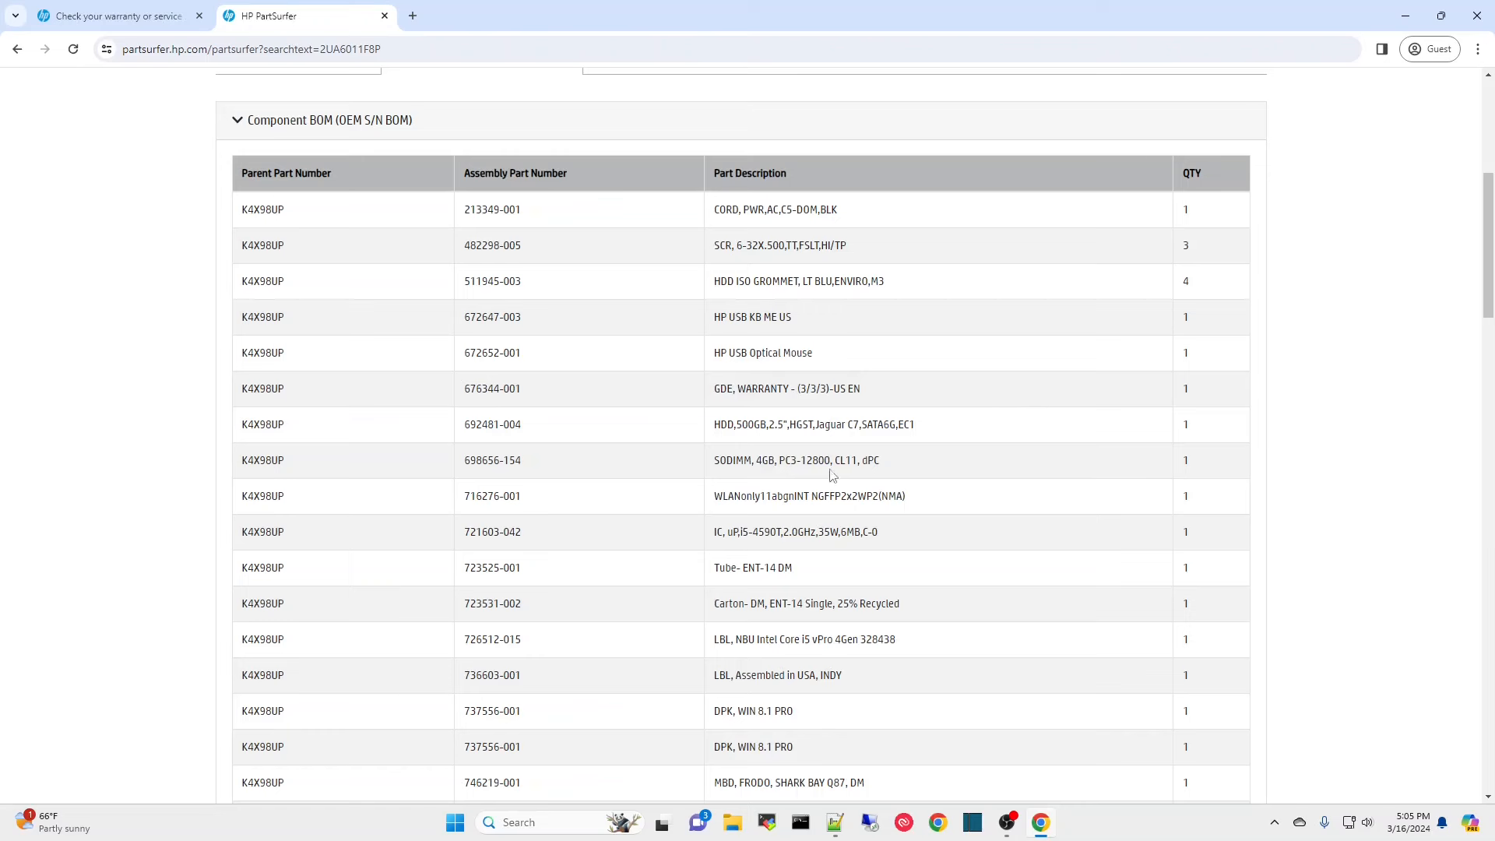
mouse_move(752, 447)
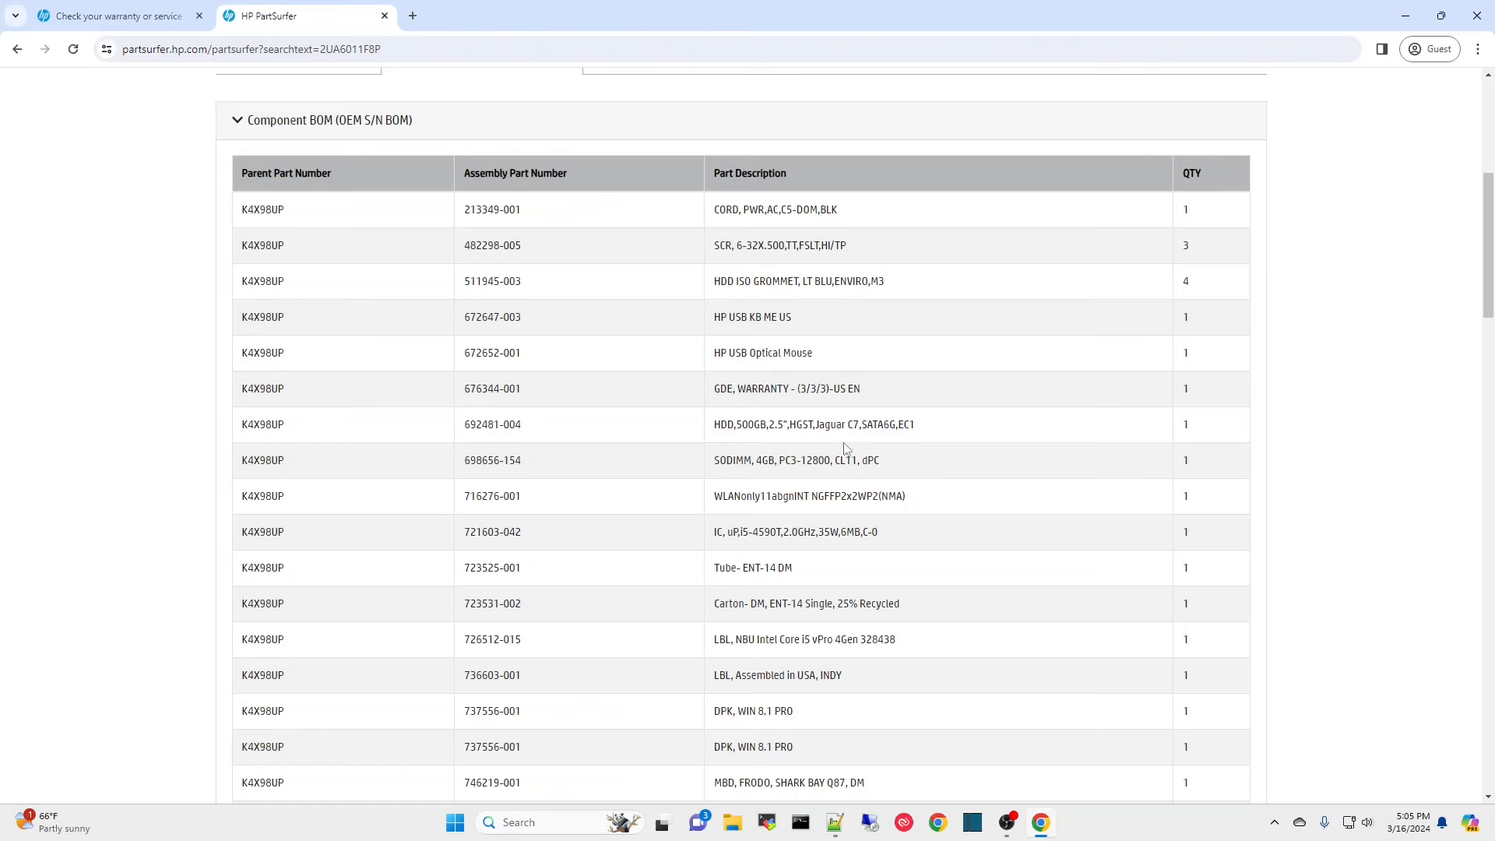
mouse_move(843, 449)
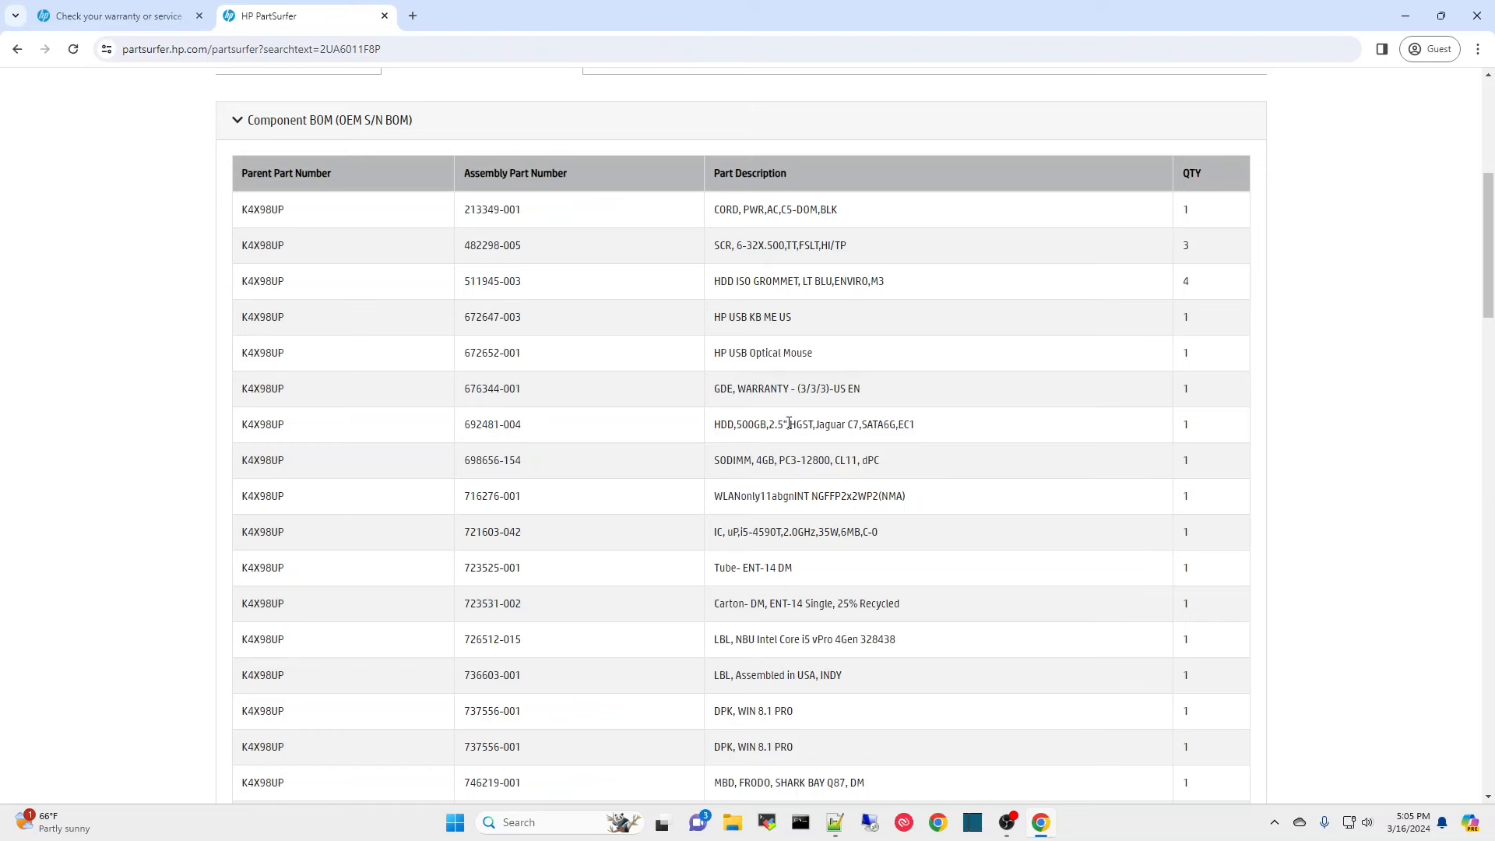
mouse_move(984, 464)
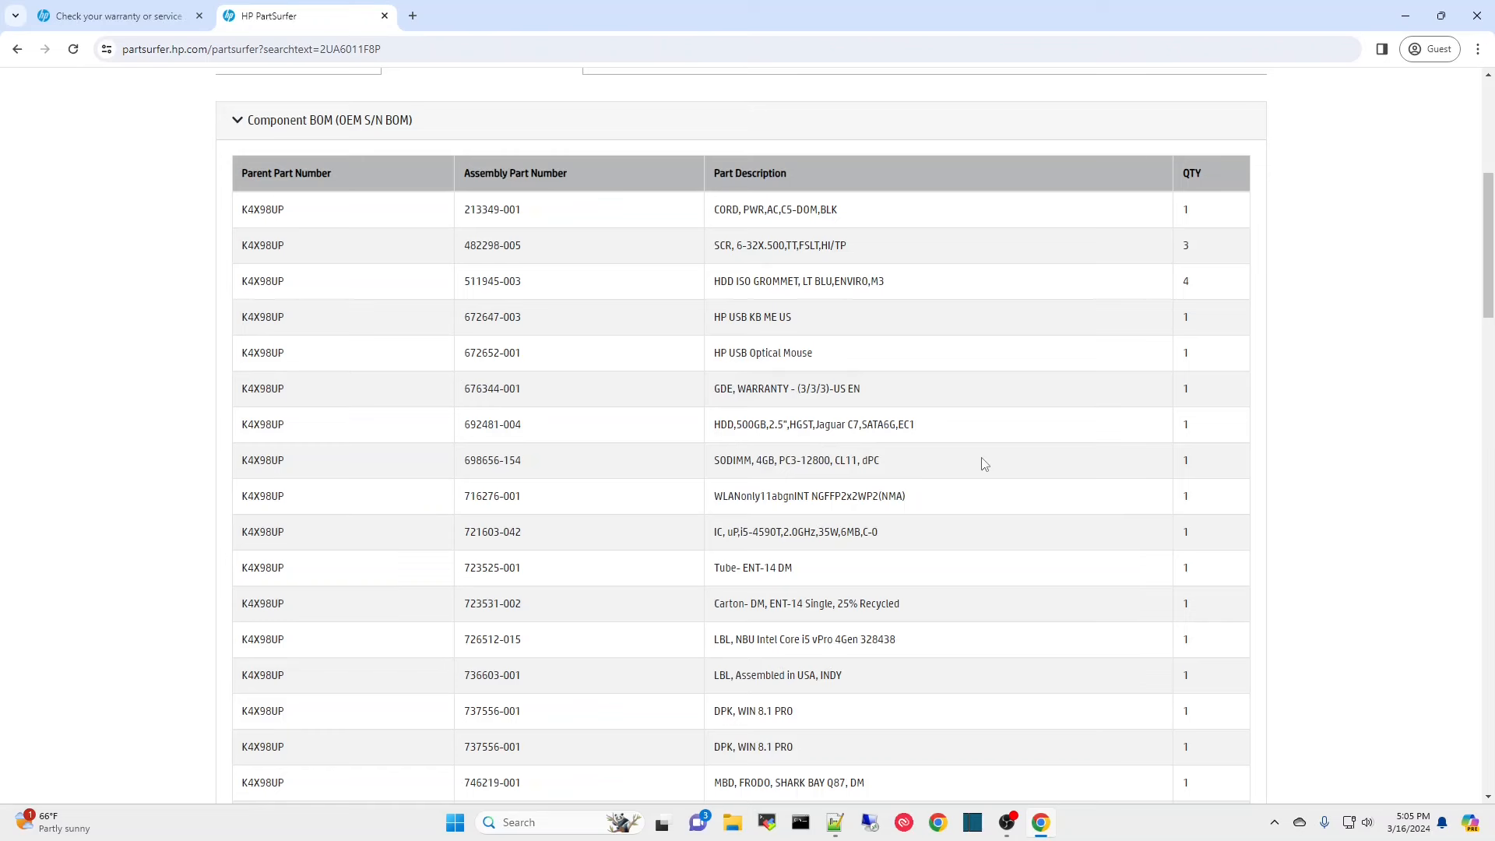
mouse_move(771, 478)
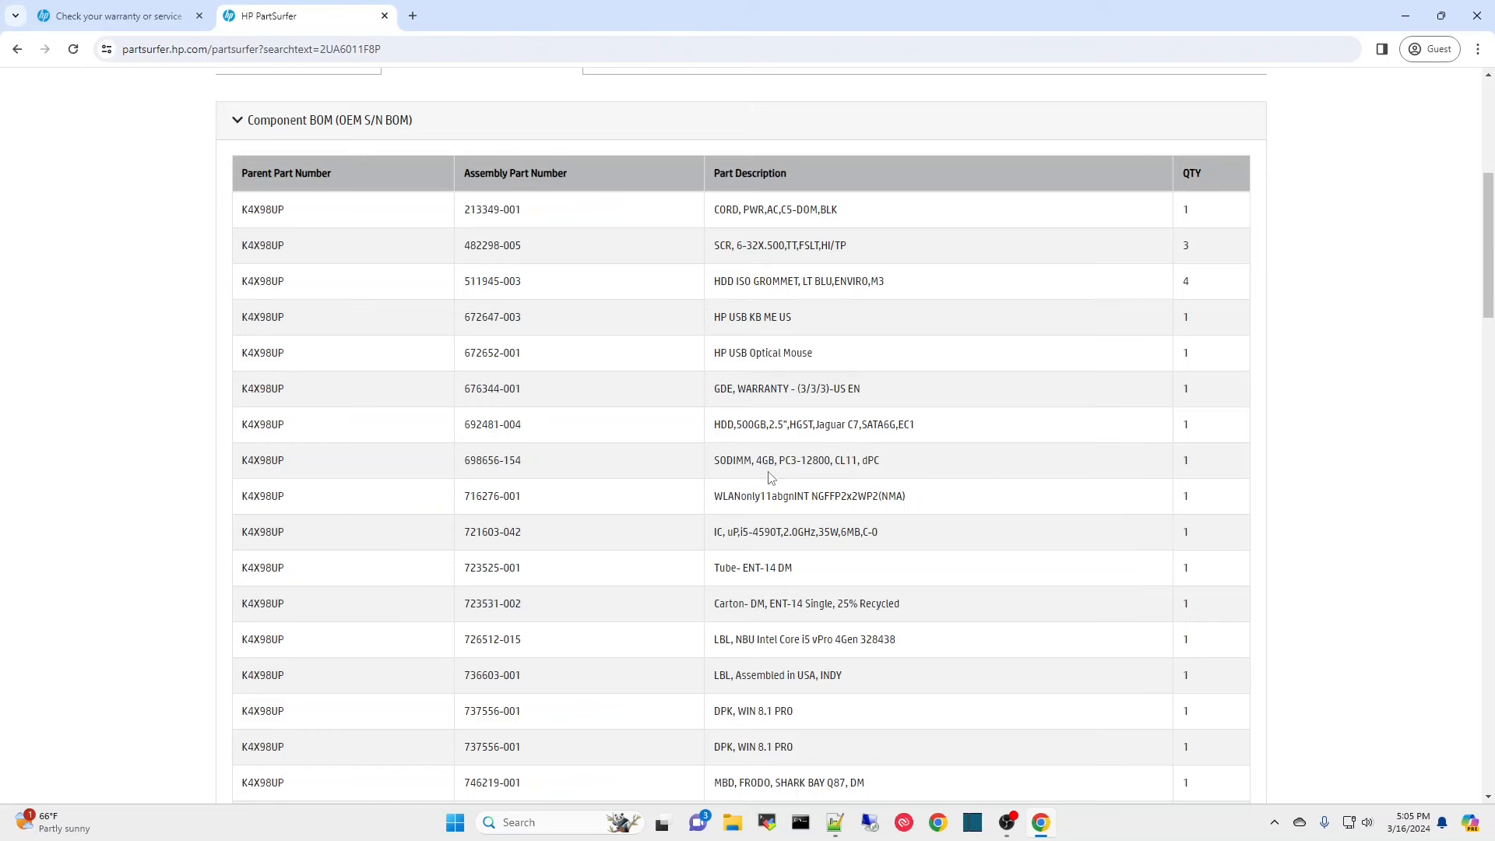
mouse_move(1017, 465)
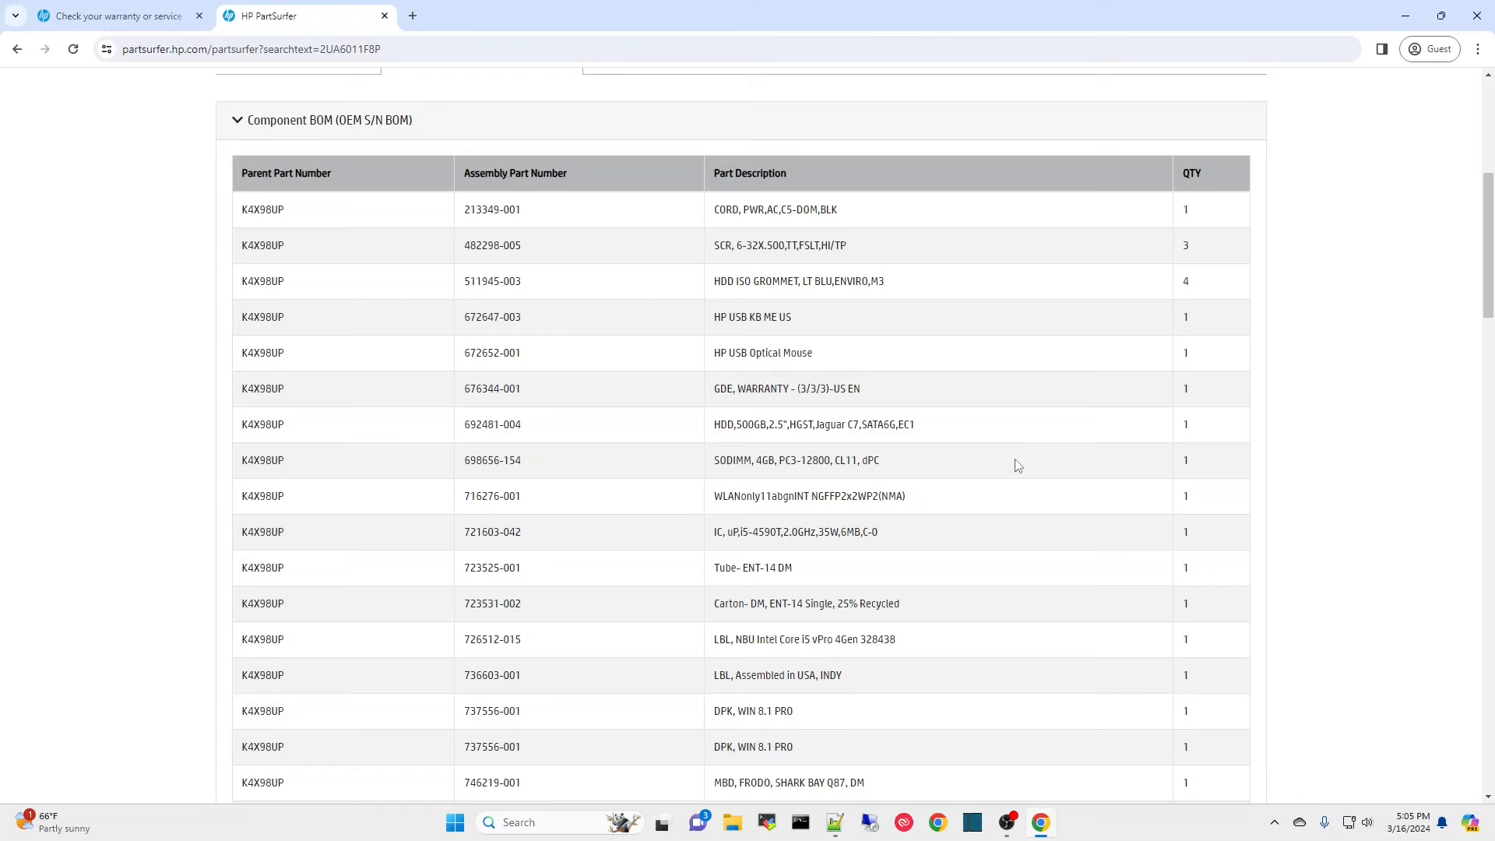
scroll("down", 3)
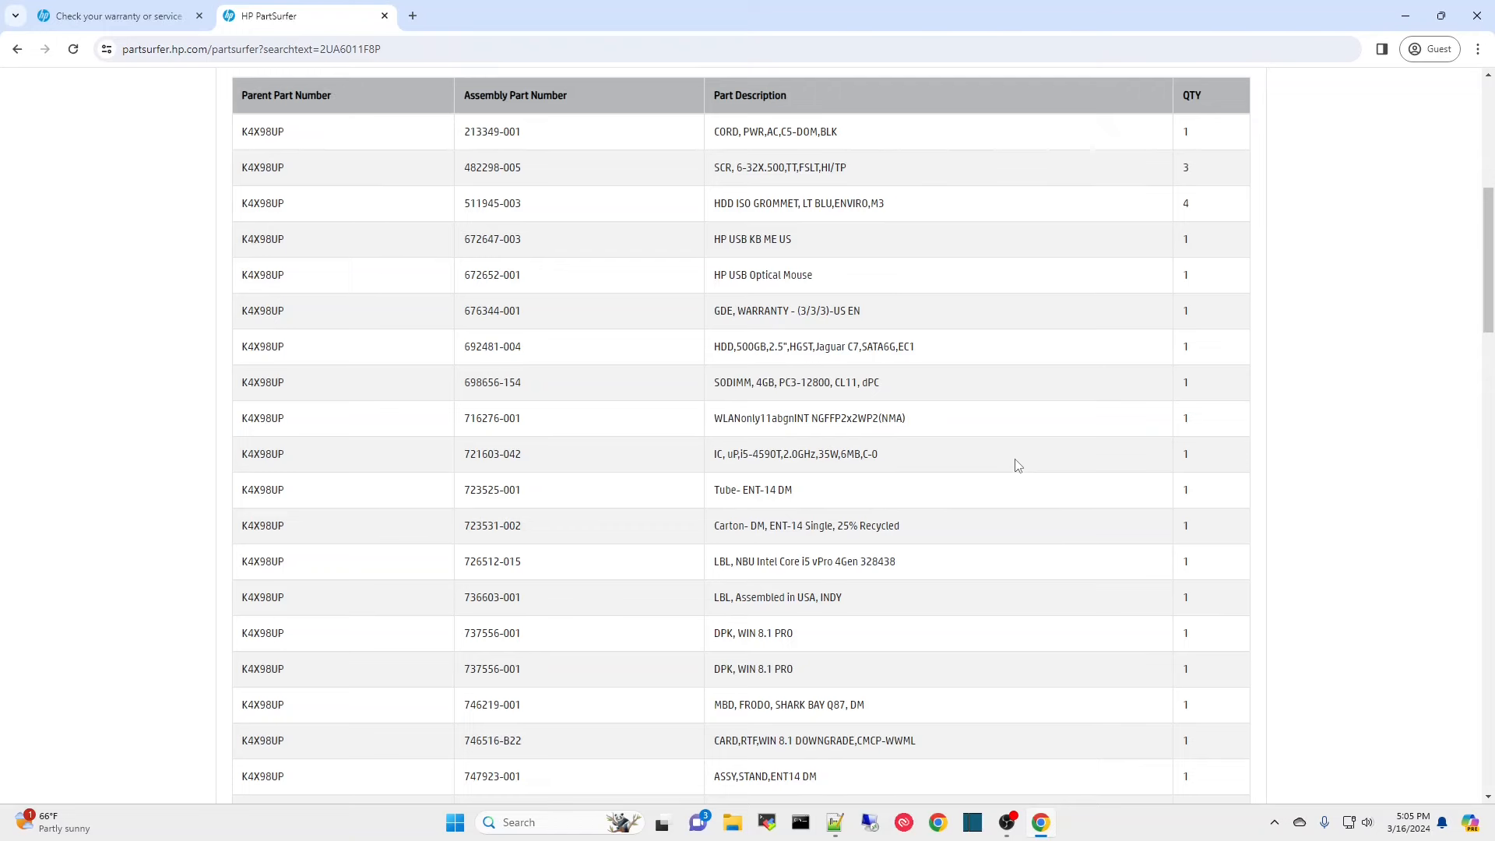
- Scroll through the G1 DM Component BOM and return to the warranty results tab
scroll("down", 3)
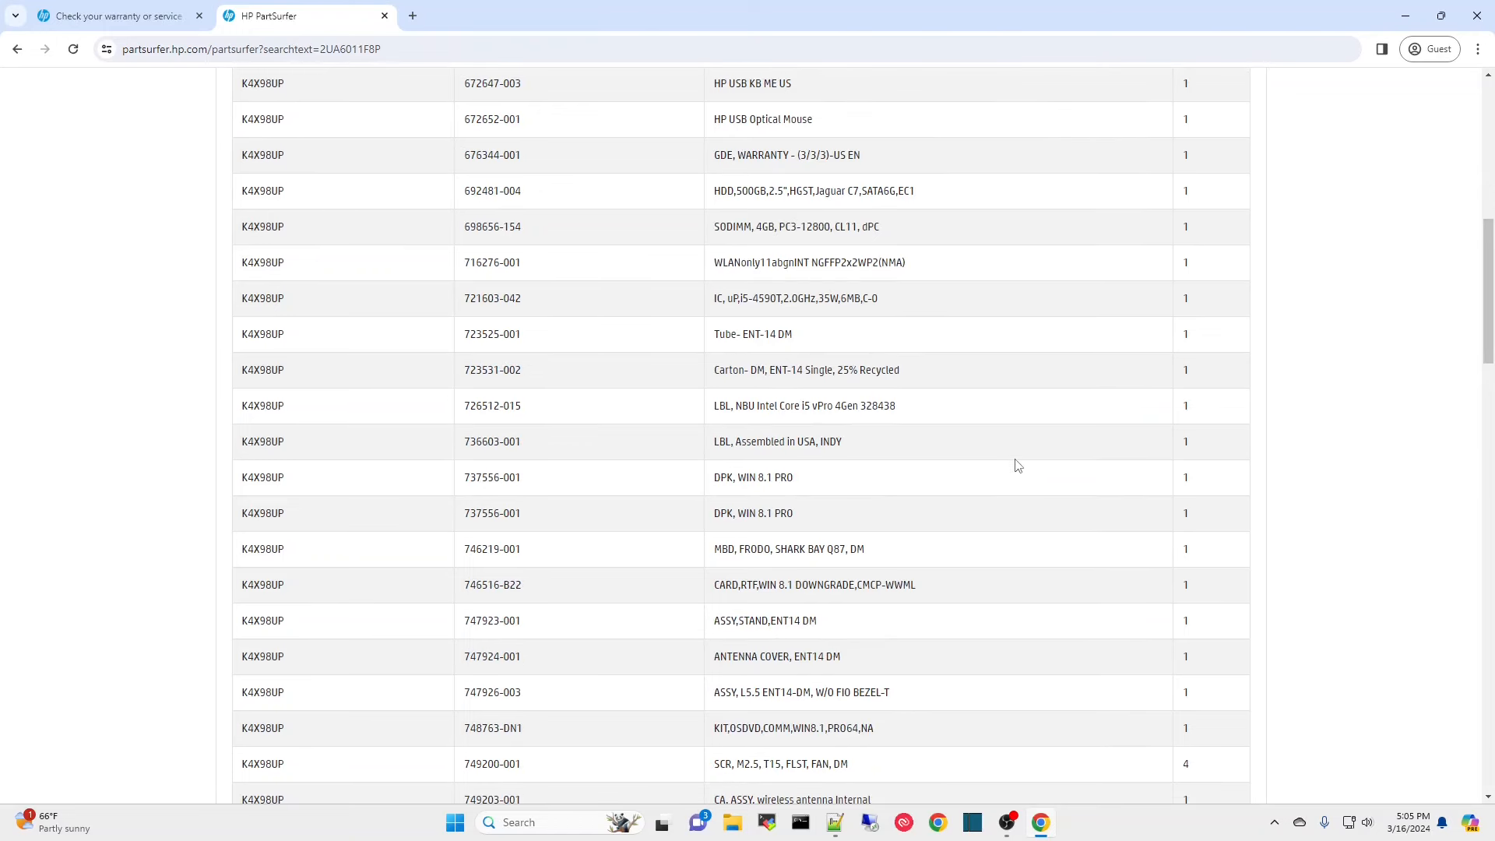
mouse_move(563, 409)
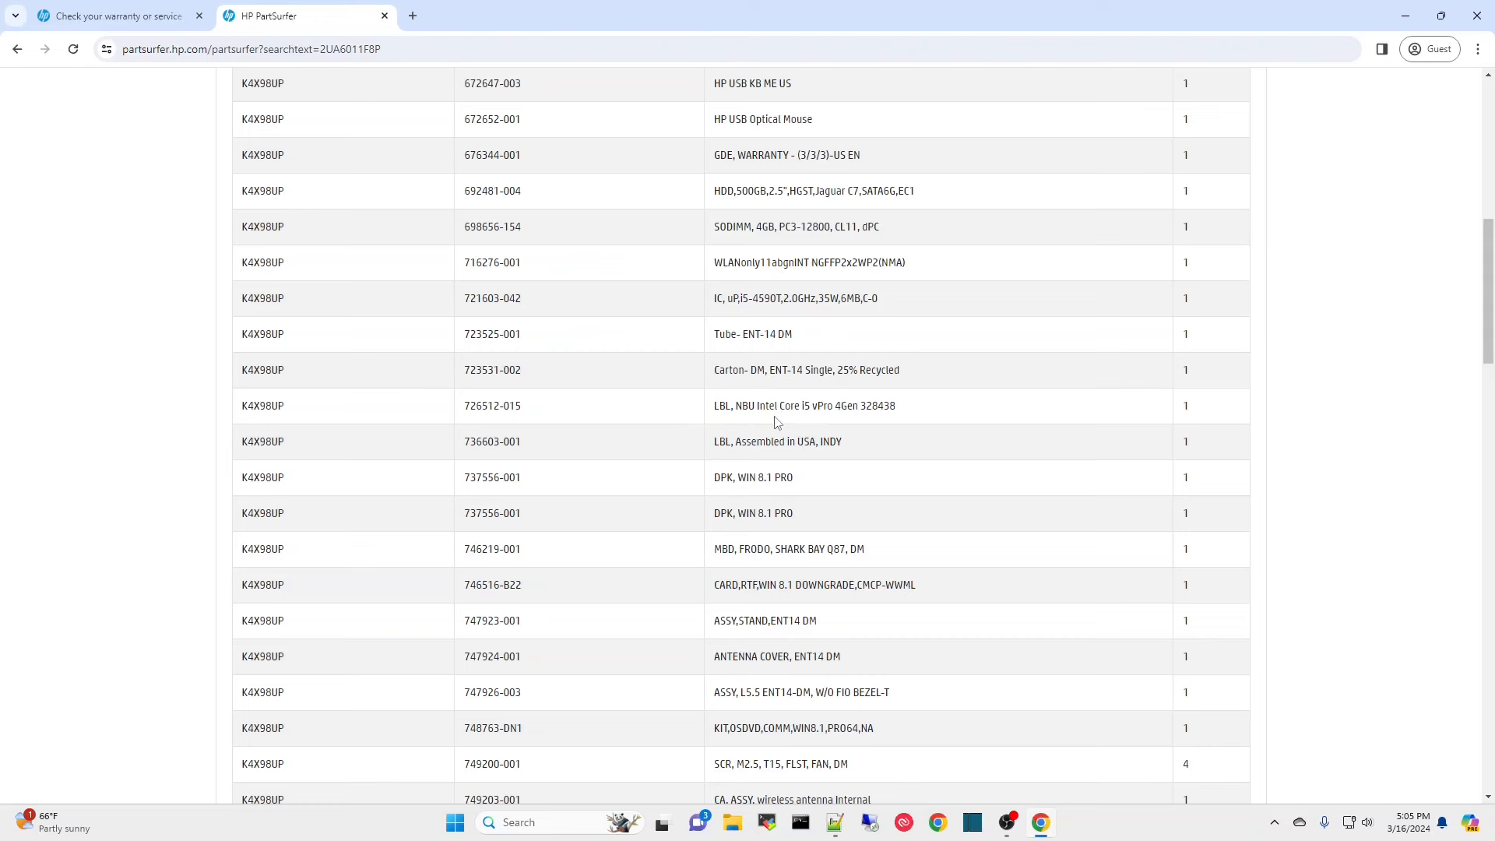
mouse_move(468, 425)
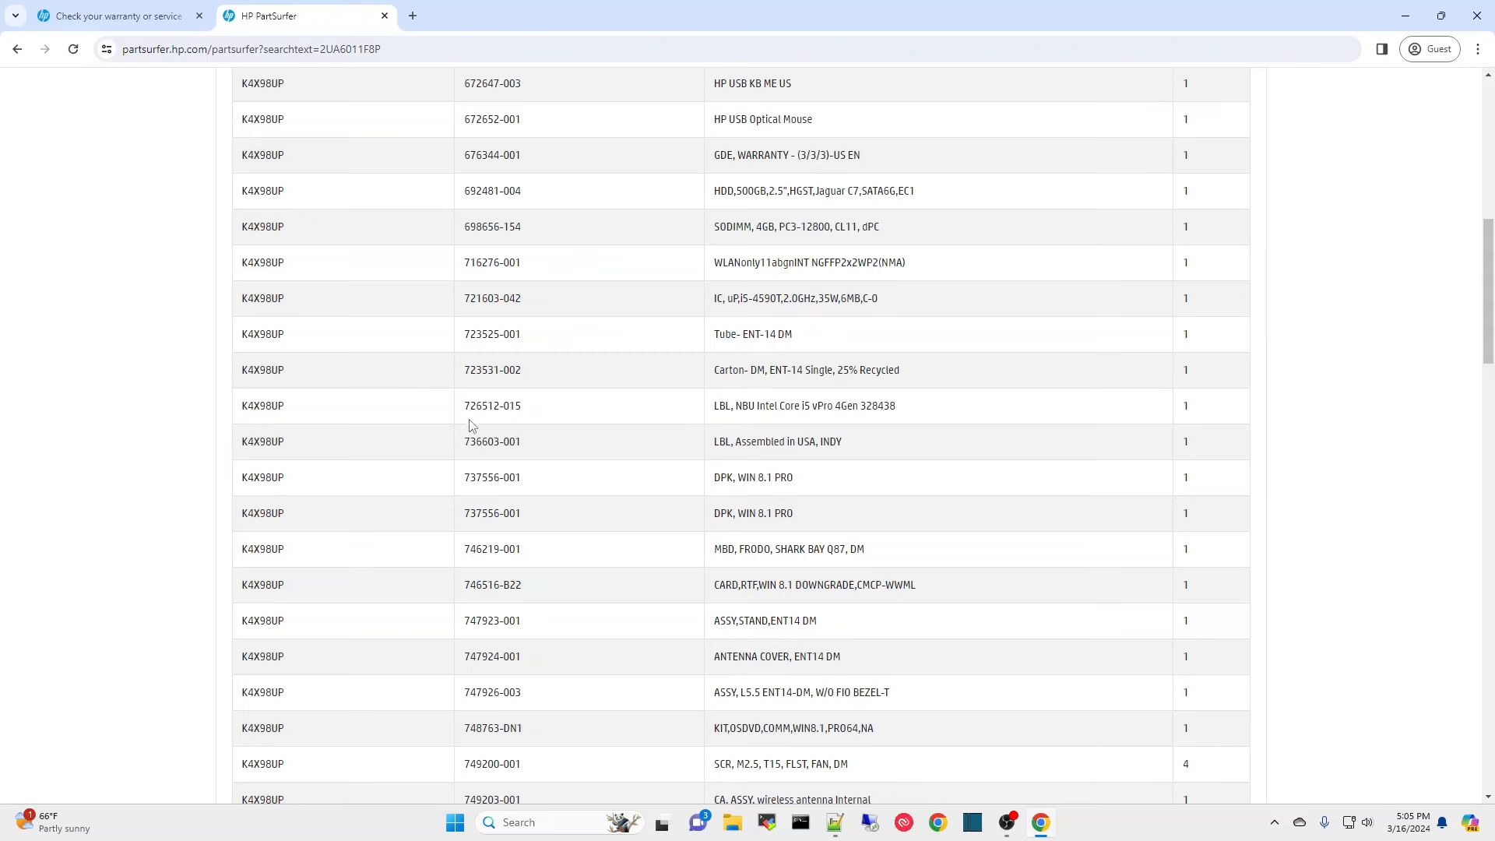
mouse_move(732, 423)
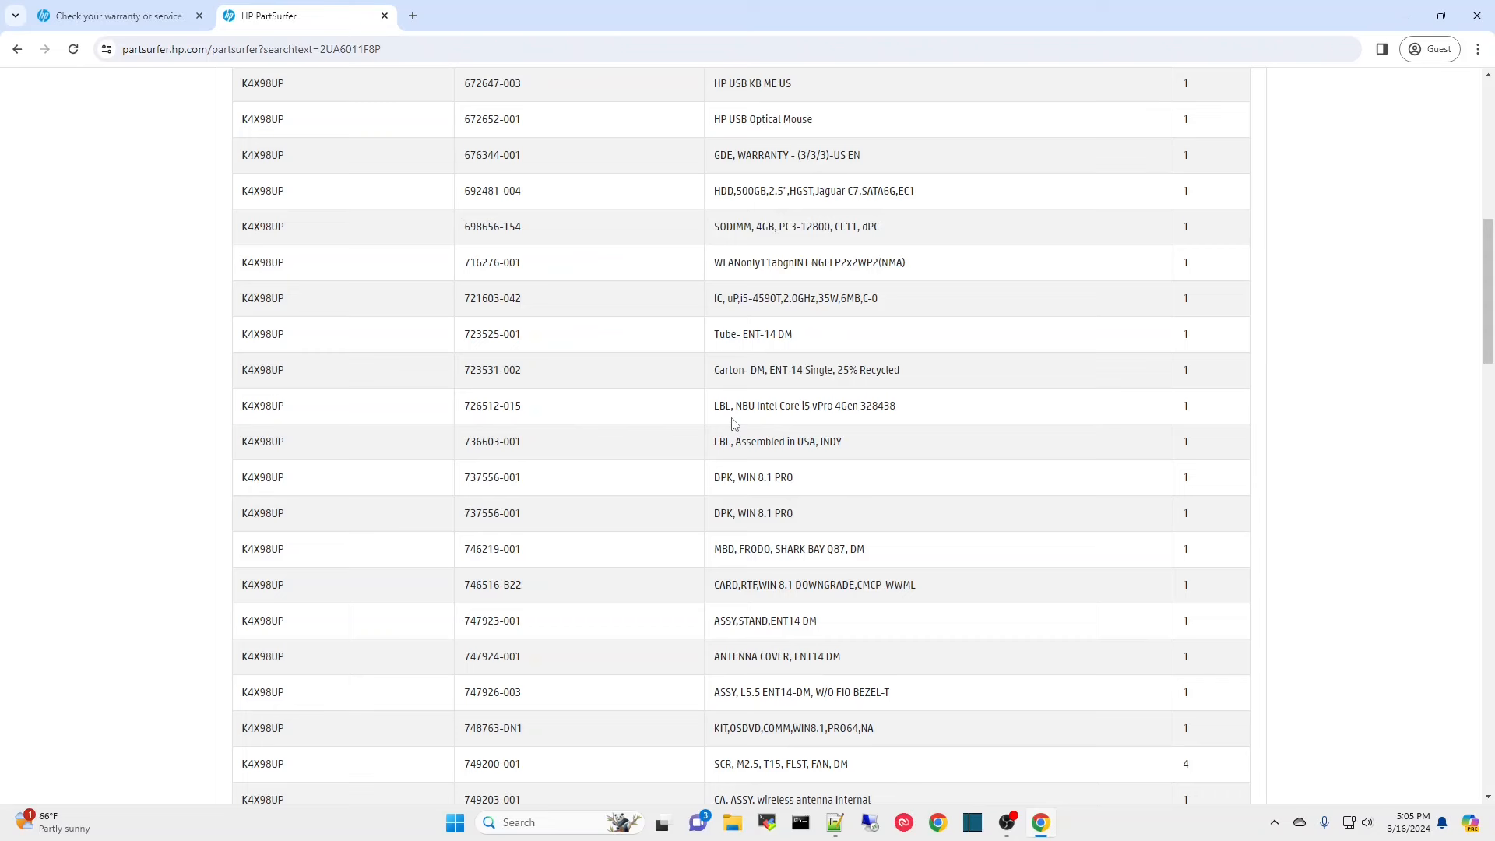
mouse_move(886, 474)
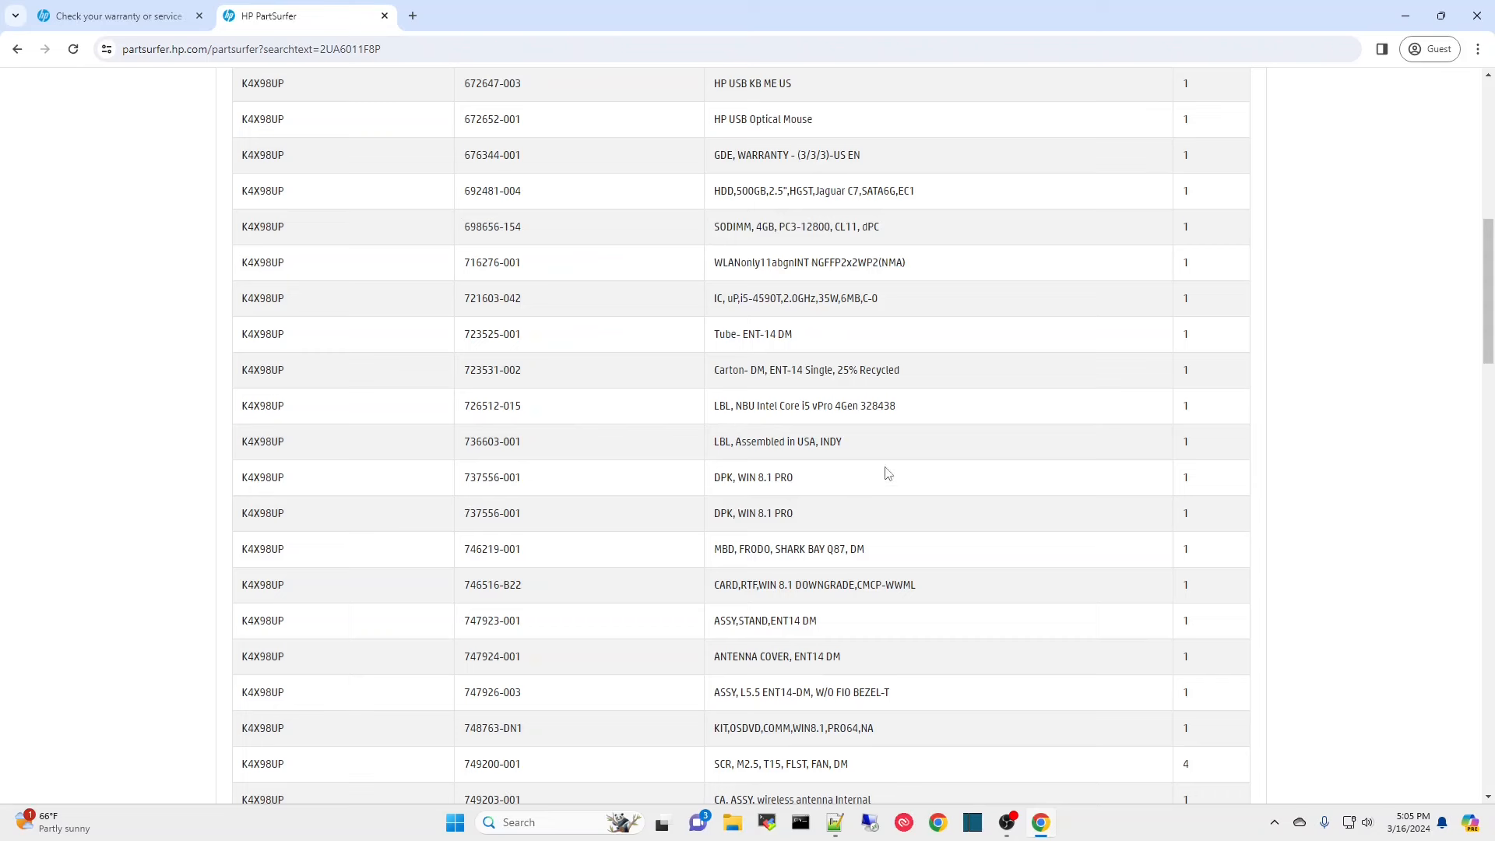
mouse_move(972, 443)
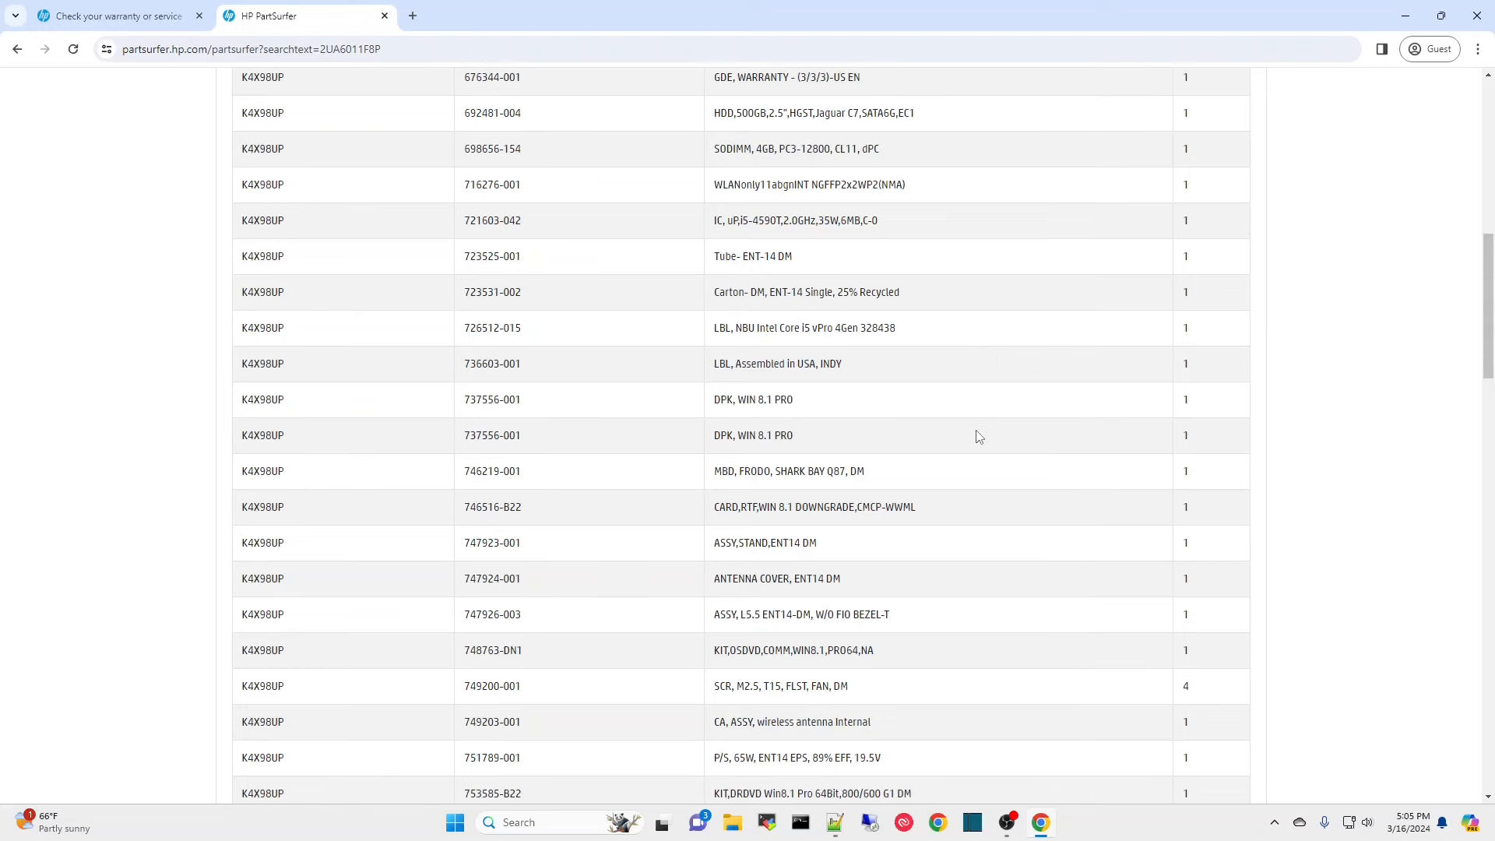
scroll("down", 3)
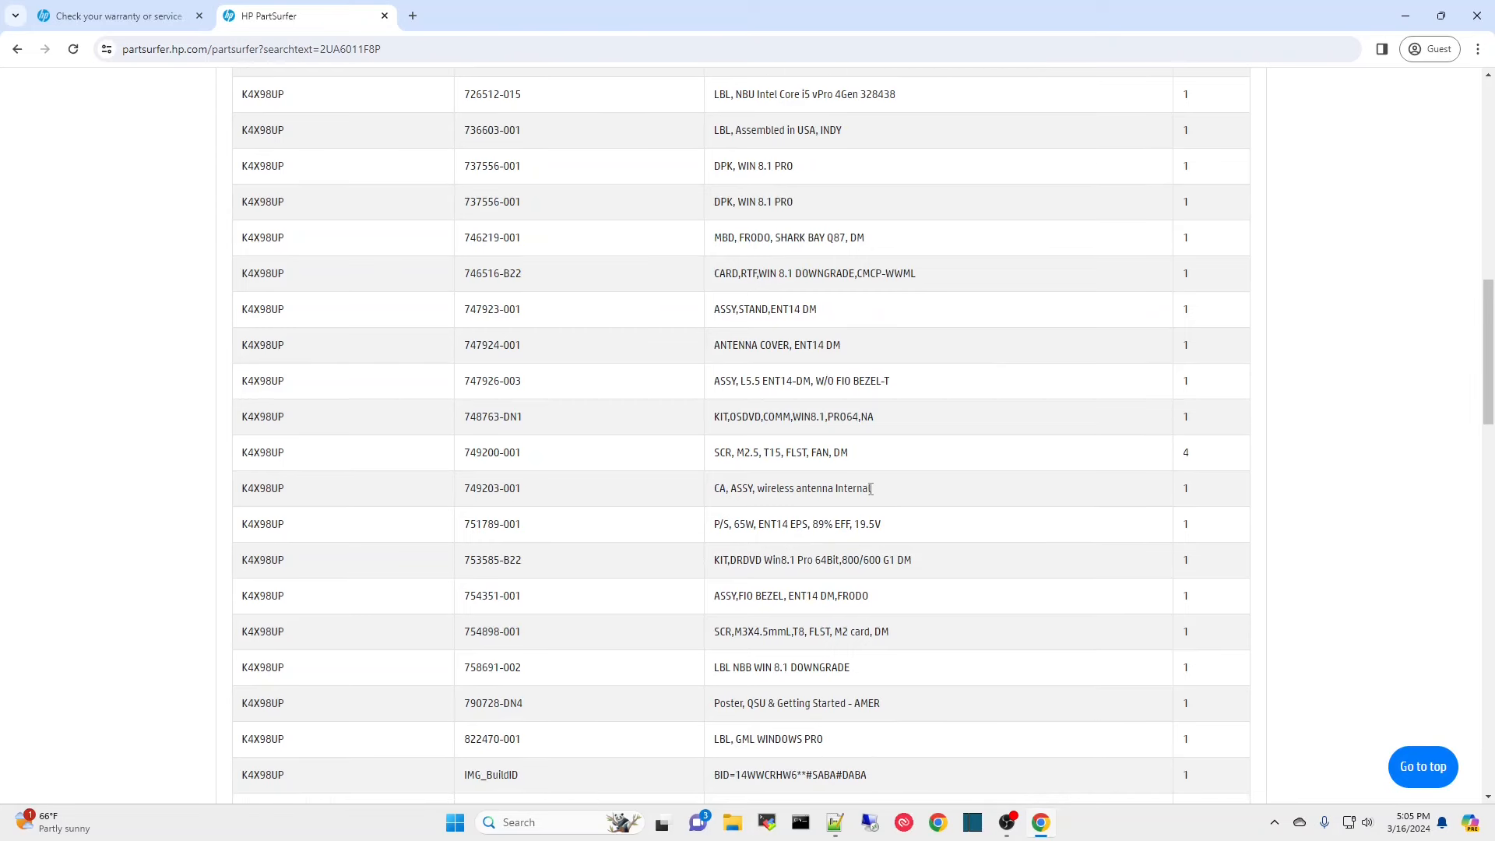
scroll("down", 3)
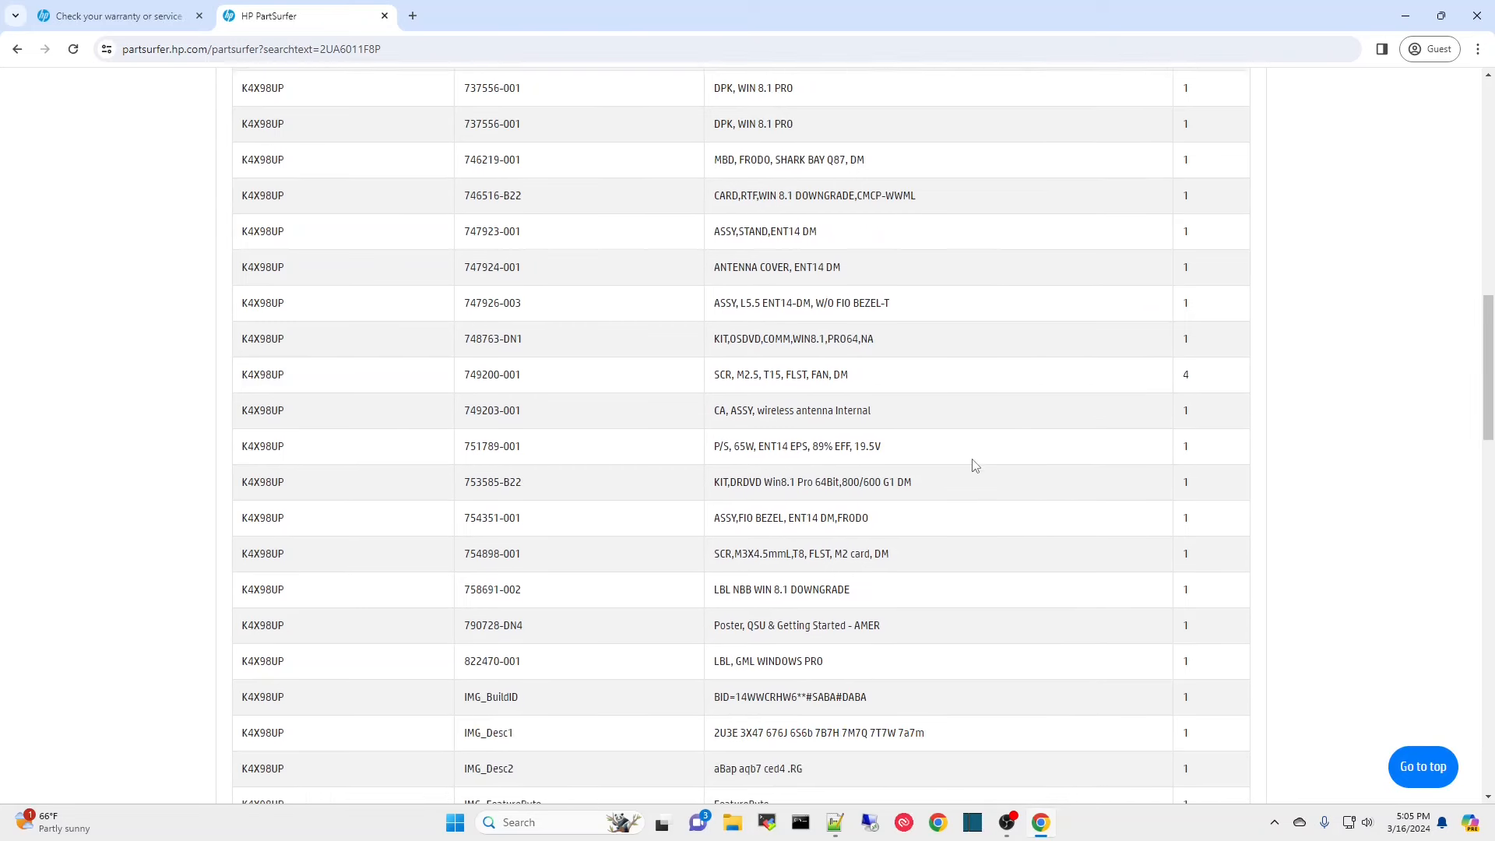
scroll("down", 3)
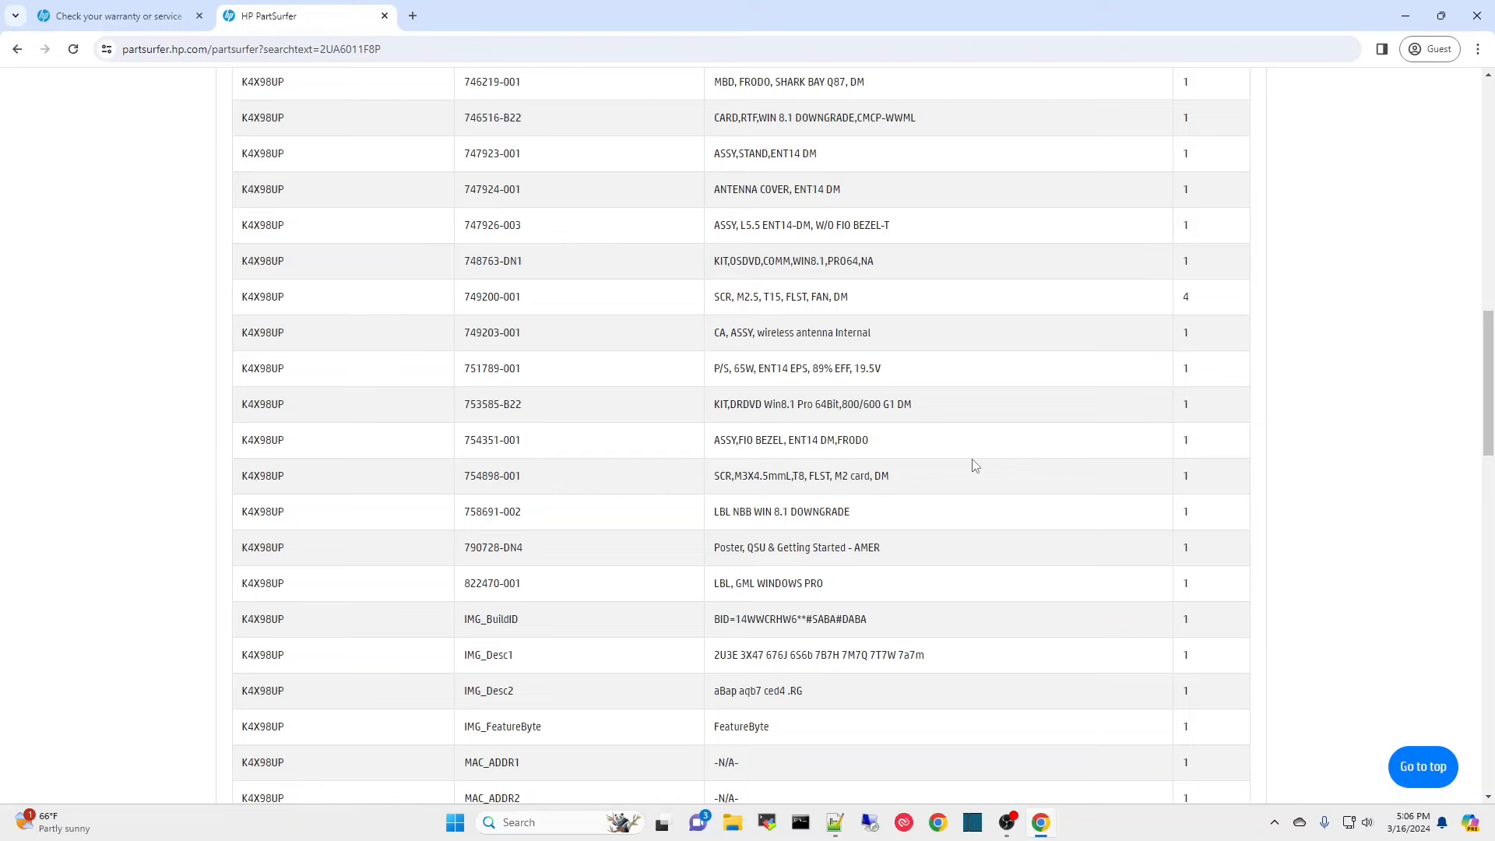
left_click(114, 16)
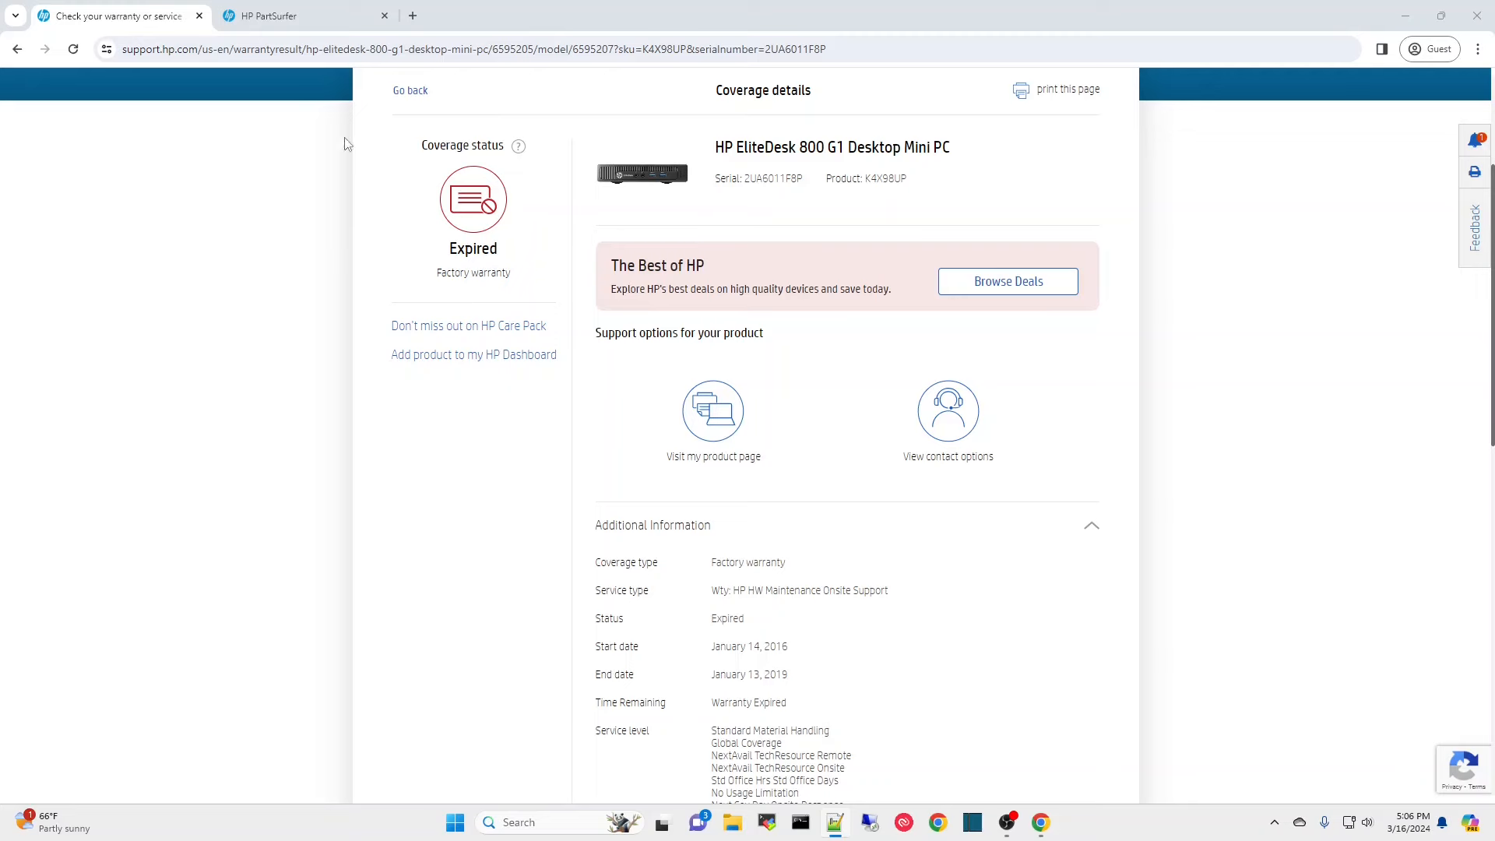
- Check warranty for serial MXL6252GV5, an EliteDesk 800 35W G2 Mini, and read its coverage details
left_click(409, 90)
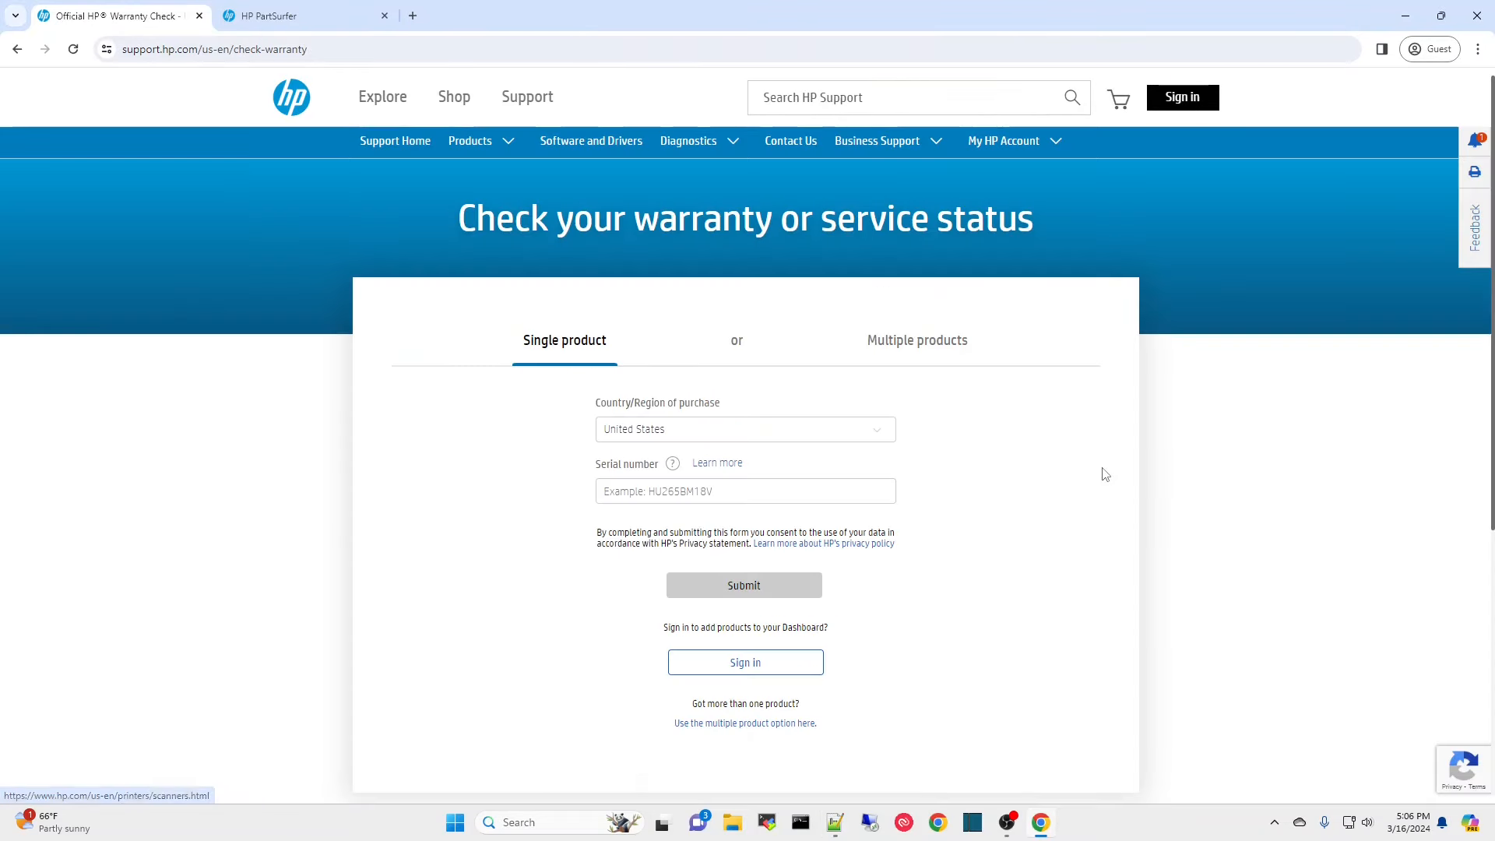
left_click(744, 490)
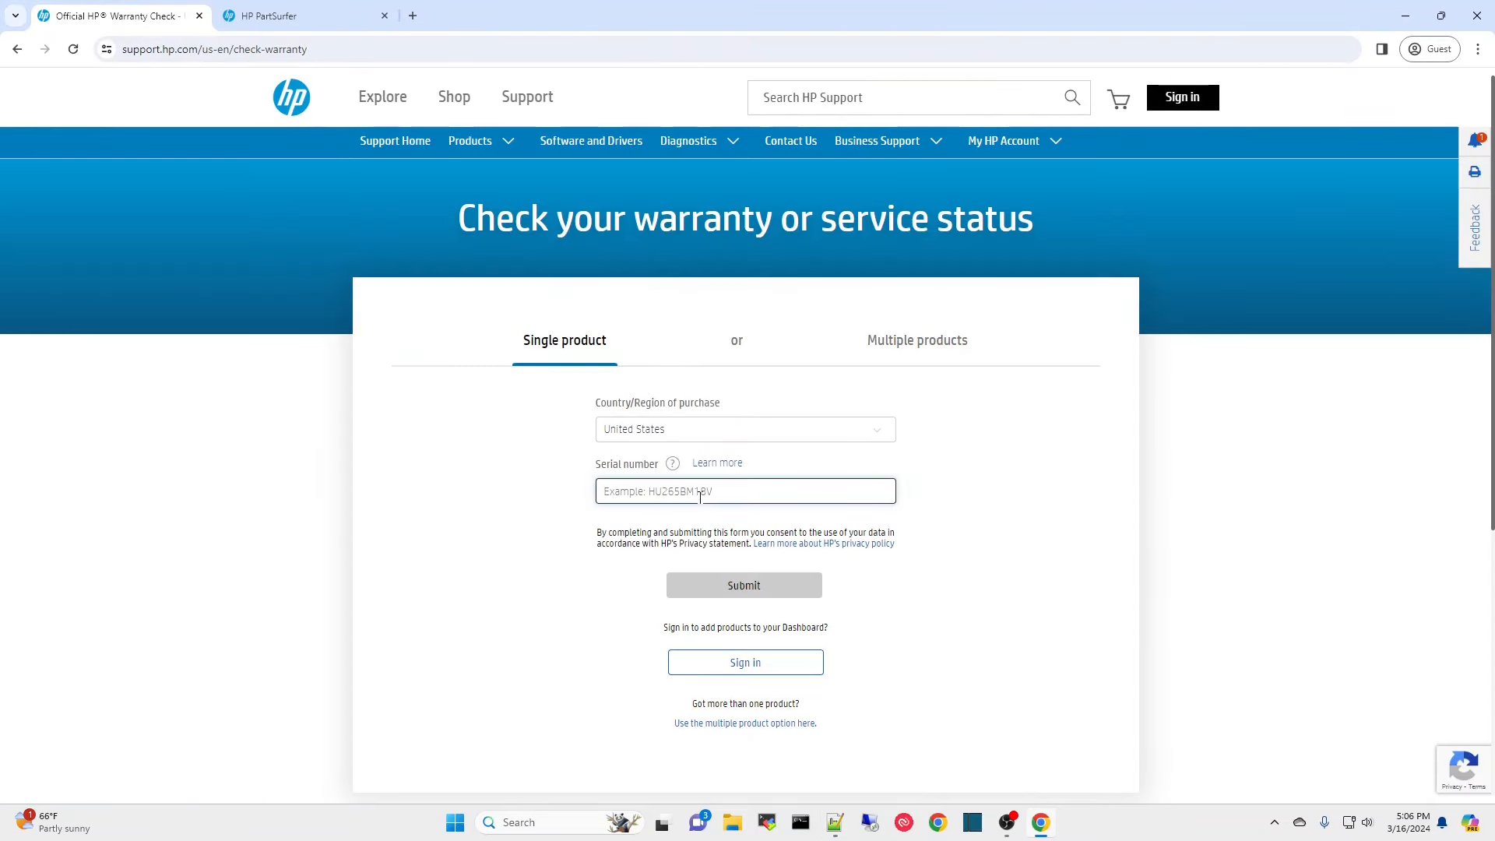
left_click(744, 584)
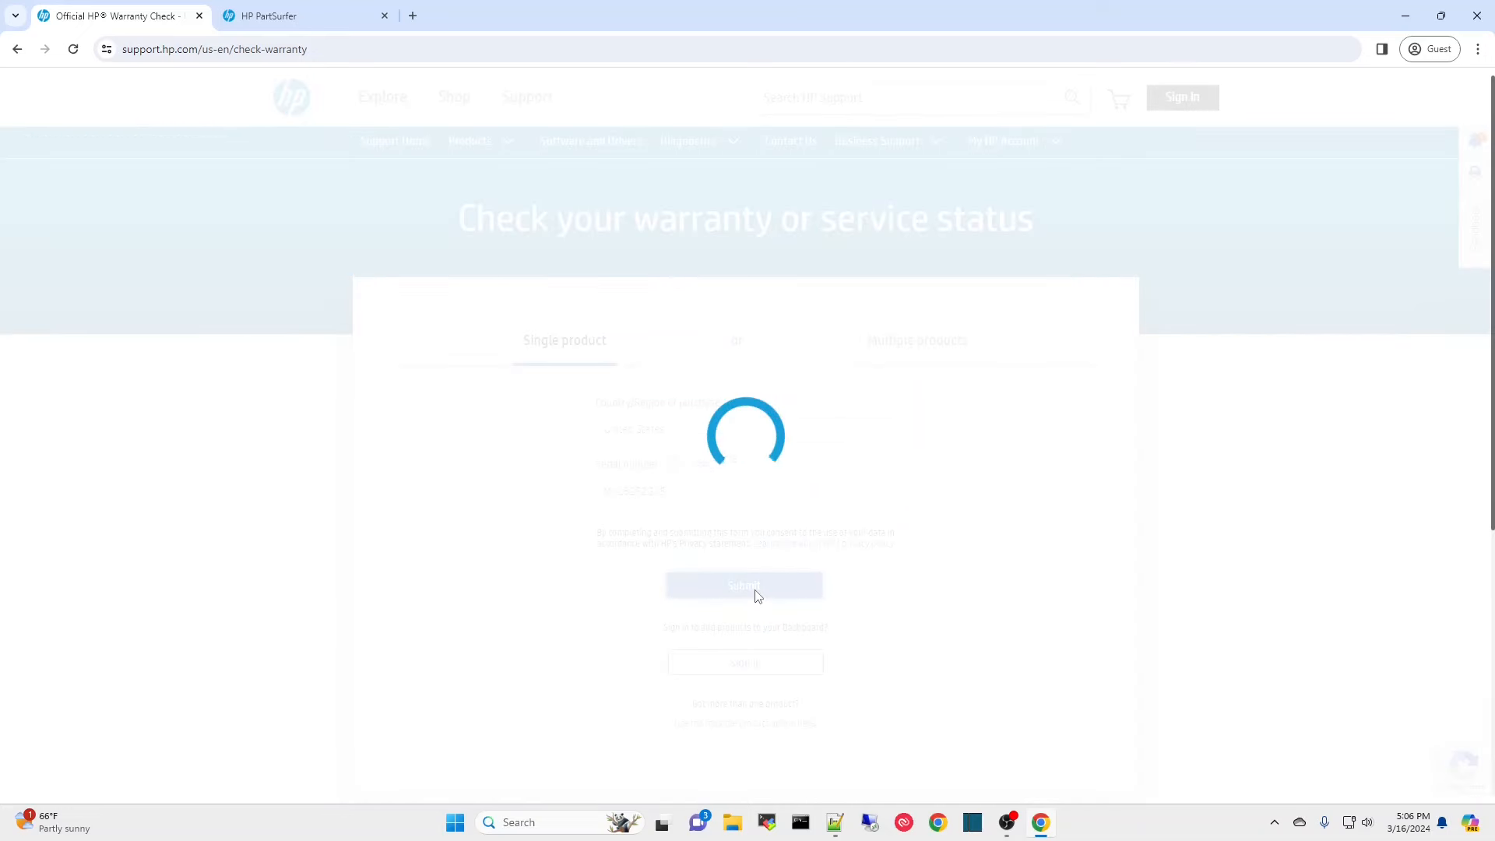
left_click(744, 583)
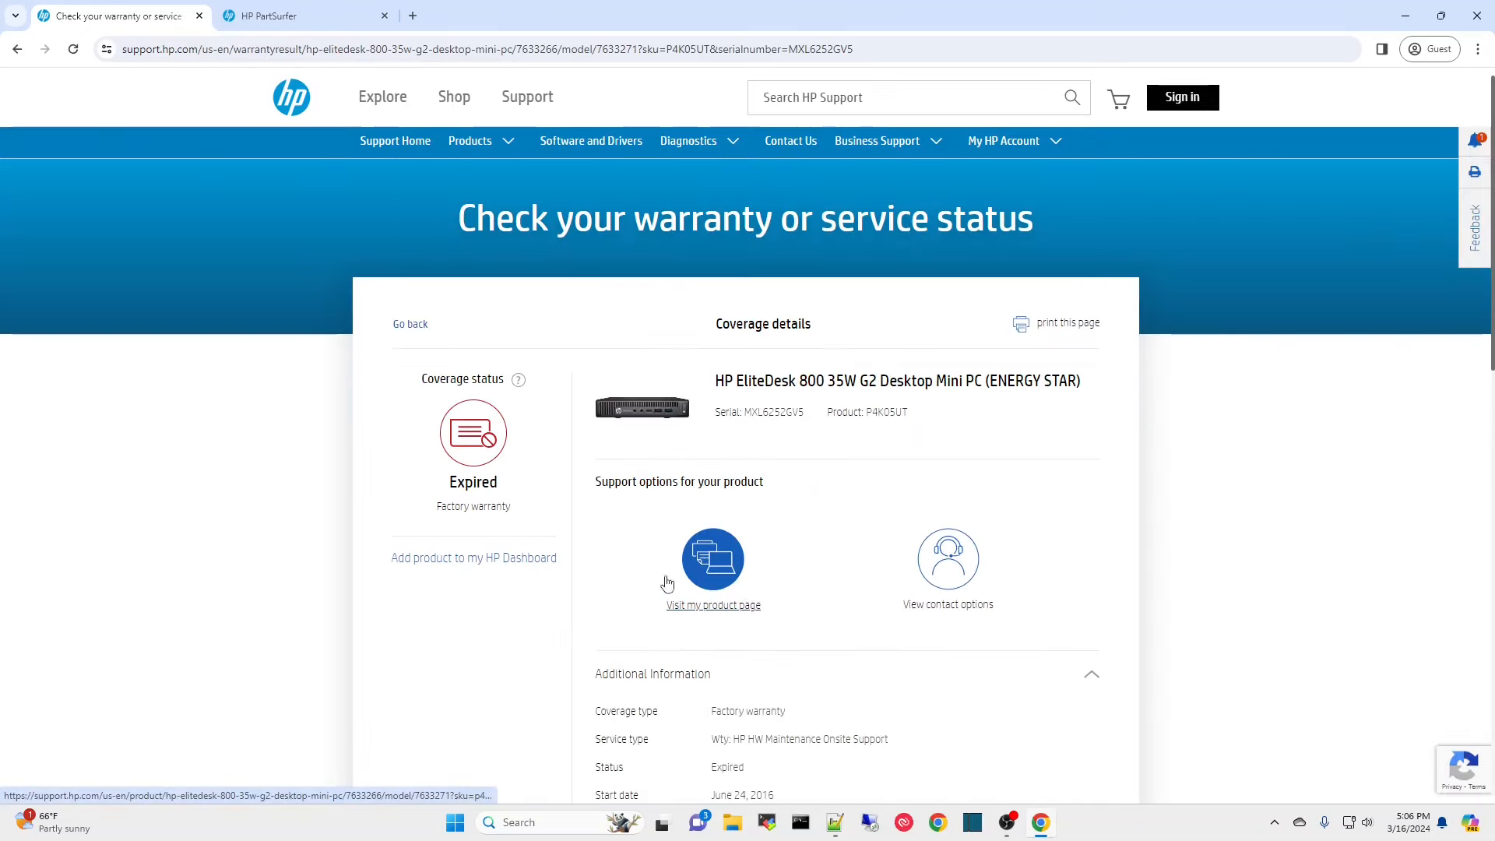
scroll("down", 3)
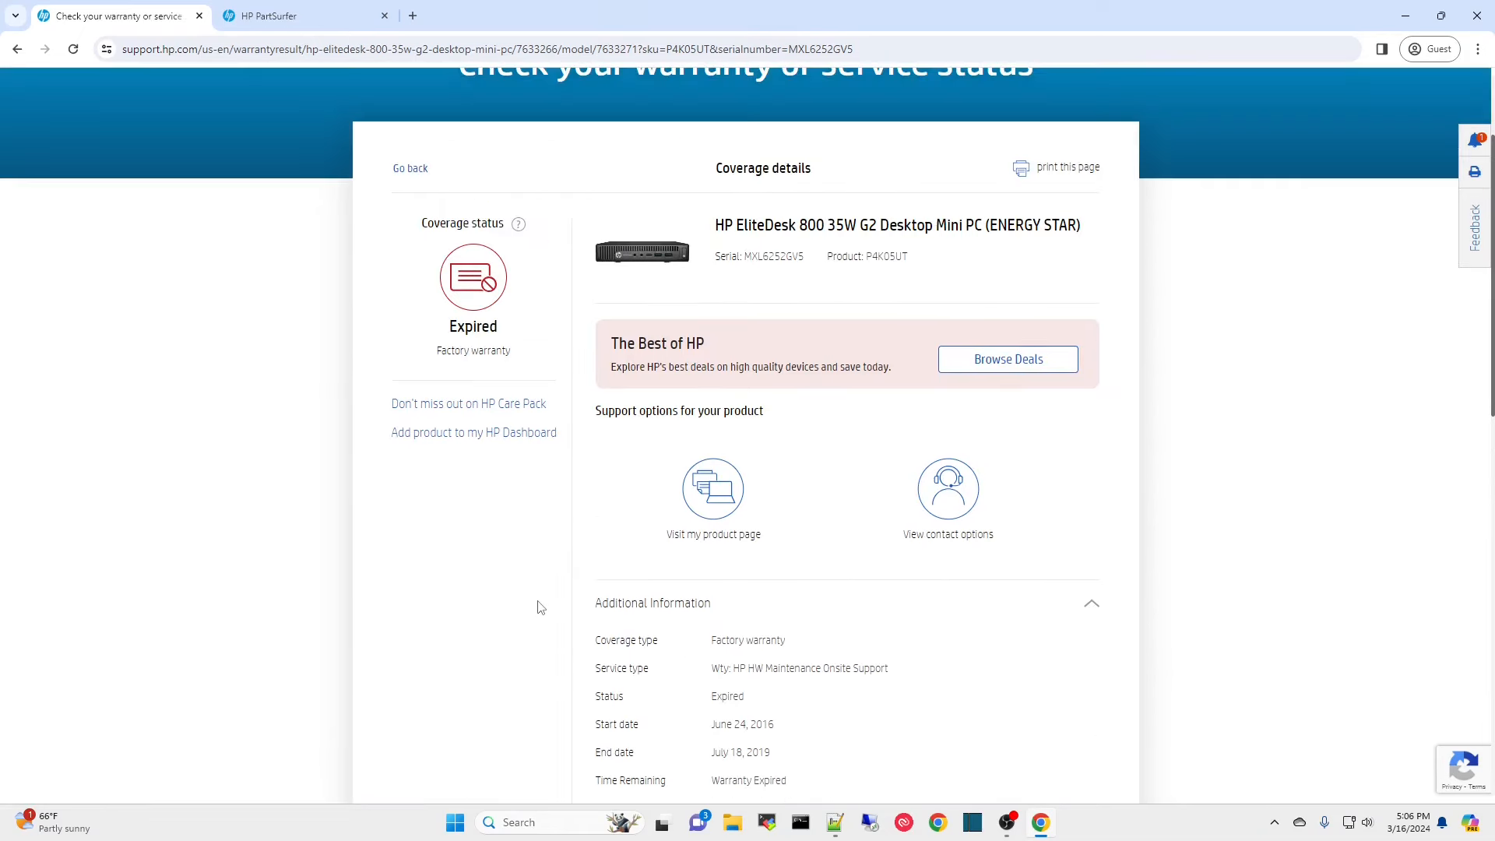
scroll("down", 3)
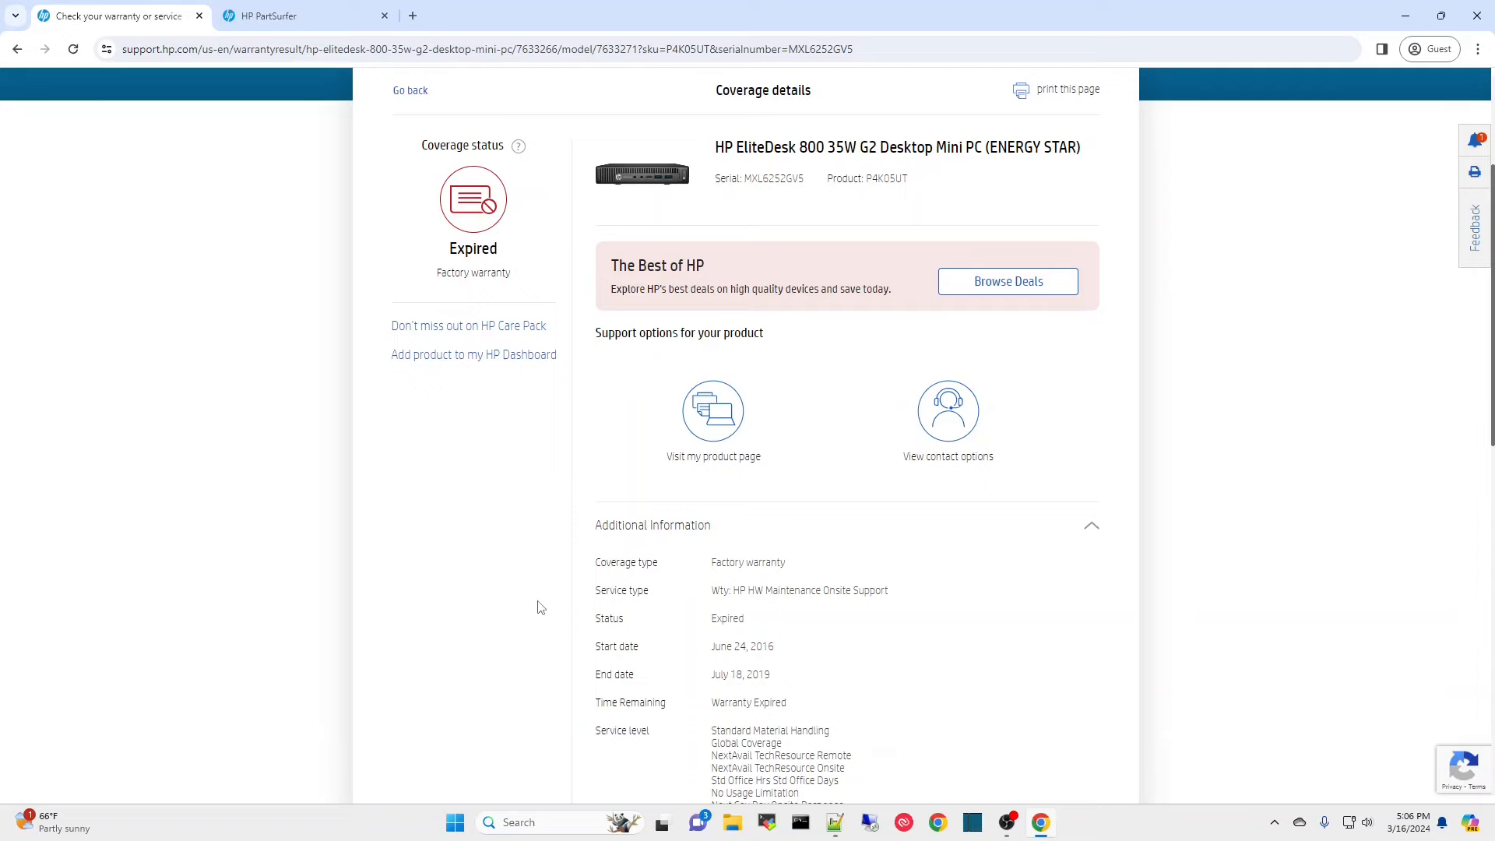
left_click(305, 15)
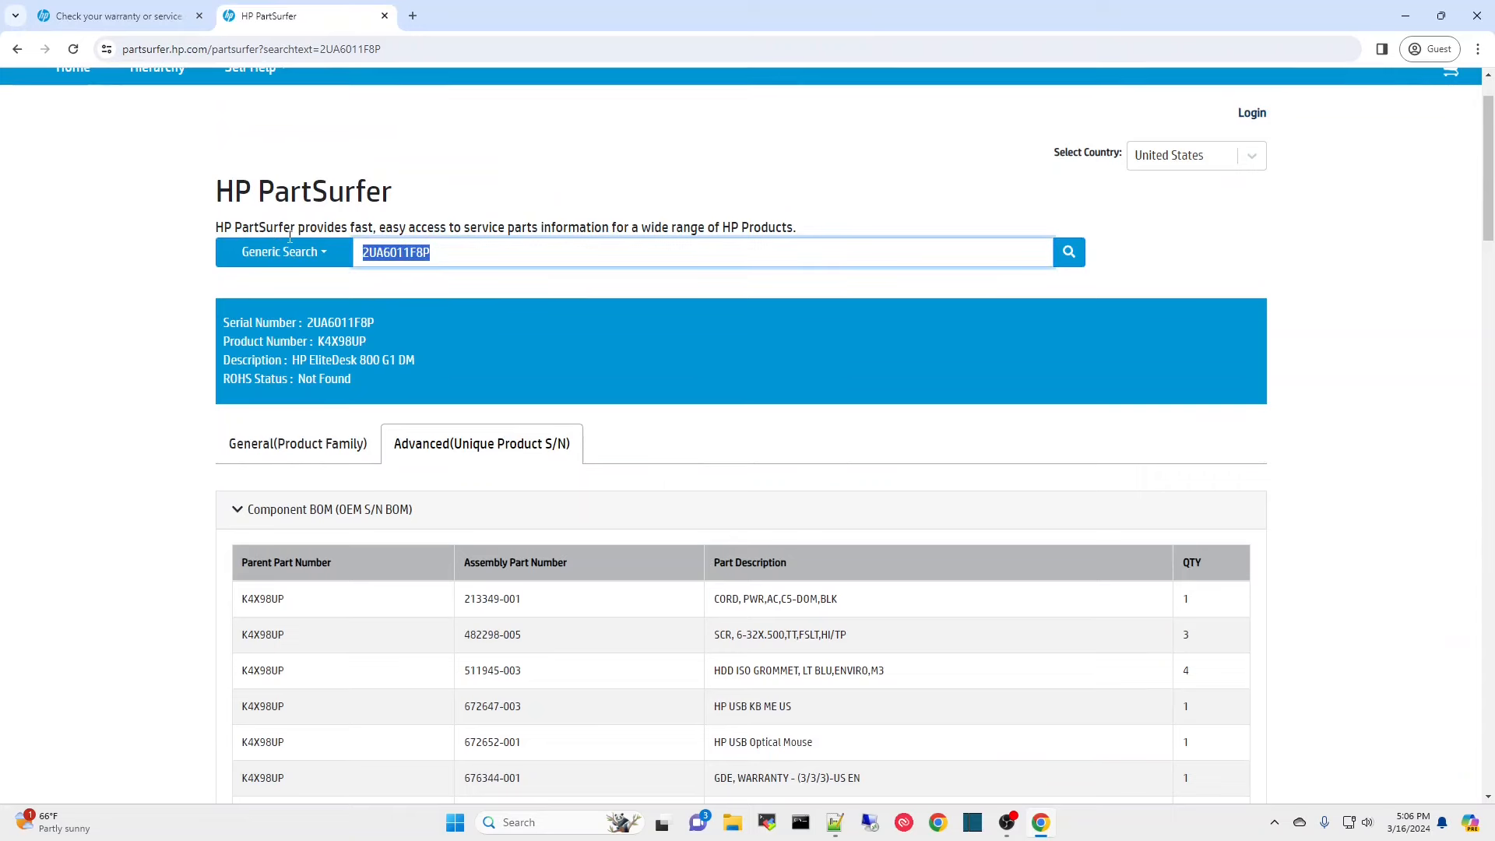
- Look up serial MXL6252GV5 in PartSurfer and review its Component BOM (500GB HDD, 4GB DDR4, i5-6500T)
type("MXL6252GV5")
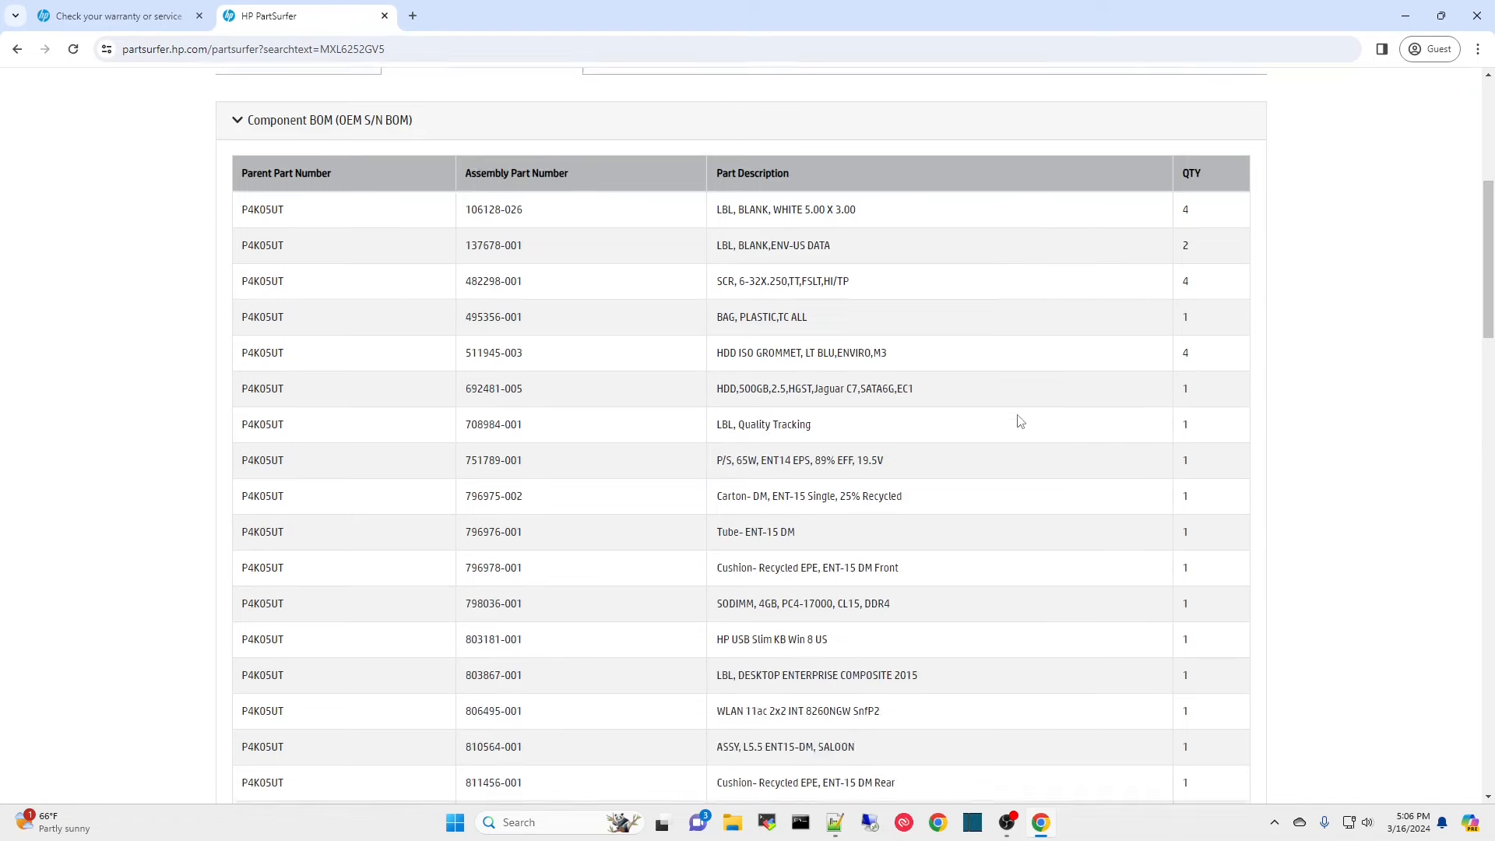
mouse_move(928, 449)
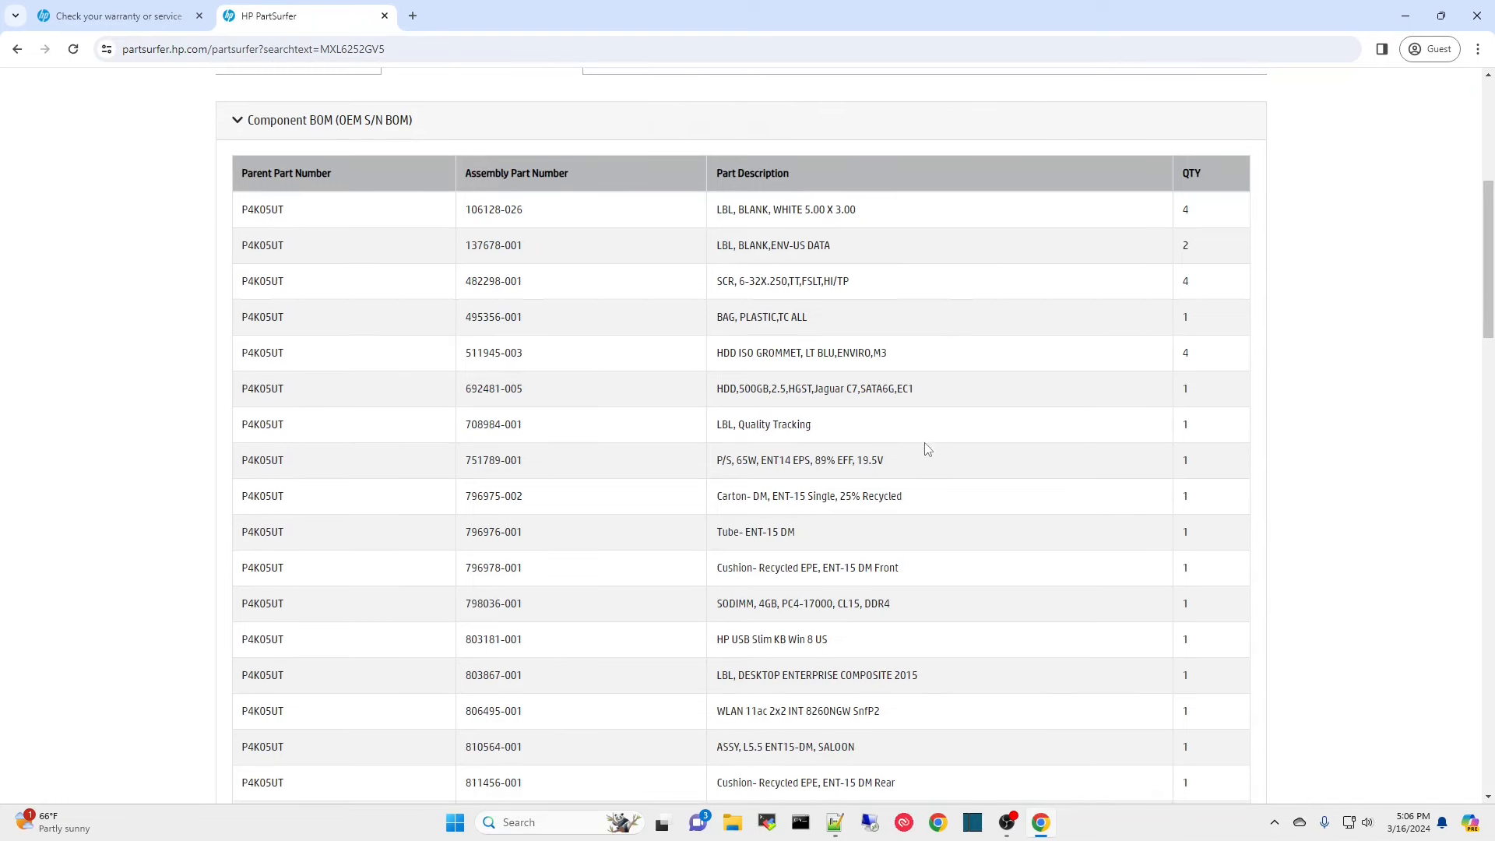
mouse_move(1026, 455)
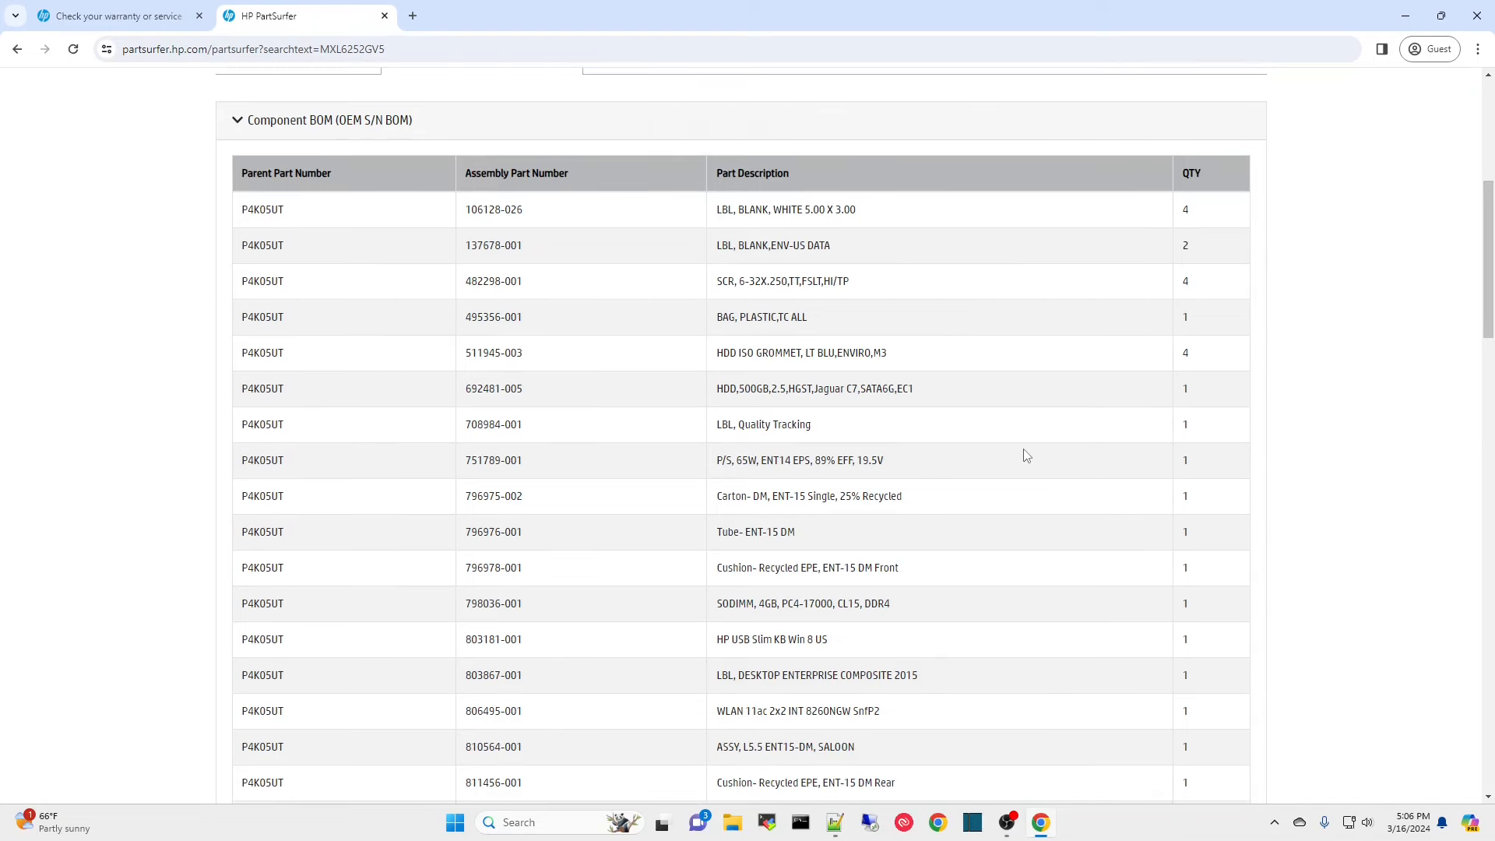
scroll("down", 3)
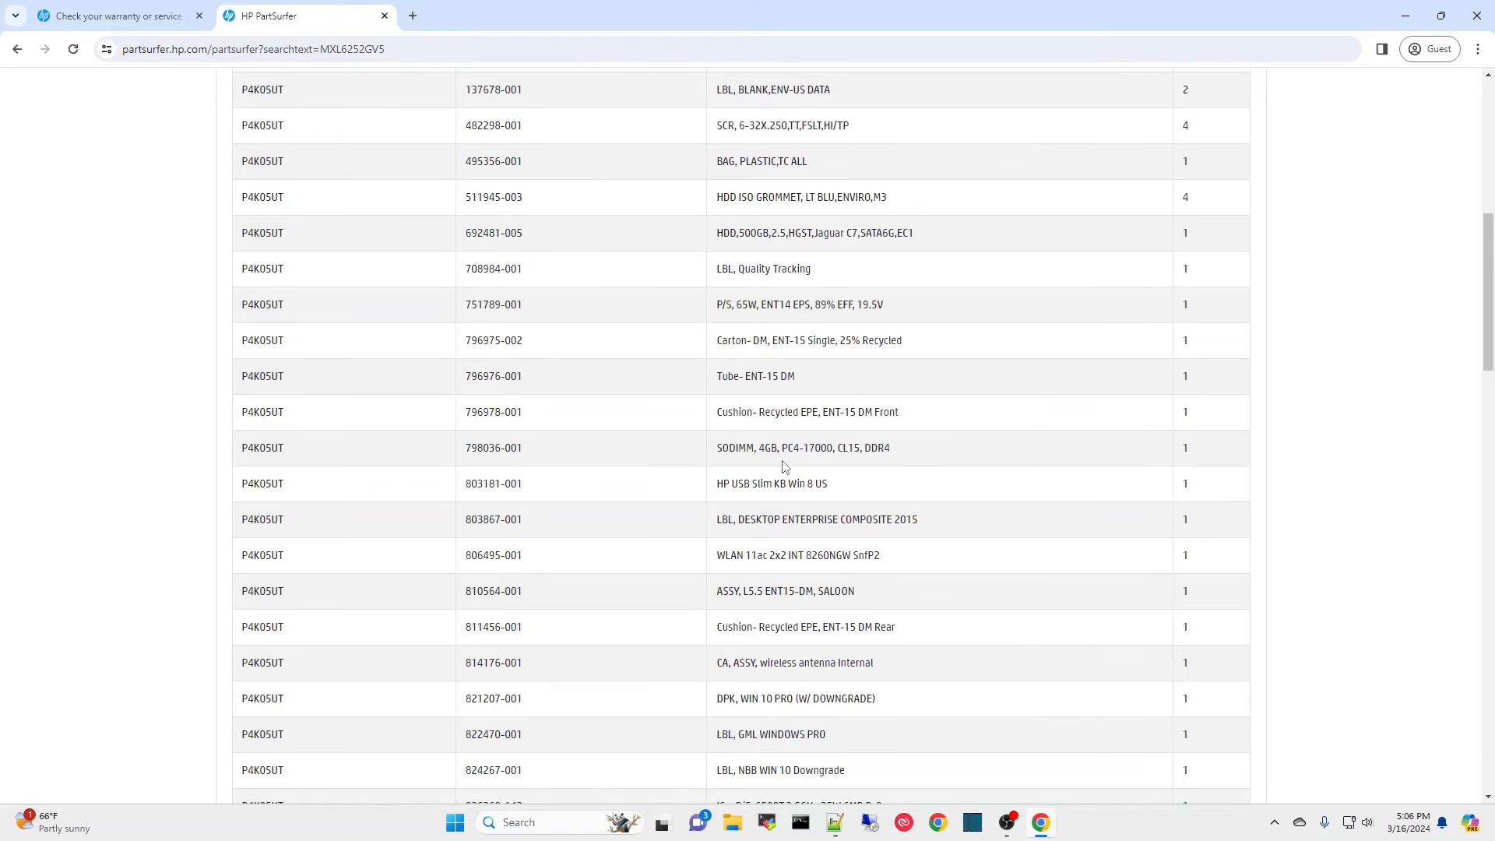
mouse_move(1063, 481)
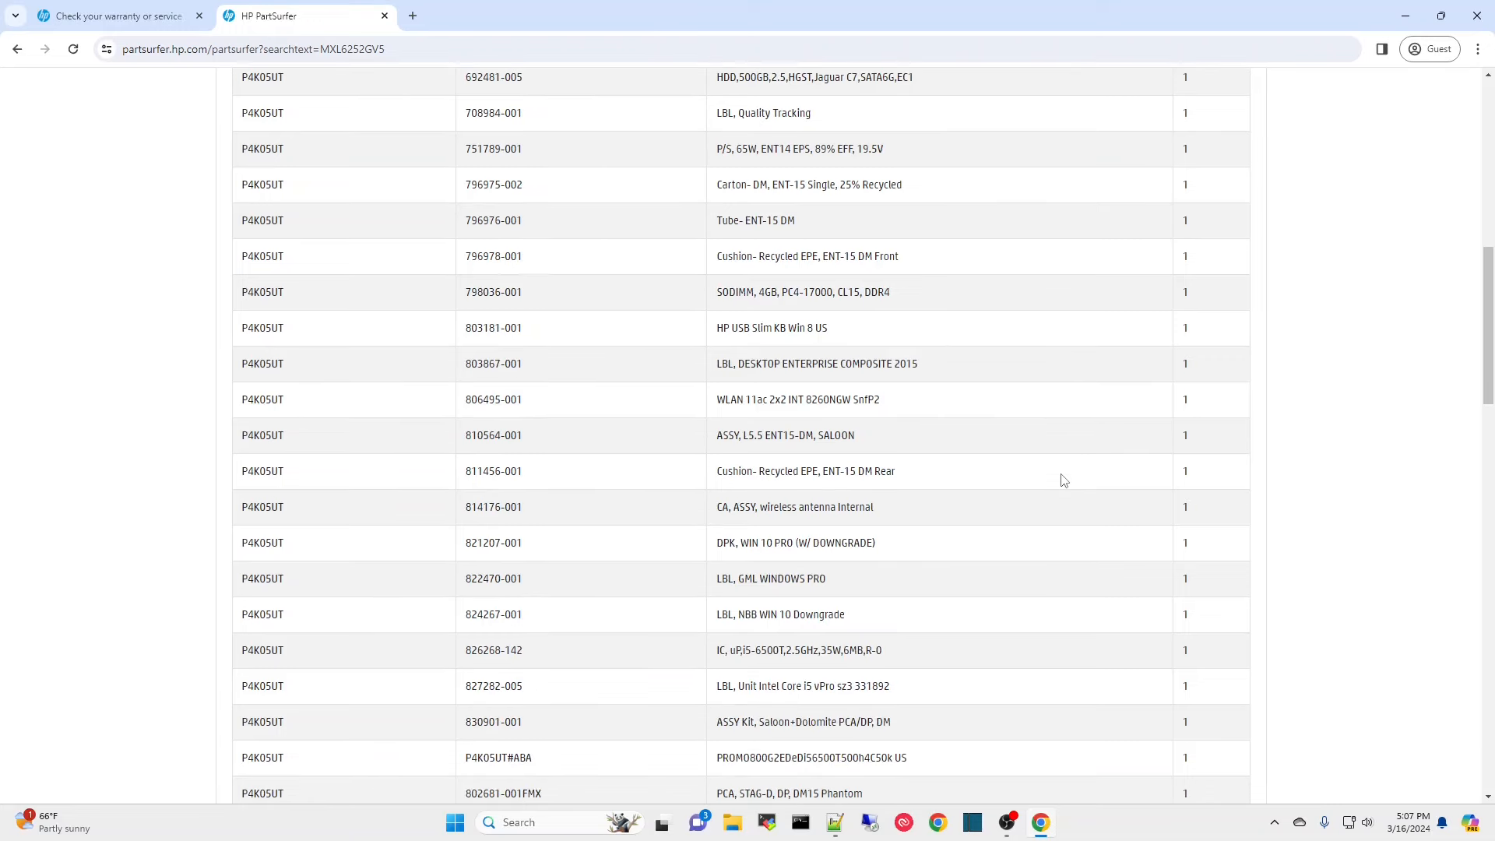
scroll("down", 3)
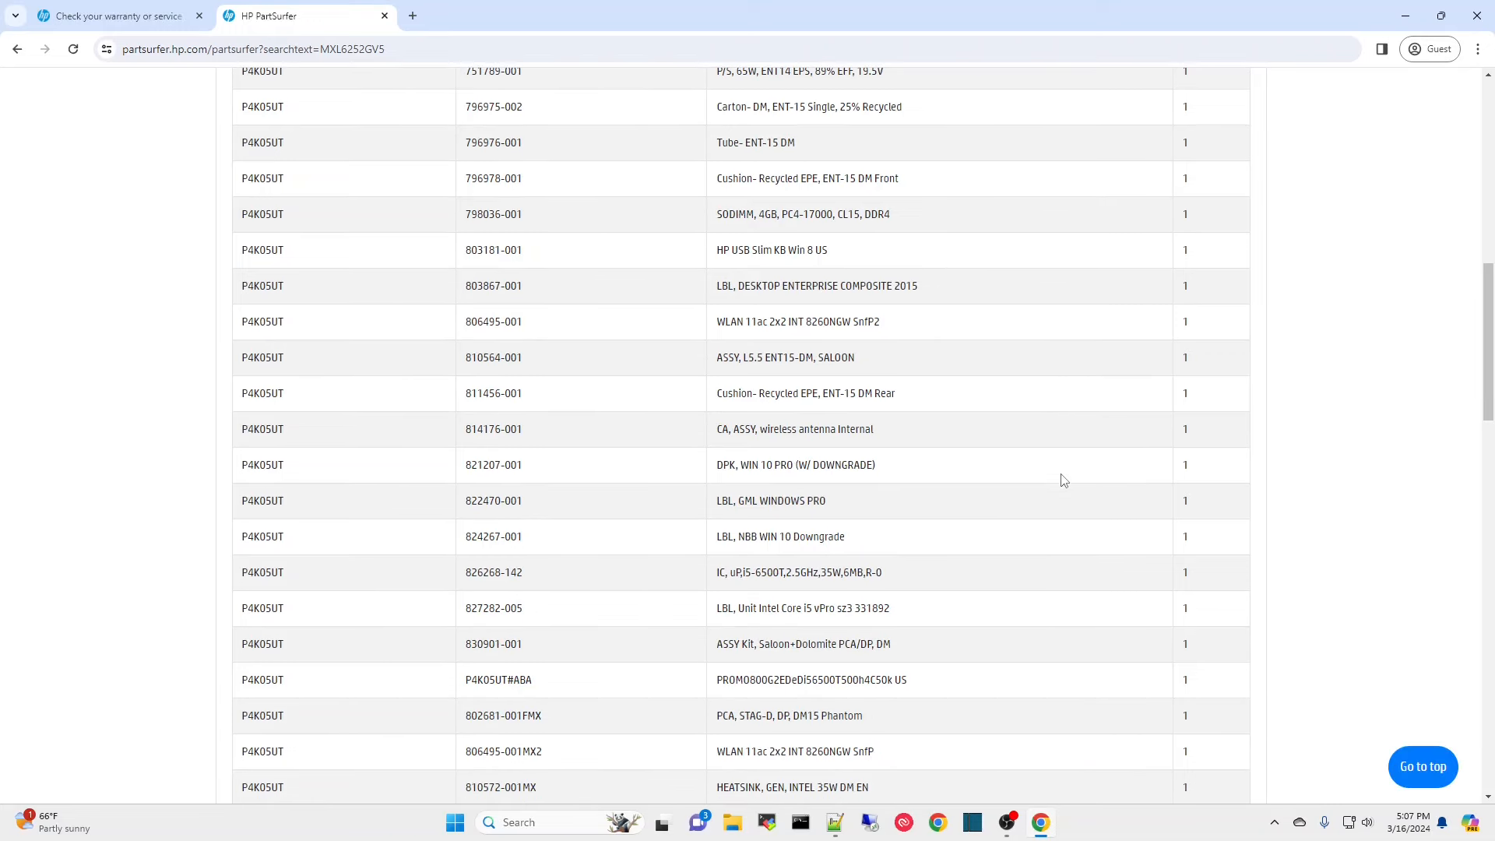
mouse_move(843, 576)
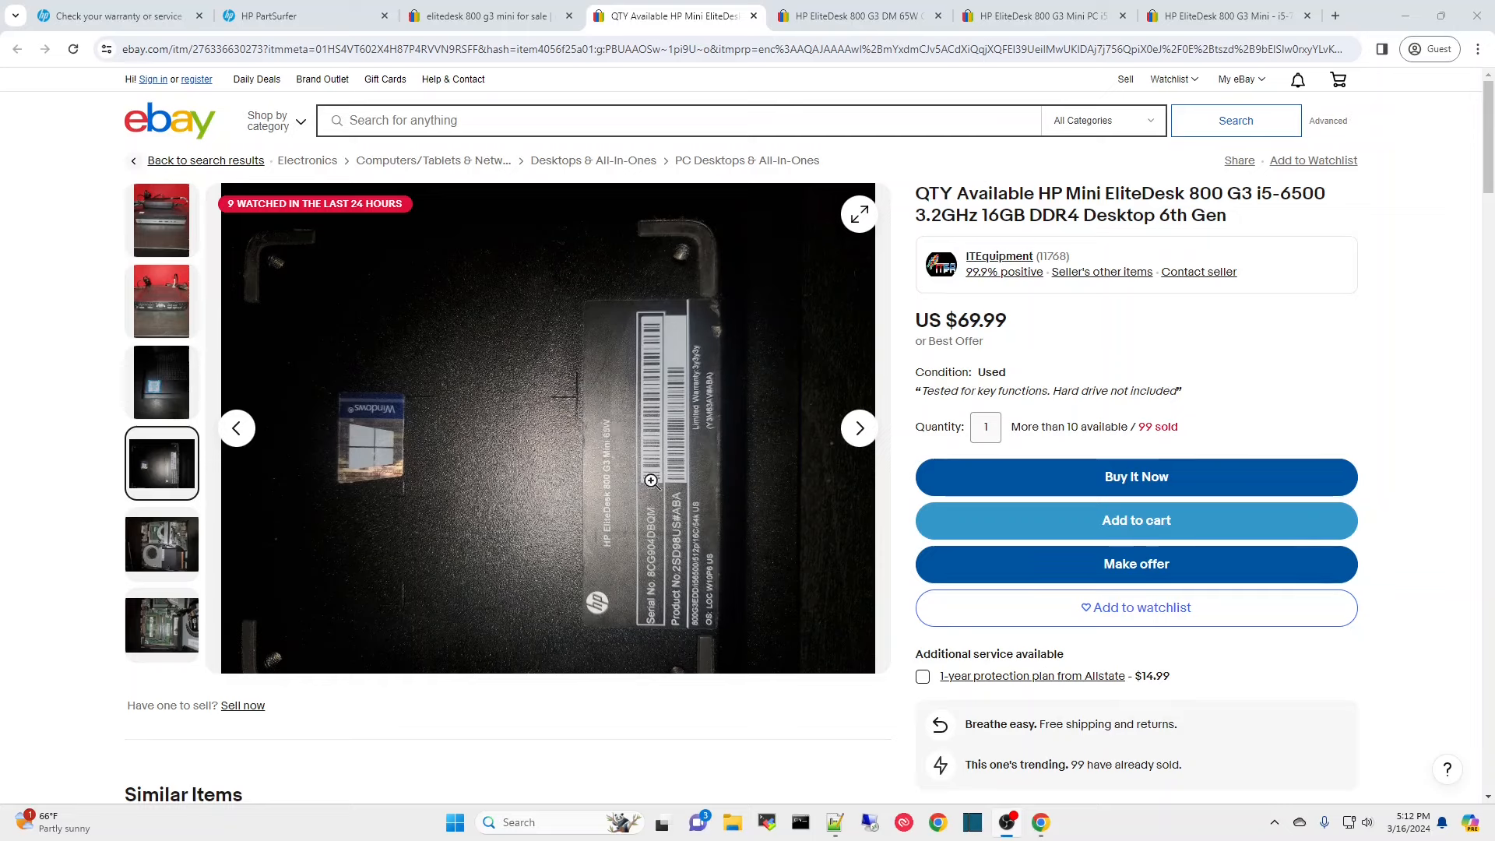
mouse_move(710, 515)
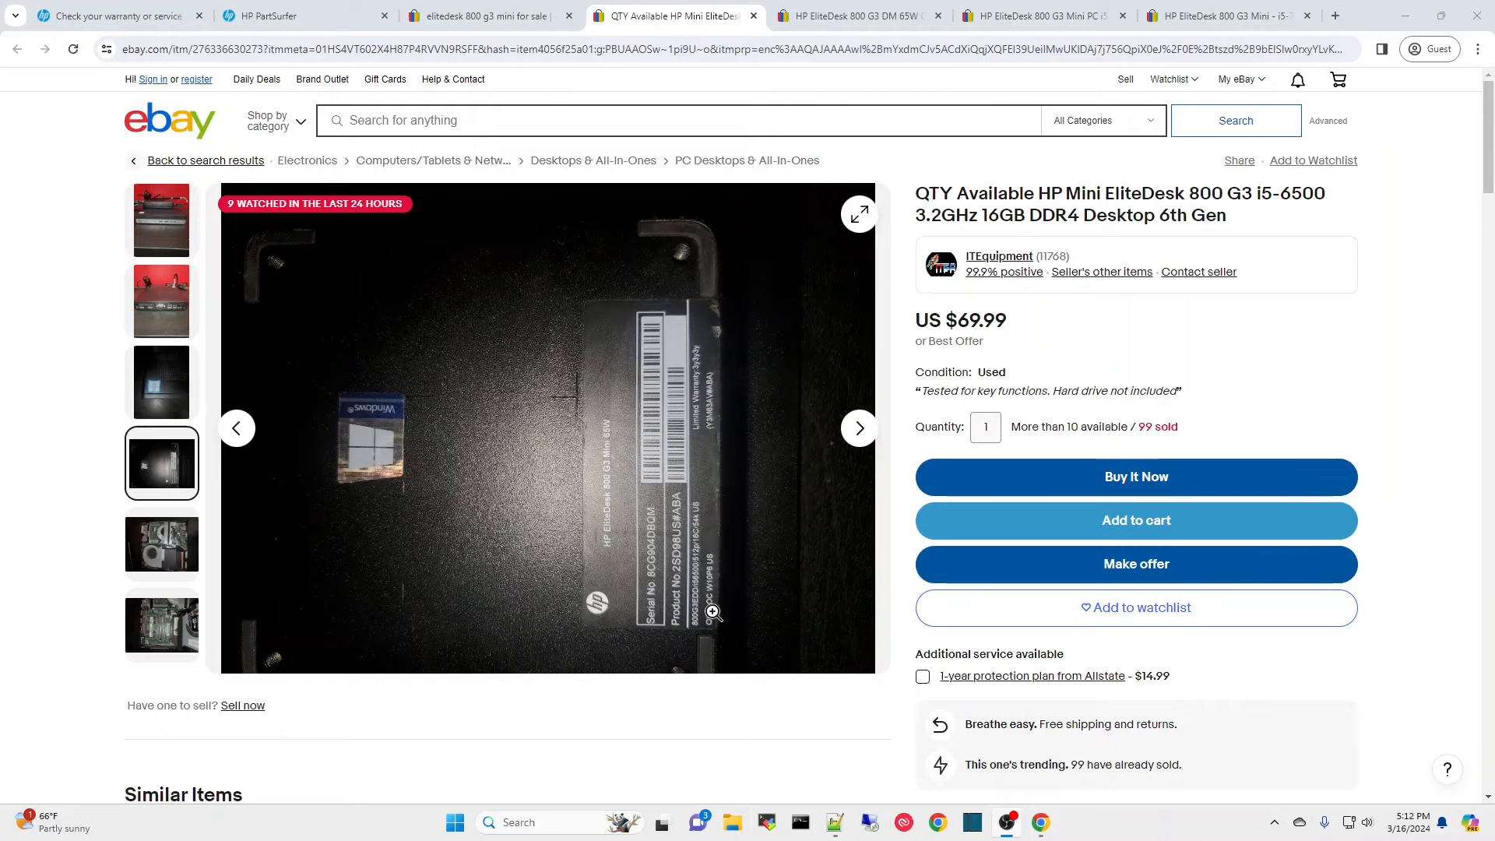
left_click(711, 612)
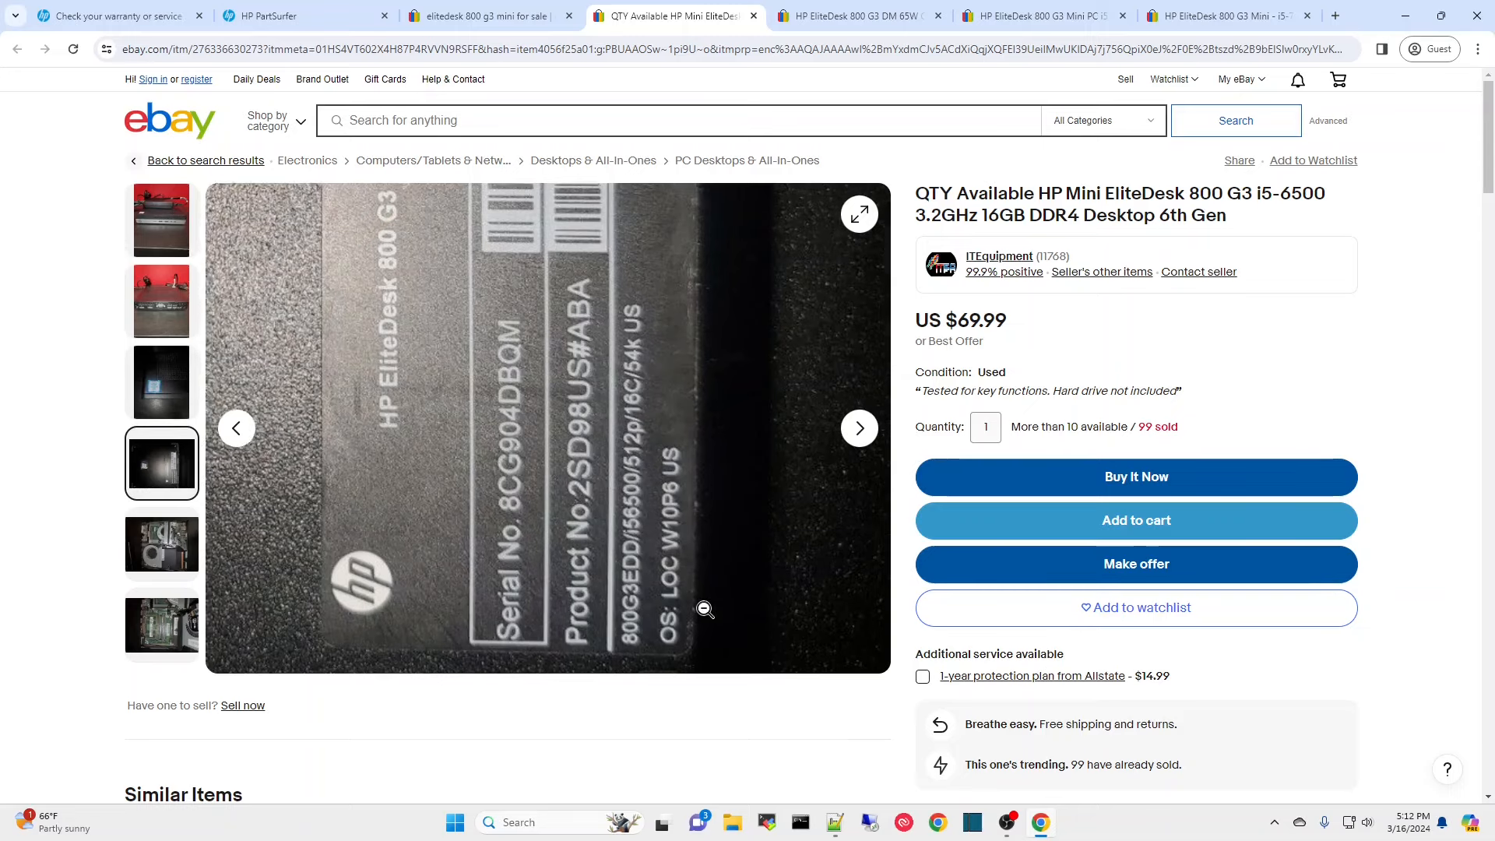
left_click(160, 625)
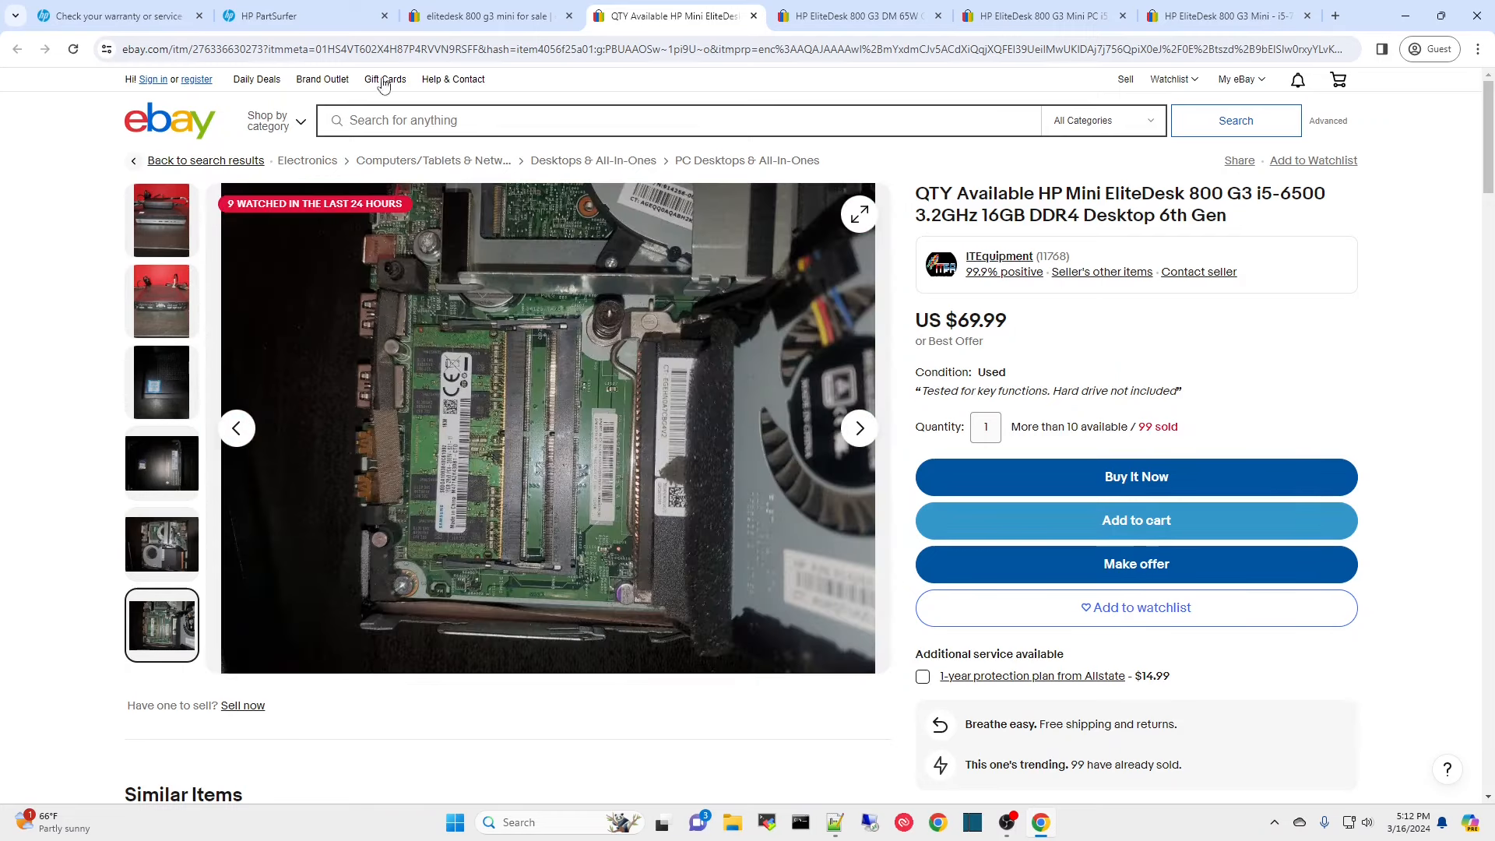
left_click(305, 15)
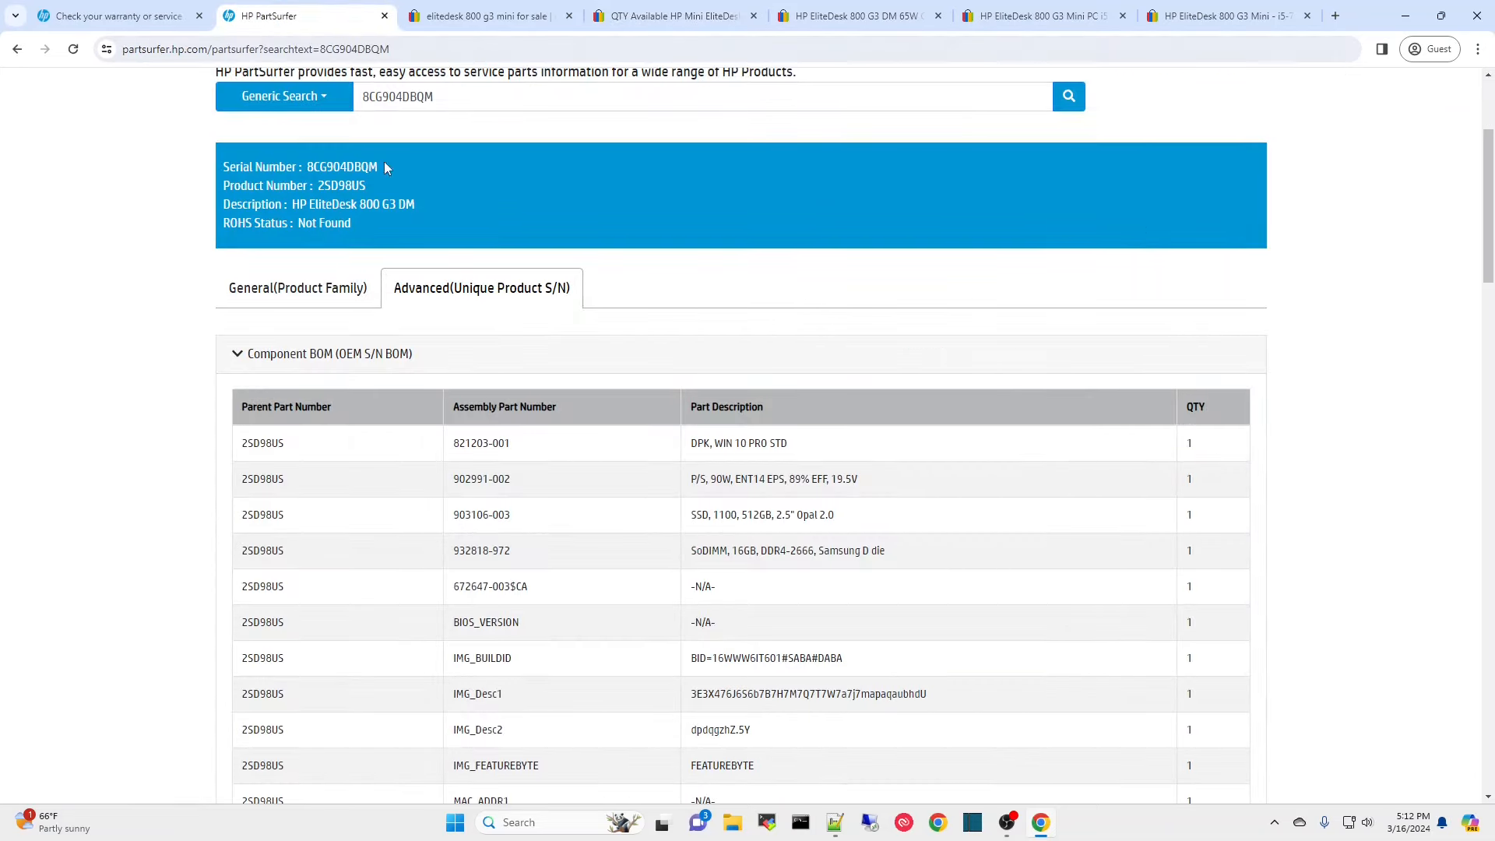
mouse_move(663, 439)
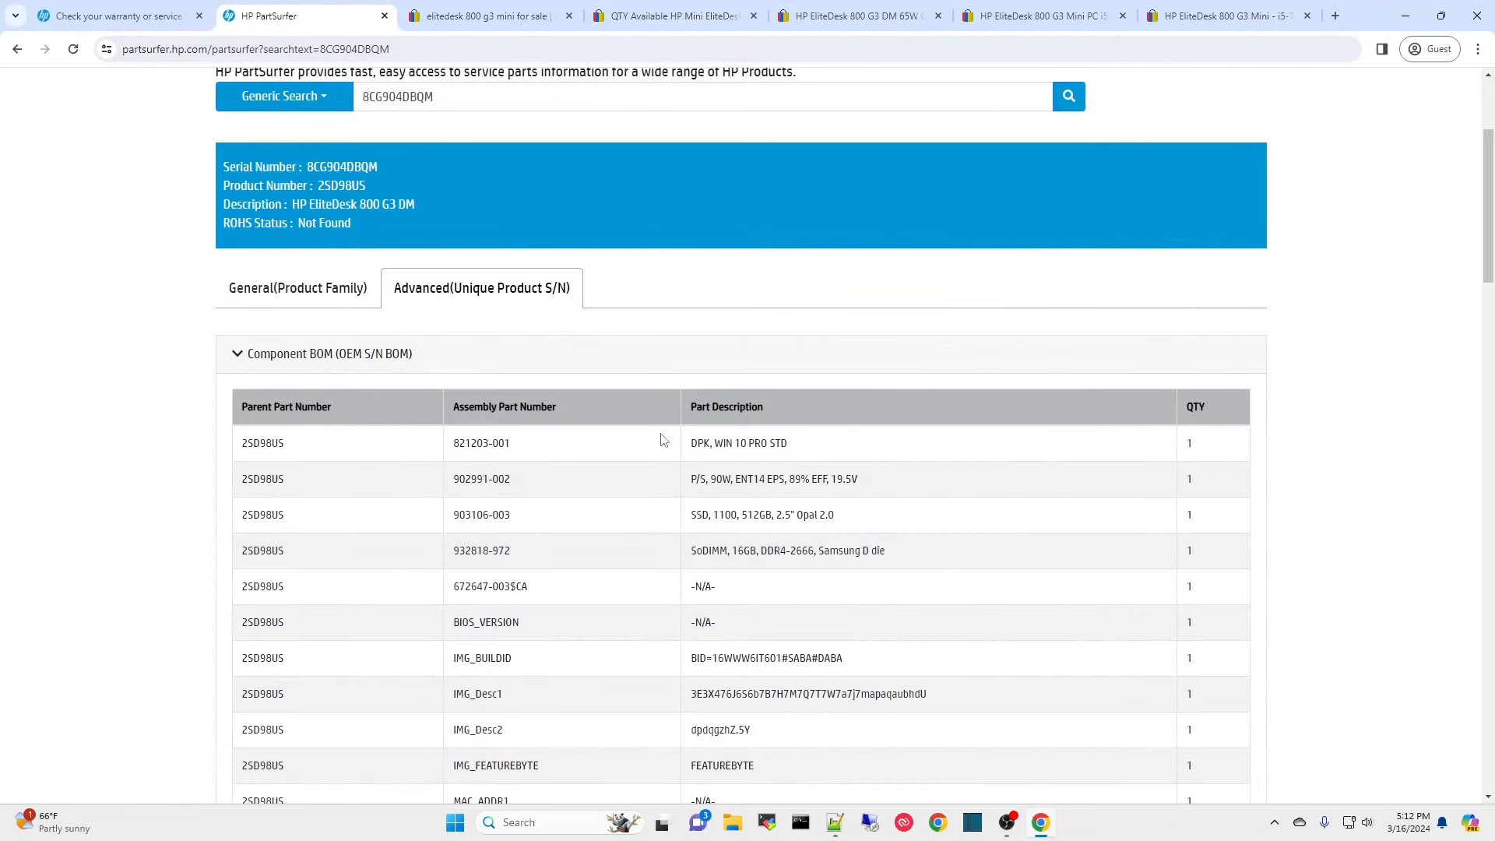
mouse_move(721, 569)
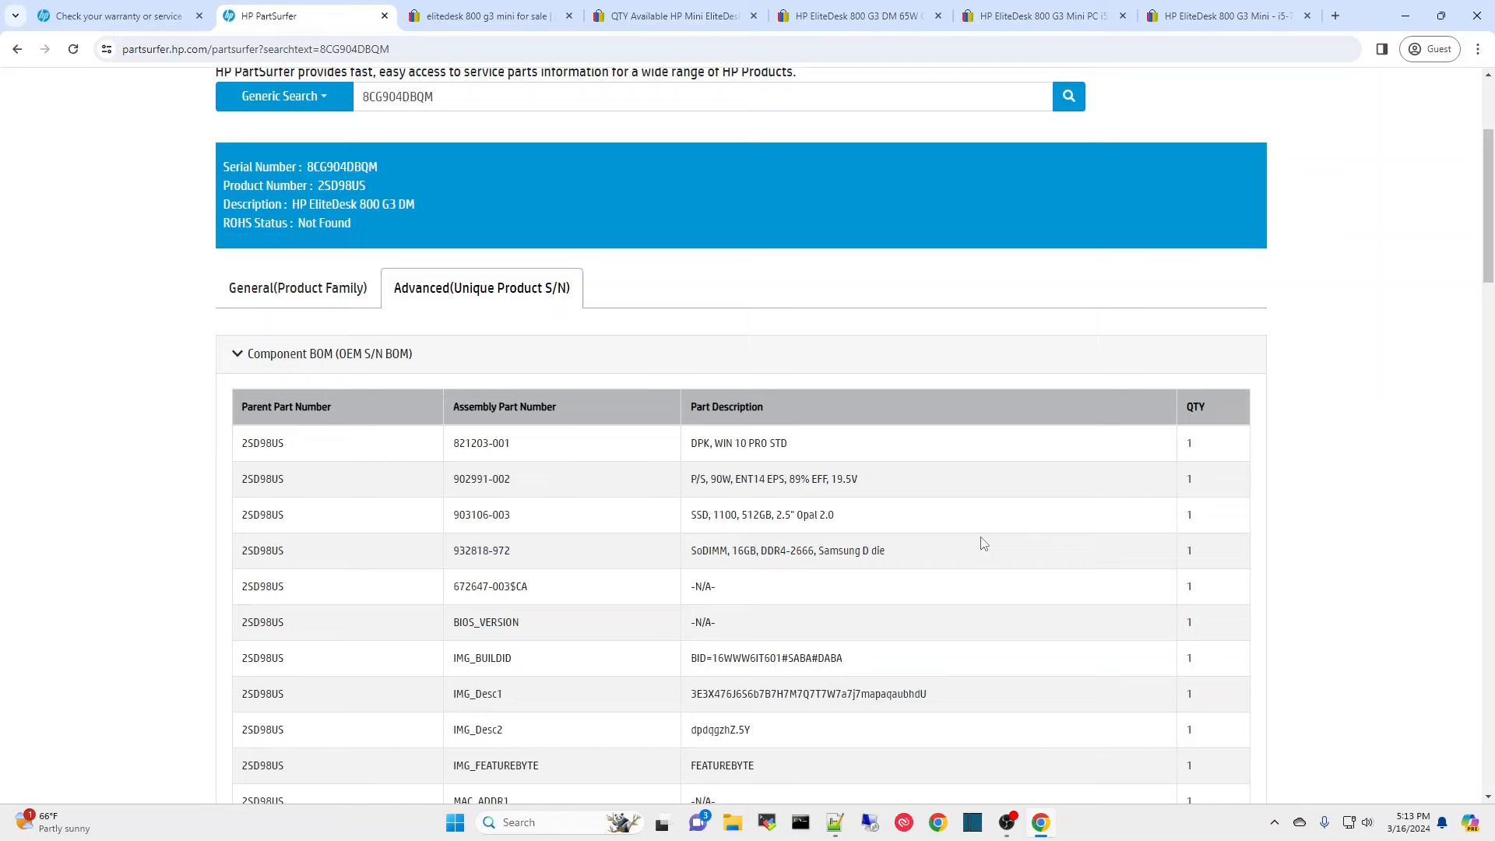
- Review the 8CG904DBQM Component BOM showing a 90W adapter, 512GB SSD and 16GB DDR4-2666 memory
scroll("down", 3)
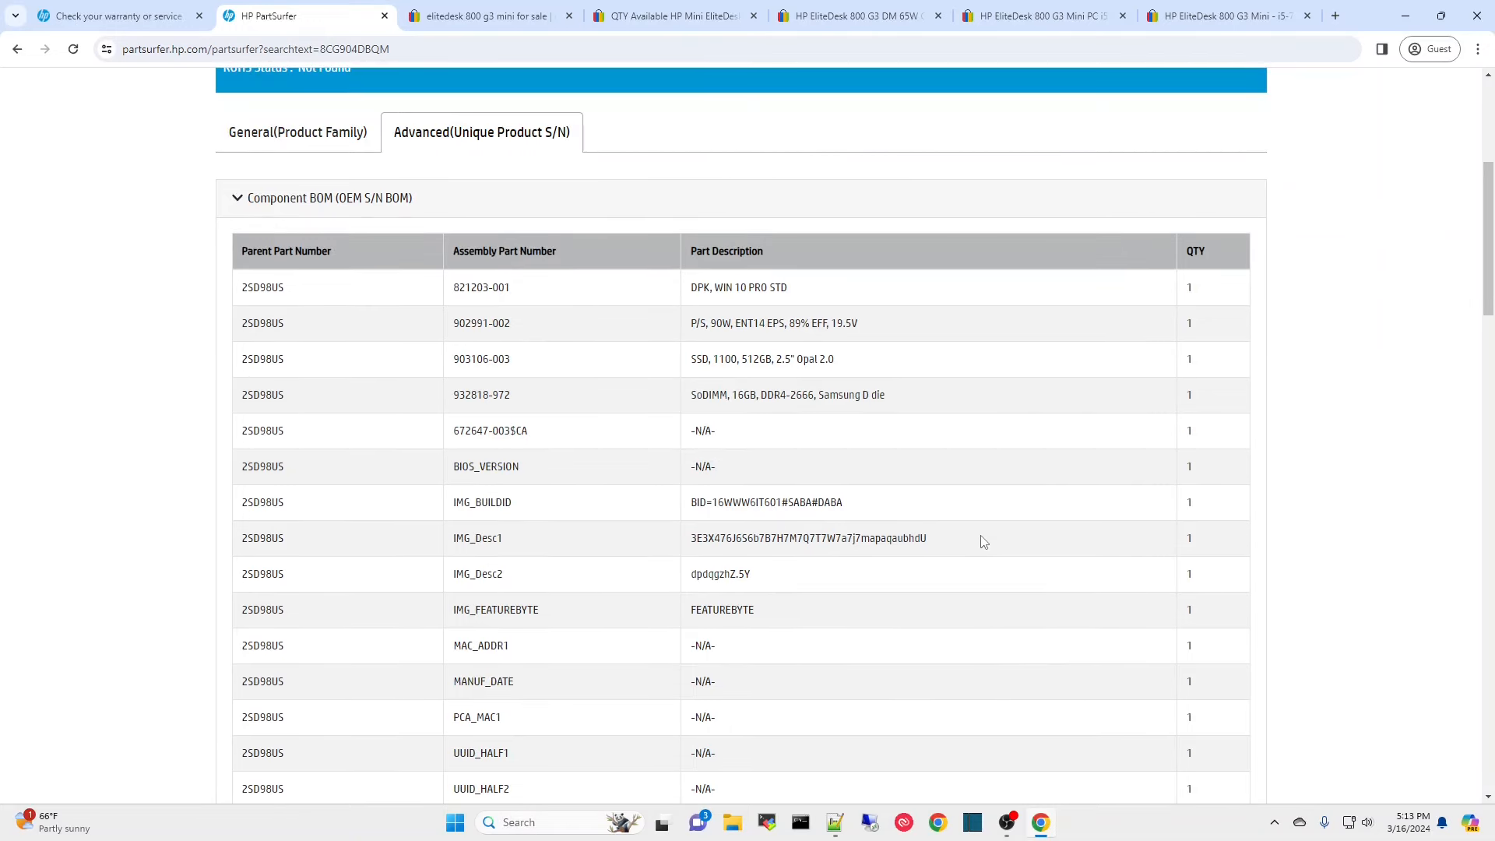
mouse_move(719, 381)
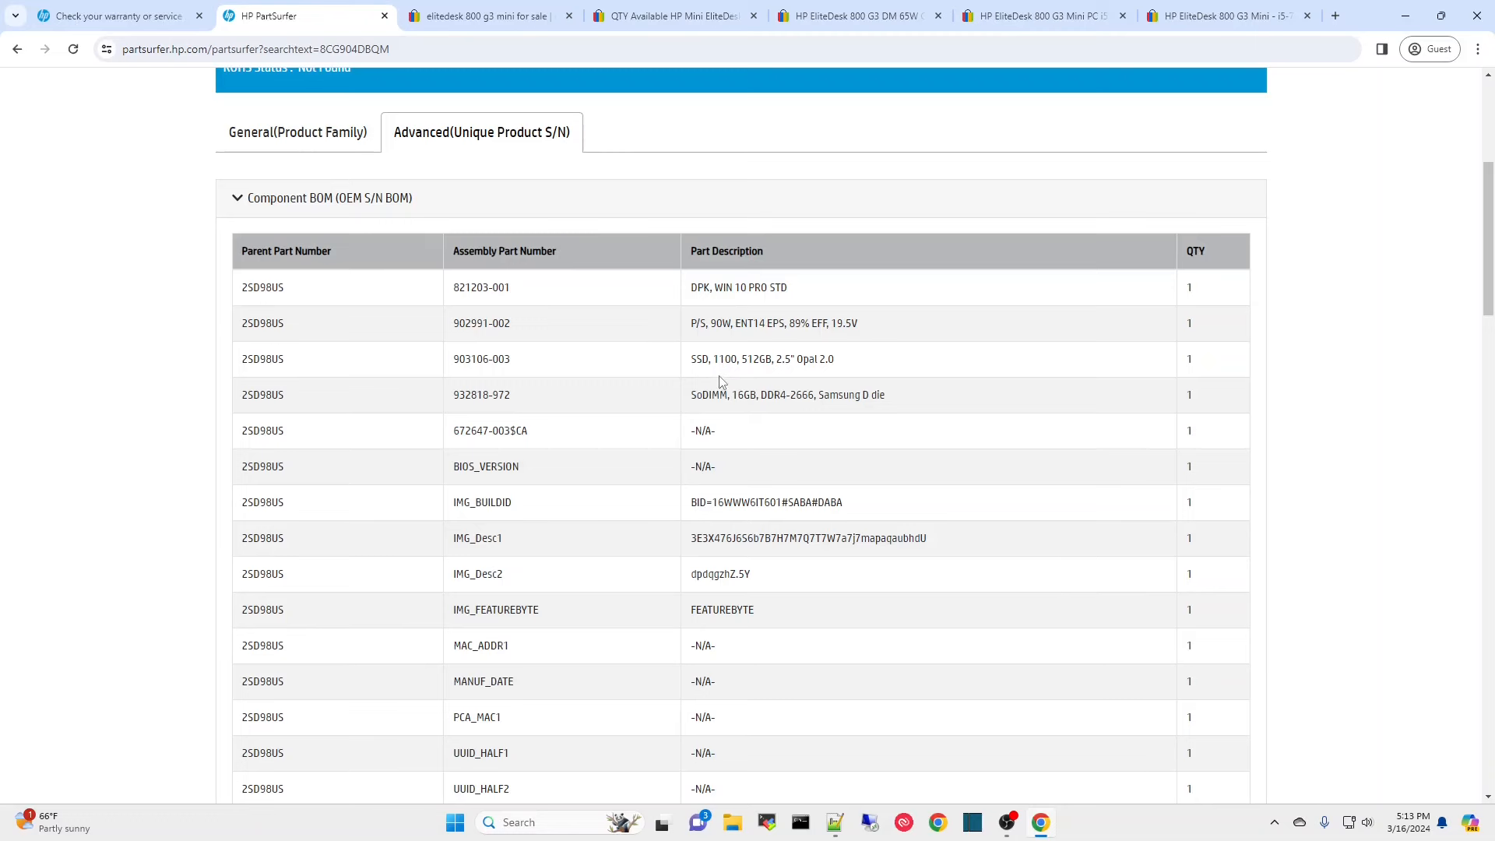
mouse_move(750, 375)
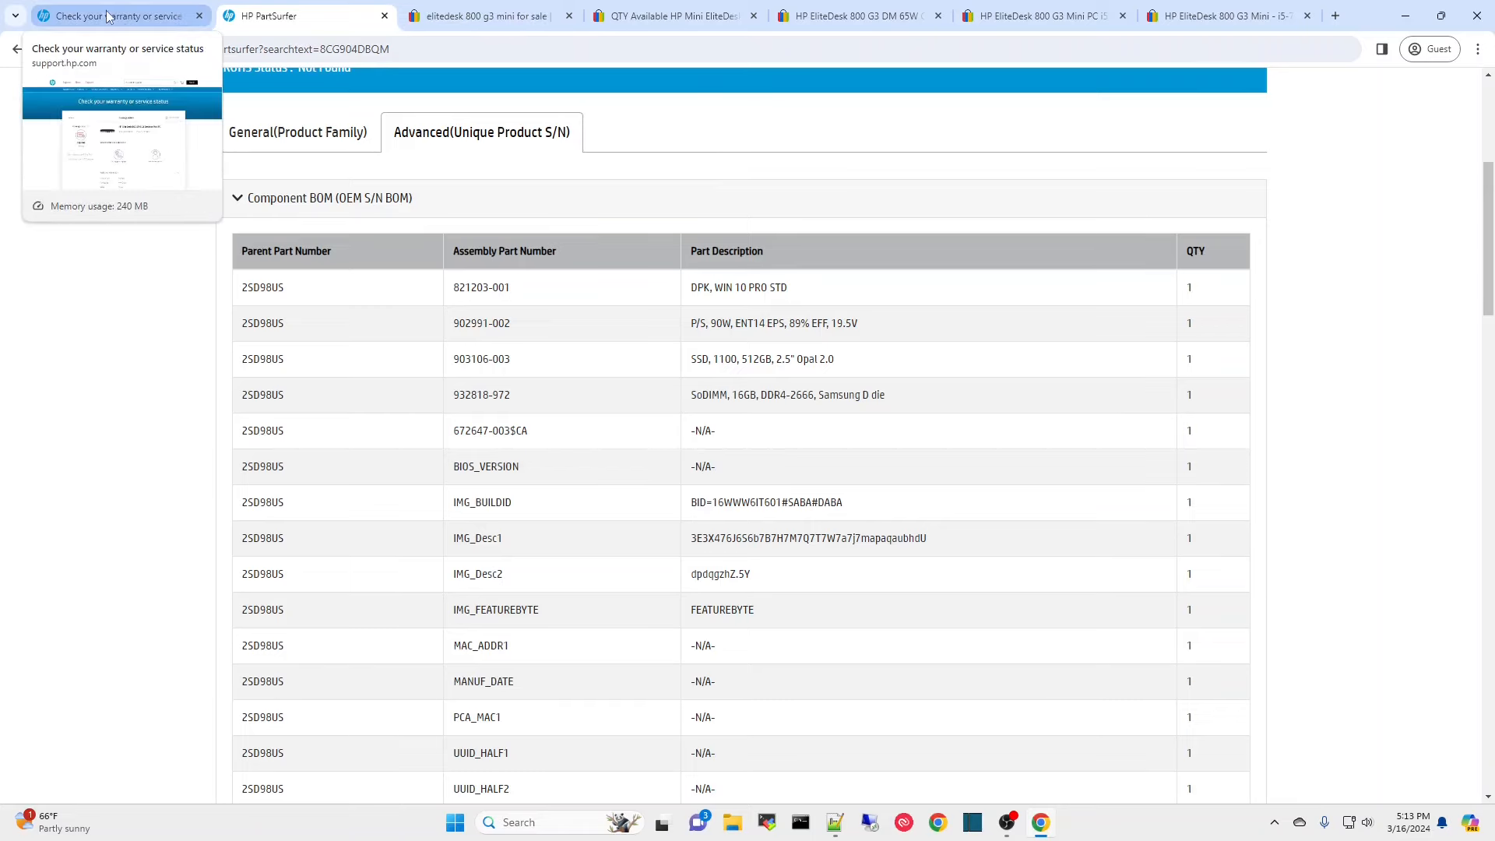
- Check the G3 Mini's expired Care Pack (Feb 14 2019–Feb 13 2023), then return to the eBay listing
left_click(118, 16)
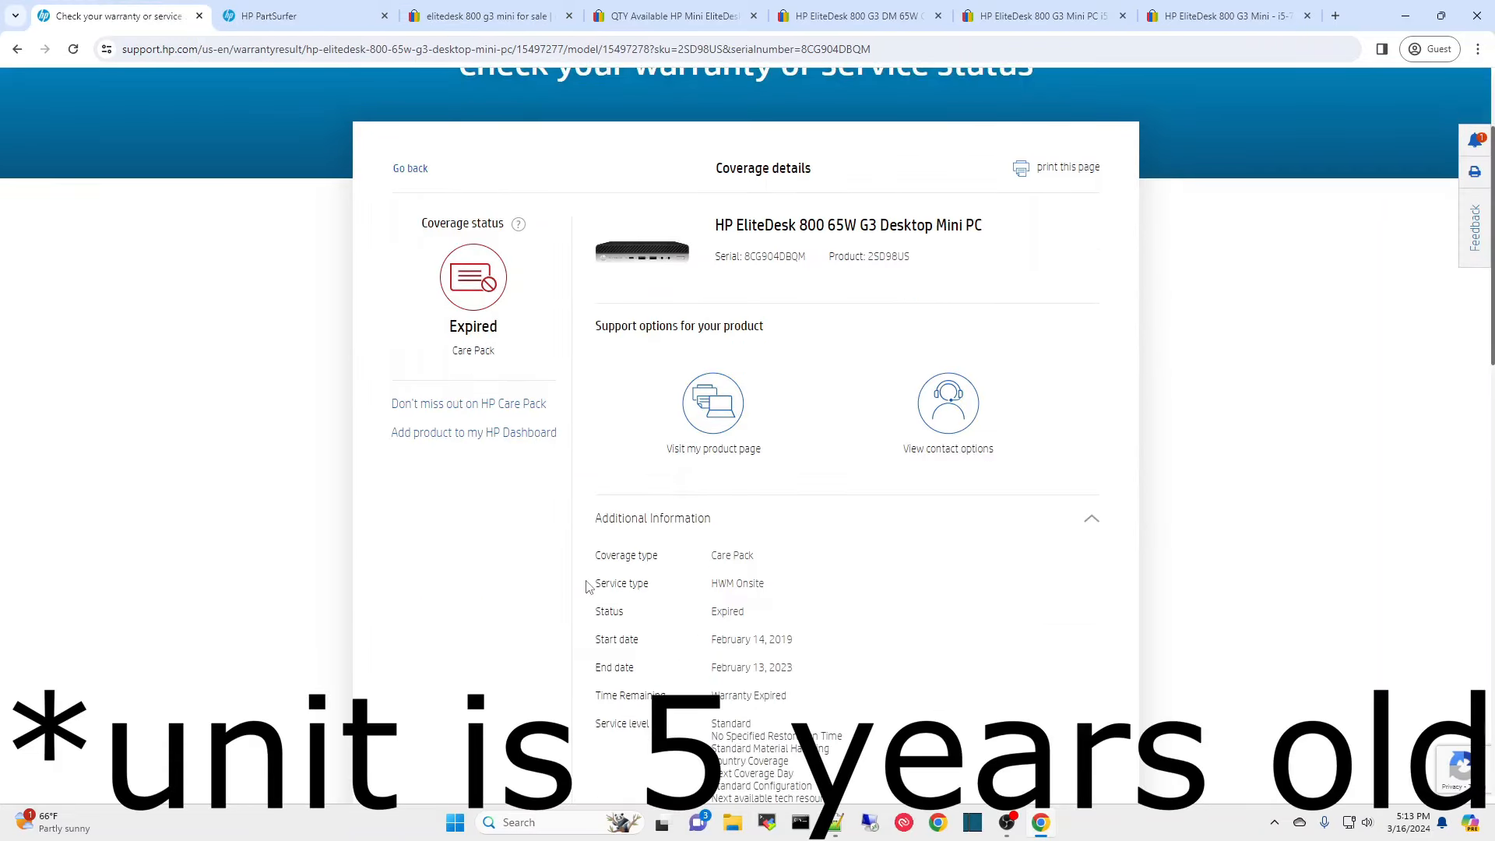
mouse_move(790, 645)
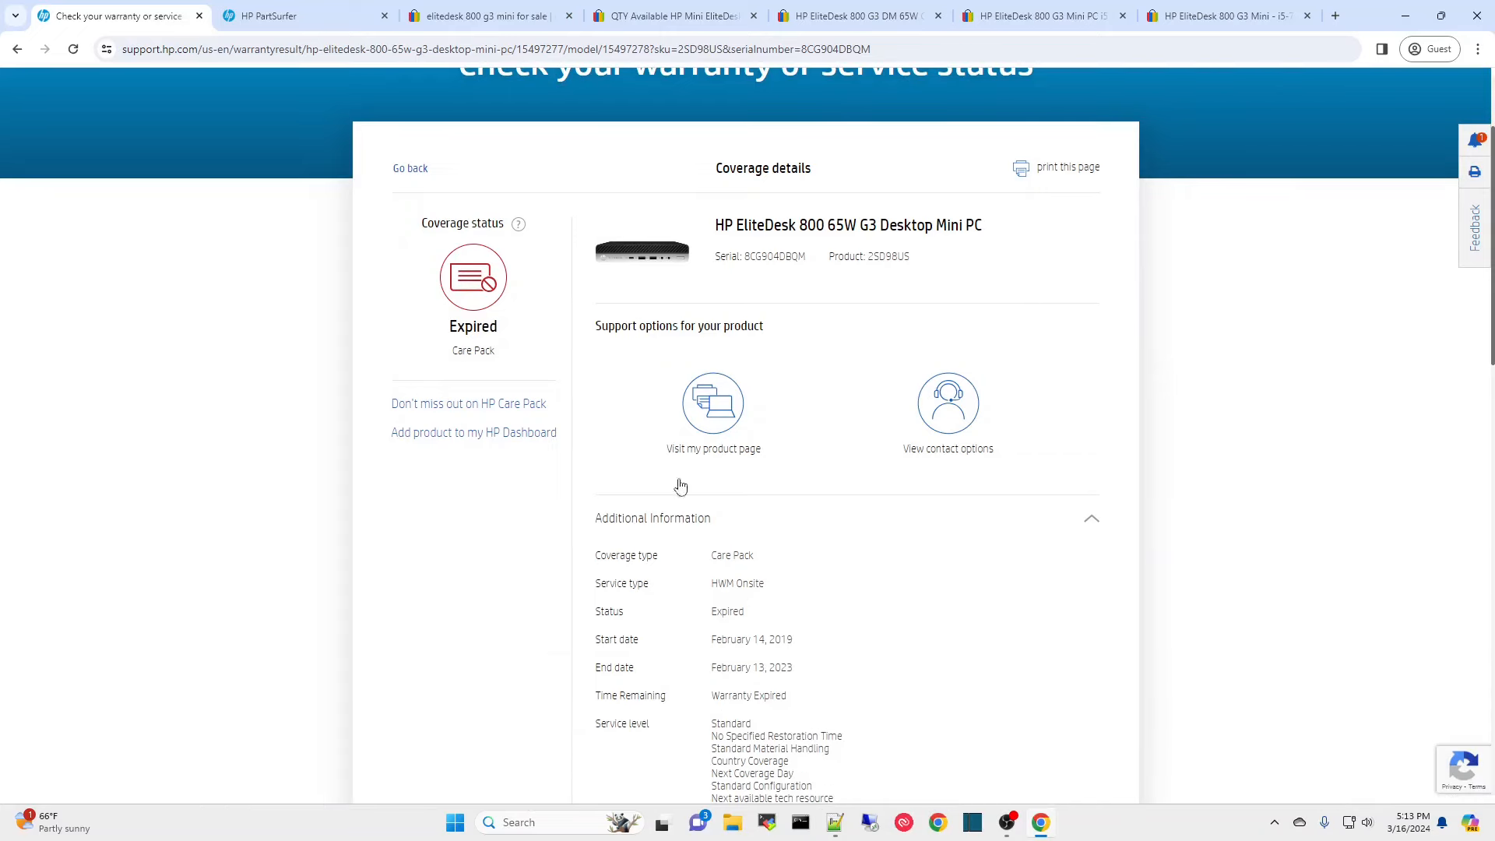
left_click(673, 15)
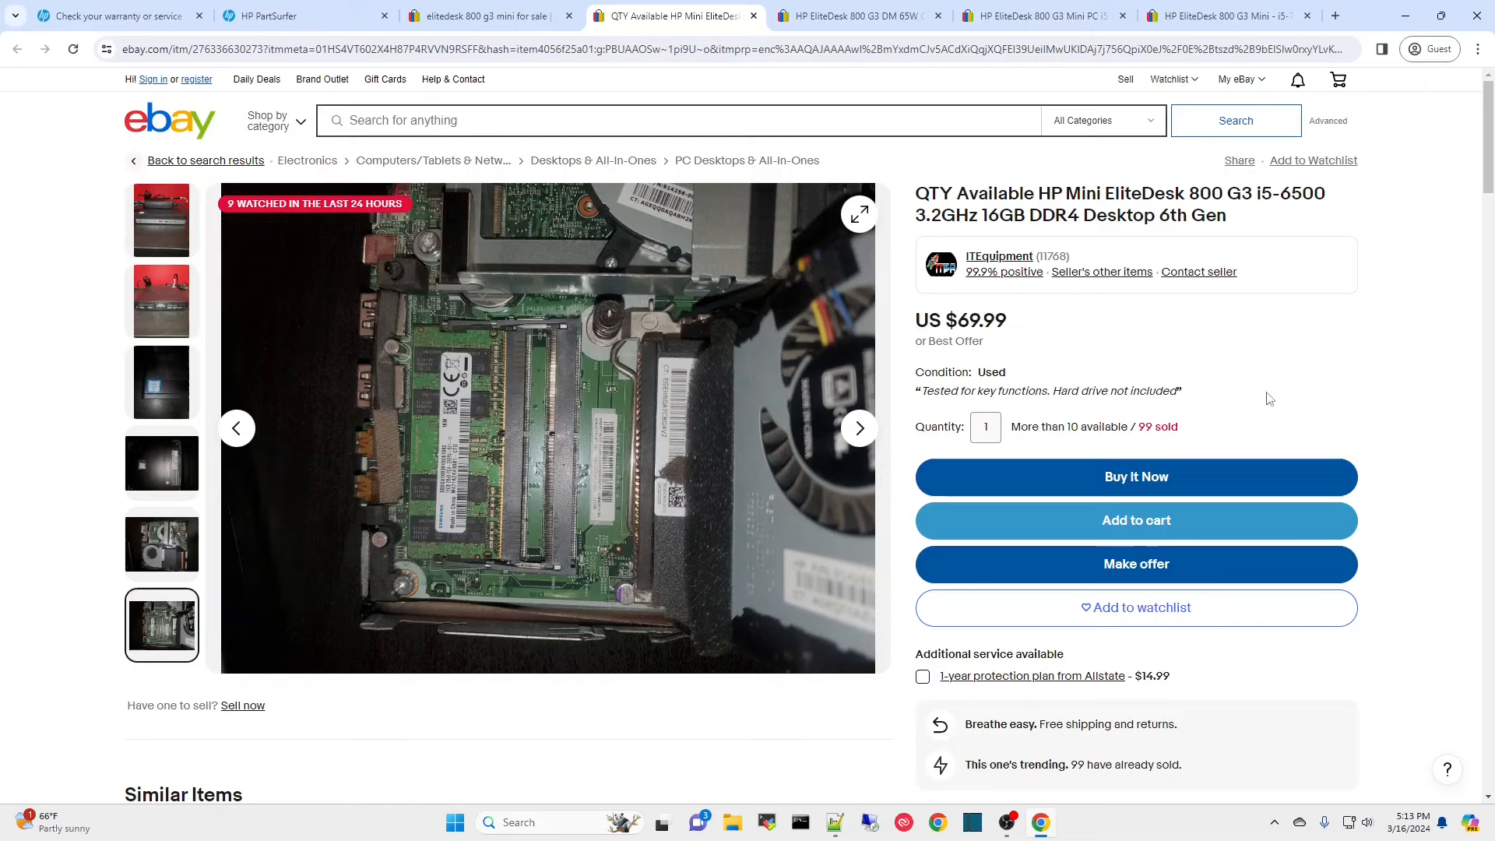
mouse_move(665, 414)
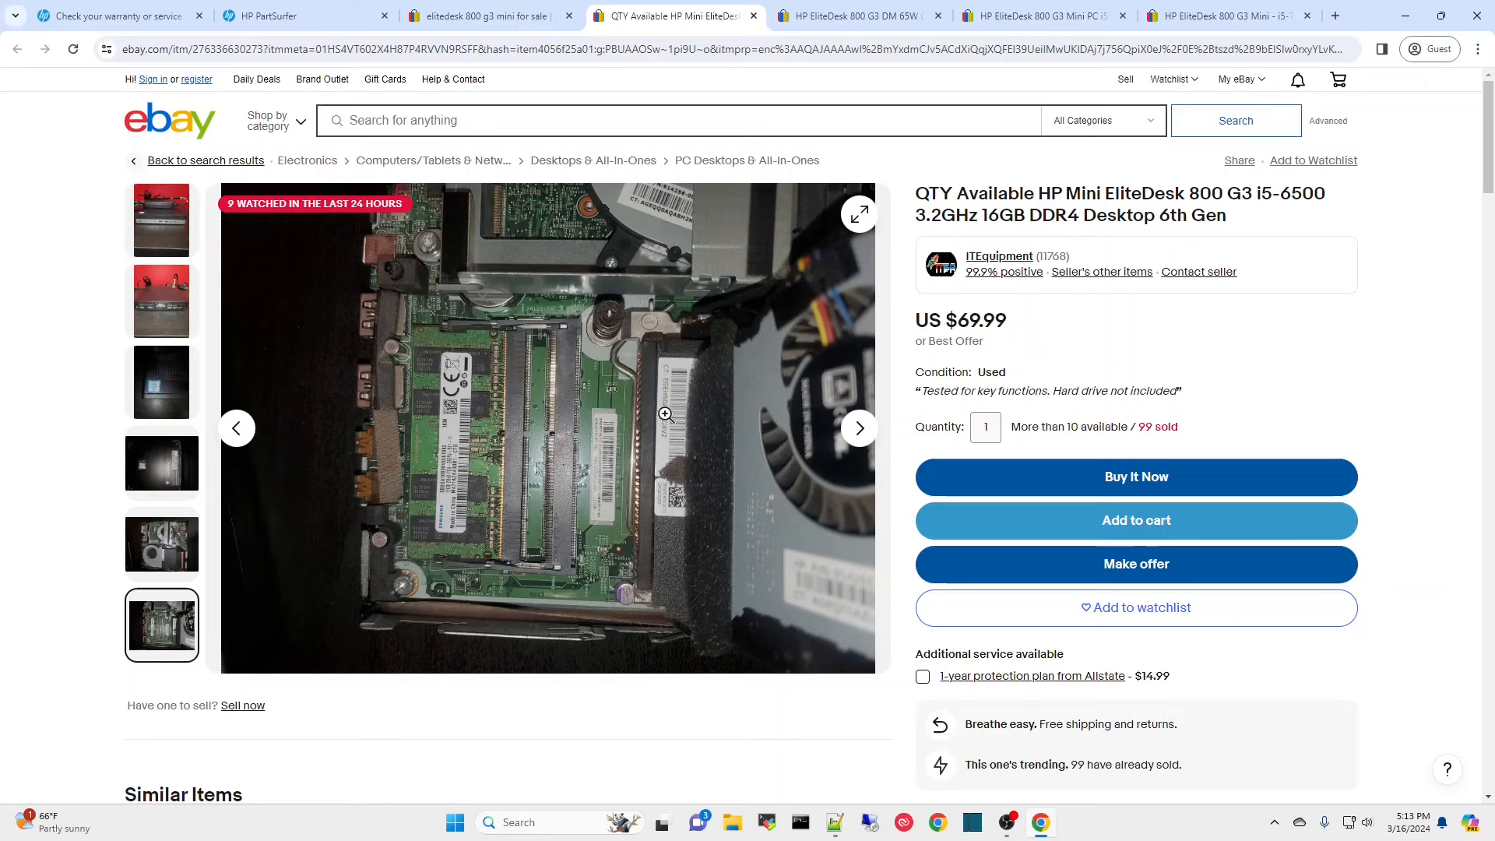